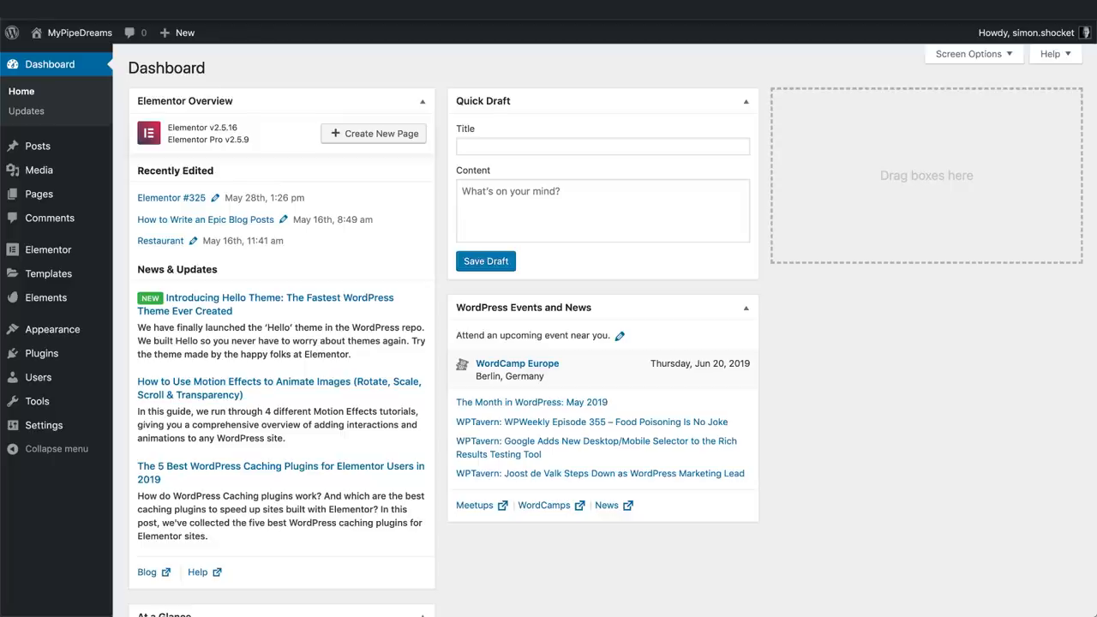
{"action": "mouse_move", "coordinate": [52, 335]}
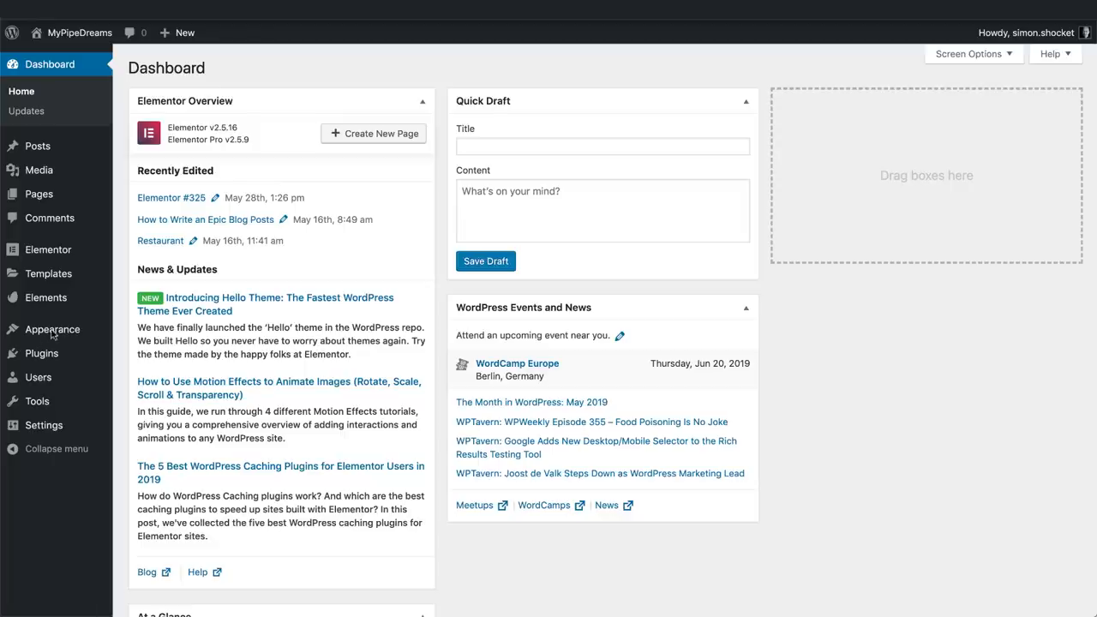
- View the installed themes, then the installed plugins list in WordPress admin
{"action": "left_click", "coordinate": [51, 329]}
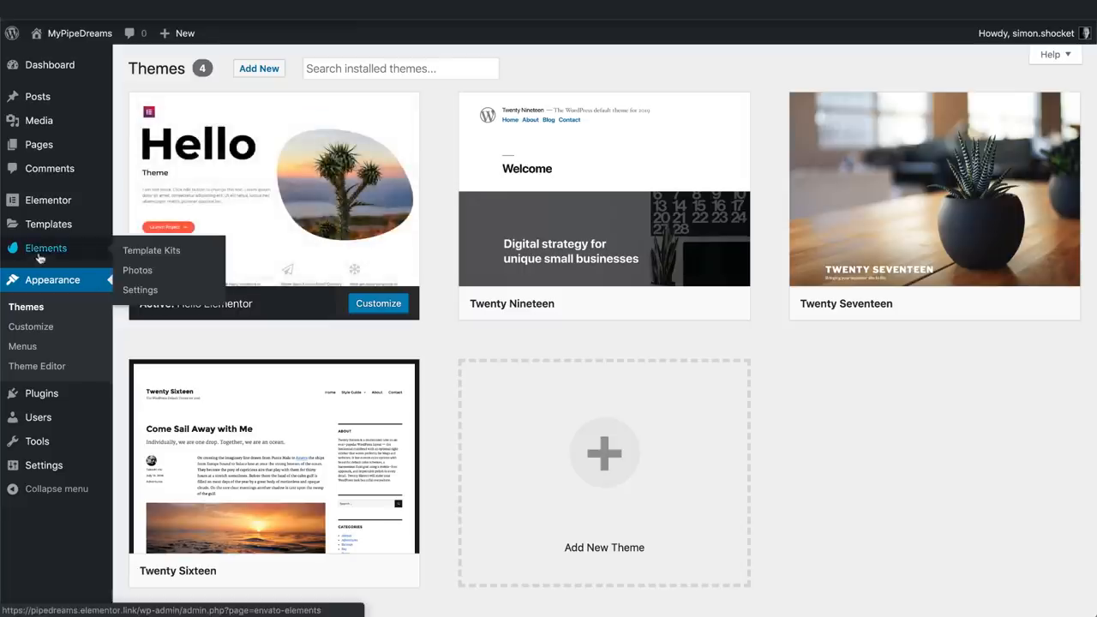
{"action": "left_click", "coordinate": [44, 247]}
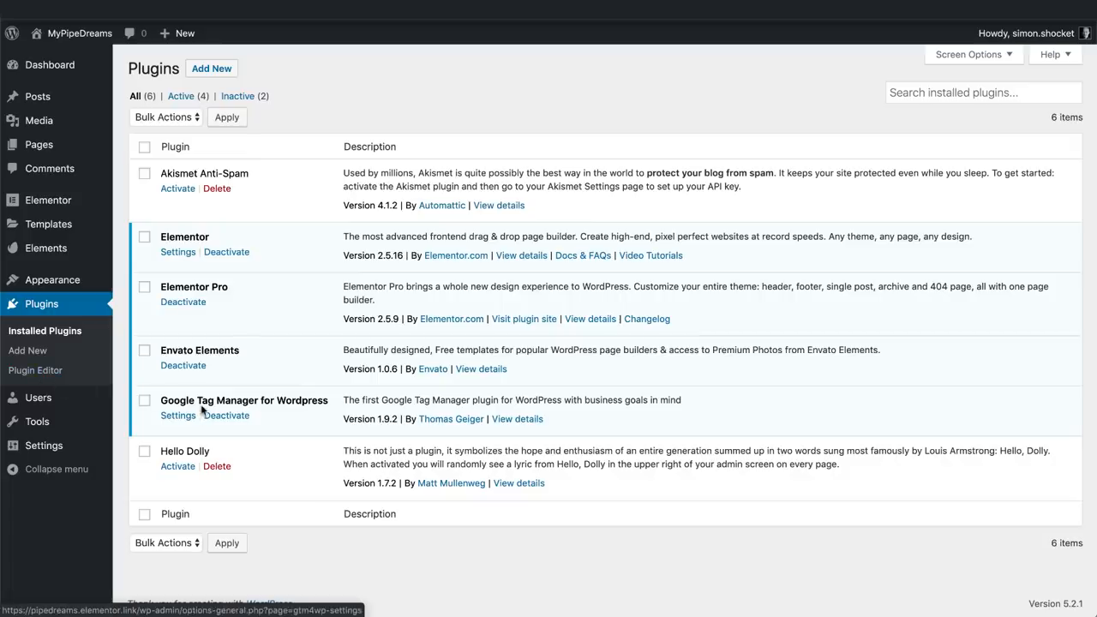
{"action": "mouse_move", "coordinate": [284, 415]}
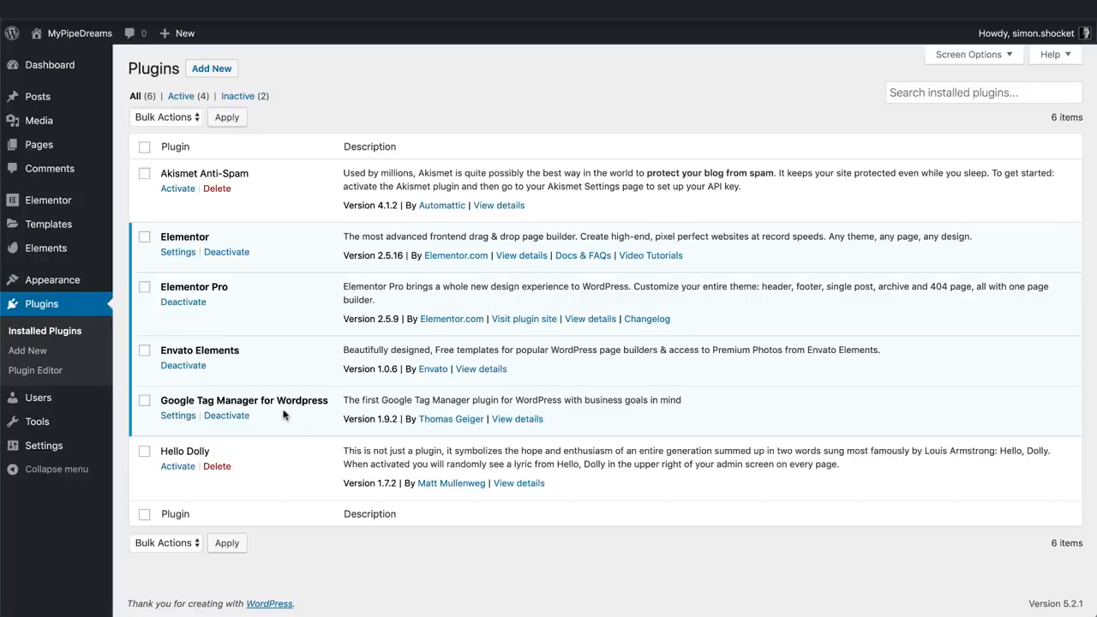
{"action": "mouse_move", "coordinate": [302, 419]}
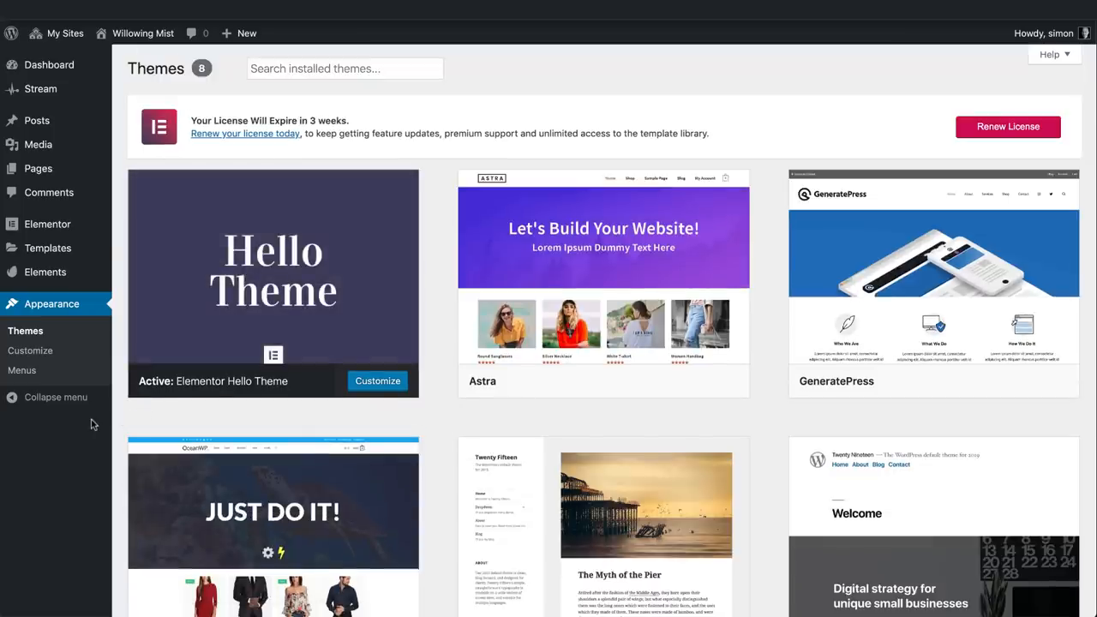
{"action": "mouse_move", "coordinate": [62, 336]}
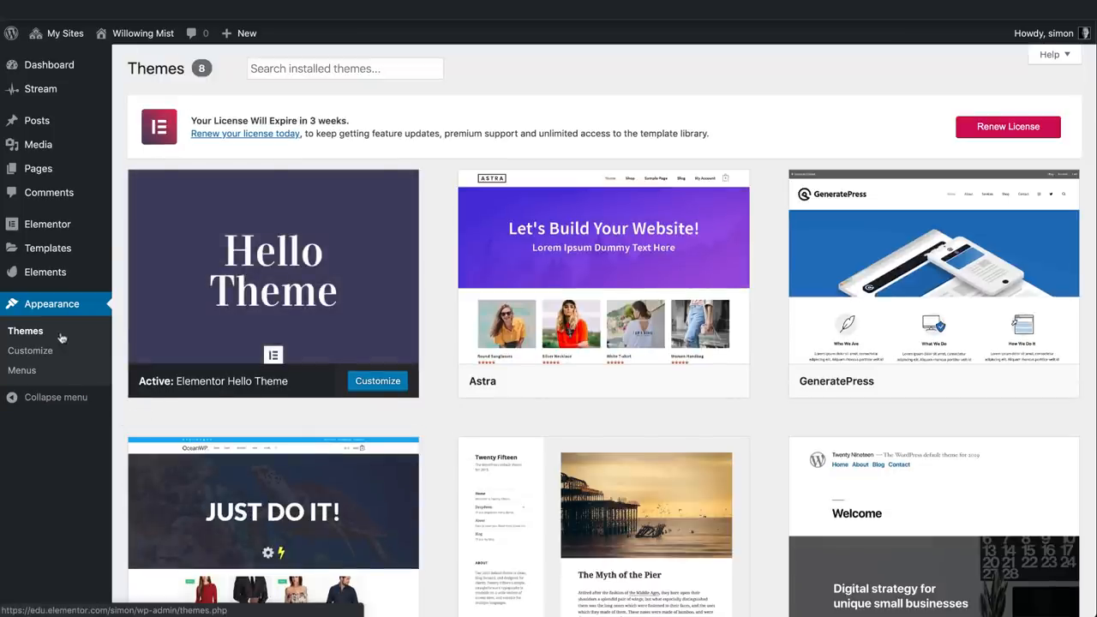
- Search the Envato template kits for 'business coach' and import Business Coach Home 1
{"action": "left_click", "coordinate": [45, 271]}
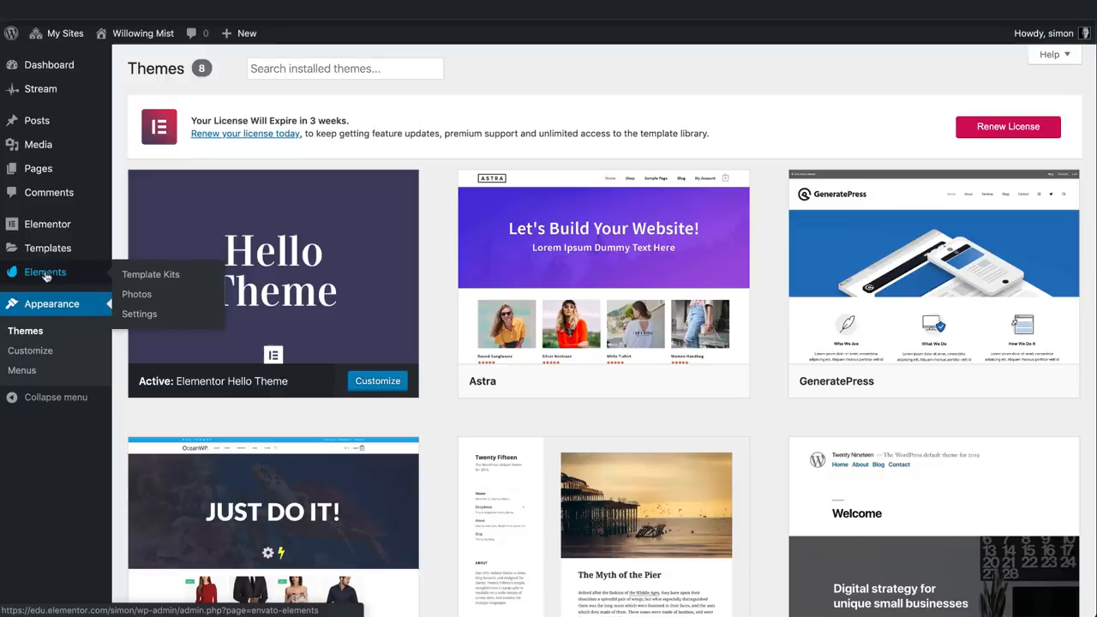
{"action": "left_click", "coordinate": [45, 271]}
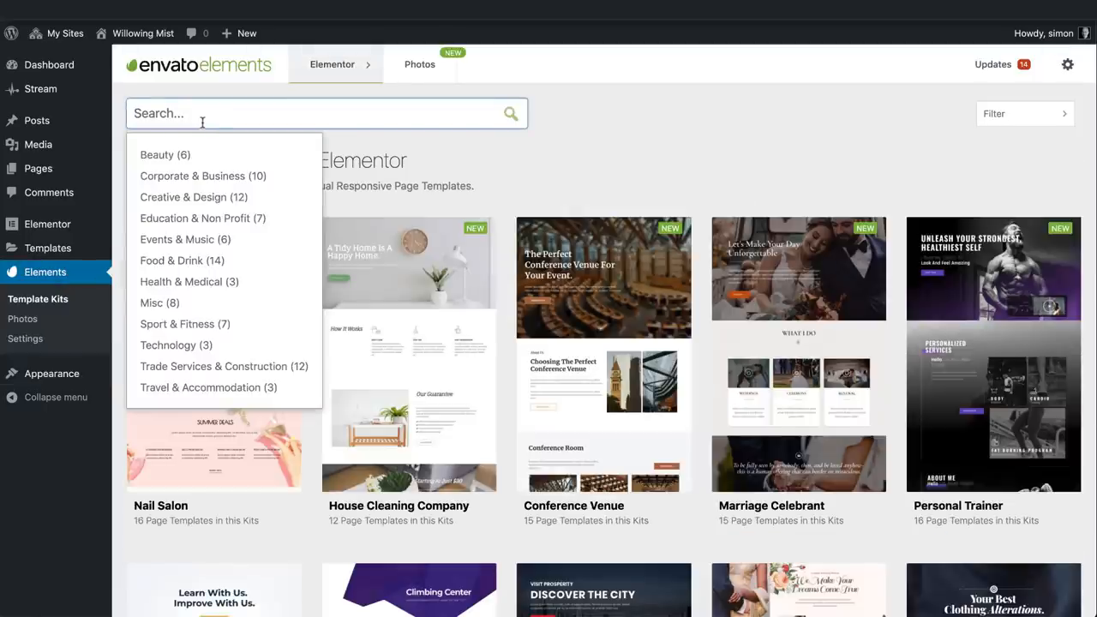
{"action": "type", "text": "business coach"}
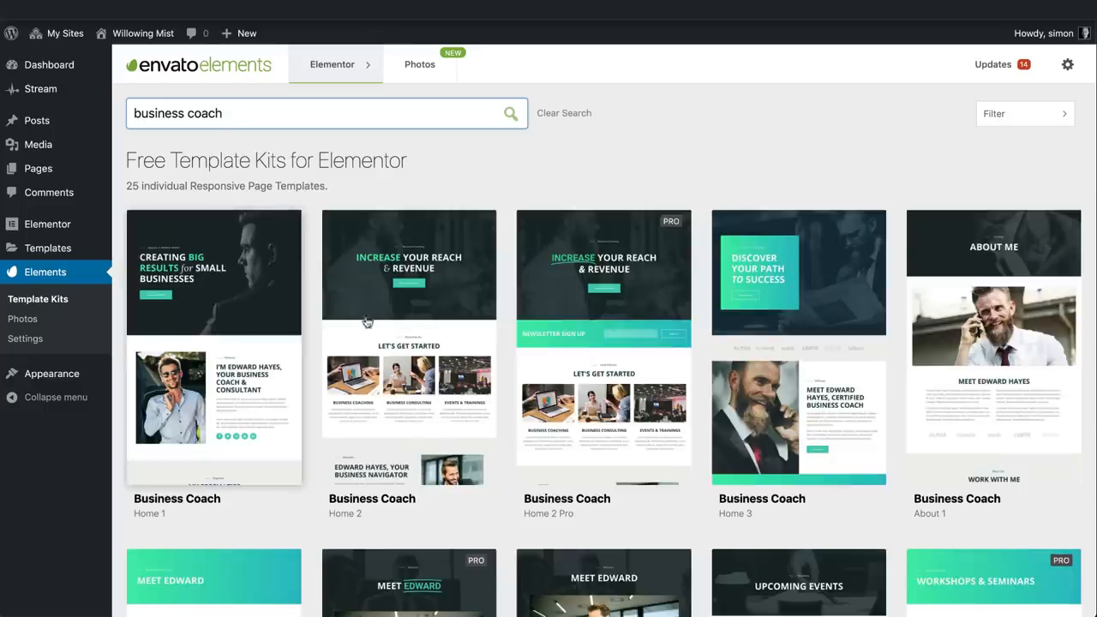
{"action": "left_click", "coordinate": [212, 272]}
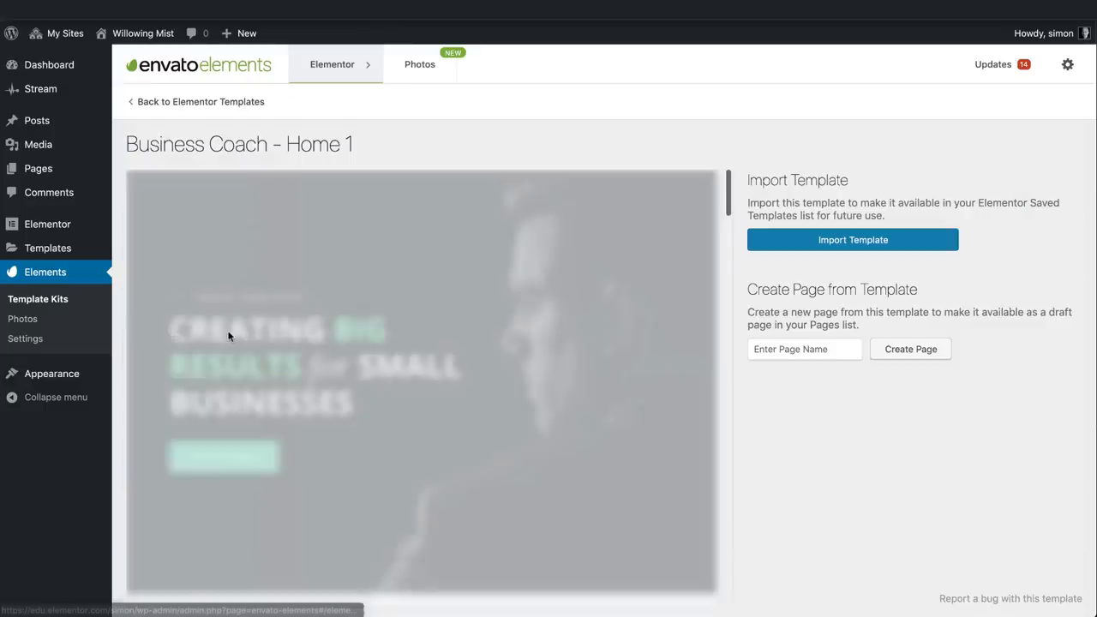
{"action": "left_click", "coordinate": [852, 240]}
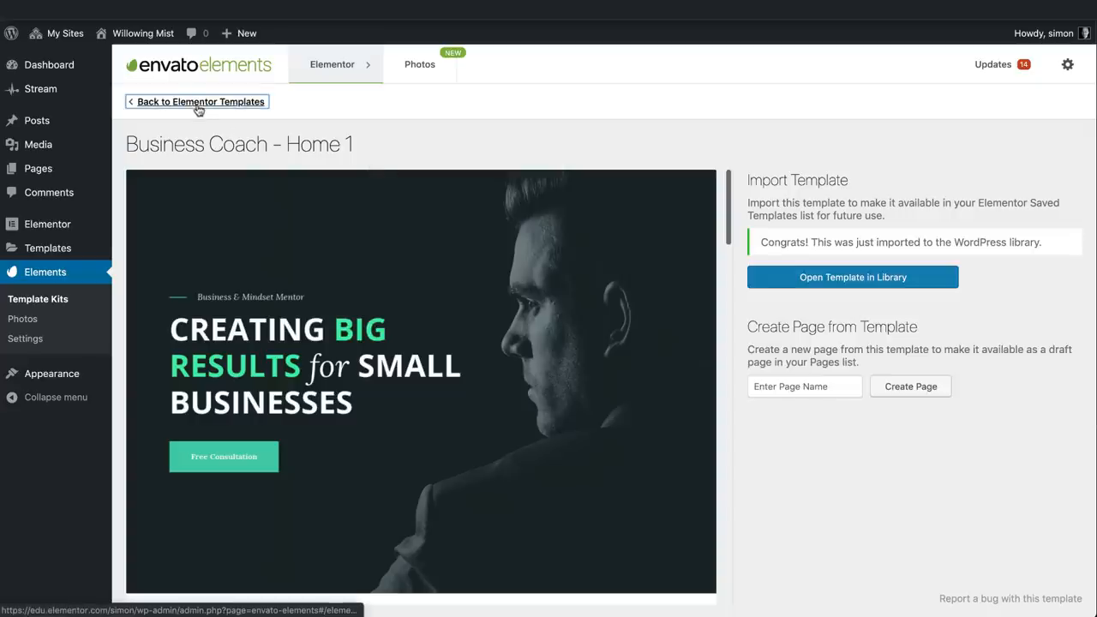
- Import the Business Coach Work With Me 3 Pro template into the library
{"action": "left_click", "coordinate": [200, 101]}
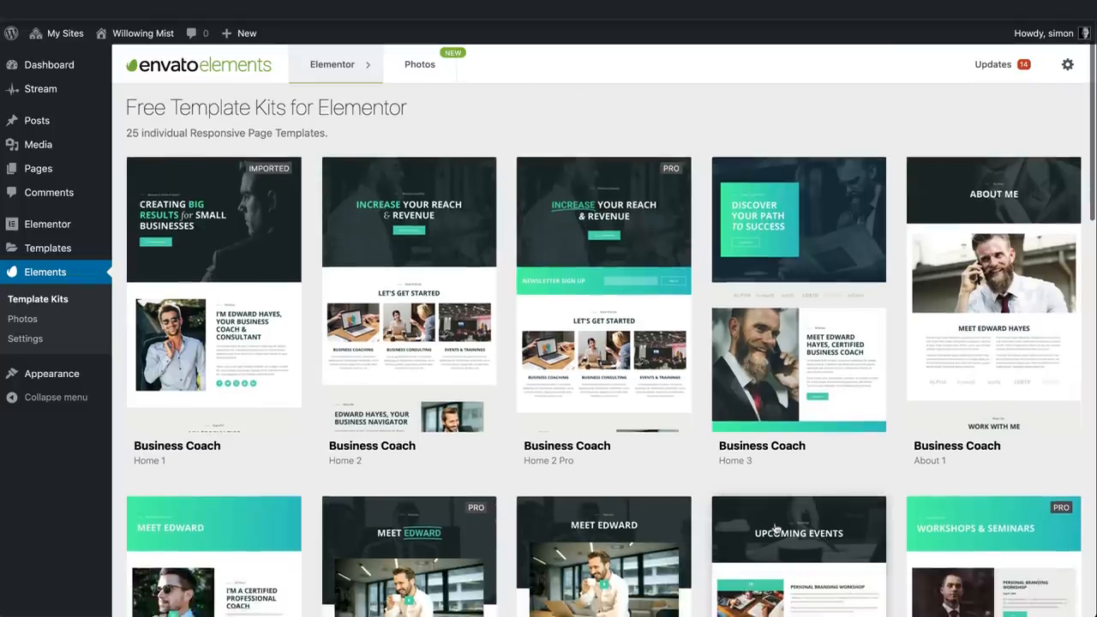
{"action": "scroll", "scroll_direction": "down", "scroll_amount": 3}
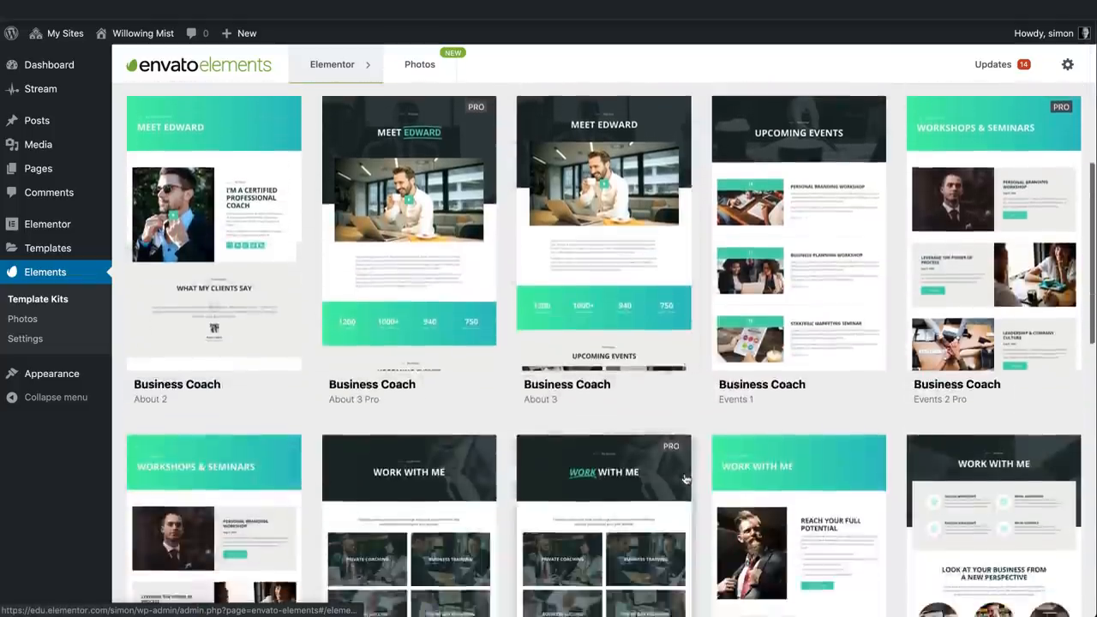
{"action": "scroll", "scroll_direction": "down", "scroll_amount": 3}
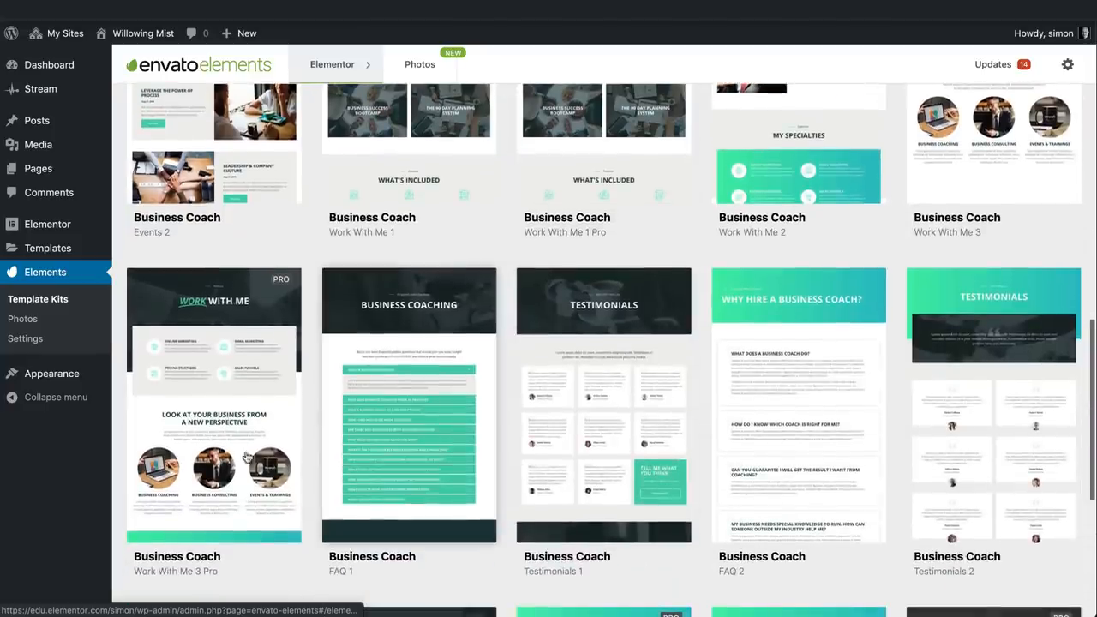
{"action": "left_click", "coordinate": [215, 403]}
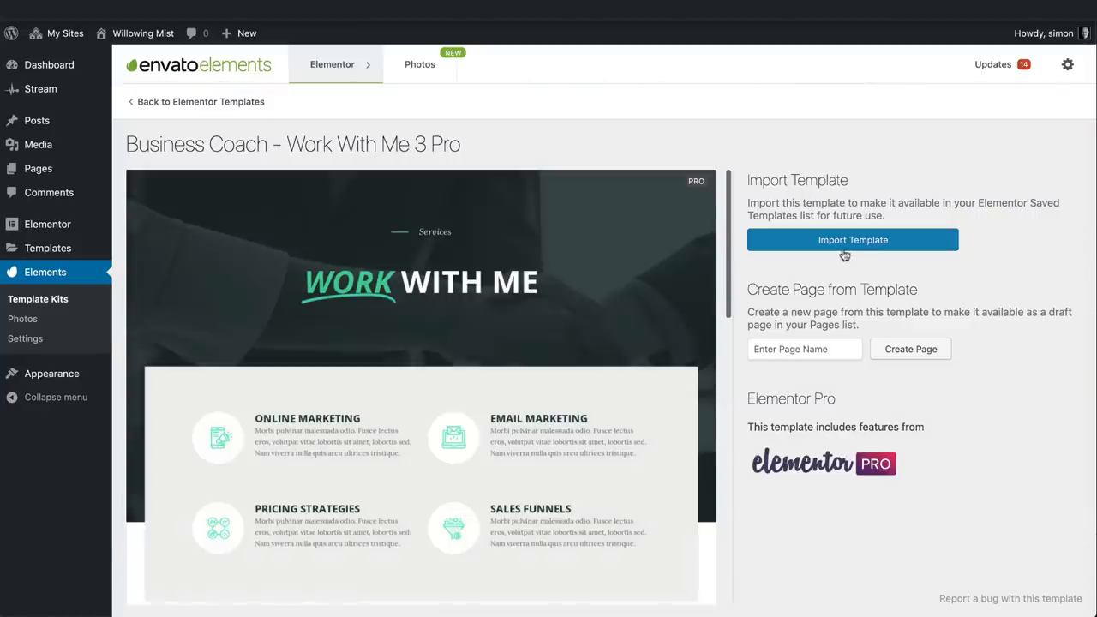
{"action": "left_click", "coordinate": [854, 240]}
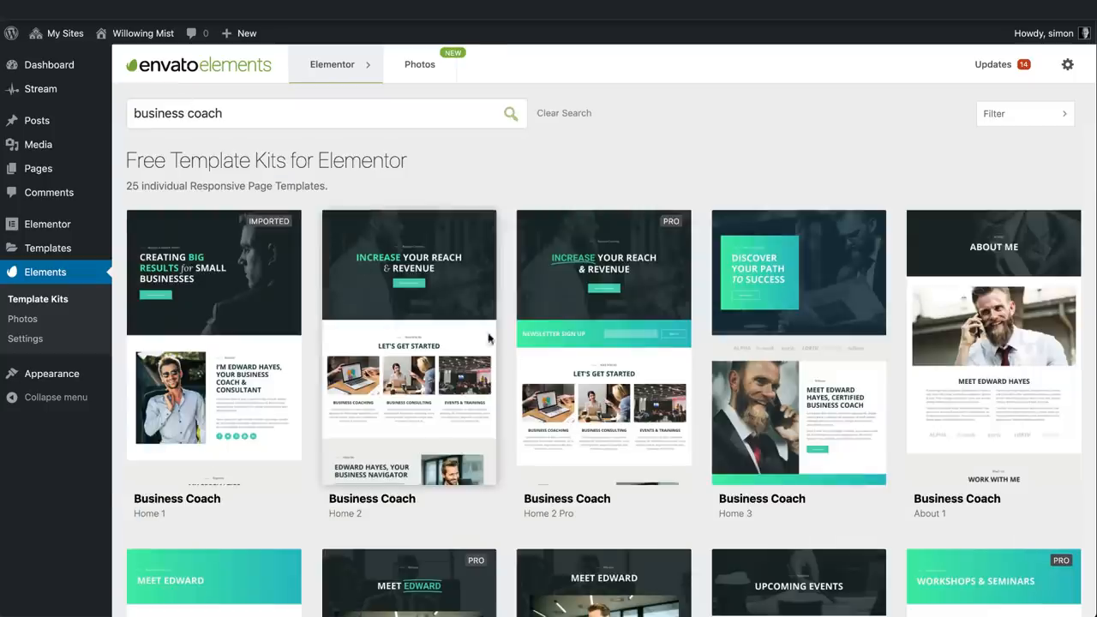
- Import the Business Coach Popup template into the library
{"action": "scroll", "scroll_direction": "down", "scroll_amount": 3}
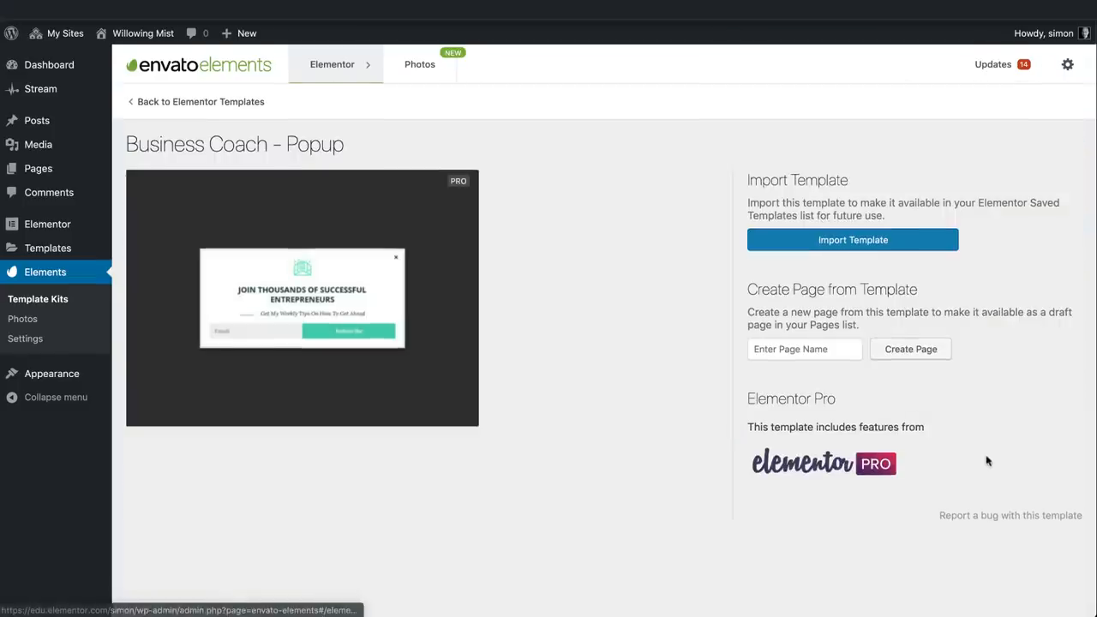
{"action": "left_click", "coordinate": [852, 240]}
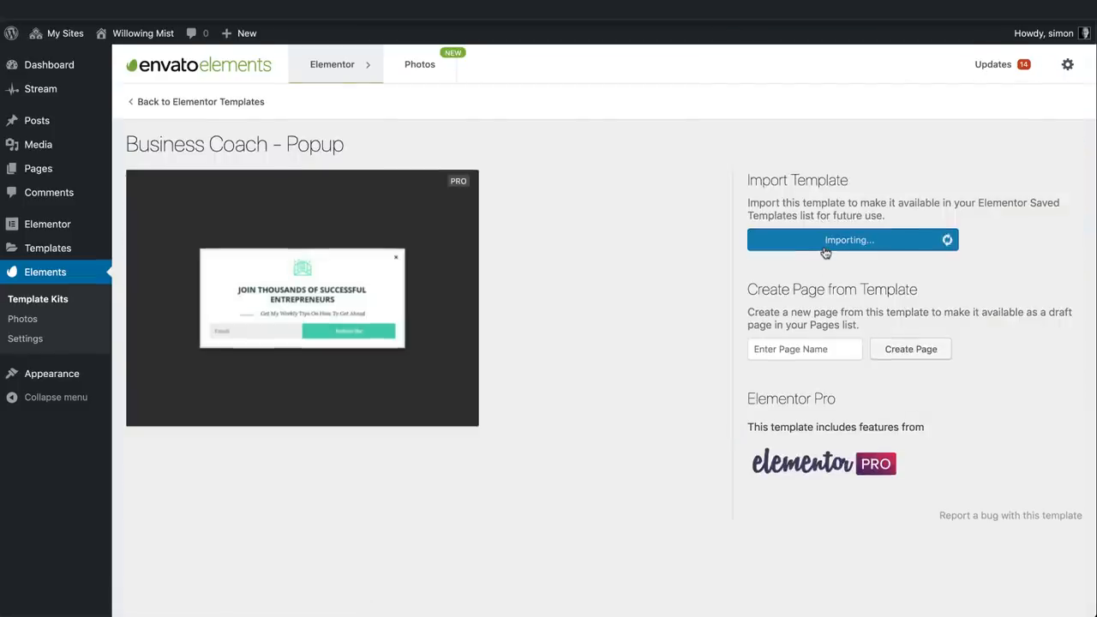
{"action": "left_click", "coordinate": [247, 33]}
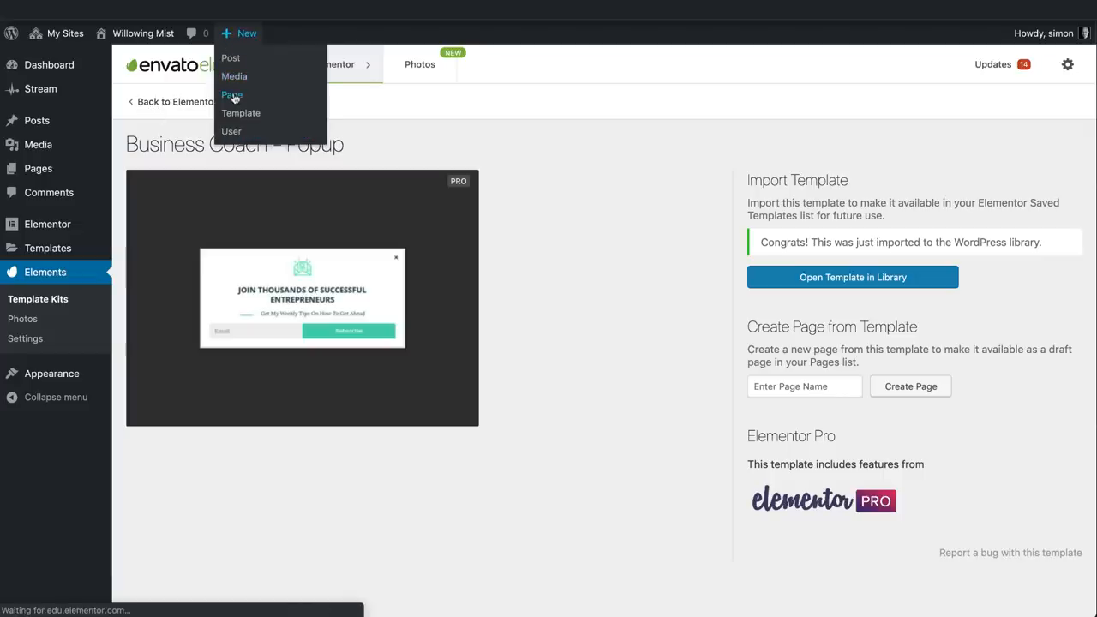
- Create a new page titled AchievementsLP1 and edit it in Elementor
{"action": "left_click", "coordinate": [231, 95]}
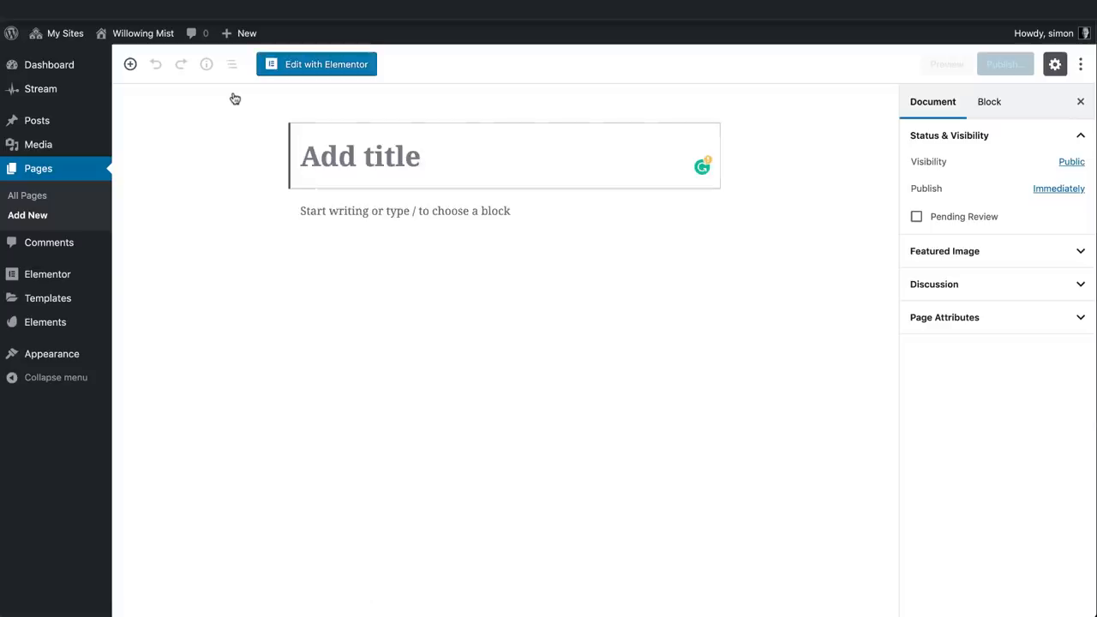
{"action": "type", "text": "A"}
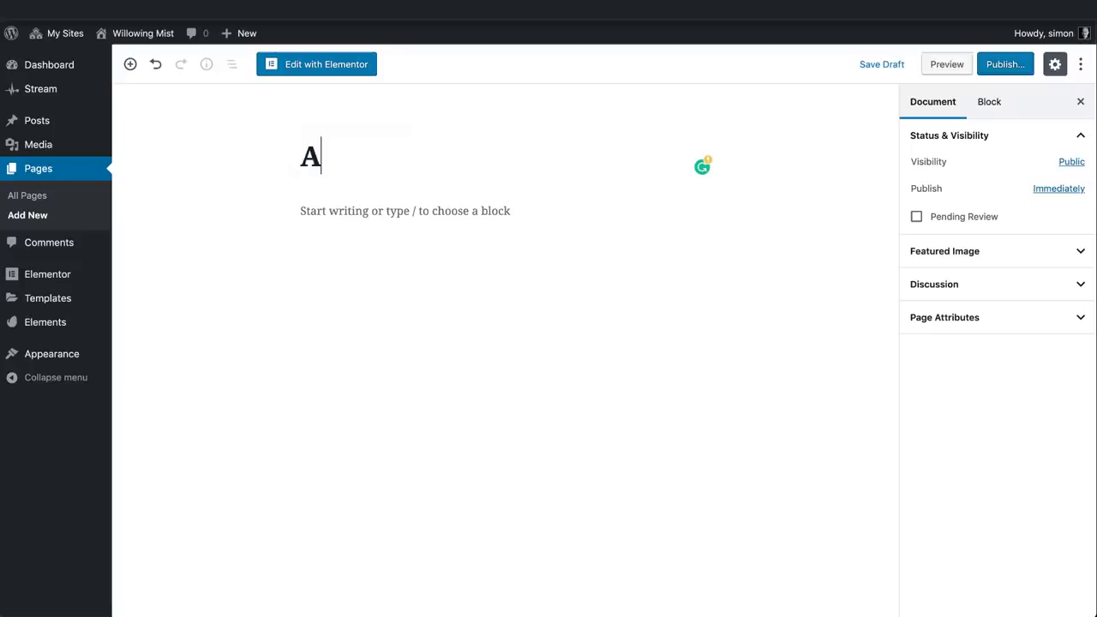
{"action": "type", "text": "chievements"}
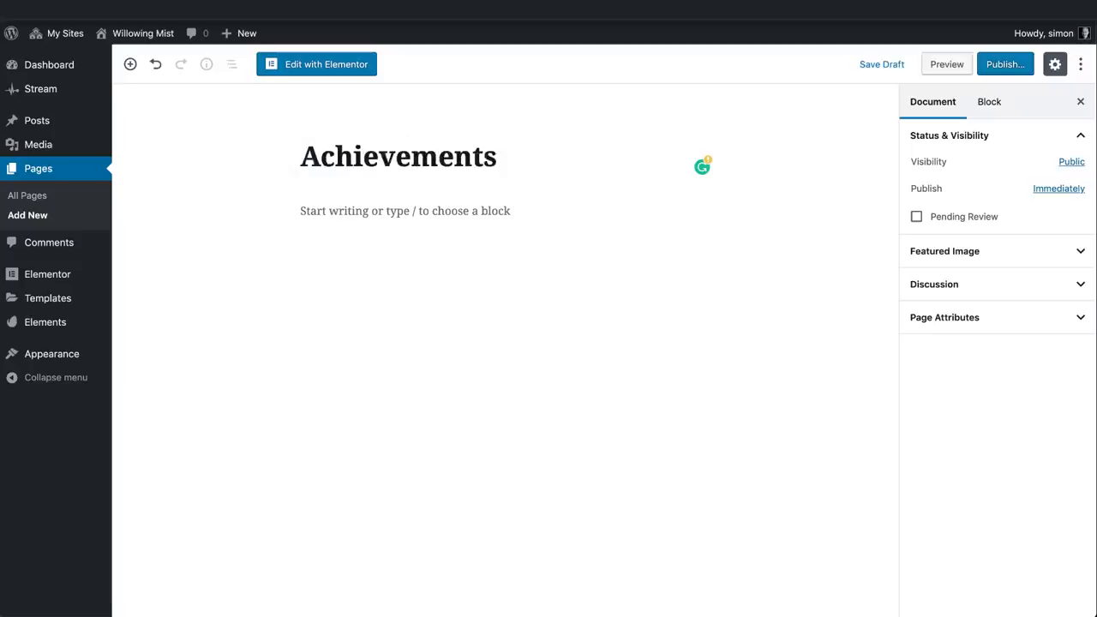
{"action": "type", "text": "LP1"}
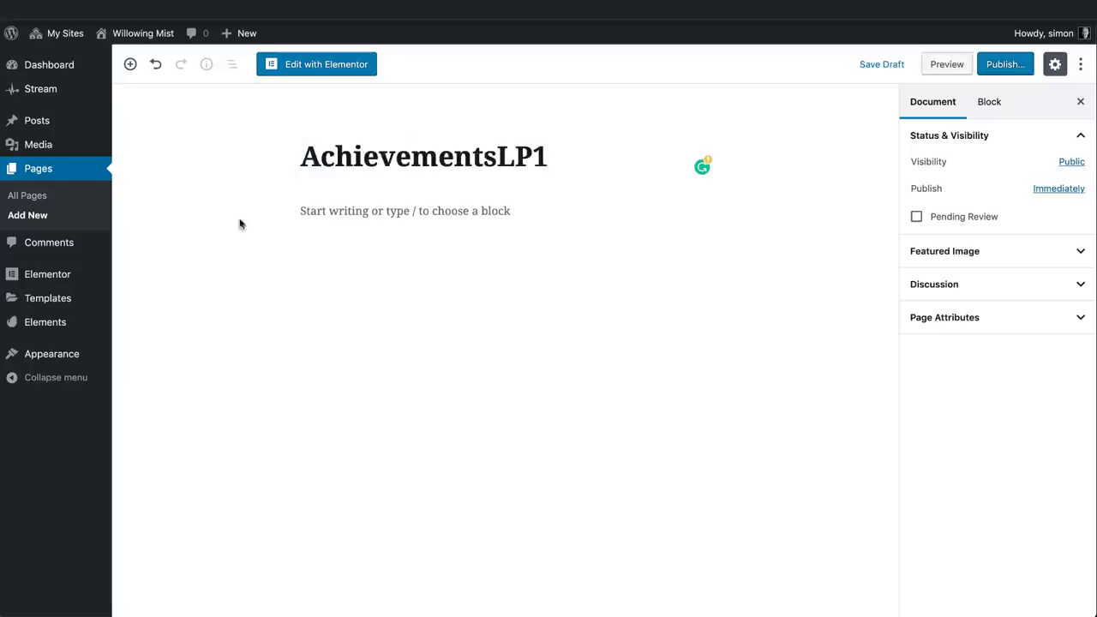
{"action": "left_click", "coordinate": [315, 63]}
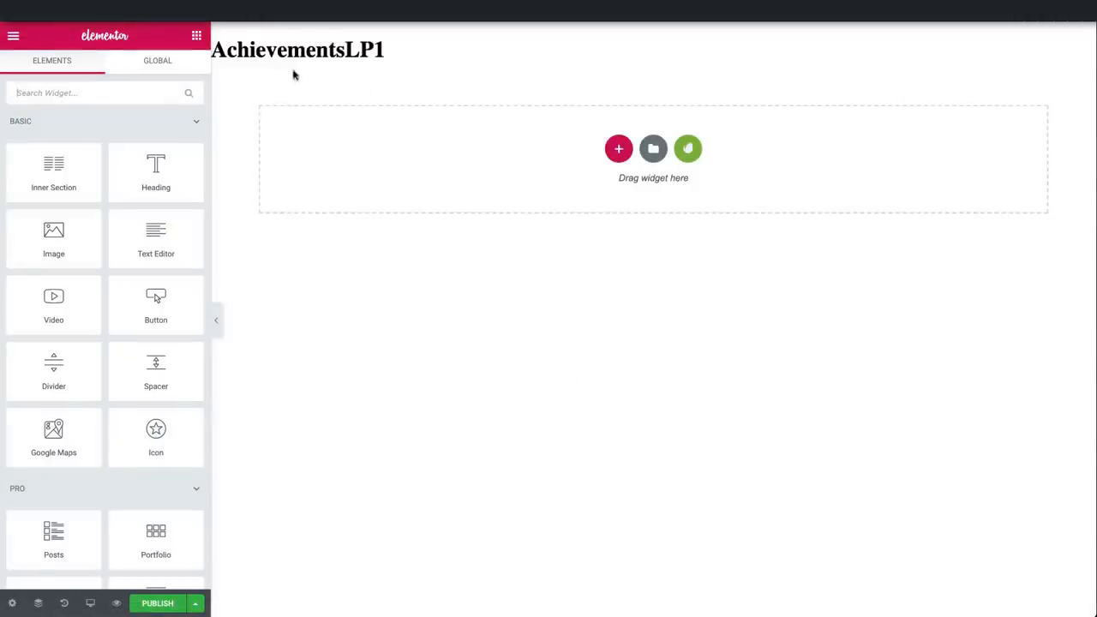
- Insert the saved Business Coach Home 1 template with its document settings
{"action": "left_click", "coordinate": [653, 148]}
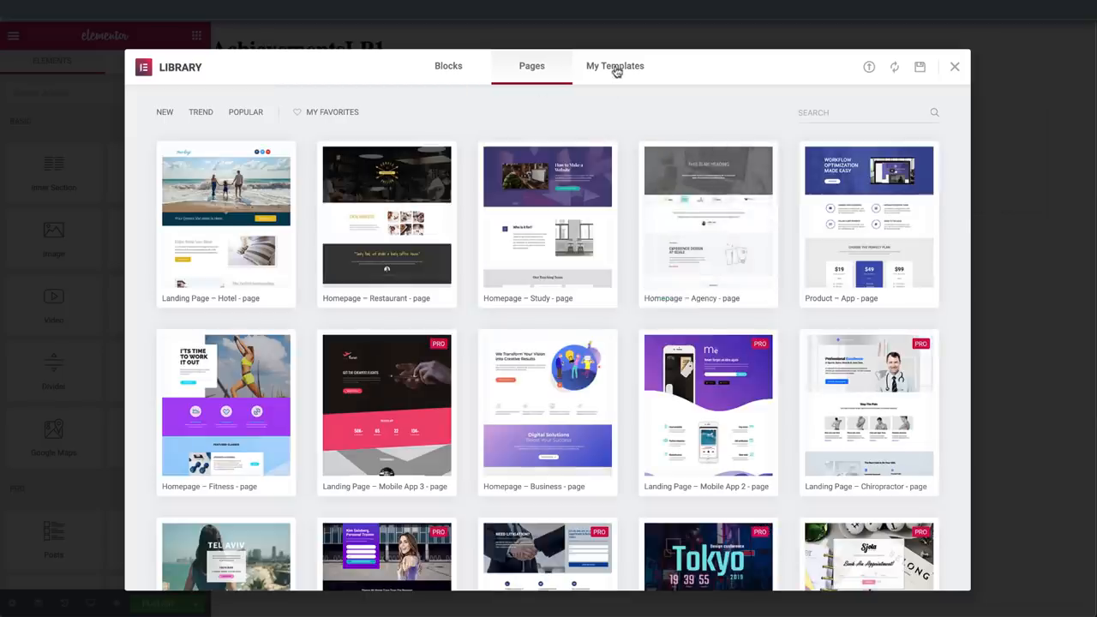
{"action": "left_click", "coordinate": [614, 65]}
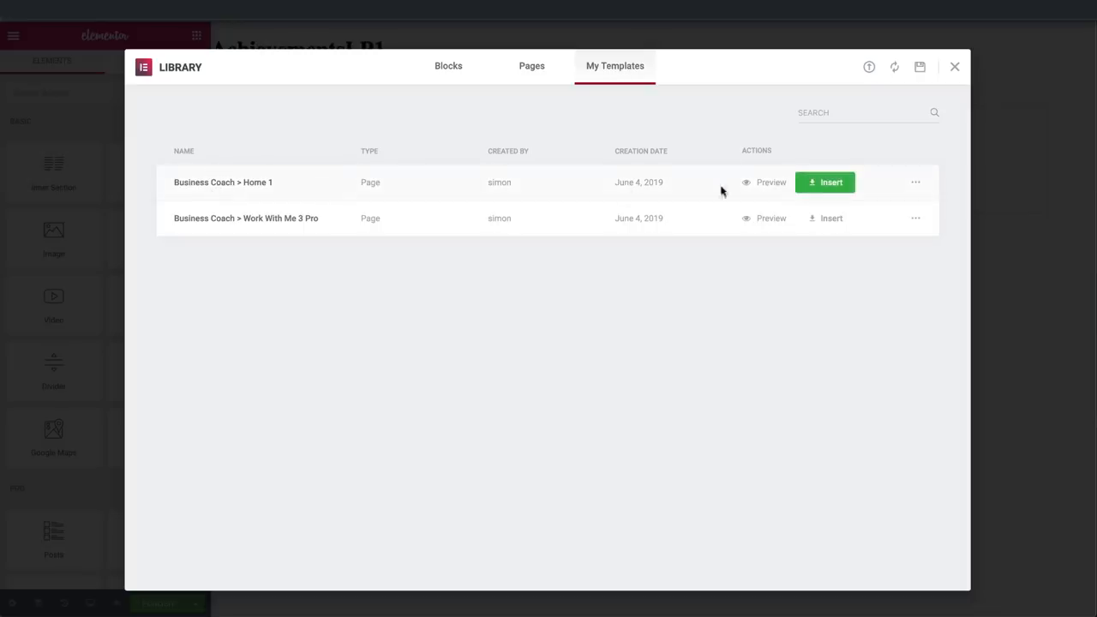
{"action": "left_click", "coordinate": [822, 182]}
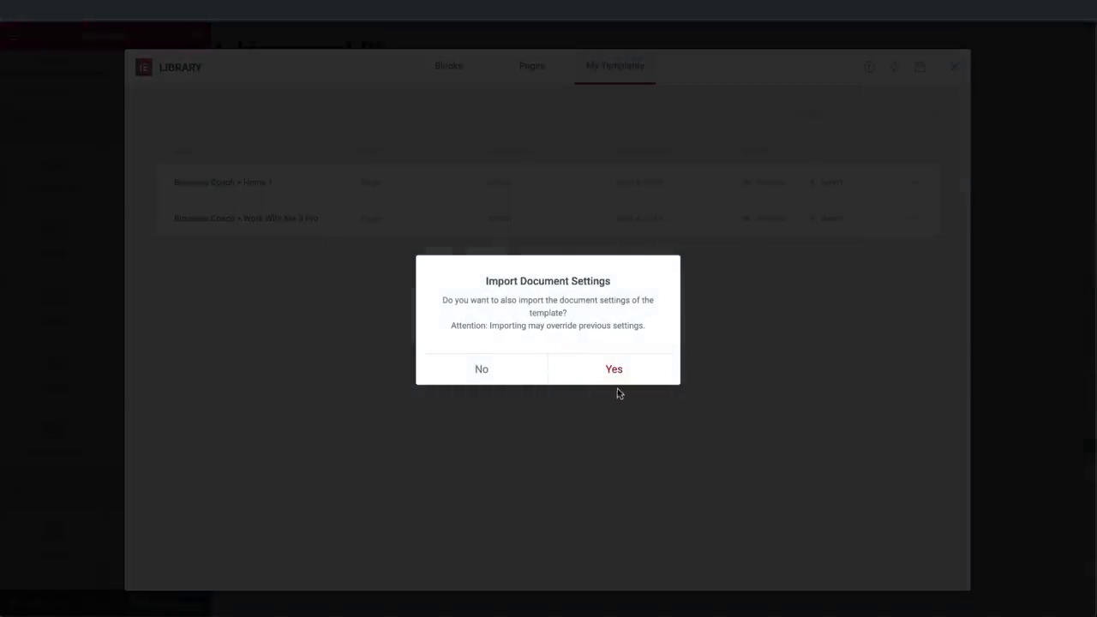
{"action": "left_click", "coordinate": [614, 369]}
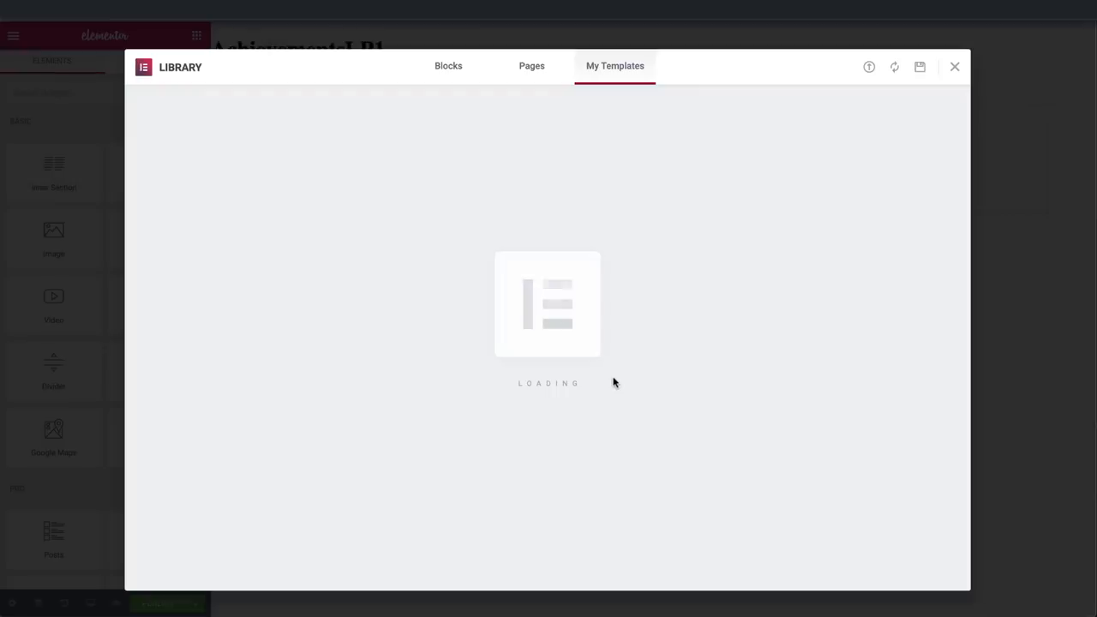
- Set the page layout to Elementor Canvas and publish AchievementsLP1
{"action": "left_click", "coordinate": [953, 65]}
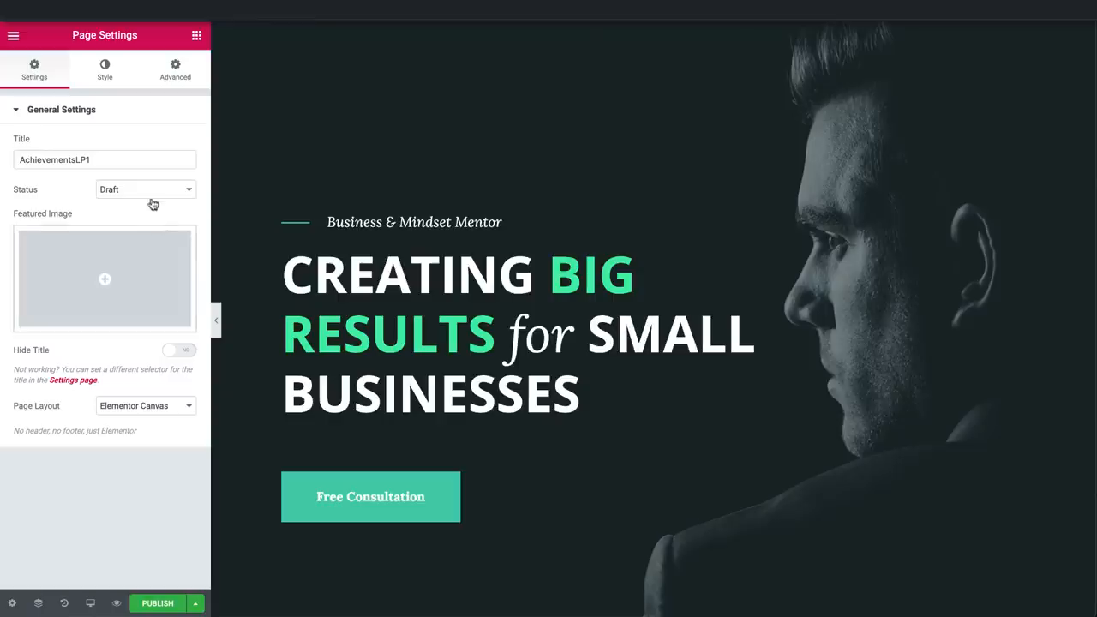
{"action": "mouse_move", "coordinate": [175, 412]}
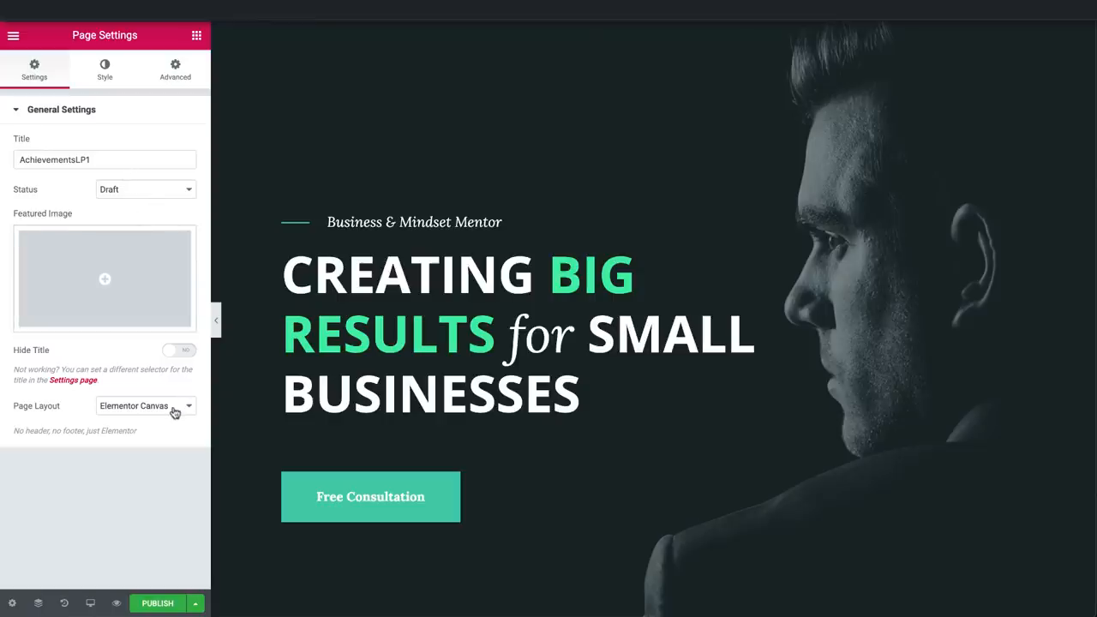
{"action": "left_click", "coordinate": [158, 603]}
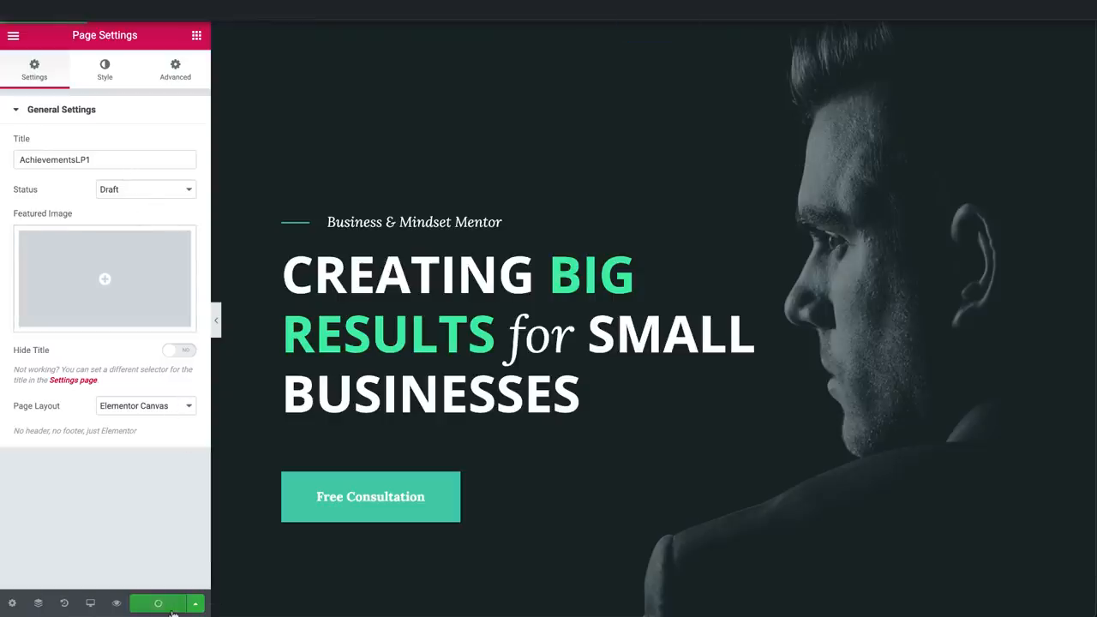
{"action": "left_click", "coordinate": [157, 603]}
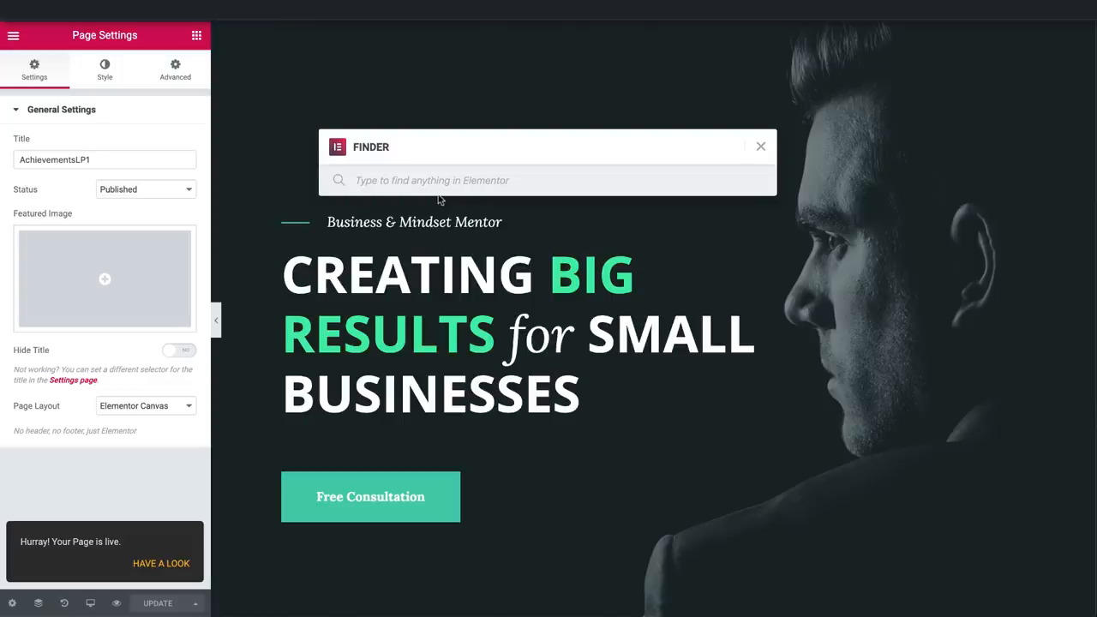
- Add a new page via Finder and insert the Business Coach Home 1 template with settings
{"action": "type", "text": "new"}
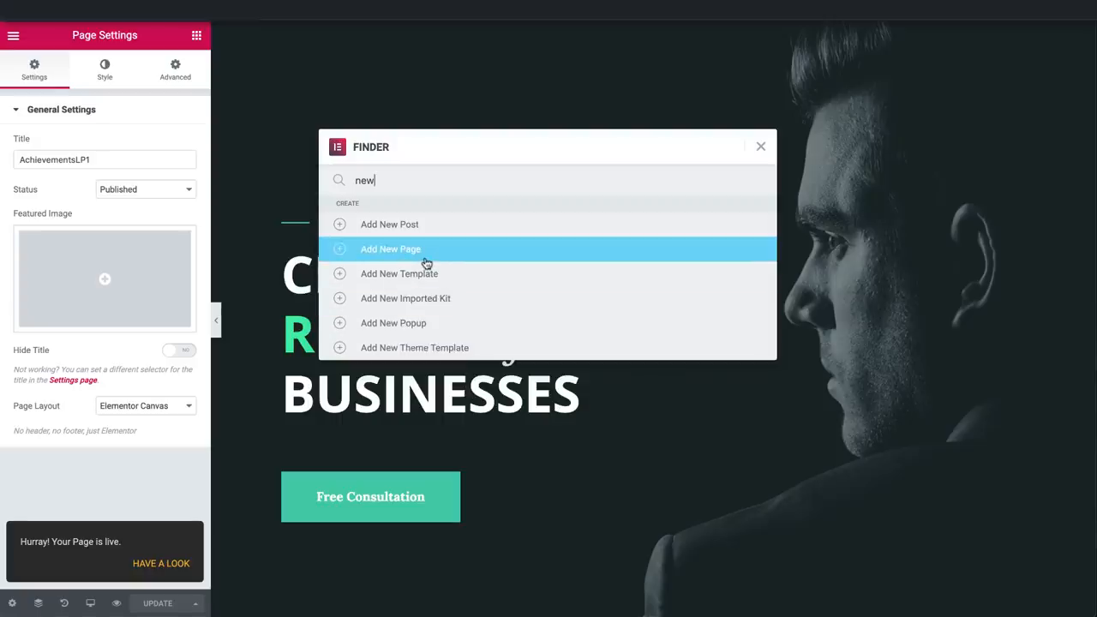
{"action": "left_click", "coordinate": [391, 249]}
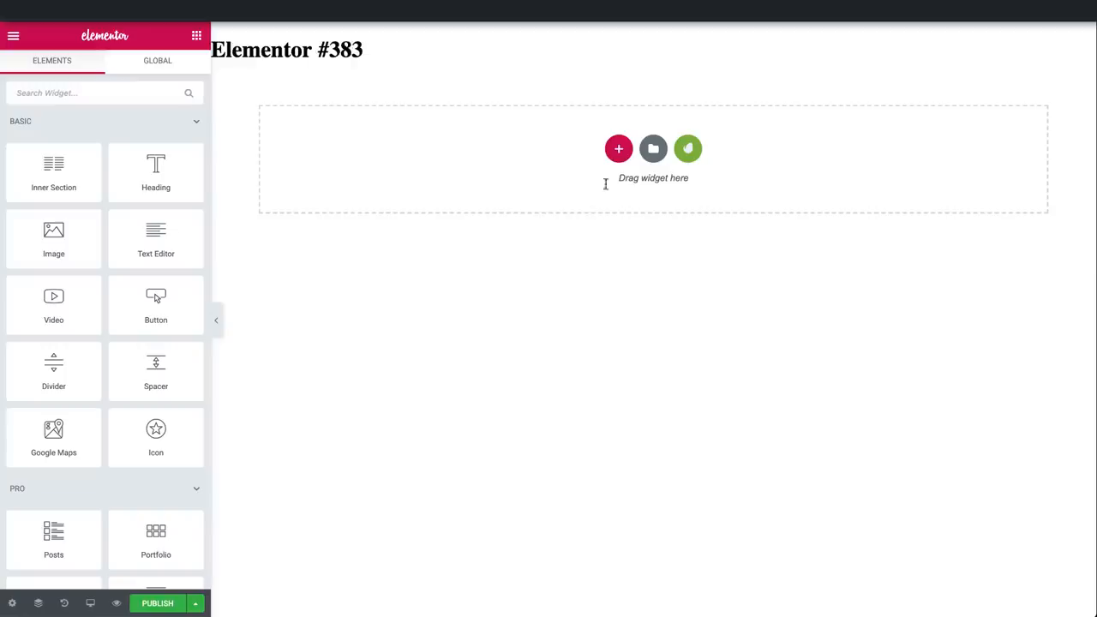
{"action": "left_click", "coordinate": [653, 147]}
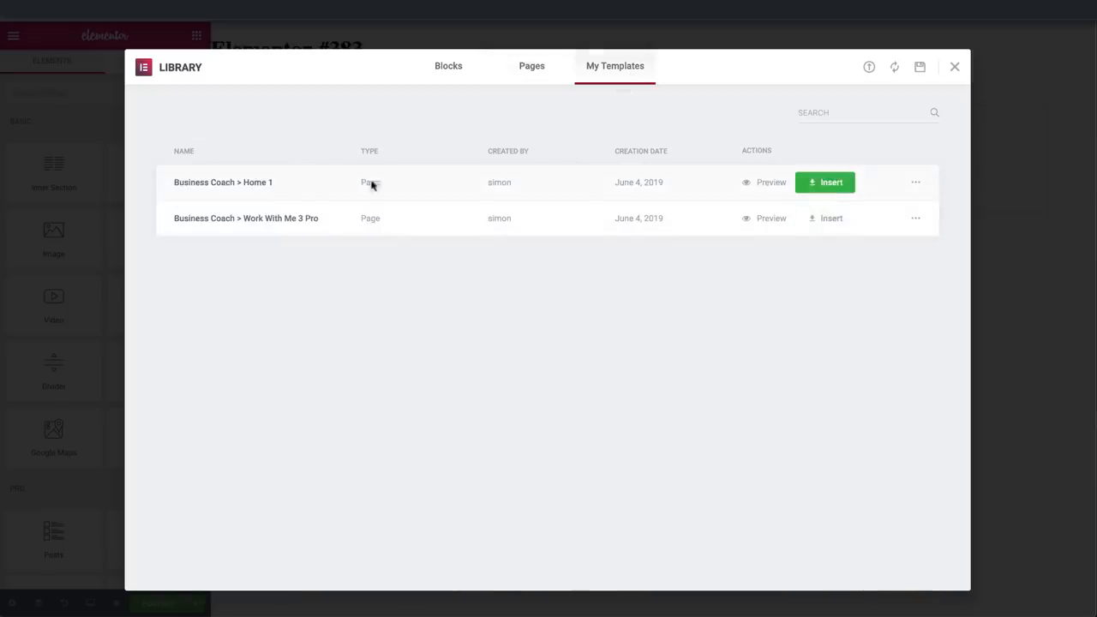
{"action": "left_click", "coordinate": [823, 181]}
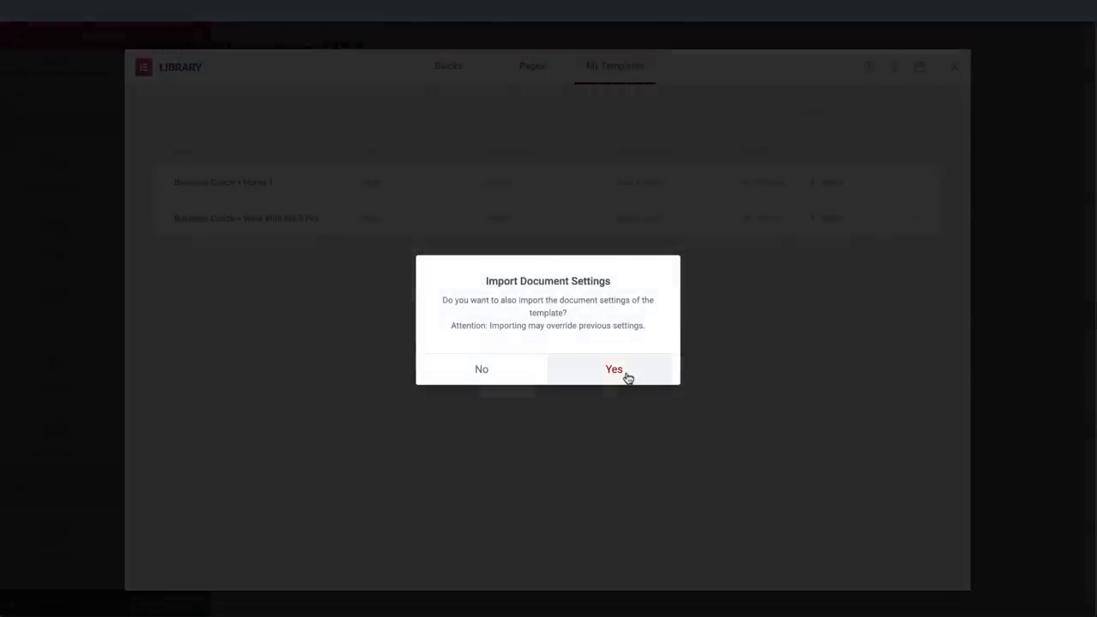
{"action": "left_click", "coordinate": [614, 369]}
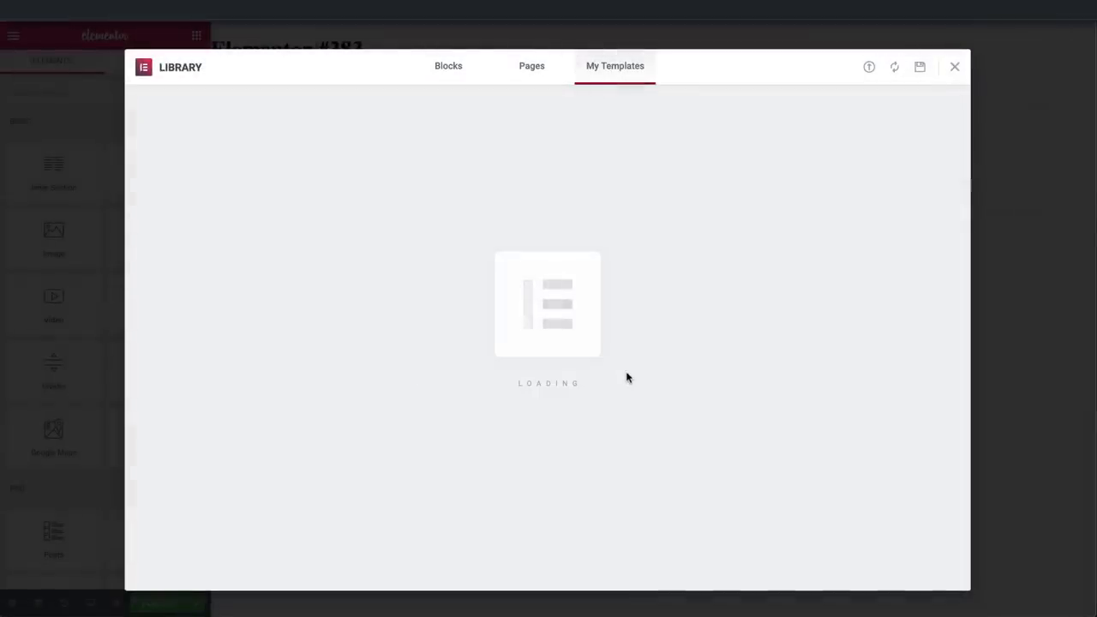
- Rename the page AchievementsLP2 in its settings and publish it
{"action": "left_click", "coordinate": [954, 67]}
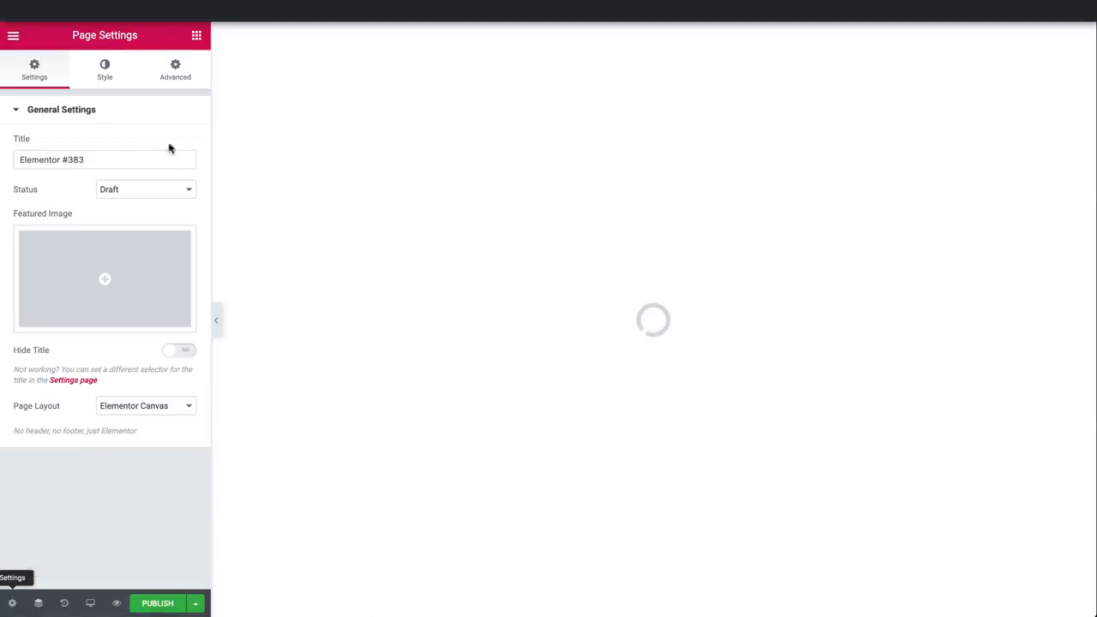
{"action": "type", "text": "A"}
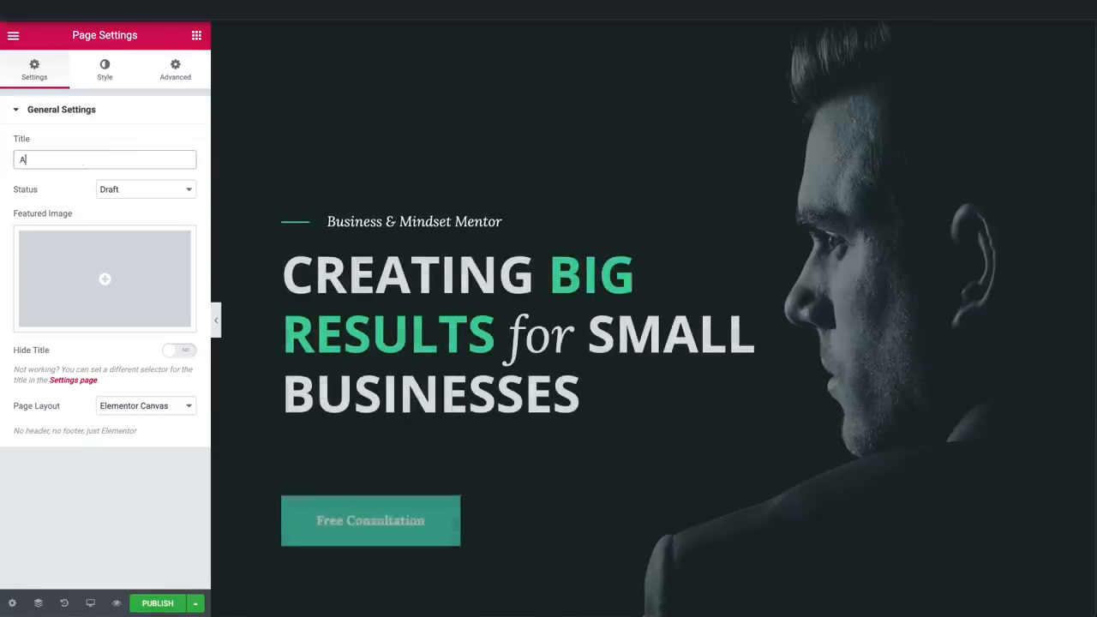
{"action": "type", "text": "chievementsLP2"}
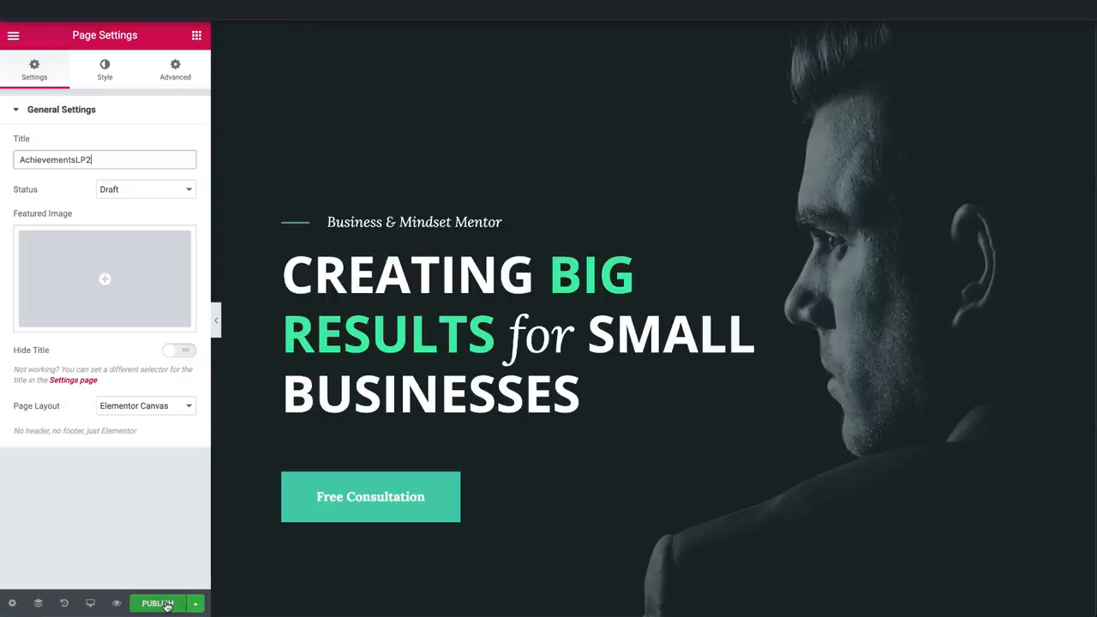
{"action": "left_click", "coordinate": [158, 604]}
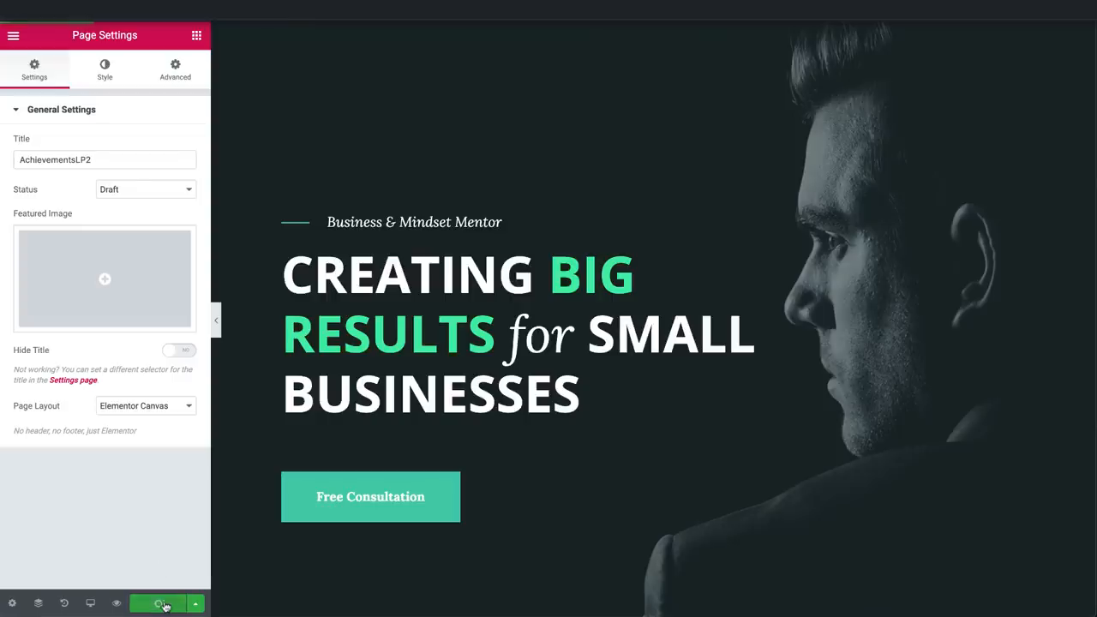
{"action": "left_click", "coordinate": [158, 604]}
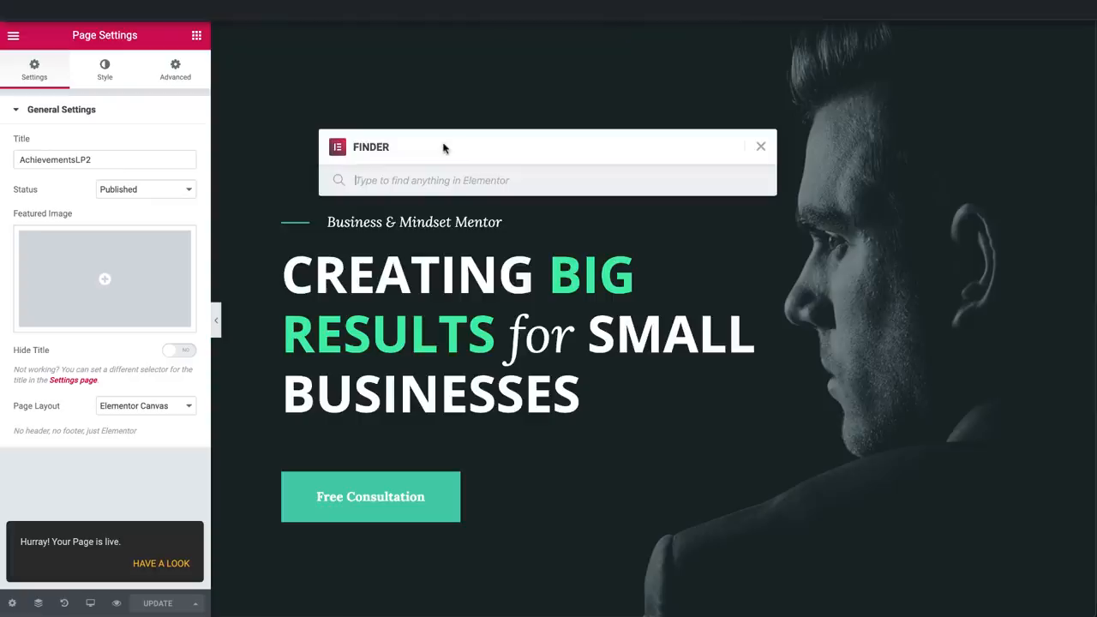
- Add another new page and insert the Work With Me 3 Pro template with its document settings
{"action": "type", "text": "new"}
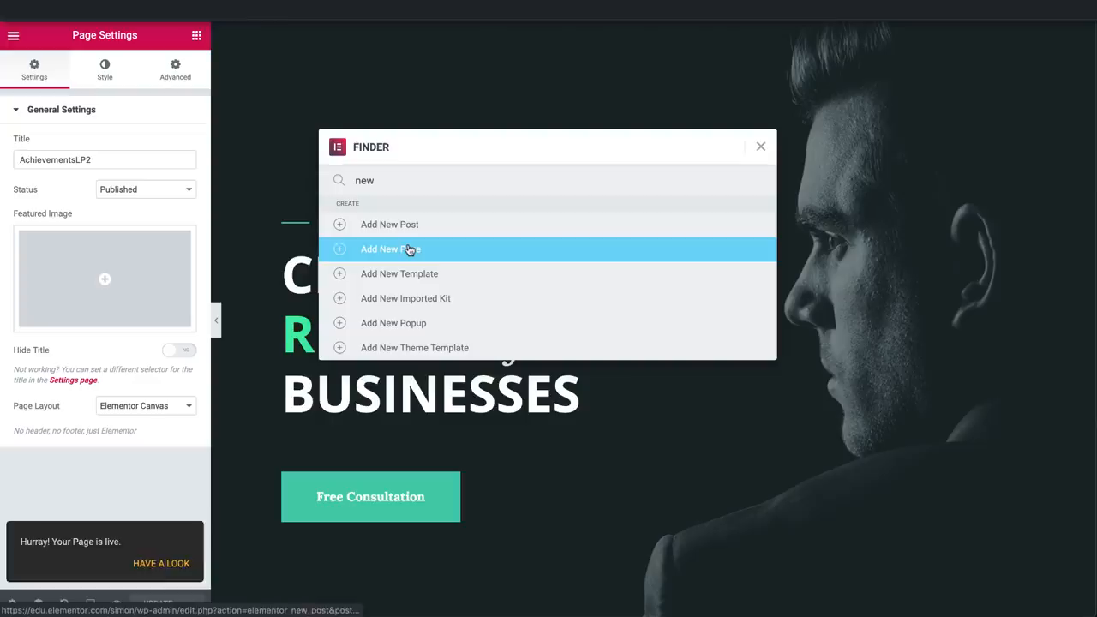
{"action": "left_click", "coordinate": [391, 248]}
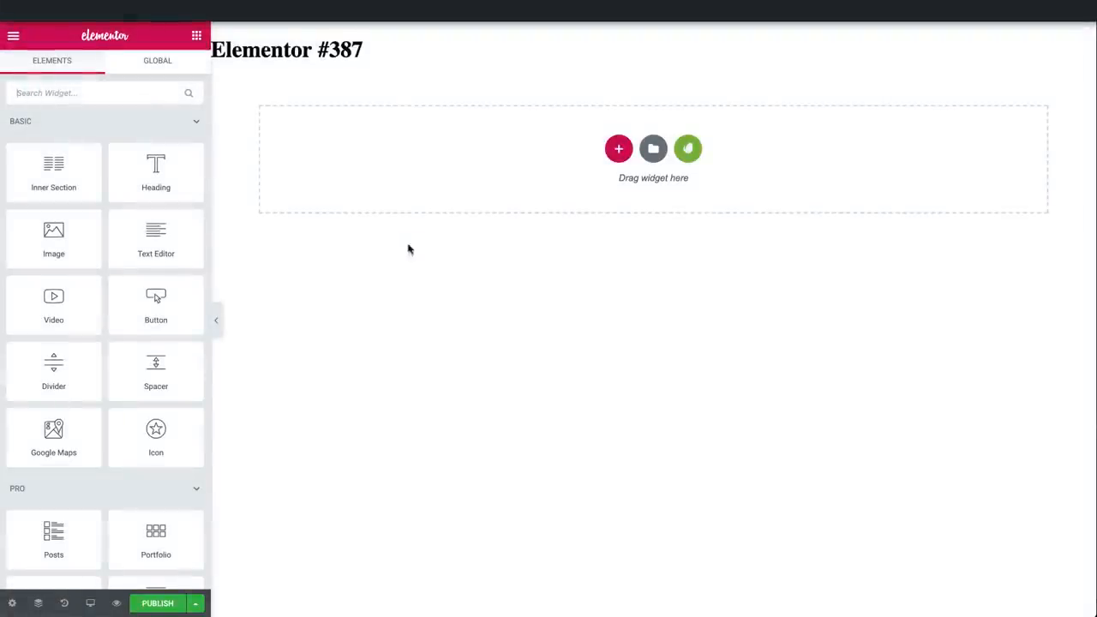
{"action": "left_click", "coordinate": [653, 147]}
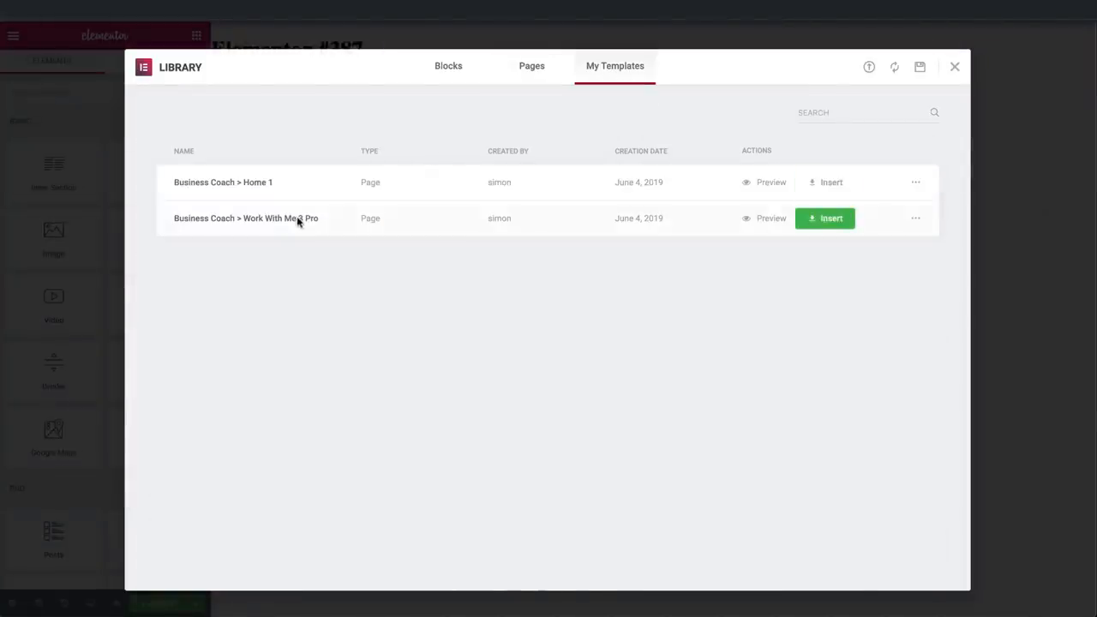
{"action": "left_click", "coordinate": [824, 217]}
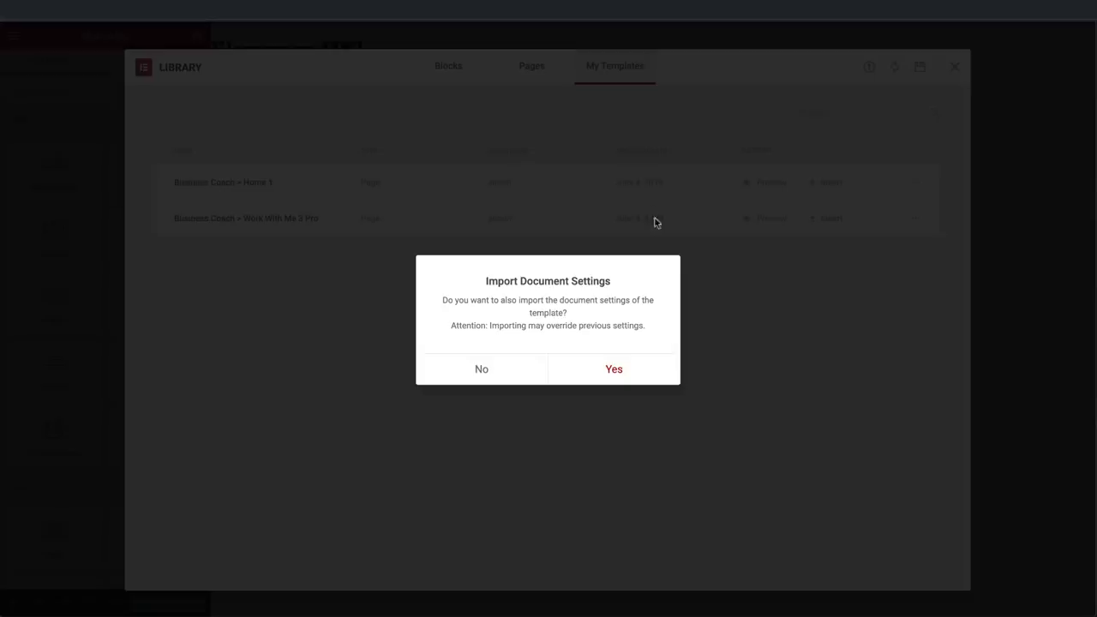
{"action": "left_click", "coordinate": [614, 369]}
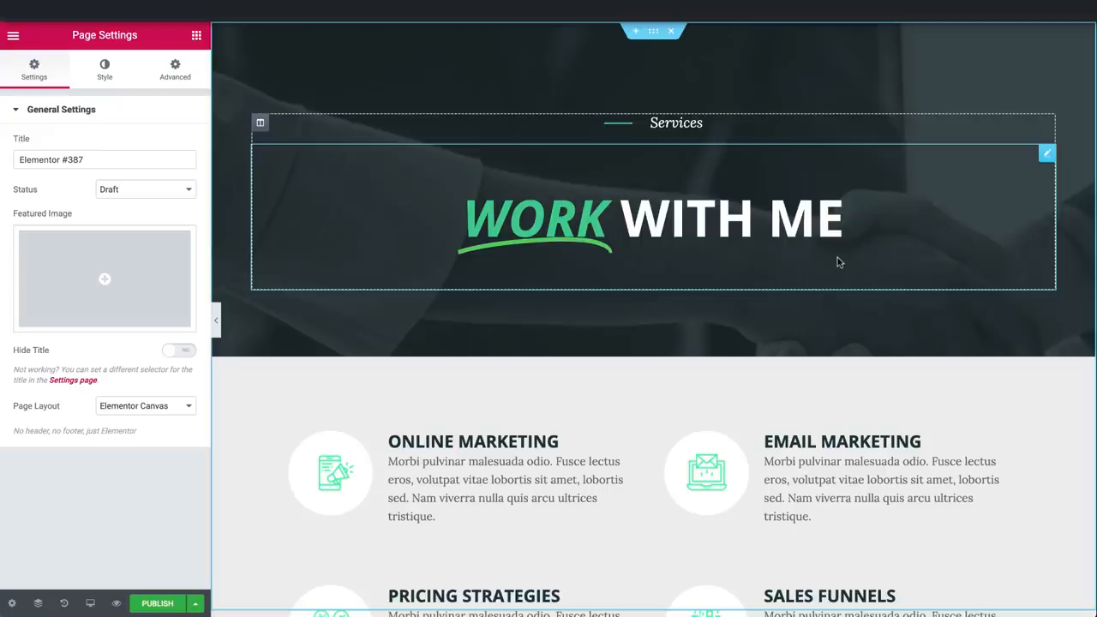
- Change the animated headline fields to Thank / YOU / !!!
{"action": "left_click", "coordinate": [1045, 153]}
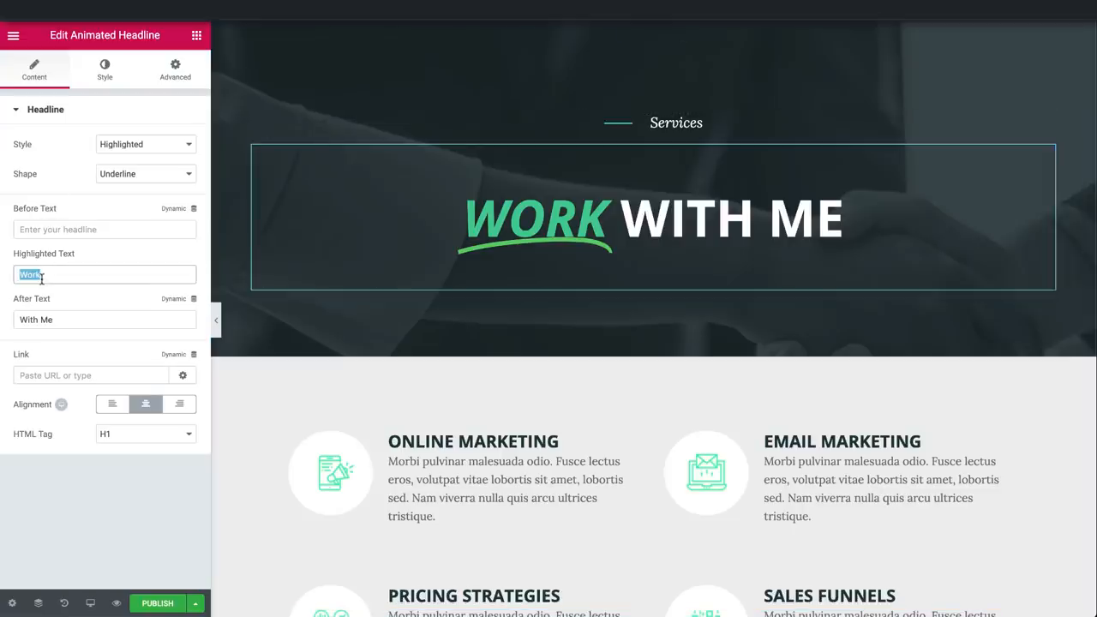
{"action": "type", "text": "Than"}
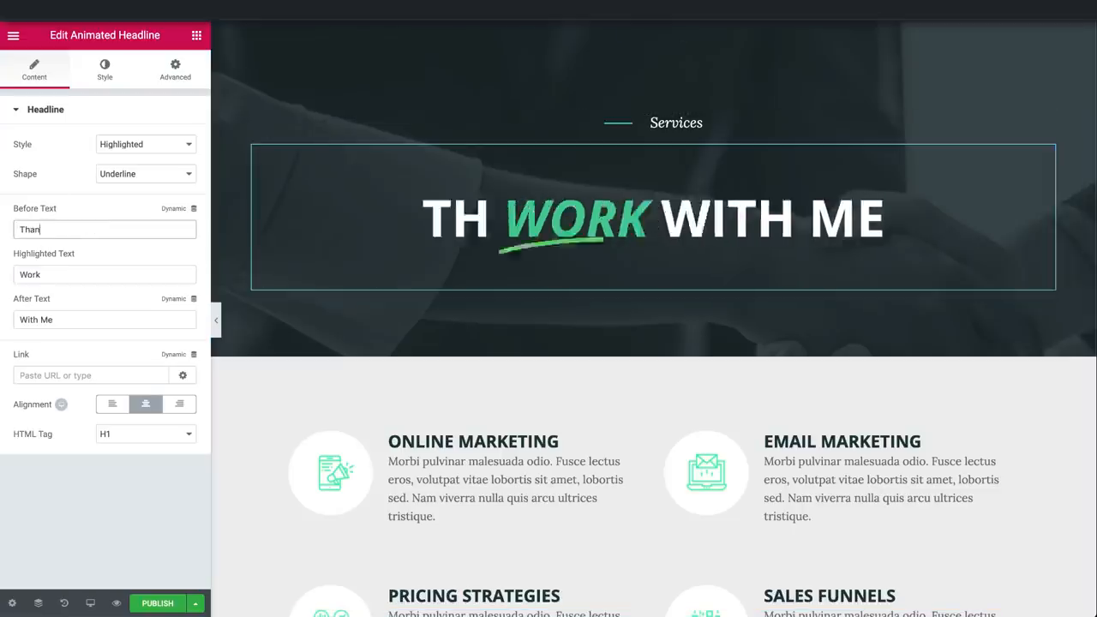
{"action": "type", "text": "YOU"}
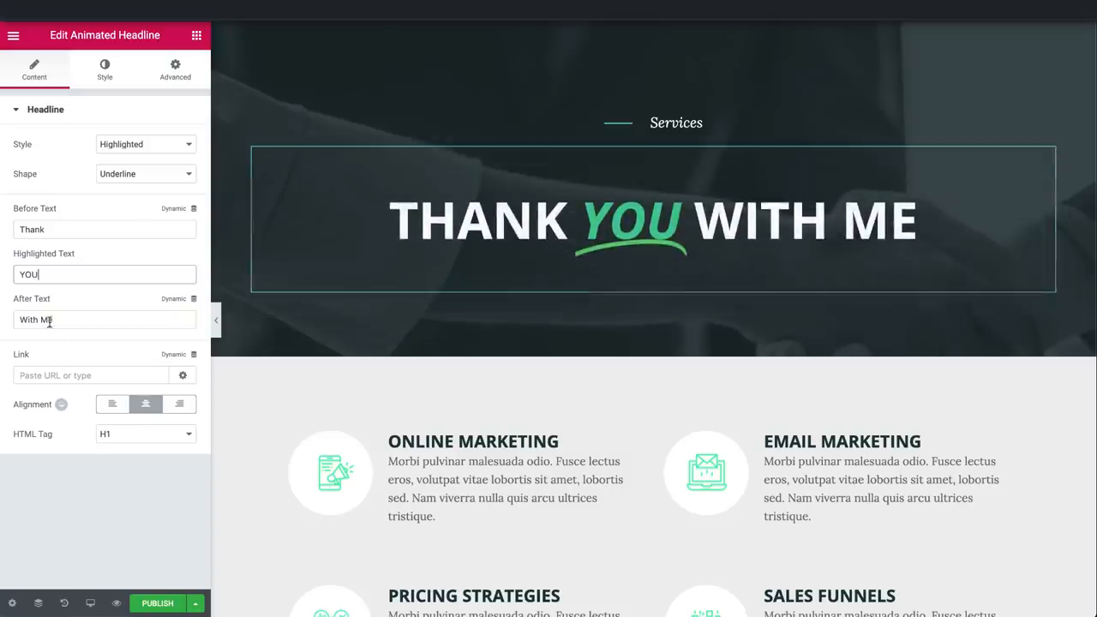
{"action": "type", "text": "<i>"}
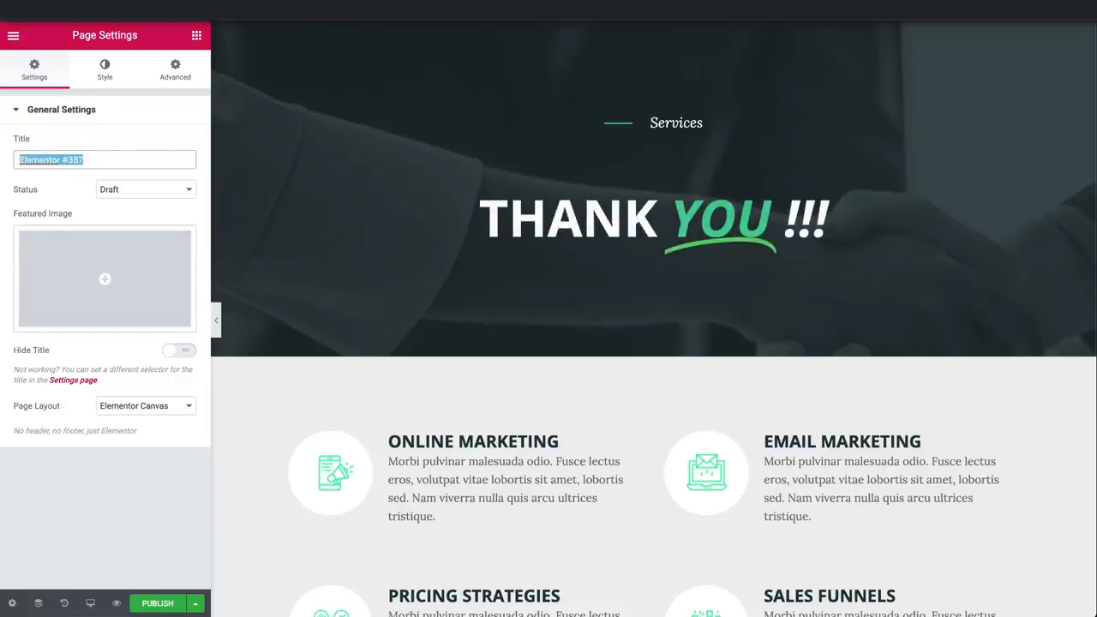
- Title the page AchievementsTHNX and publish it
{"action": "type", "text": "AchievementsTHNX"}
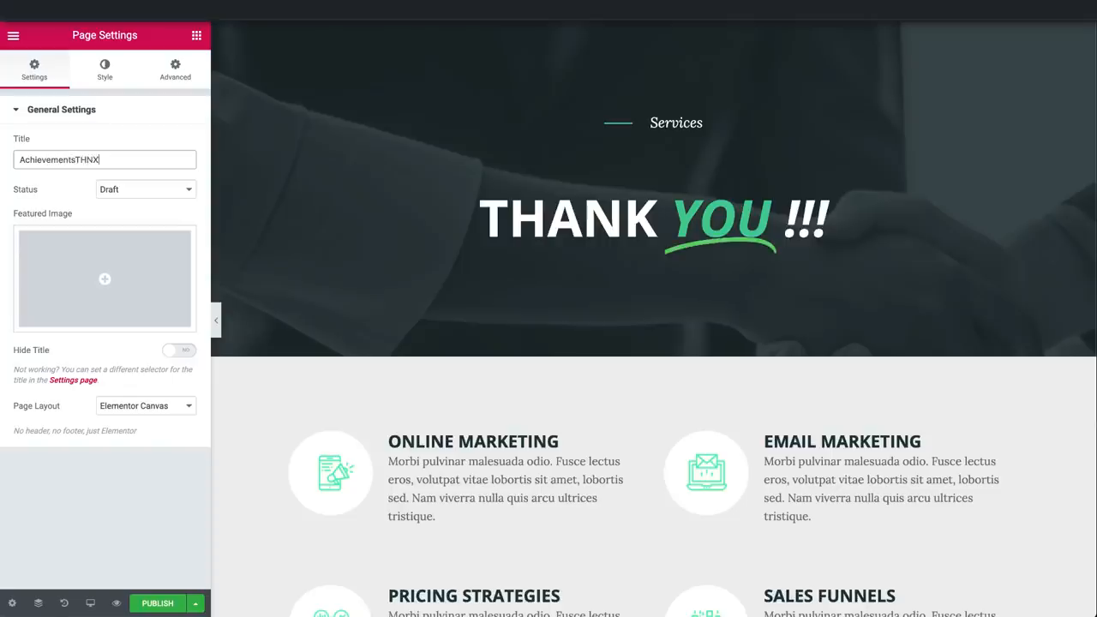
{"action": "mouse_move", "coordinate": [165, 429]}
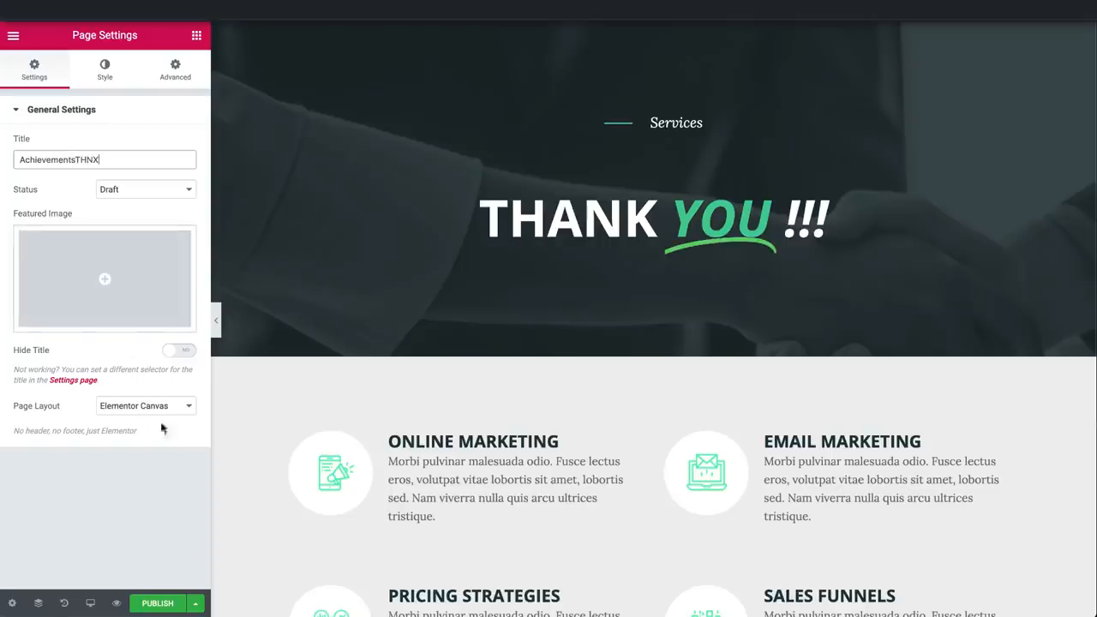
{"action": "left_click", "coordinate": [157, 603]}
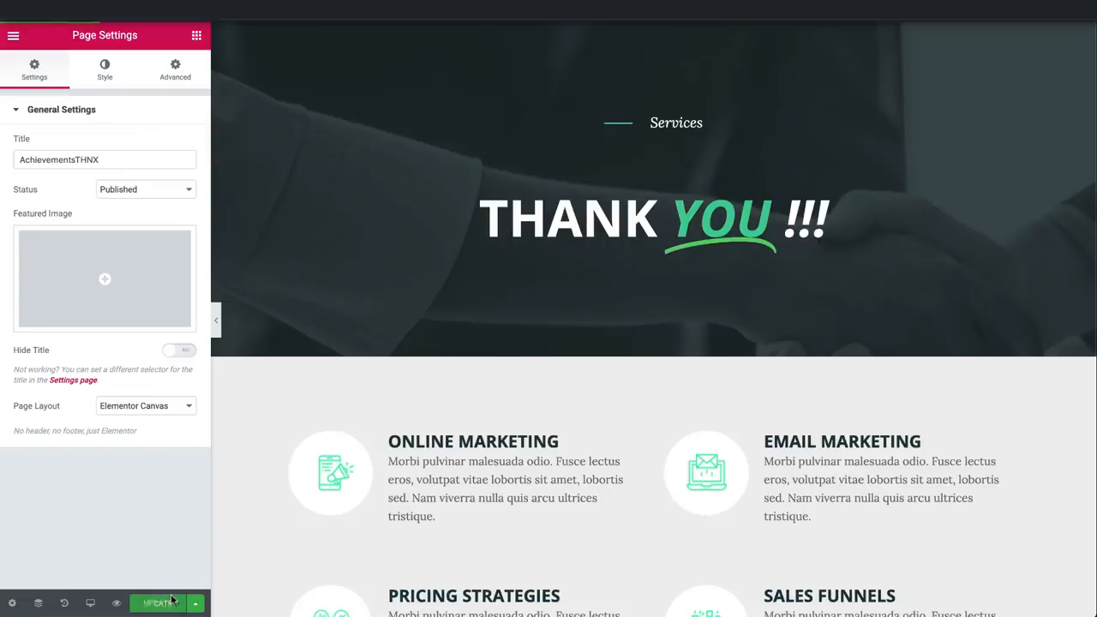
{"action": "left_click", "coordinate": [158, 603]}
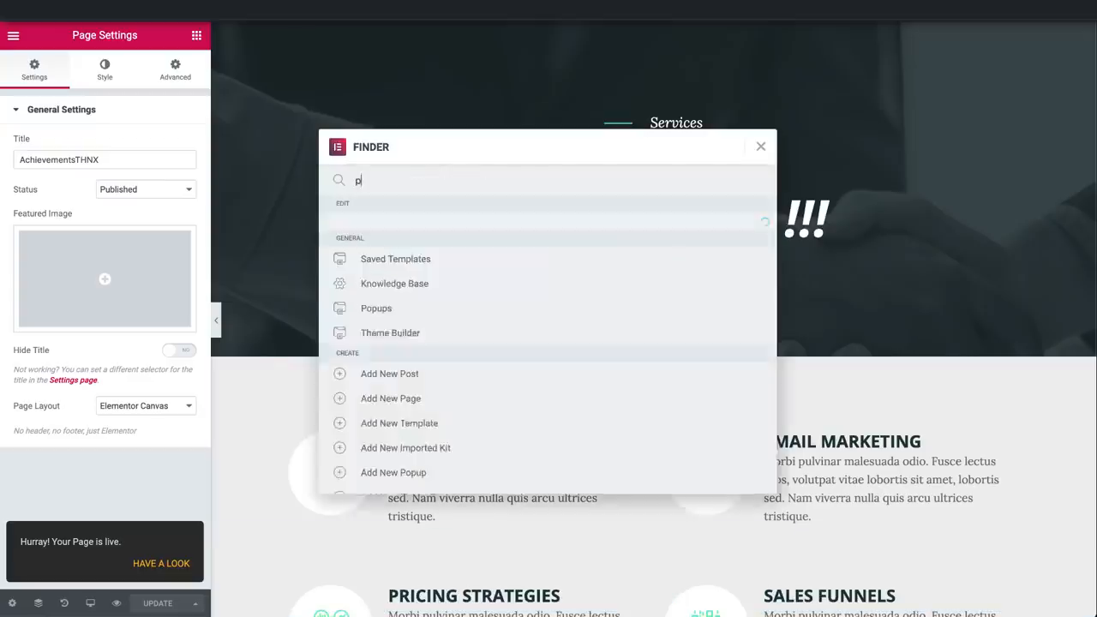
- Find the Business Coach Popup template via Finder and retitle it with an Achievement name
{"action": "type", "text": "op"}
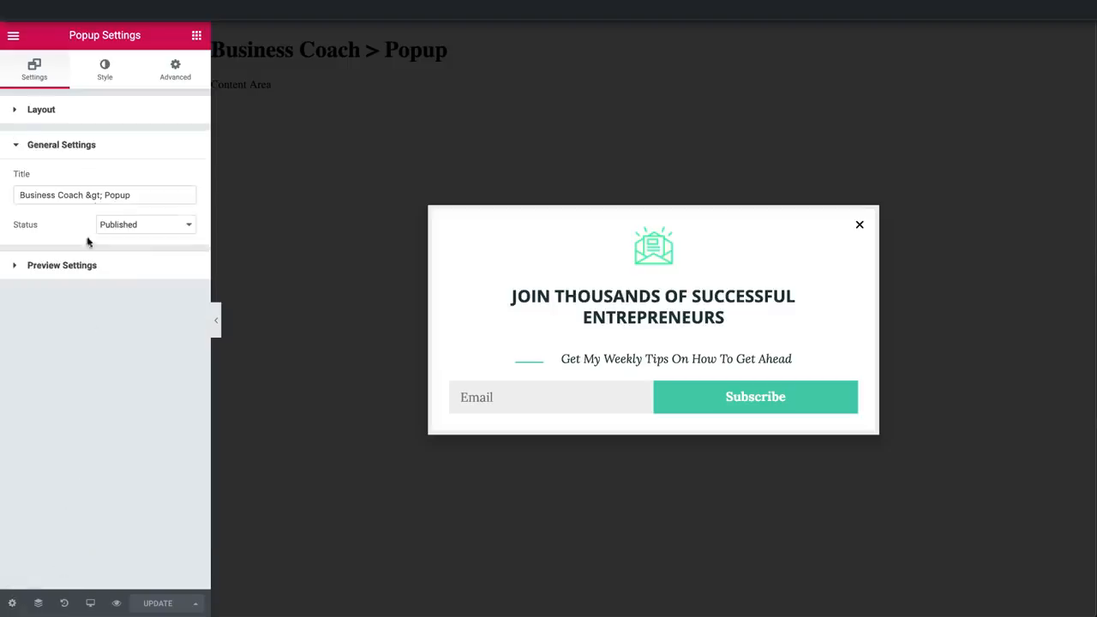
{"action": "triple_click", "coordinate": [105, 196]}
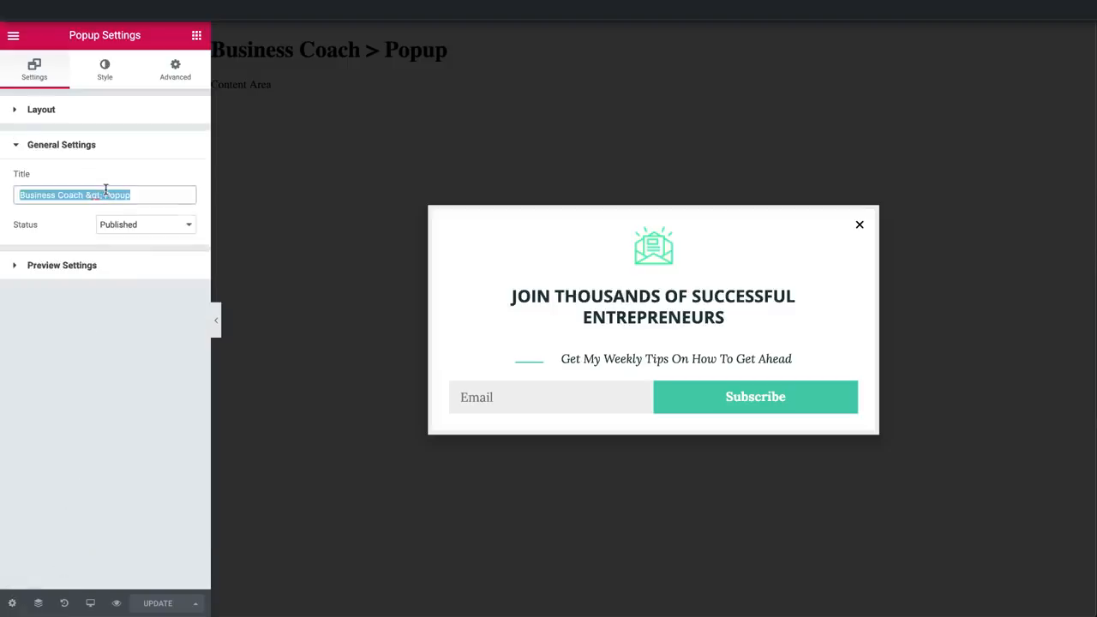
{"action": "type", "text": "AchievementsPOP"}
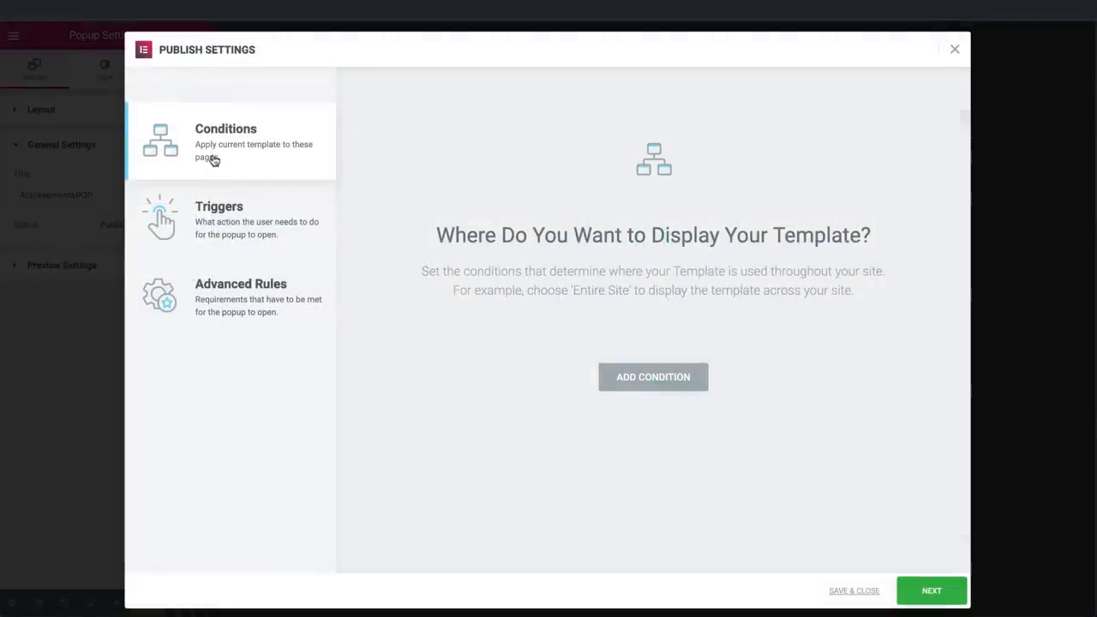
- Add an entire-site display condition for the AchievementsPOP popup and proceed to triggers
{"action": "left_click", "coordinate": [651, 377]}
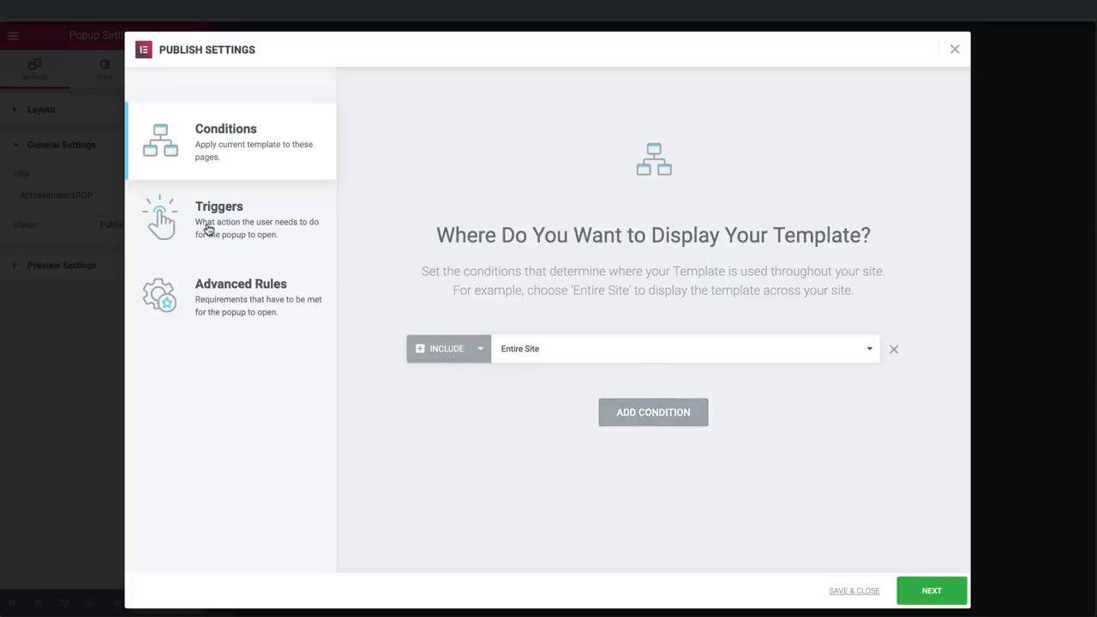
{"action": "left_click", "coordinate": [240, 295]}
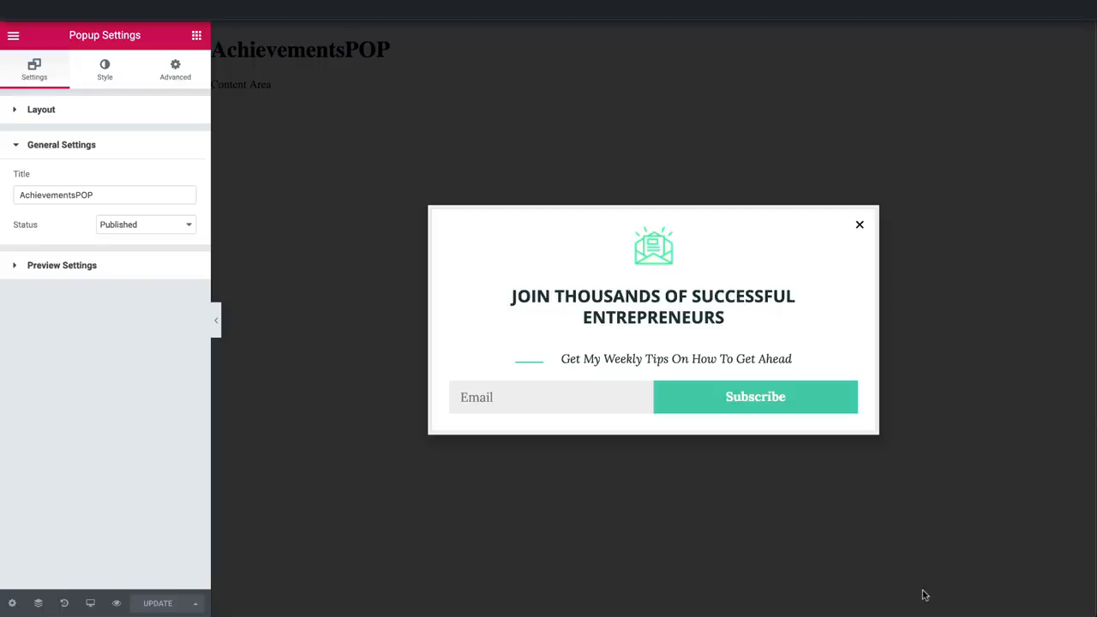
{"action": "mouse_move", "coordinate": [913, 593]}
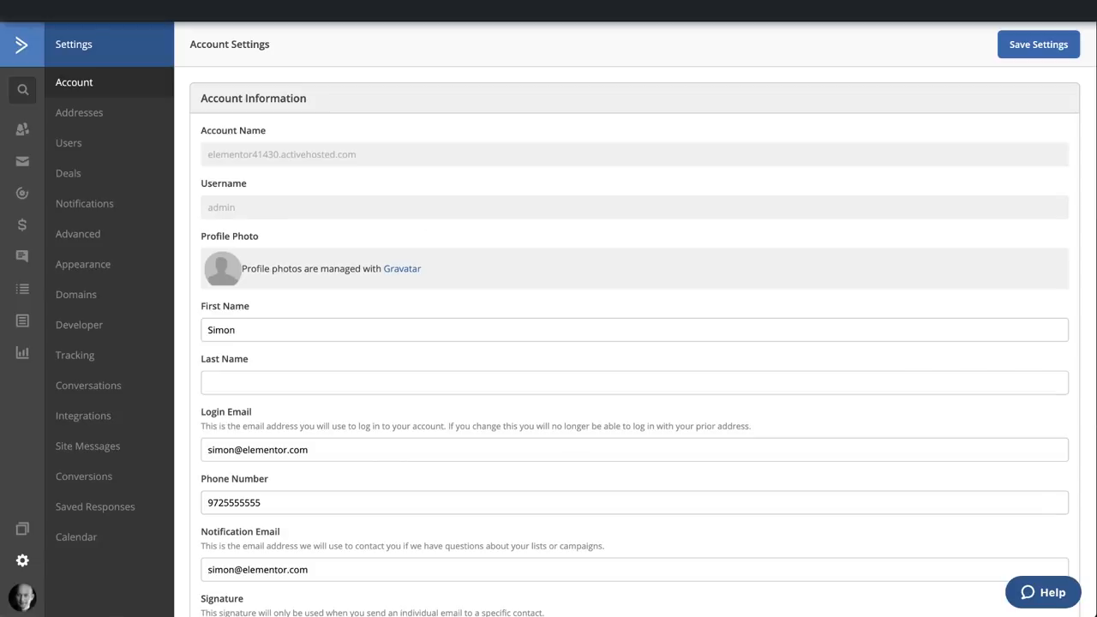
{"action": "mouse_move", "coordinate": [22, 561]}
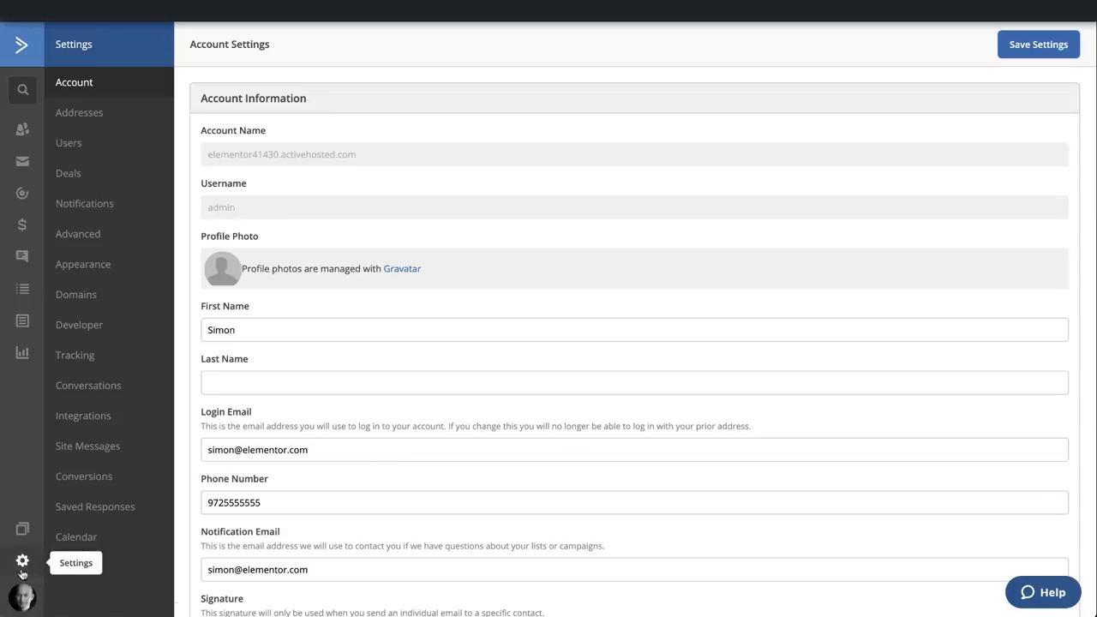
- View ActiveCampaign's developer API access settings and select the API URL
{"action": "left_click", "coordinate": [79, 324]}
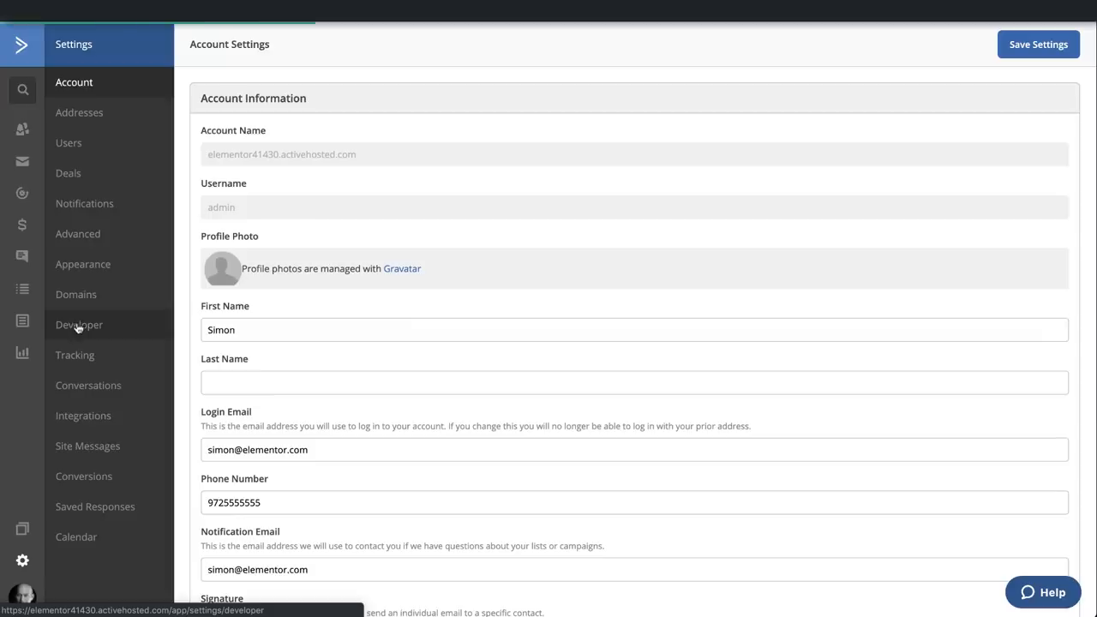
{"action": "left_click", "coordinate": [79, 324]}
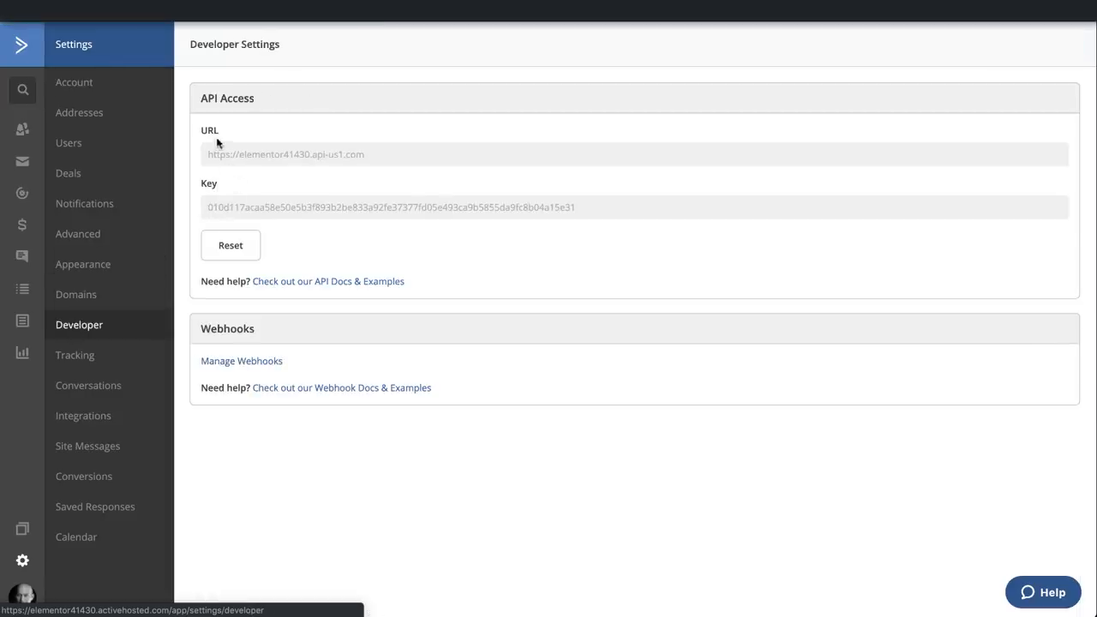
{"action": "double_click", "coordinate": [285, 155]}
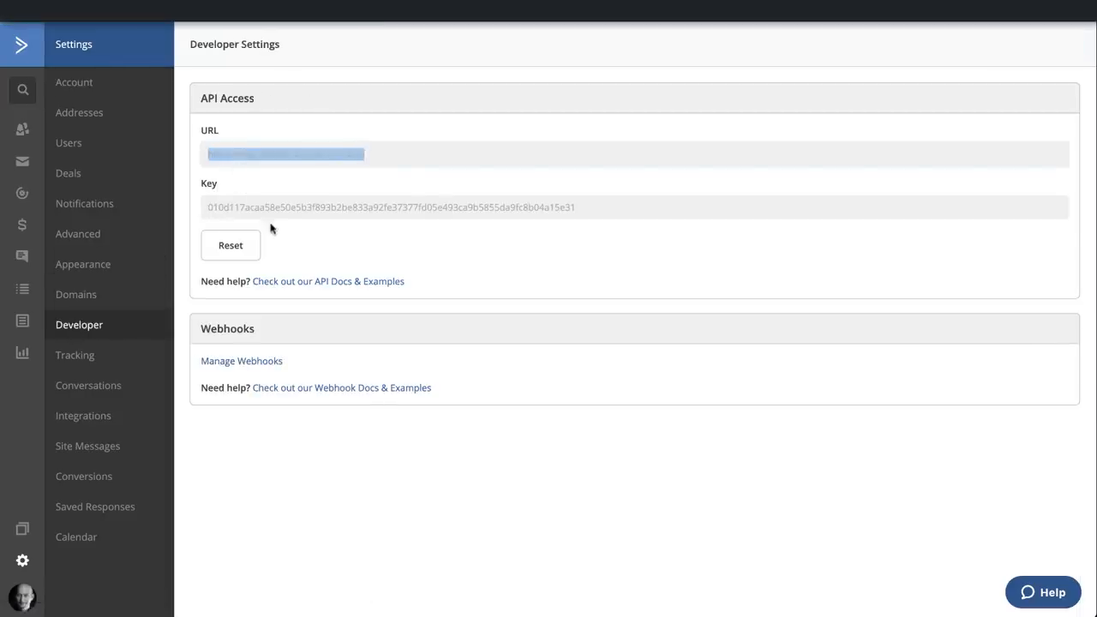
{"action": "left_click", "coordinate": [390, 206]}
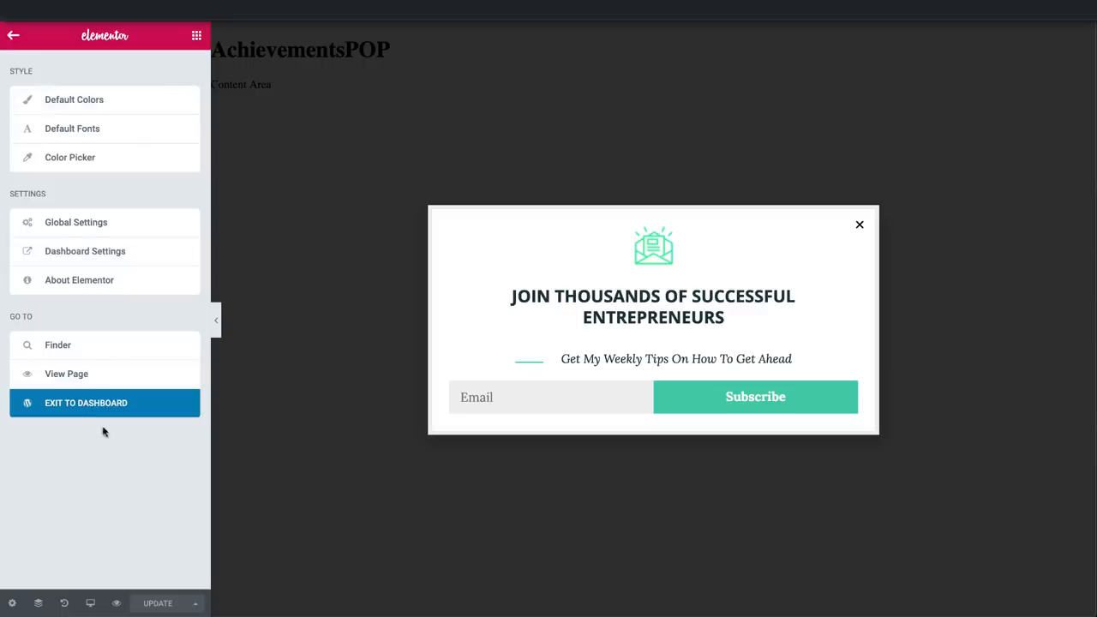
- Exit to the dashboard and view Elementor Settings > Integrations down to the MailChimp API key
{"action": "left_click", "coordinate": [86, 403]}
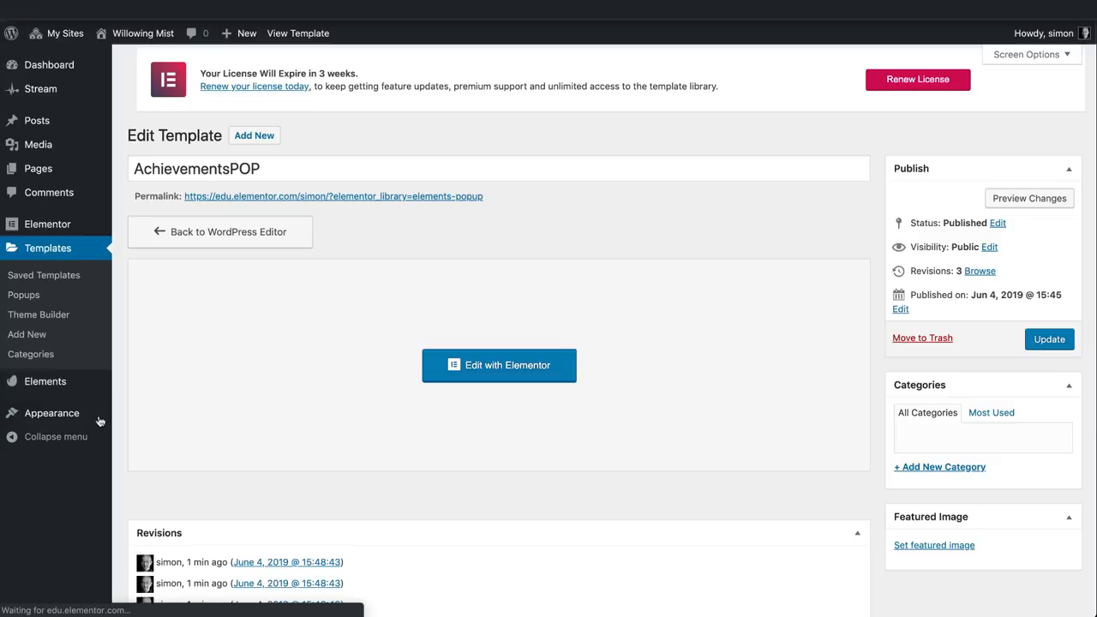
{"action": "left_click", "coordinate": [48, 222]}
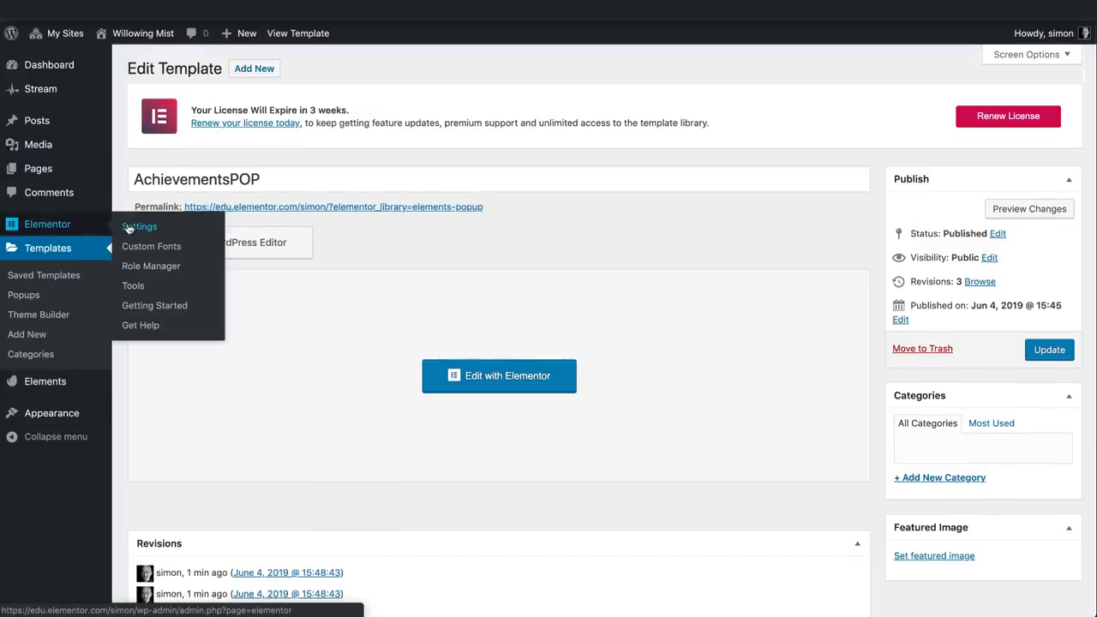
{"action": "left_click", "coordinate": [141, 226]}
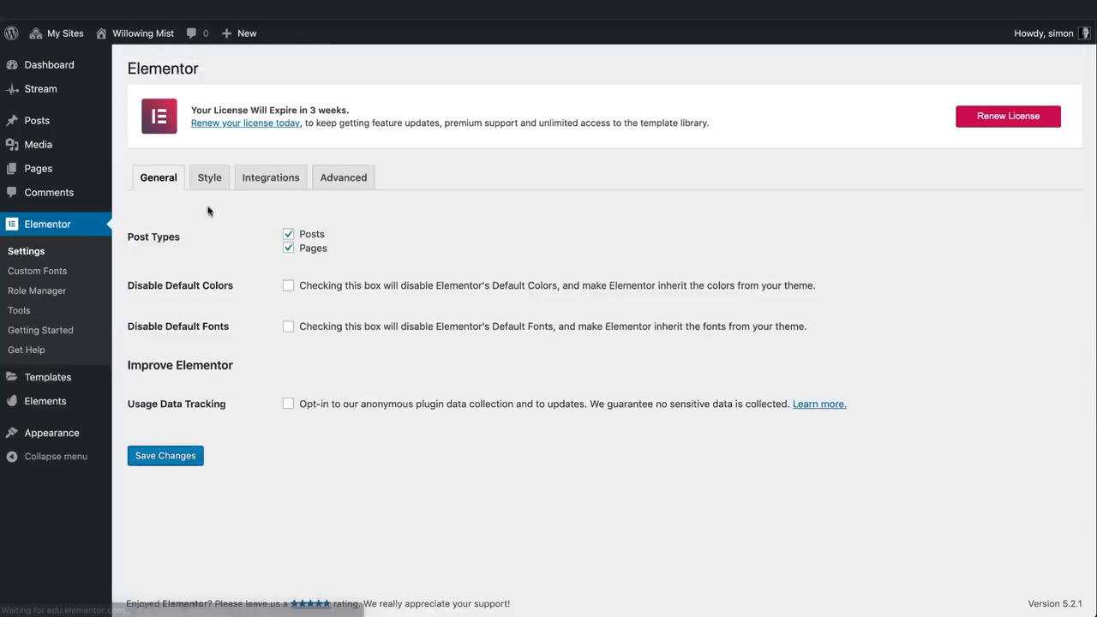
{"action": "left_click", "coordinate": [271, 176]}
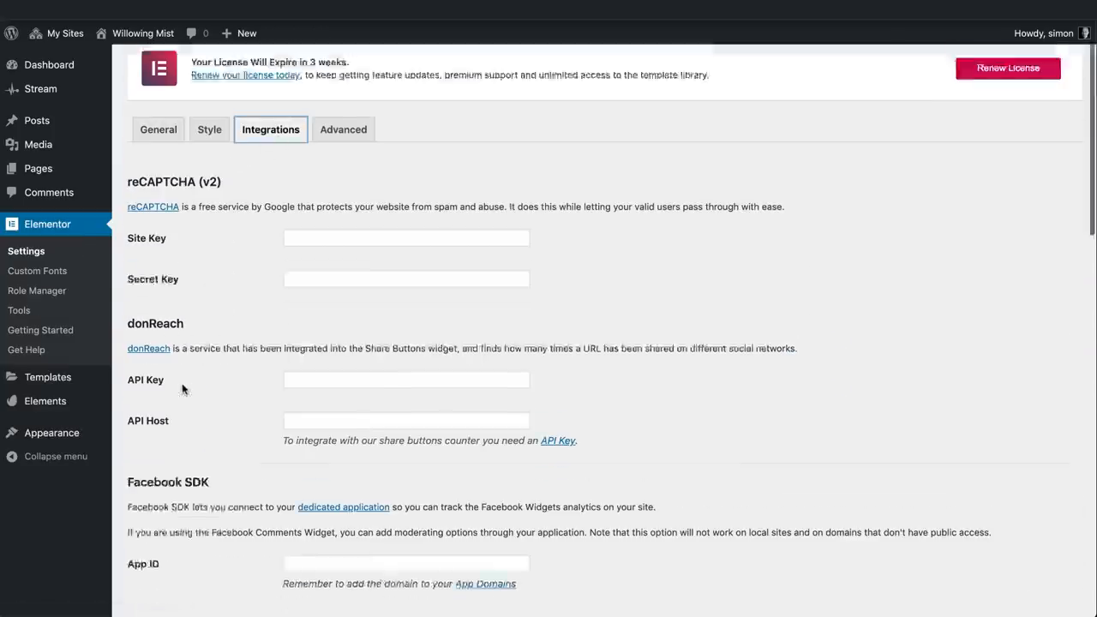
{"action": "scroll", "scroll_direction": "down", "scroll_amount": 3}
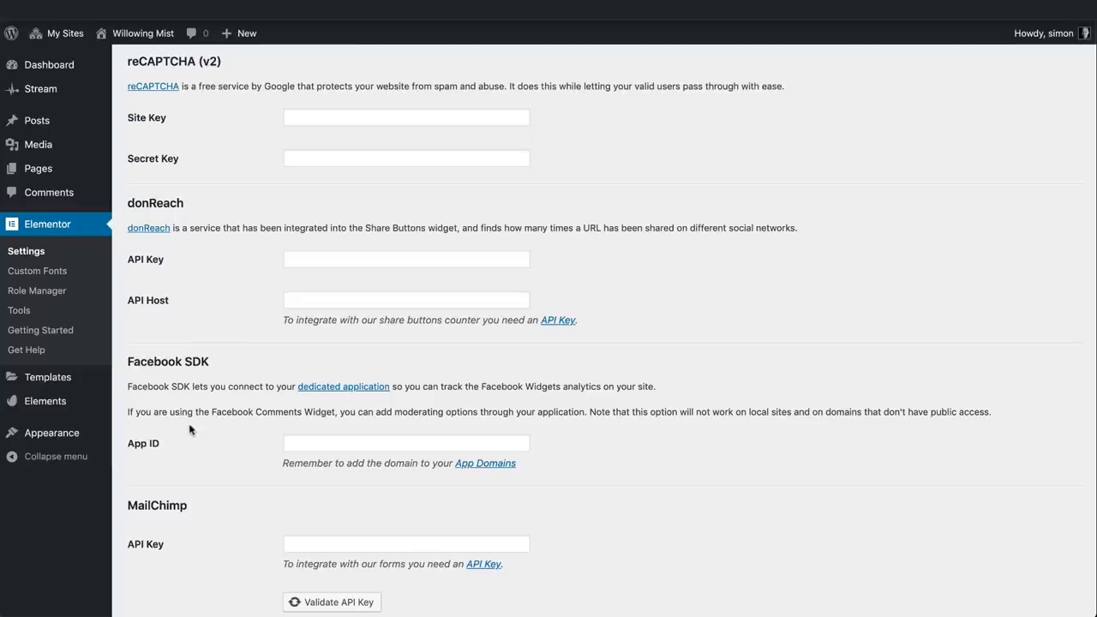
{"action": "mouse_move", "coordinate": [191, 431]}
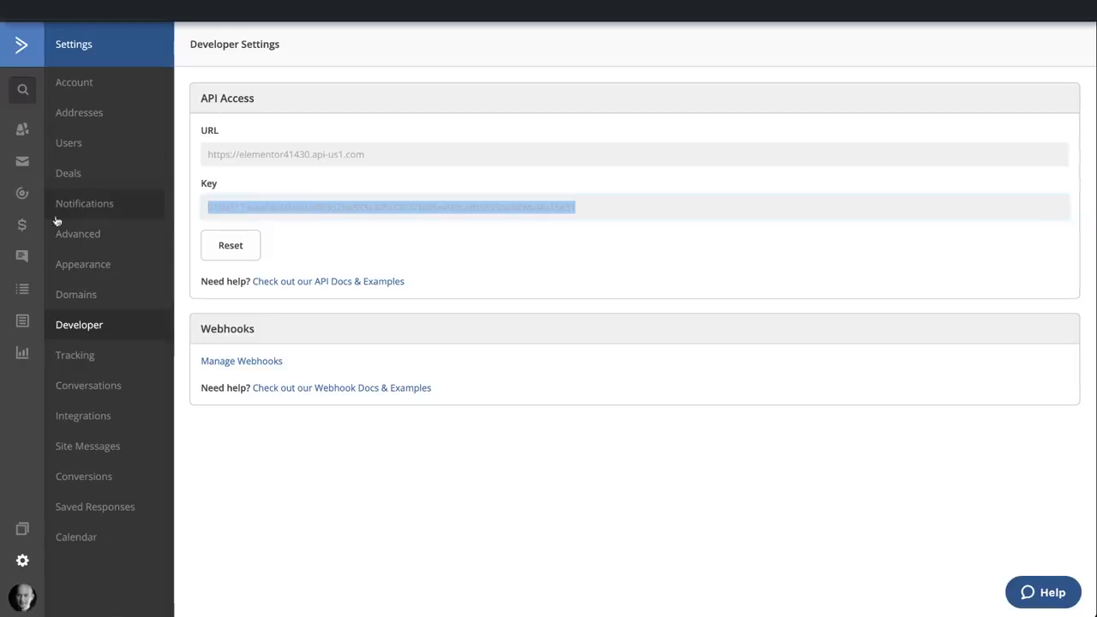
- Start a new ActiveCampaign list named Subscribers
{"action": "left_click", "coordinate": [22, 290]}
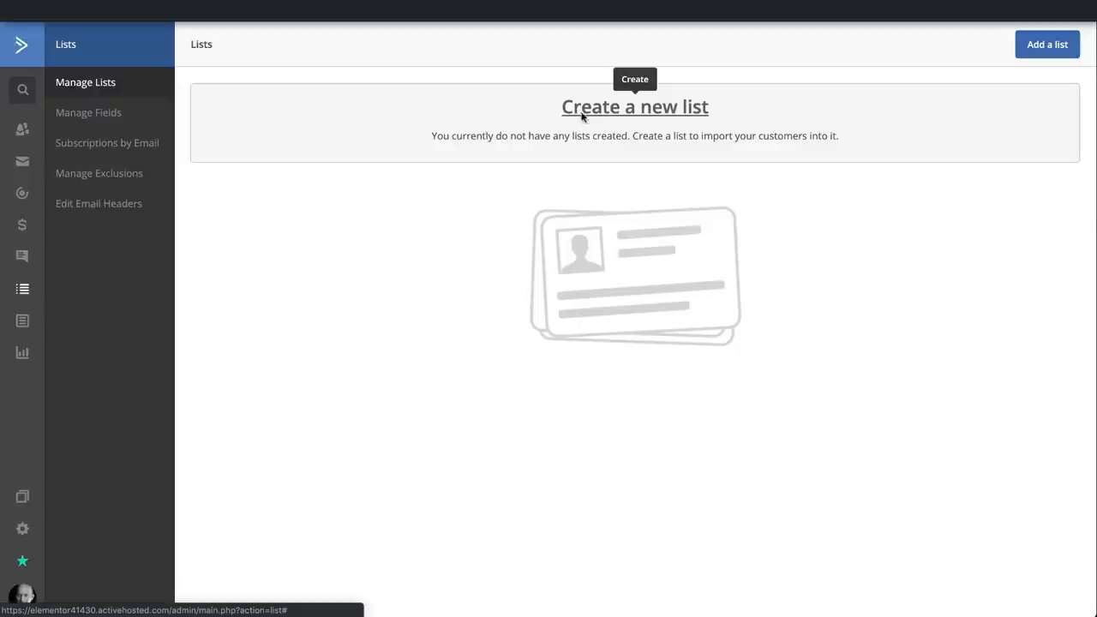
{"action": "left_click", "coordinate": [634, 106]}
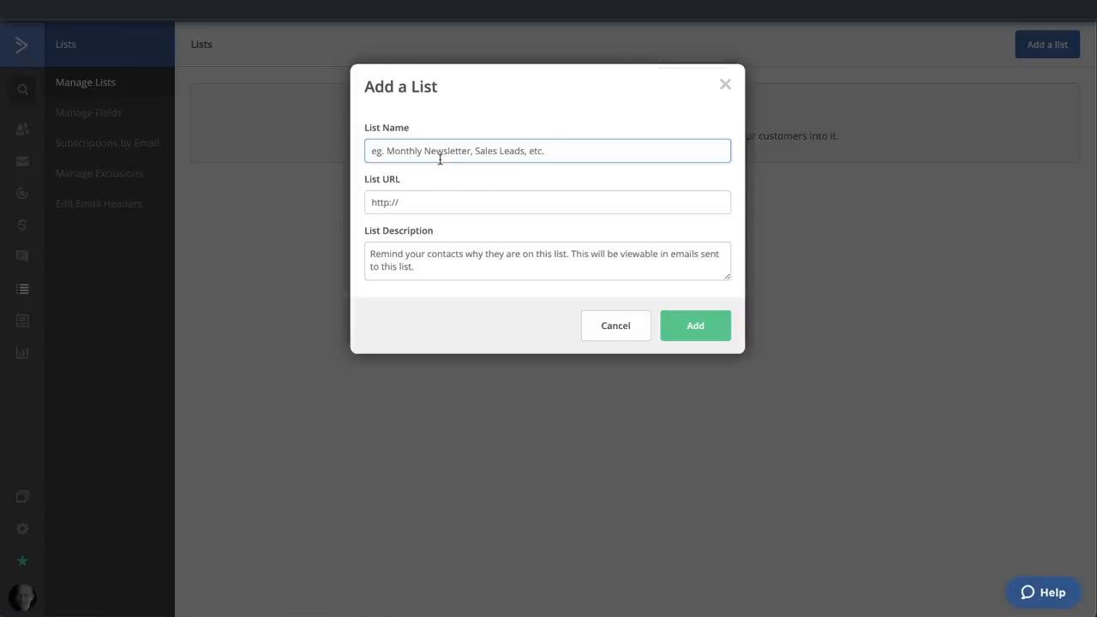
{"action": "type", "text": "s"}
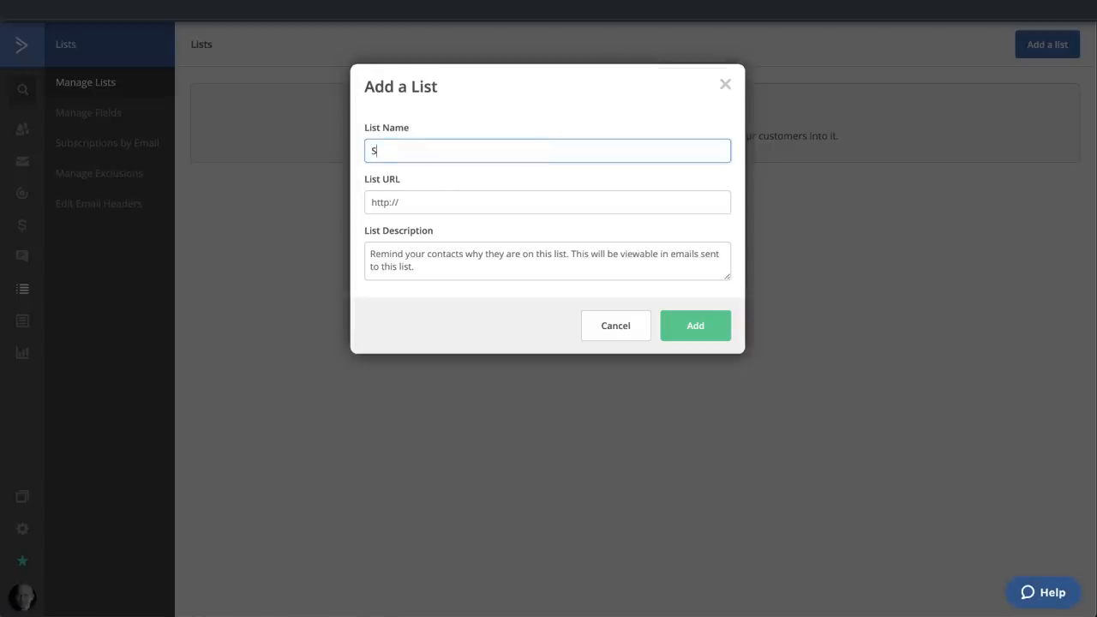
{"action": "type", "text": "ubscr"}
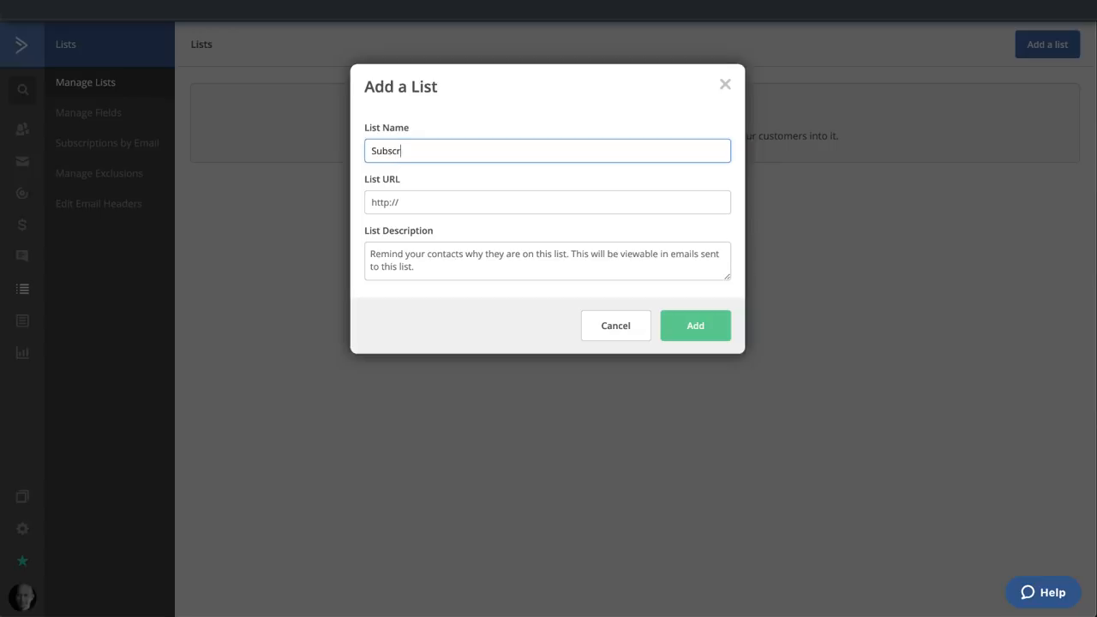
{"action": "type", "text": "ibers"}
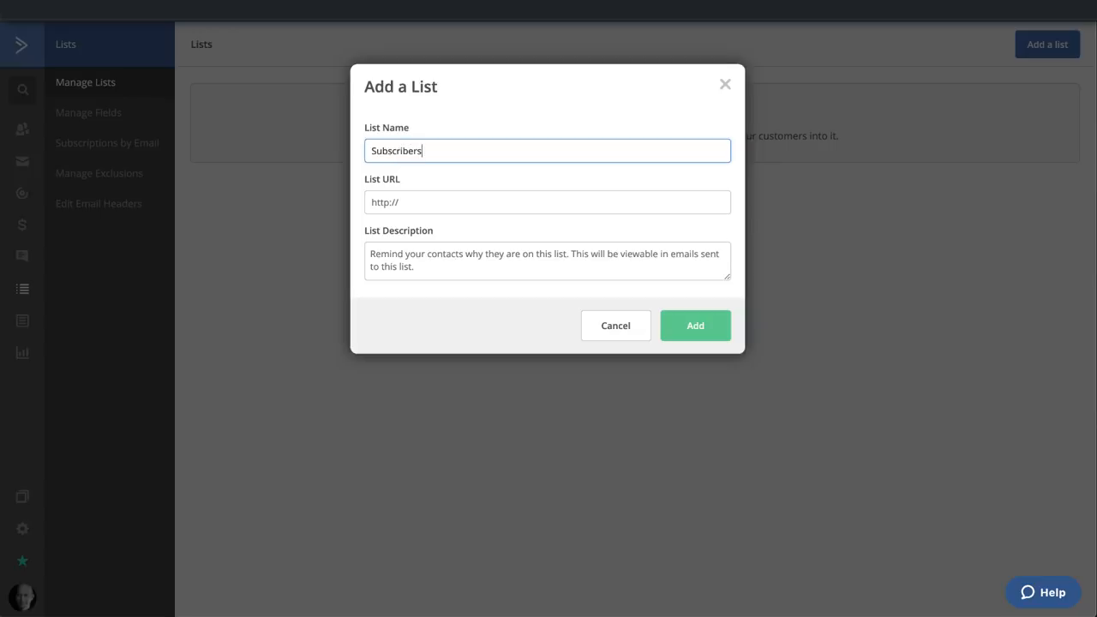
- Give the list site elementor.com and description 'mailing list', then add it
{"action": "left_click", "coordinate": [549, 203]}
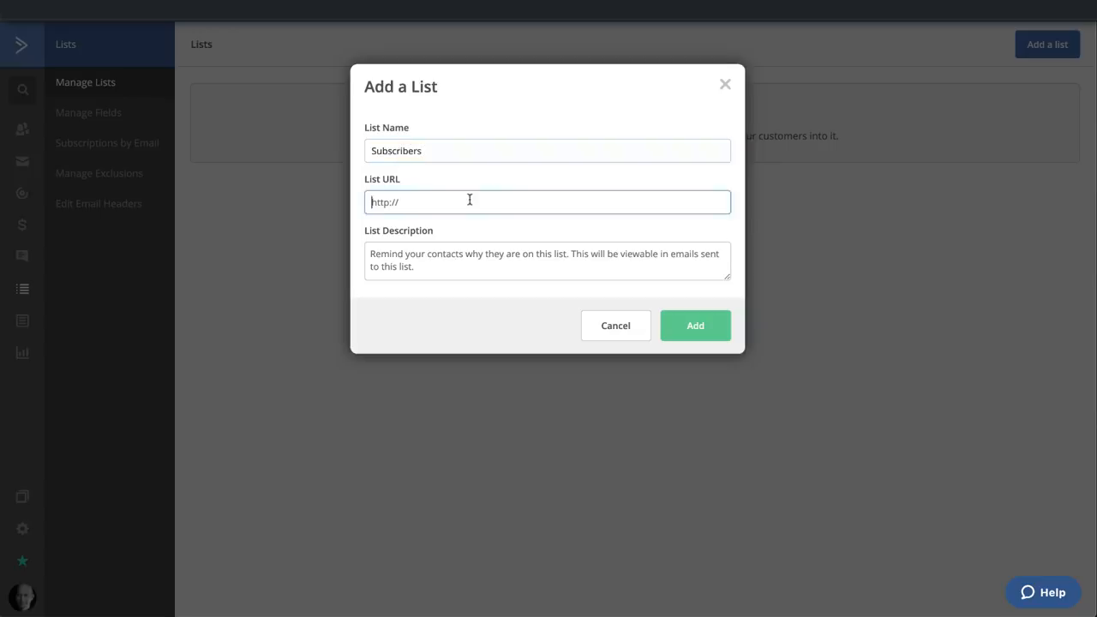
{"action": "type", "text": "element"}
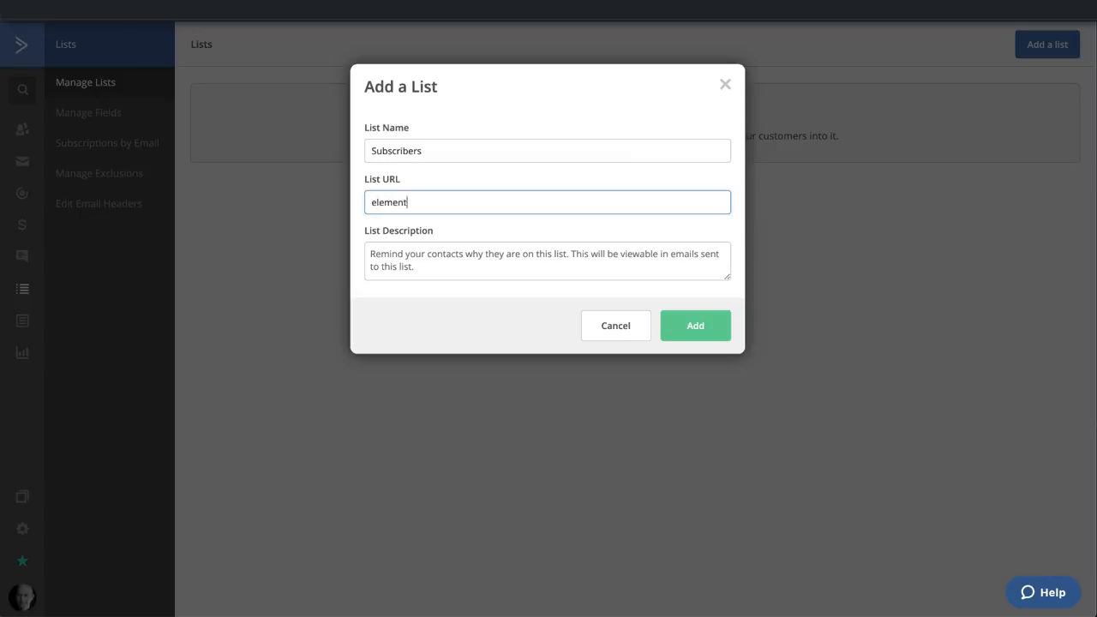
{"action": "type", "text": "or"}
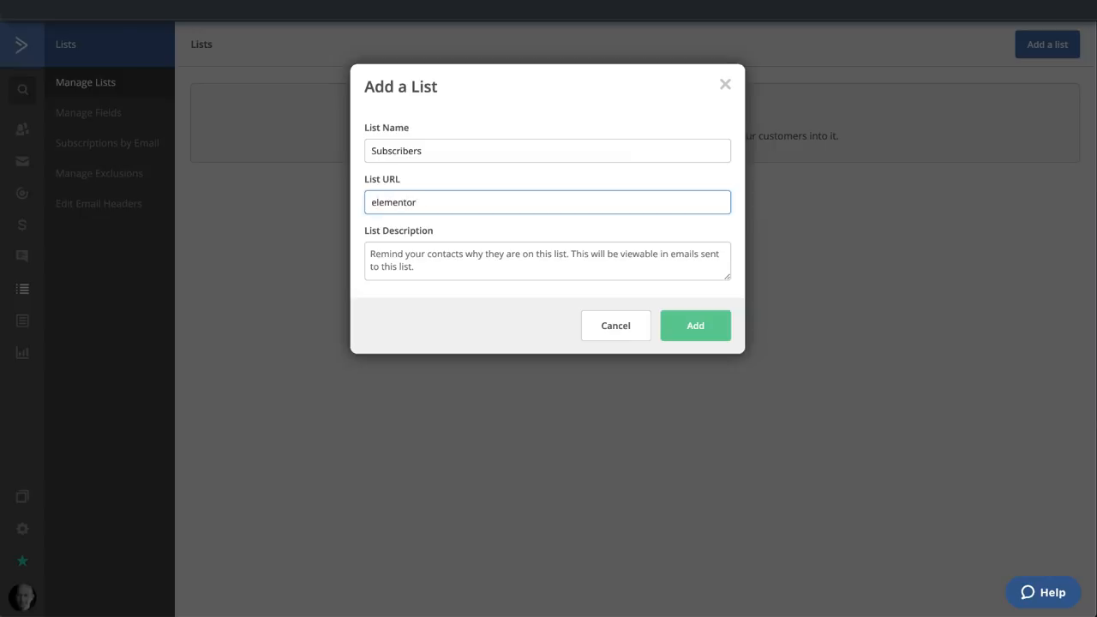
{"action": "type", "text": ".com"}
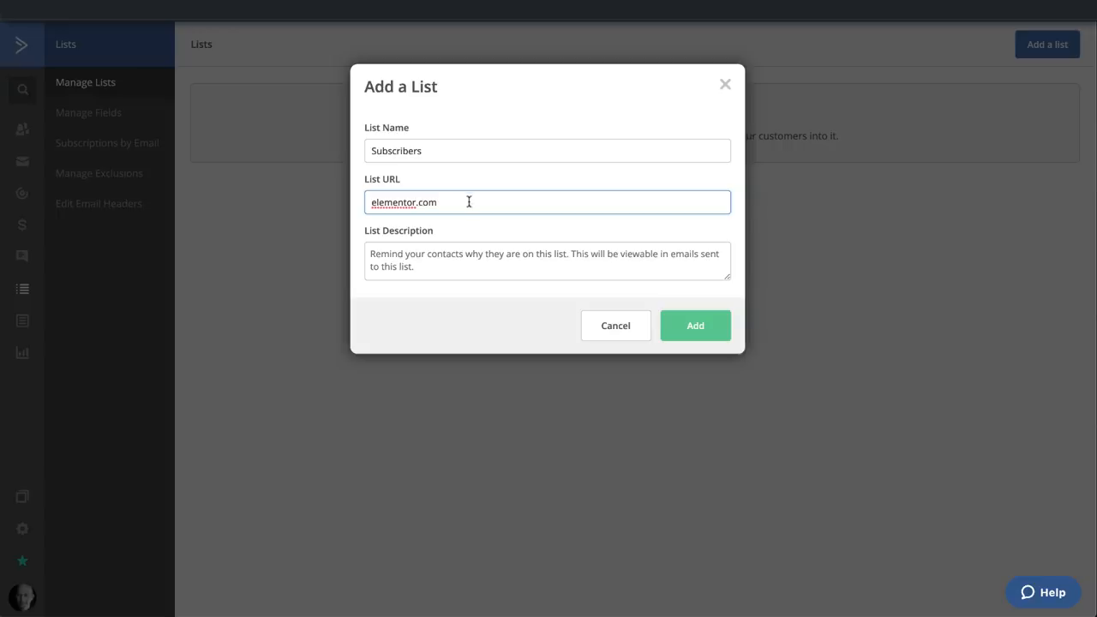
{"action": "left_click", "coordinate": [546, 261]}
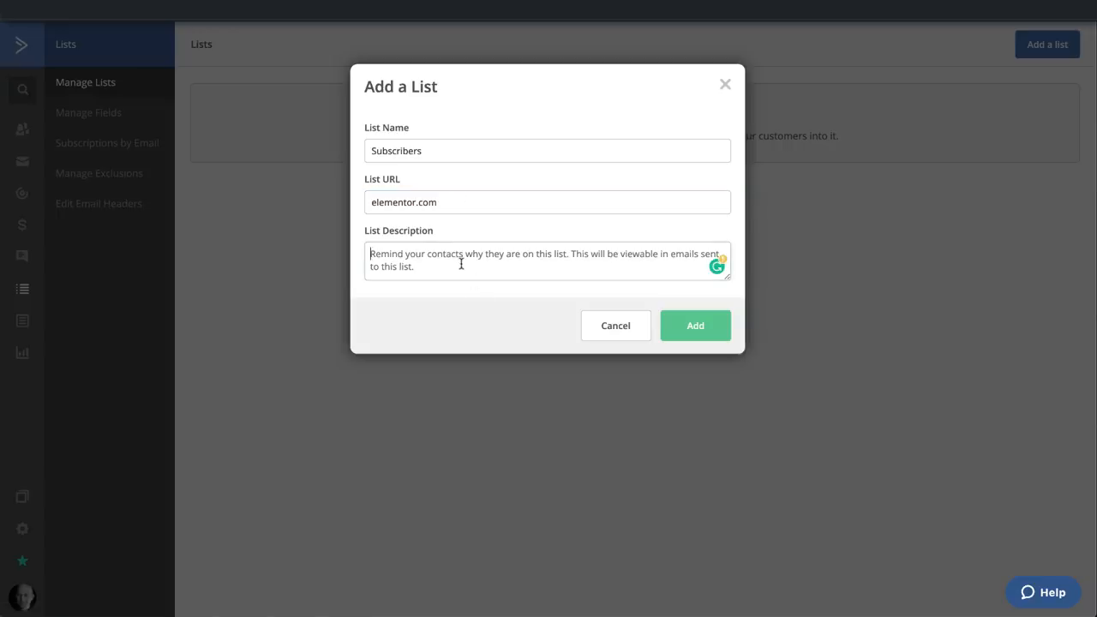
{"action": "type", "text": "mailing"}
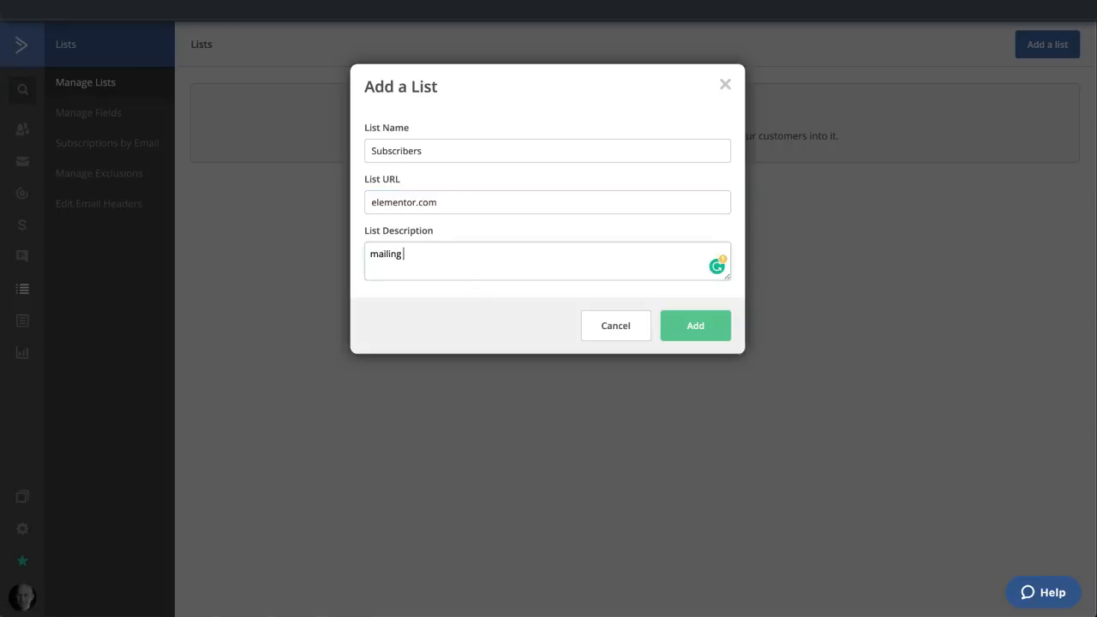
{"action": "type", "text": "list"}
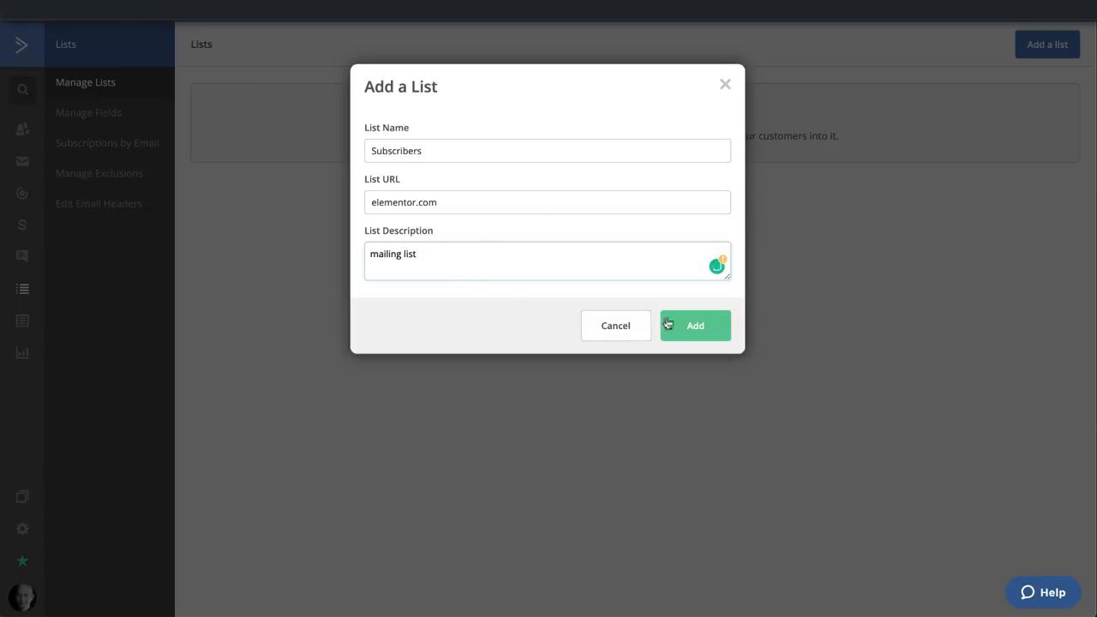
{"action": "left_click", "coordinate": [697, 326]}
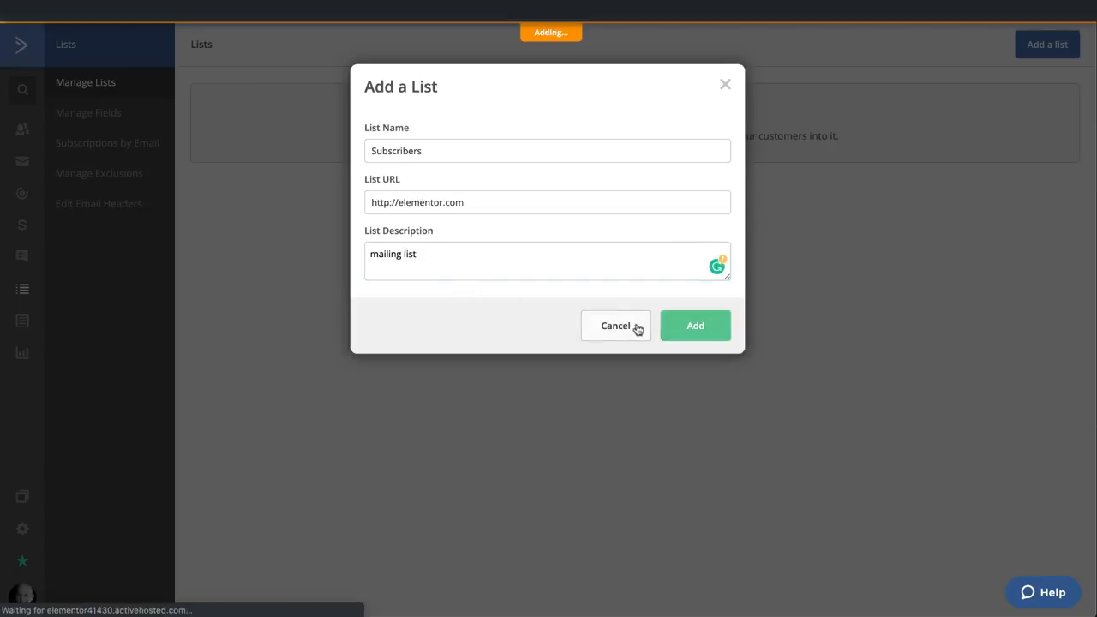
{"action": "left_click", "coordinate": [696, 326]}
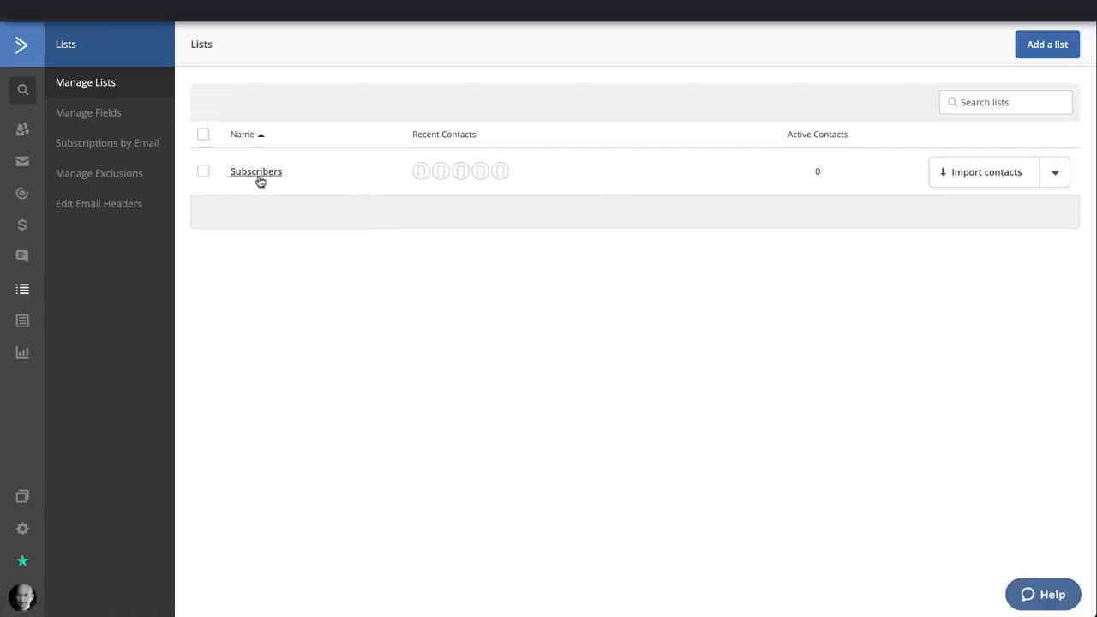
{"action": "mouse_move", "coordinate": [272, 313]}
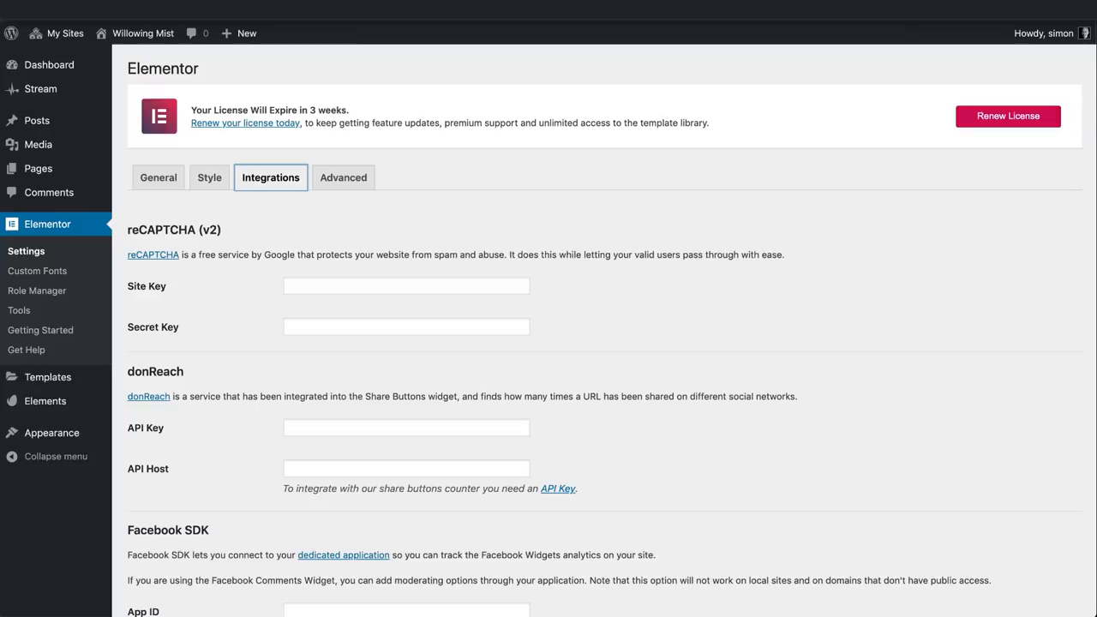
{"action": "mouse_move", "coordinate": [38, 144]}
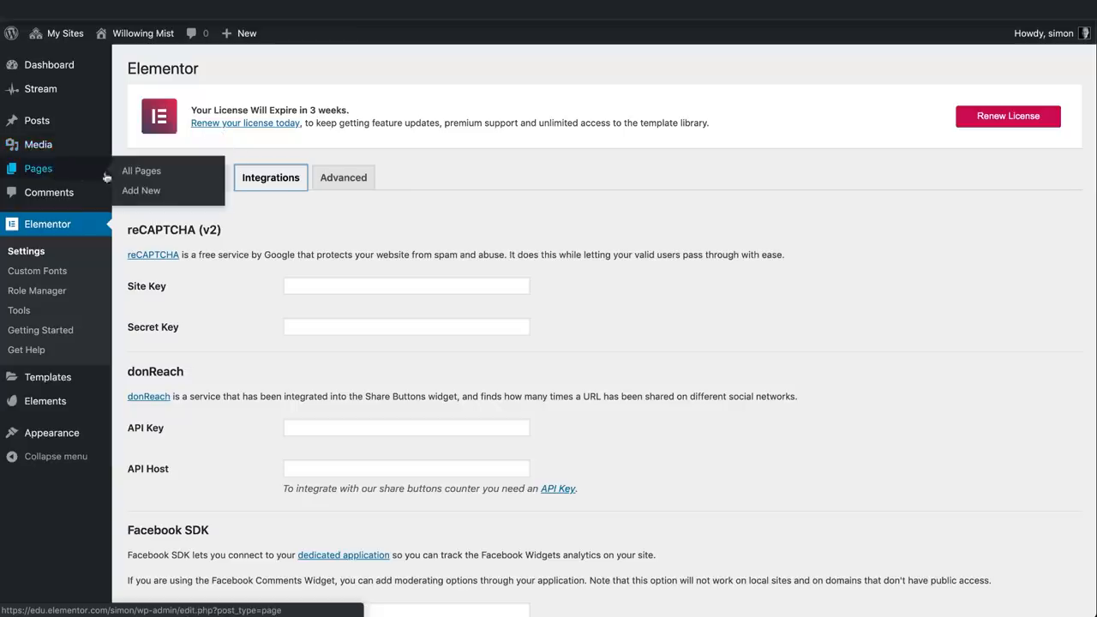
- Go to the WordPress list of all pages
{"action": "left_click", "coordinate": [140, 171]}
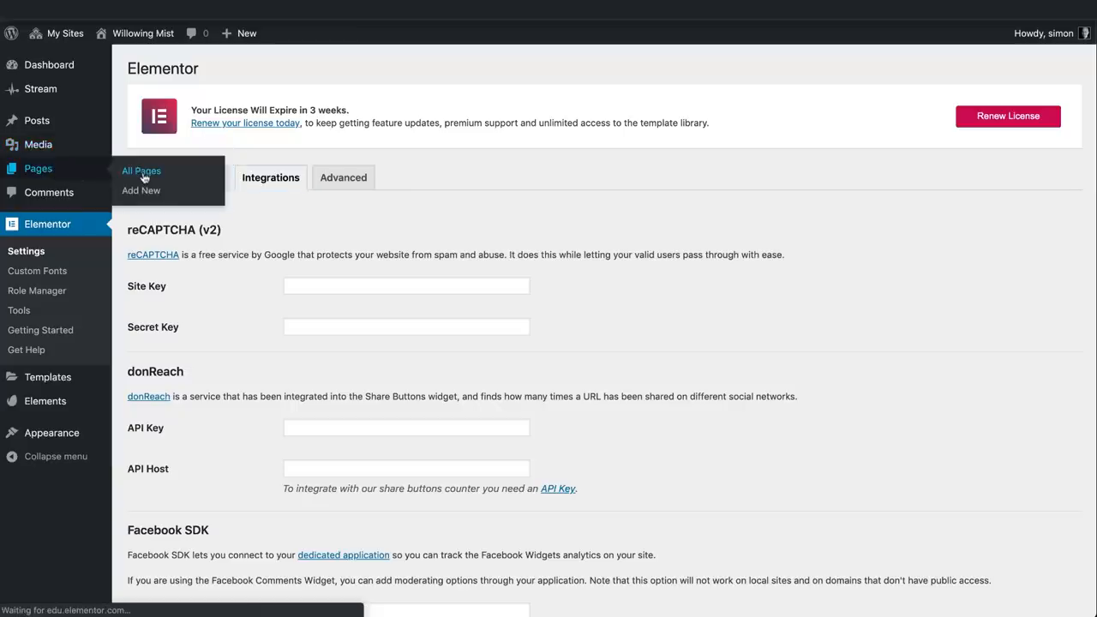
- Edit AchievementsLP1 in Elementor and relabel the hero button 'Get Practical Business Advice'
{"action": "left_click", "coordinate": [140, 171]}
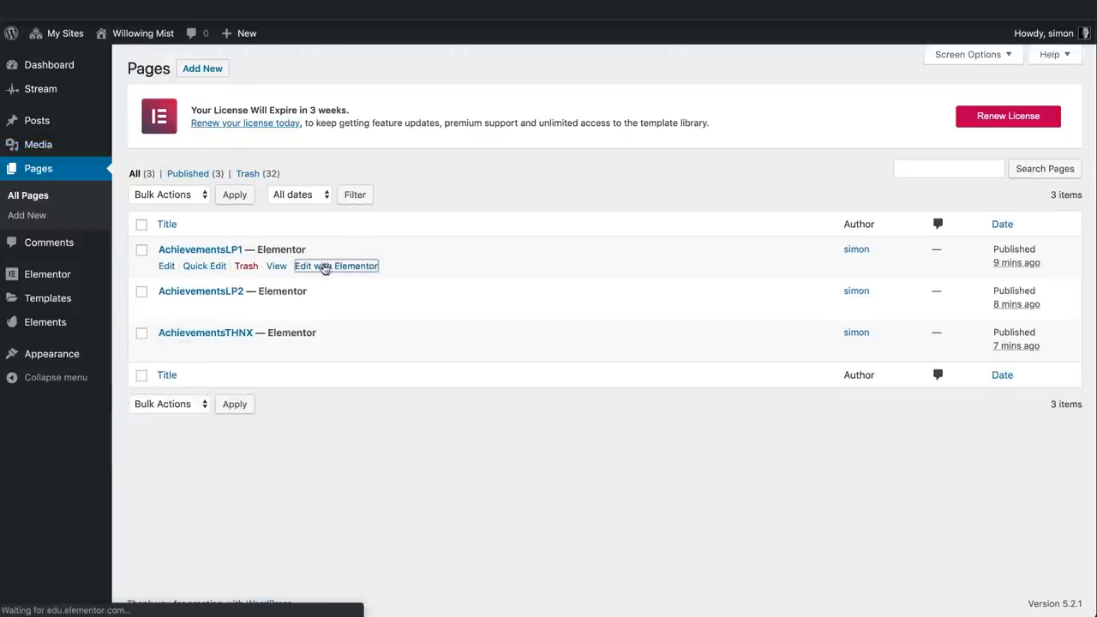
{"action": "left_click", "coordinate": [336, 265]}
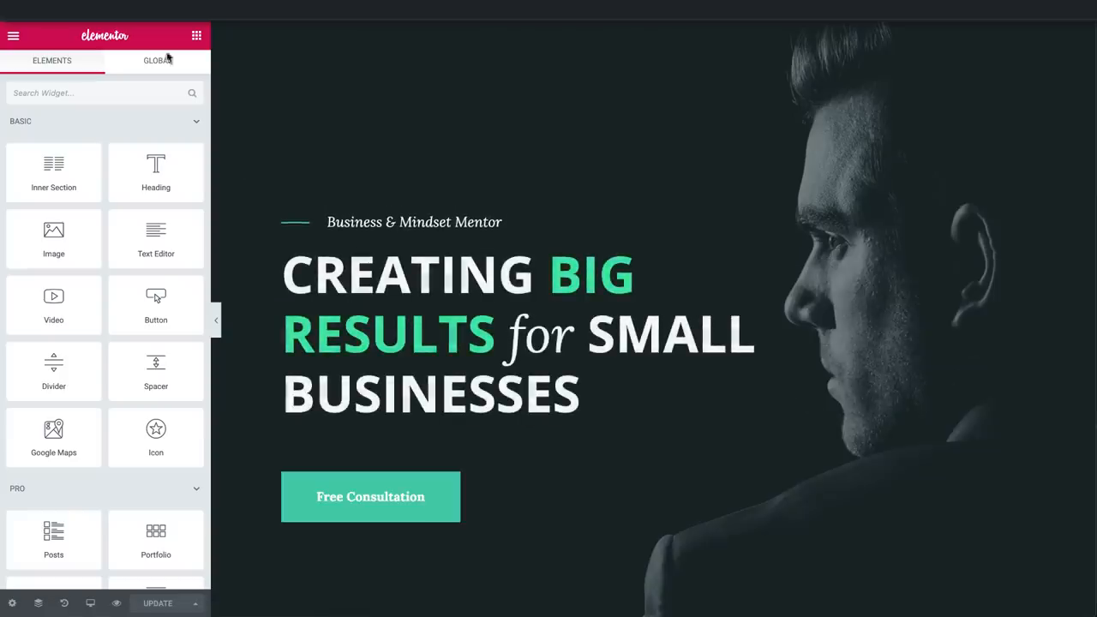
{"action": "mouse_move", "coordinate": [748, 511]}
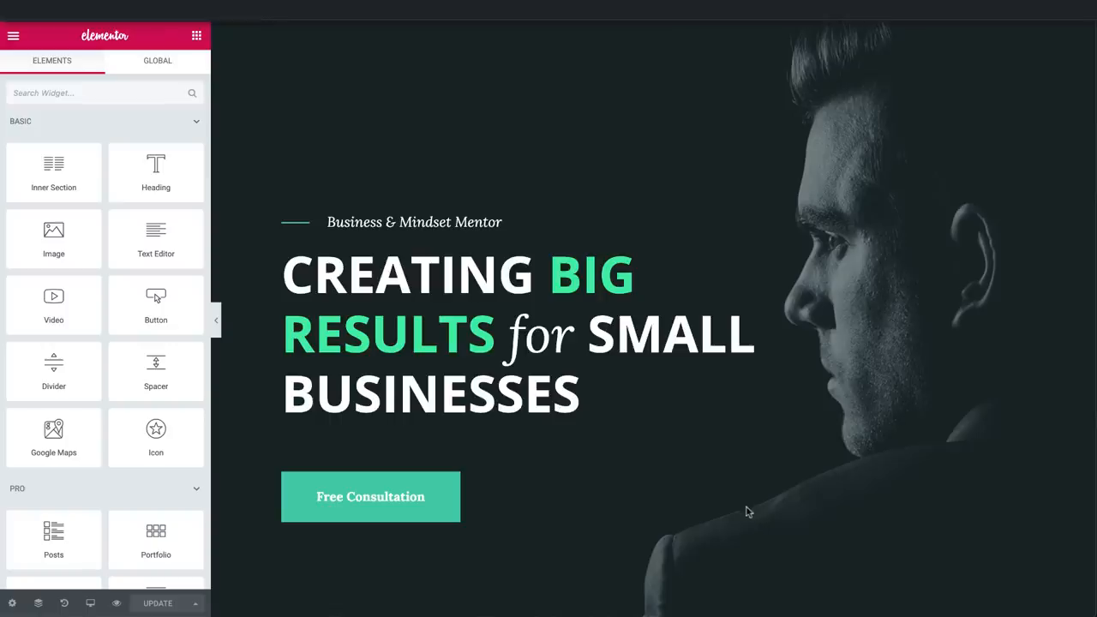
{"action": "left_click", "coordinate": [370, 497]}
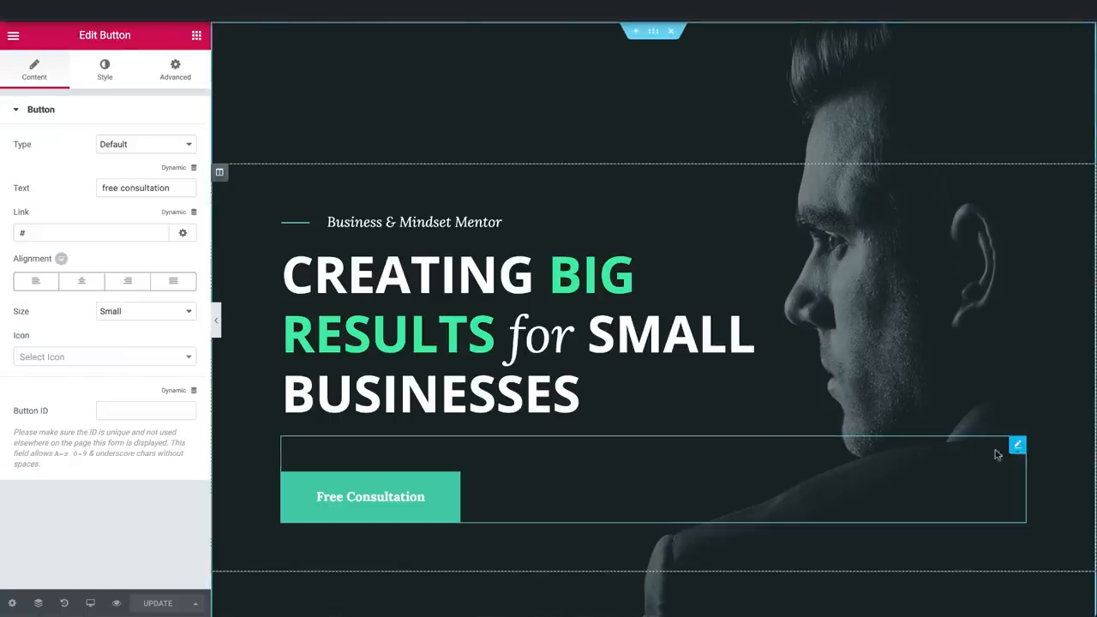
{"action": "triple_click", "coordinate": [145, 186]}
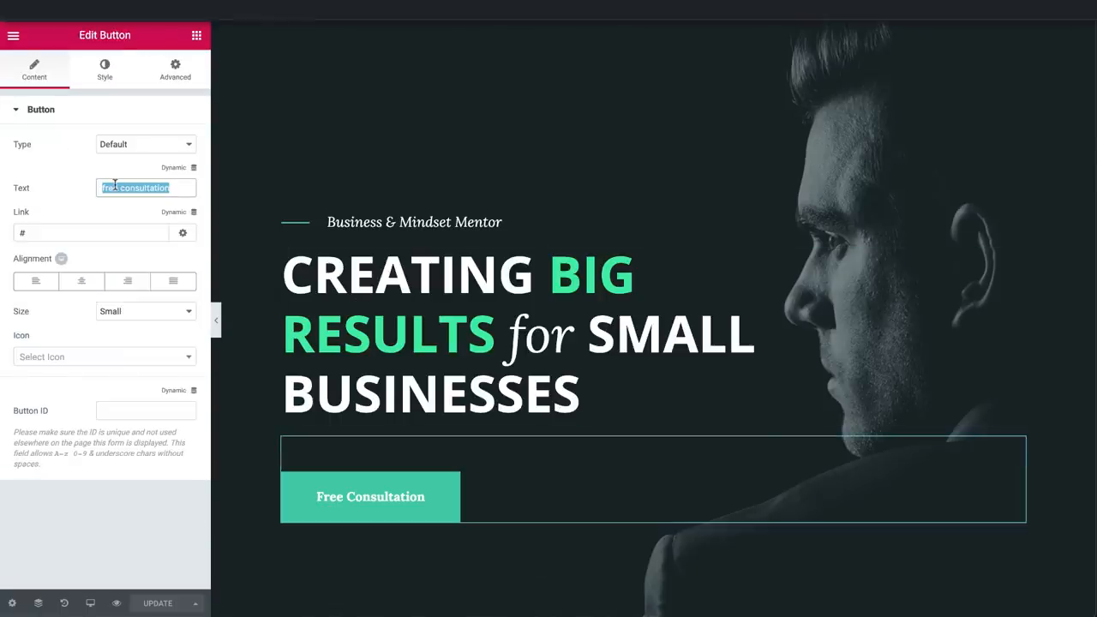
{"action": "type", "text": "Get Practical Business Advice"}
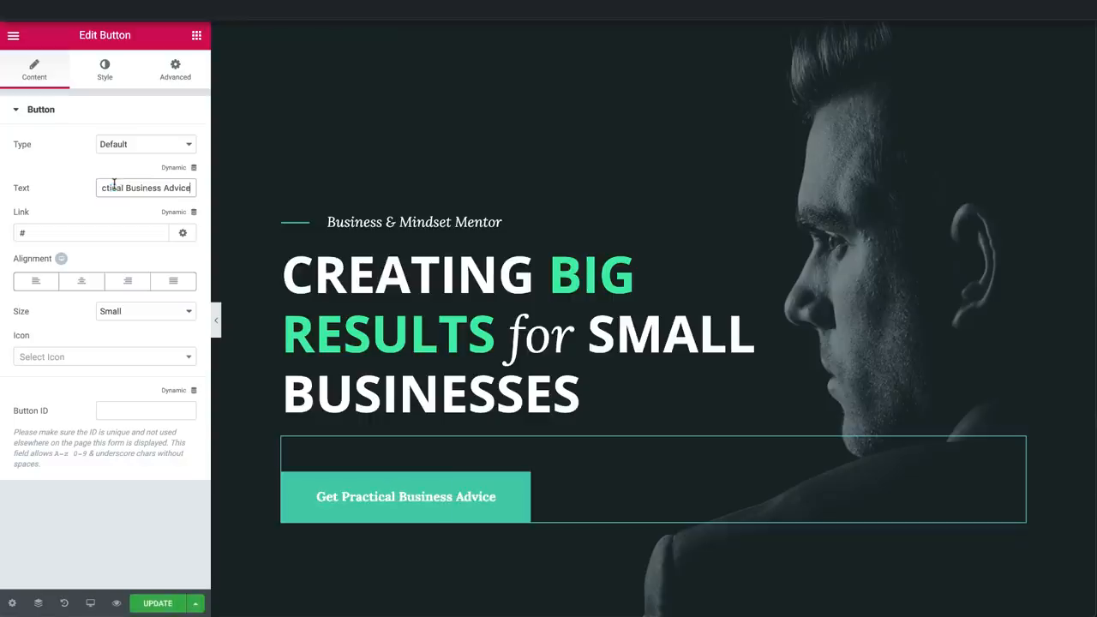
{"action": "mouse_move", "coordinate": [275, 413]}
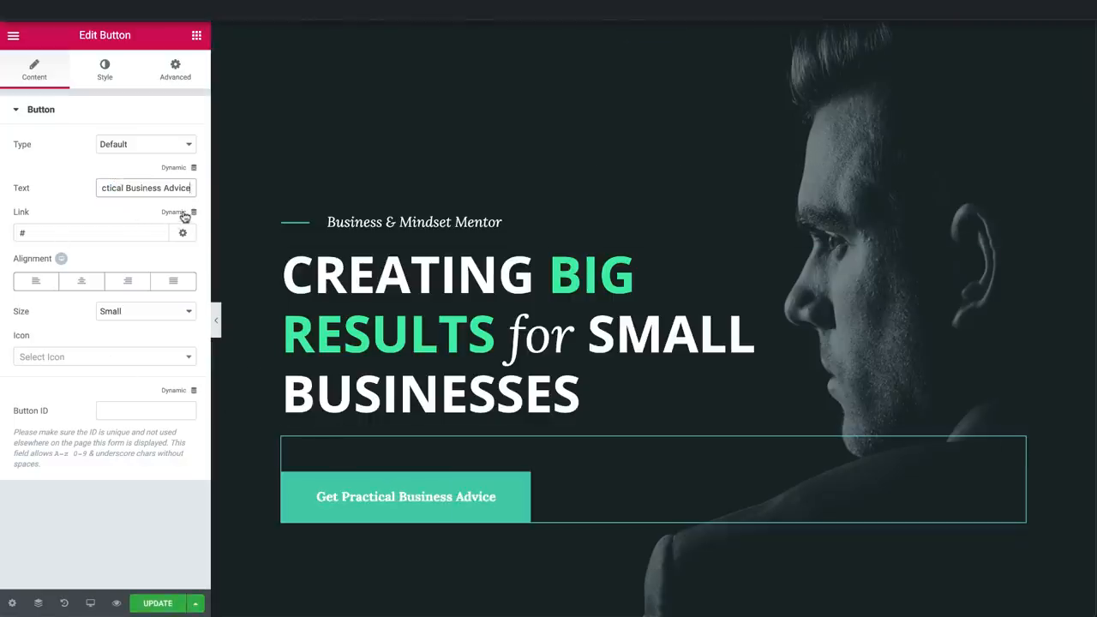
- Link the button to a dynamic Popup action opening AchievementsPOP and update the page
{"action": "left_click", "coordinate": [175, 212]}
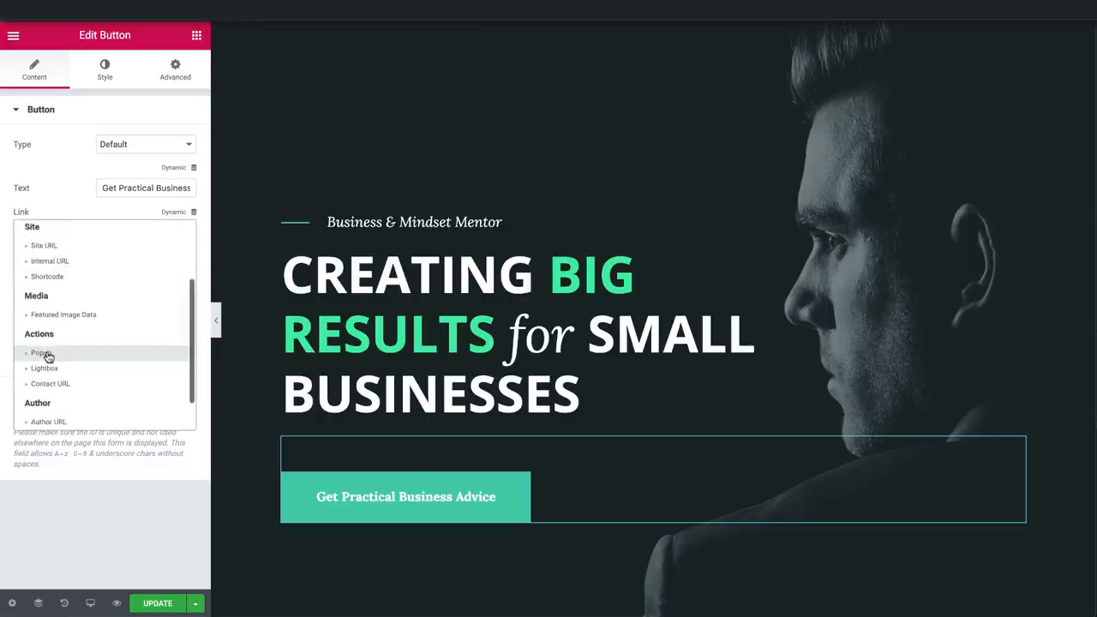
{"action": "left_click", "coordinate": [42, 354]}
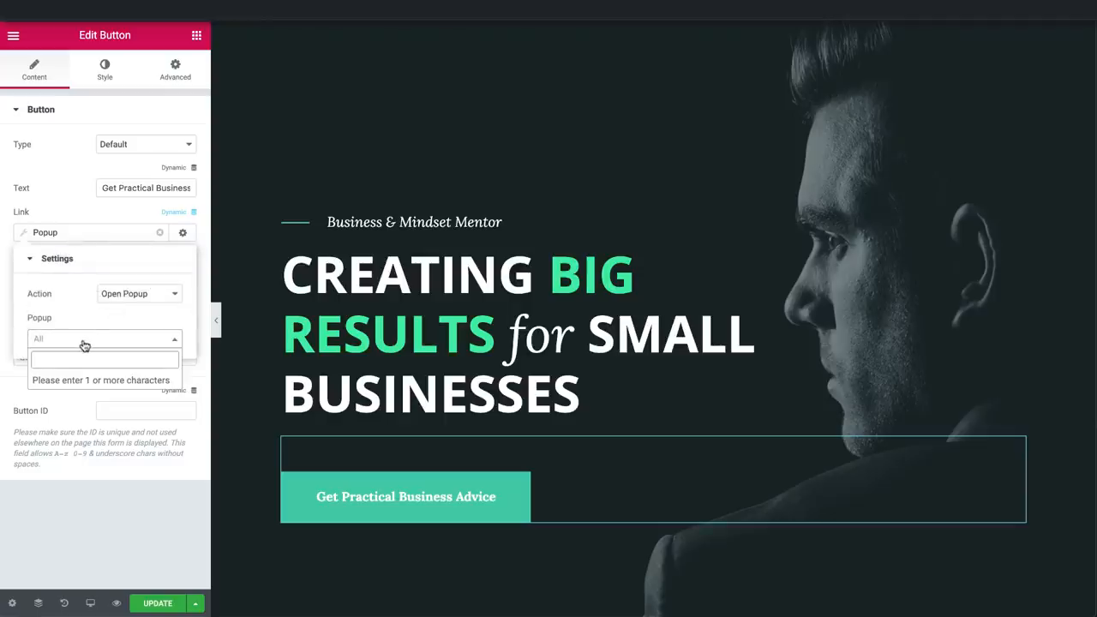
{"action": "type", "text": "pop"}
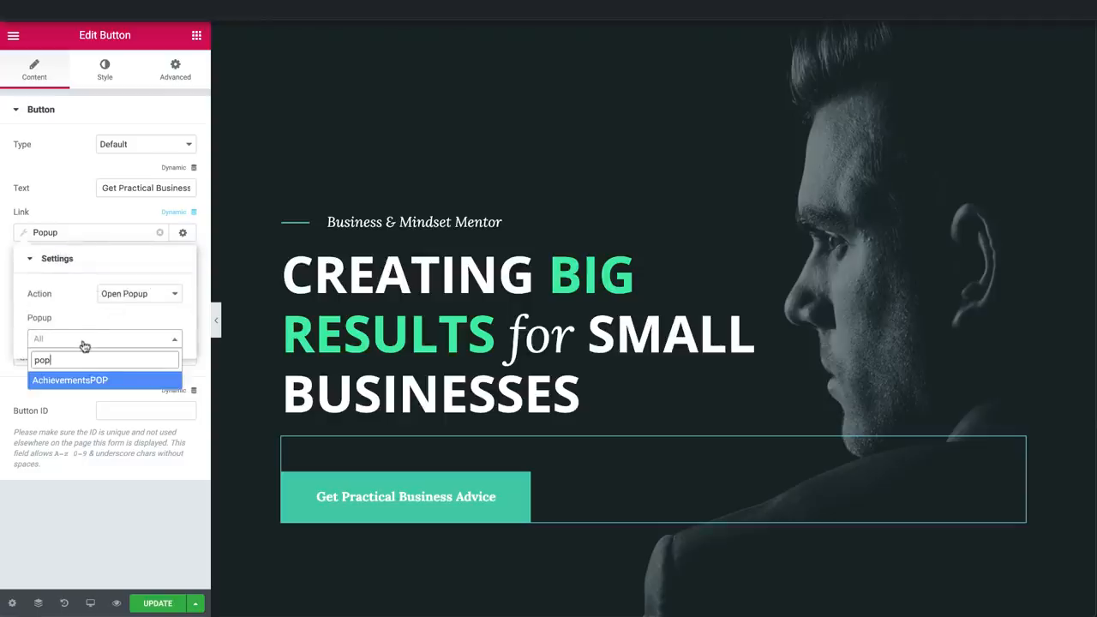
{"action": "left_click", "coordinate": [70, 381]}
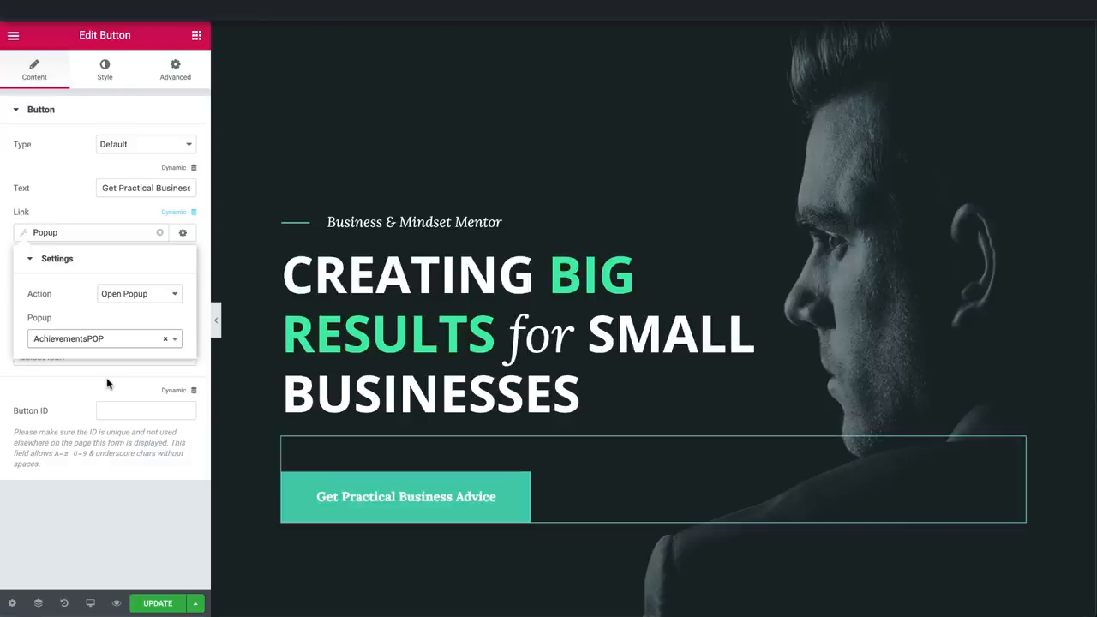
{"action": "left_click", "coordinate": [182, 233]}
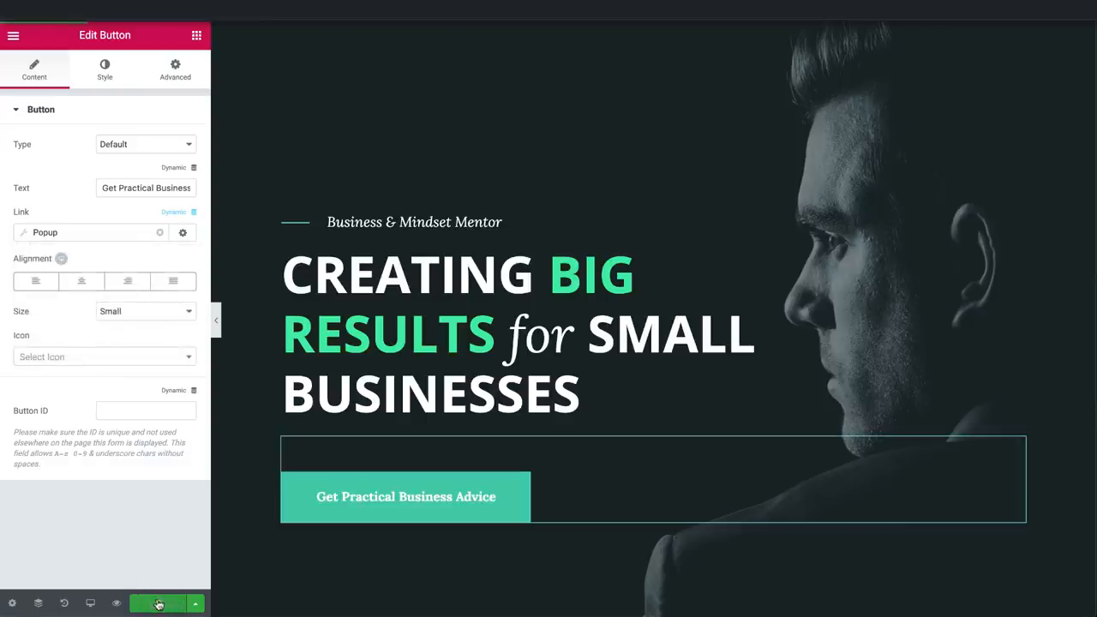
{"action": "left_click", "coordinate": [158, 604]}
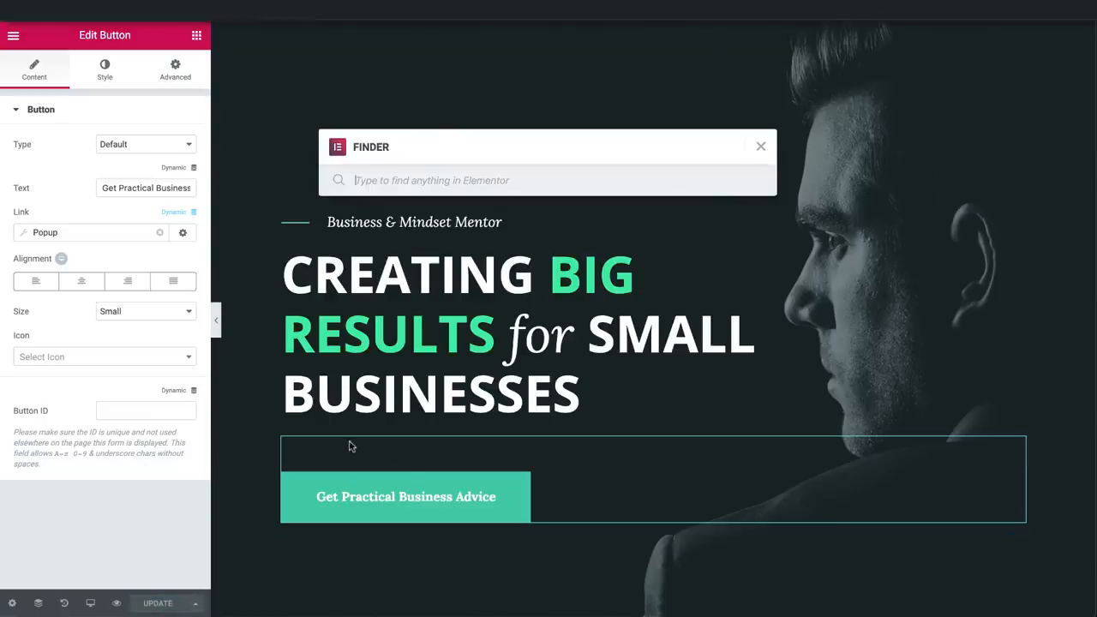
- Switch to the other landing page and relabel its hero button 'Get Great Free Business Tips & Advice'
{"action": "type", "text": "lp"}
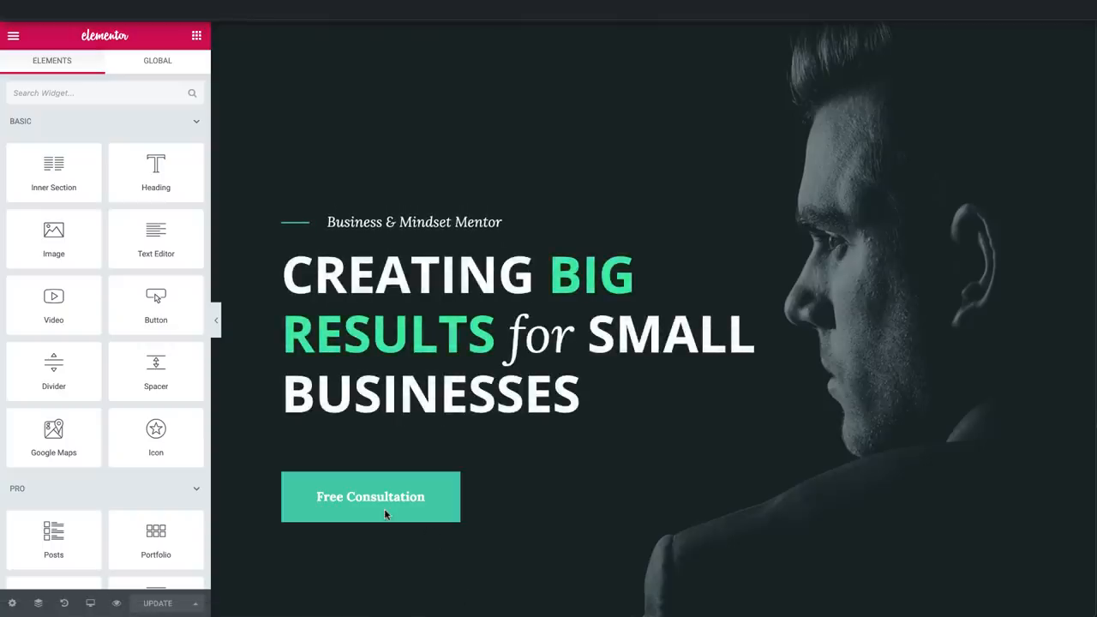
{"action": "left_click", "coordinate": [370, 498]}
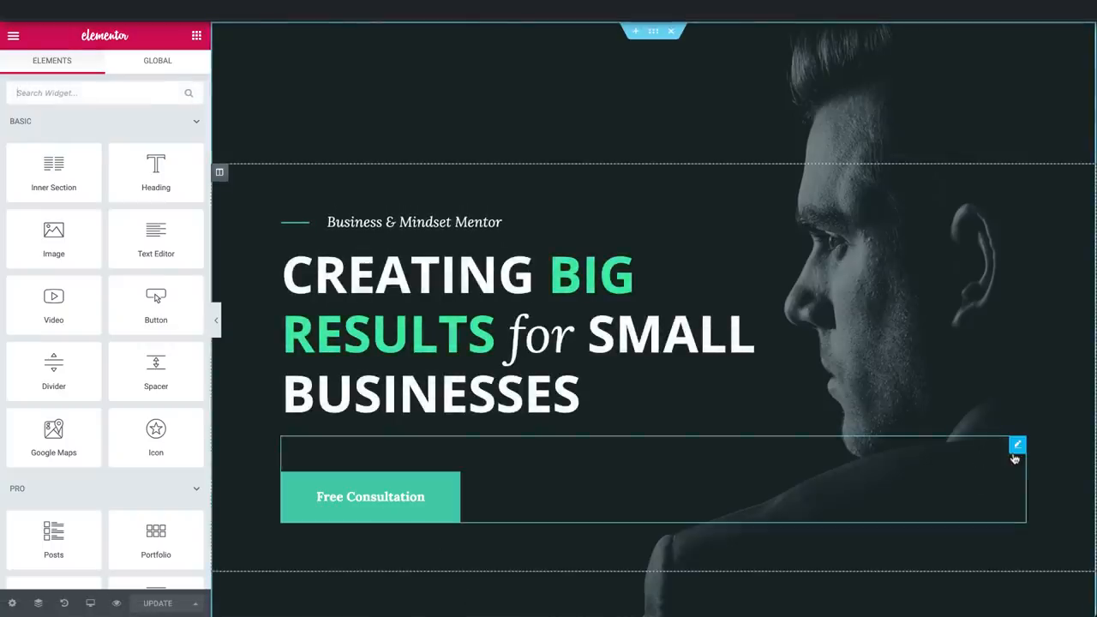
{"action": "left_click", "coordinate": [1018, 446]}
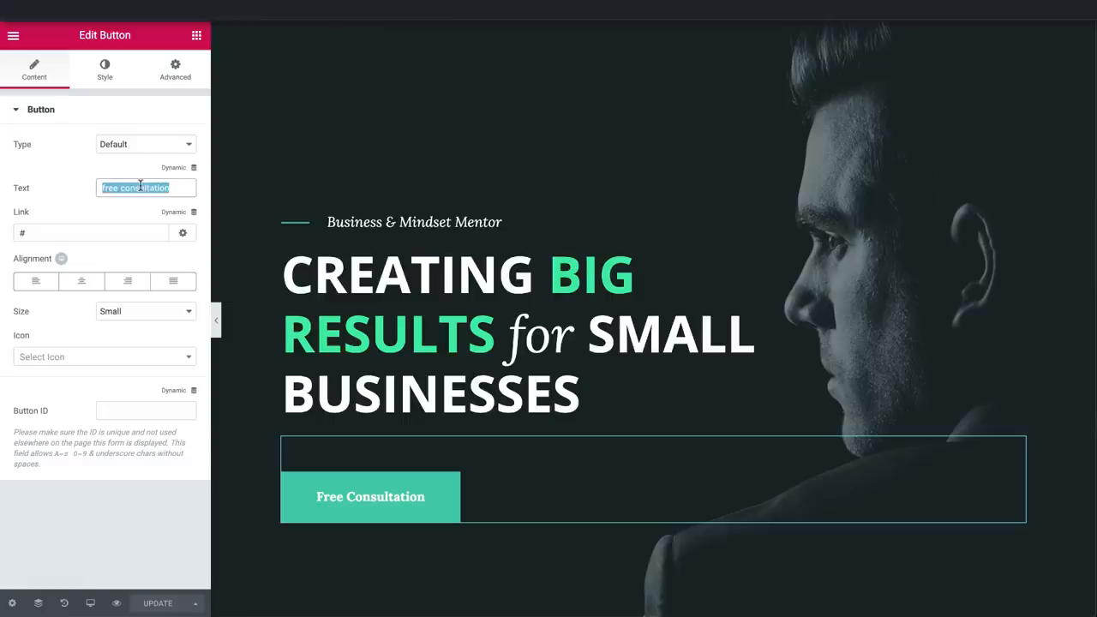
{"action": "type", "text": "Get Great Free Business Tips & Advice"}
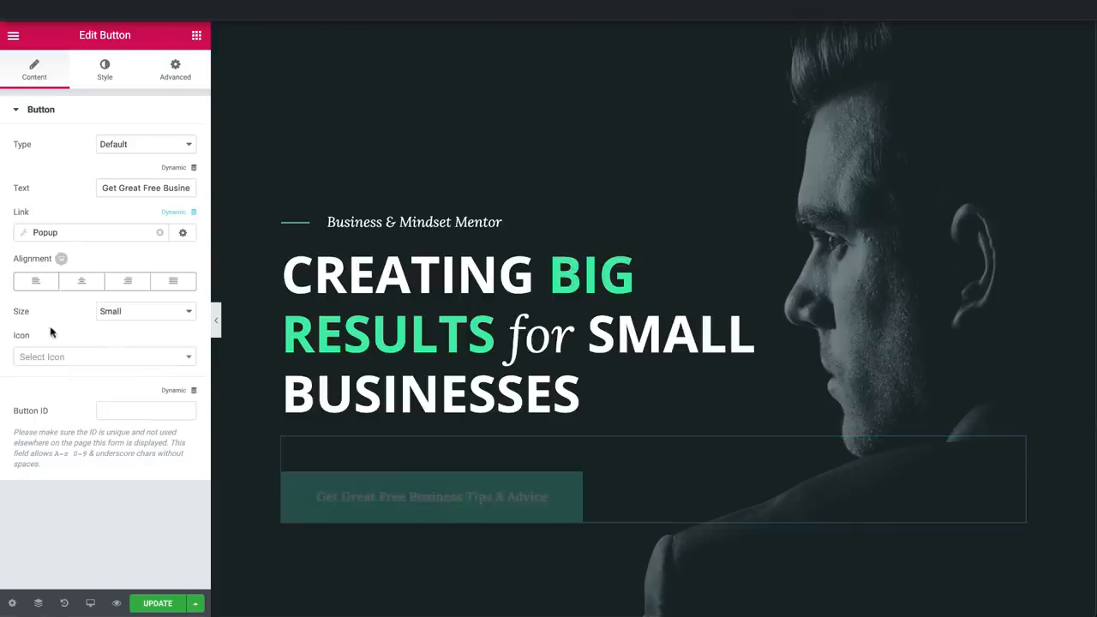
- Set the button's popup link to open AchievementsPOP and update the page
{"action": "left_click", "coordinate": [181, 234]}
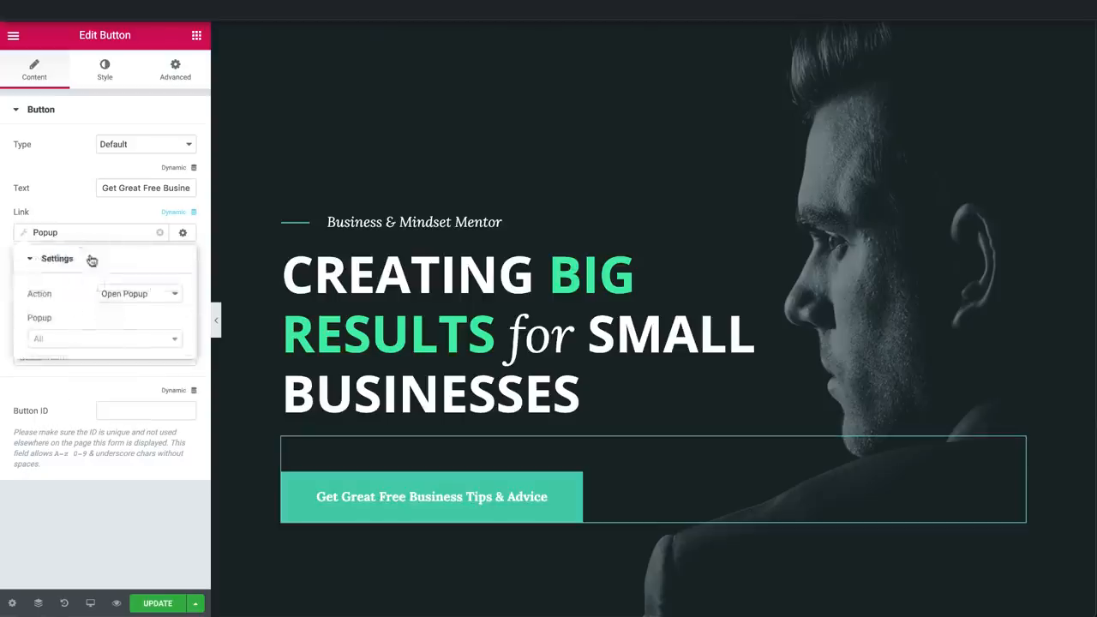
{"action": "left_click", "coordinate": [103, 338]}
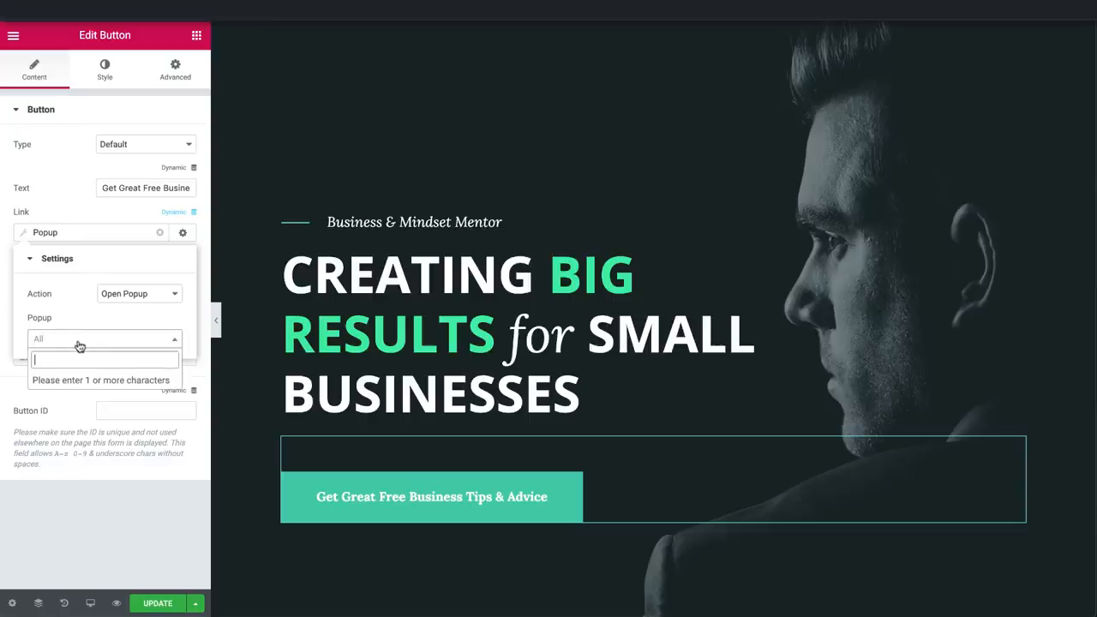
{"action": "type", "text": "pop"}
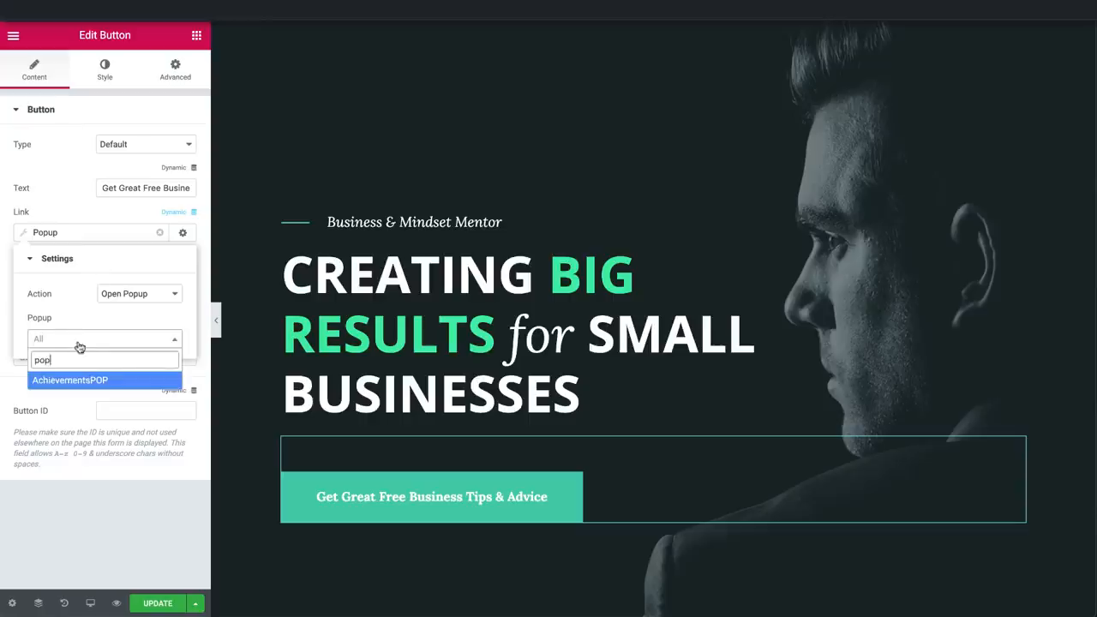
{"action": "left_click", "coordinate": [68, 381]}
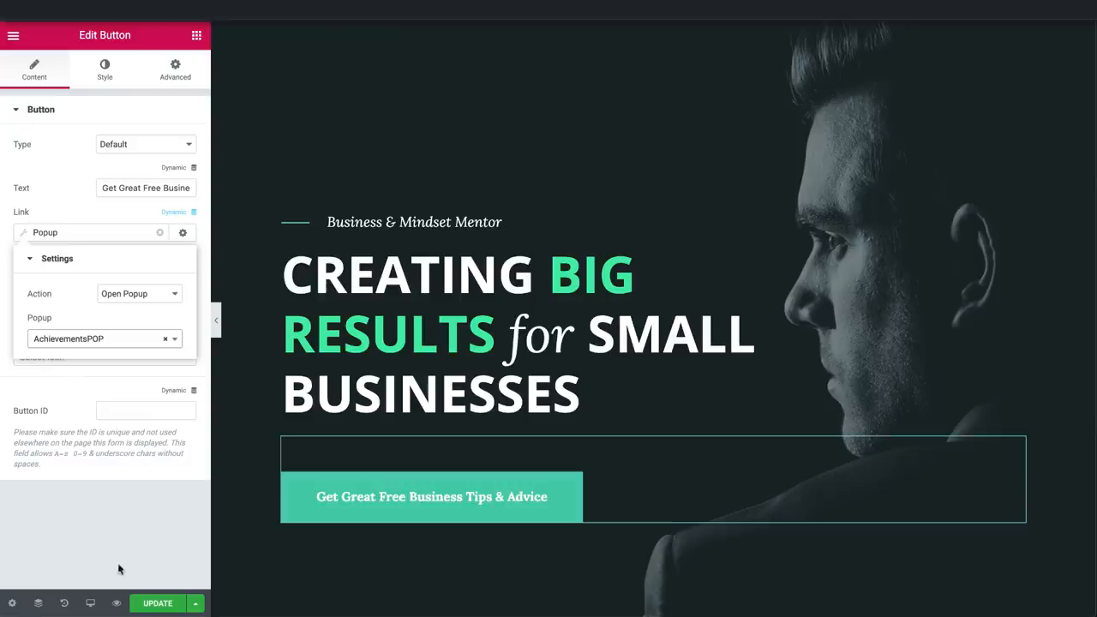
{"action": "left_click", "coordinate": [157, 603]}
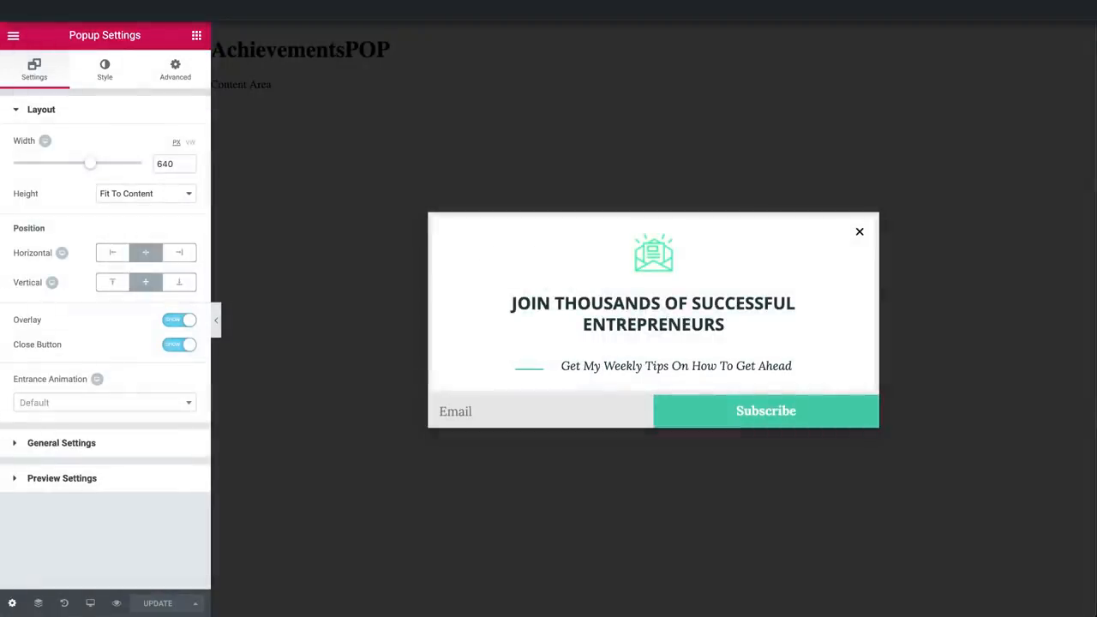
{"action": "mouse_move", "coordinate": [837, 480]}
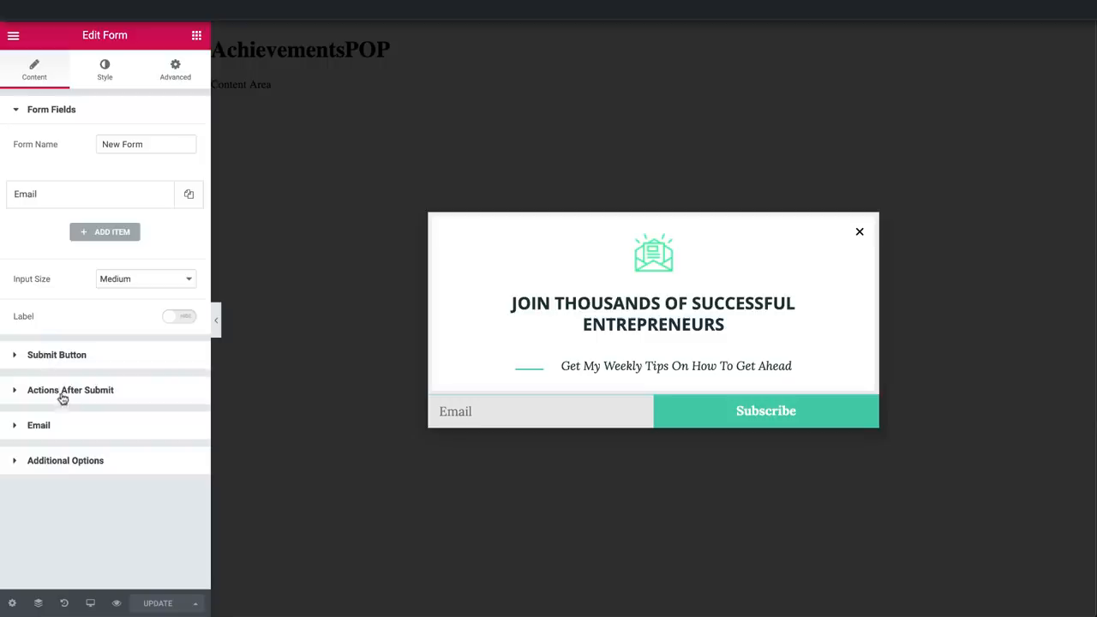
- Add ActiveCampaign to the popup form's Actions After Submit
{"action": "left_click", "coordinate": [70, 389]}
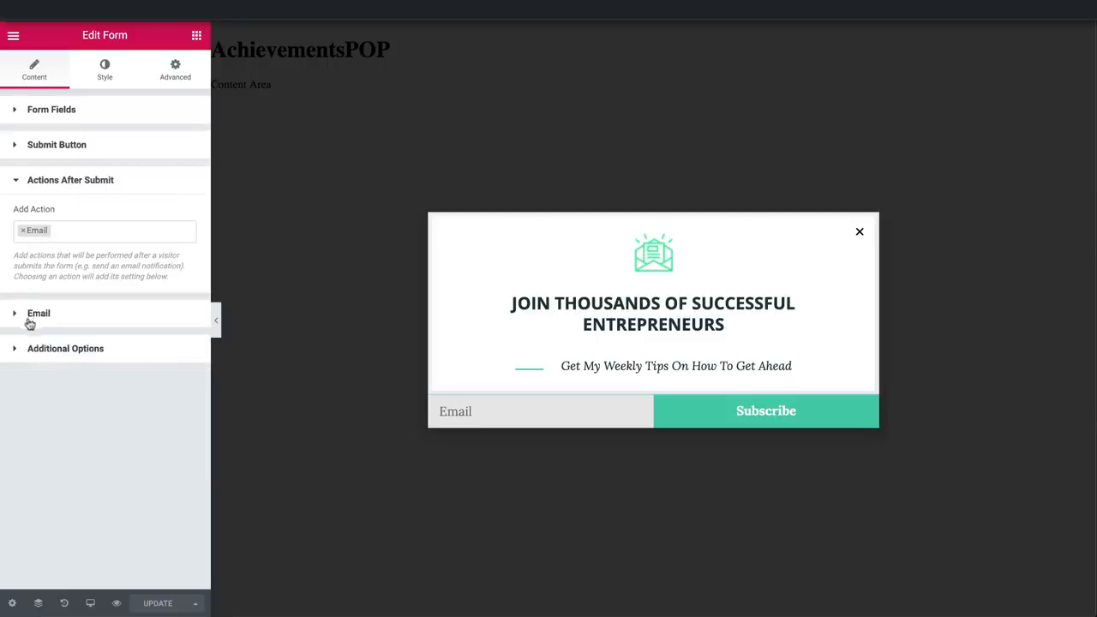
{"action": "left_click", "coordinate": [38, 312]}
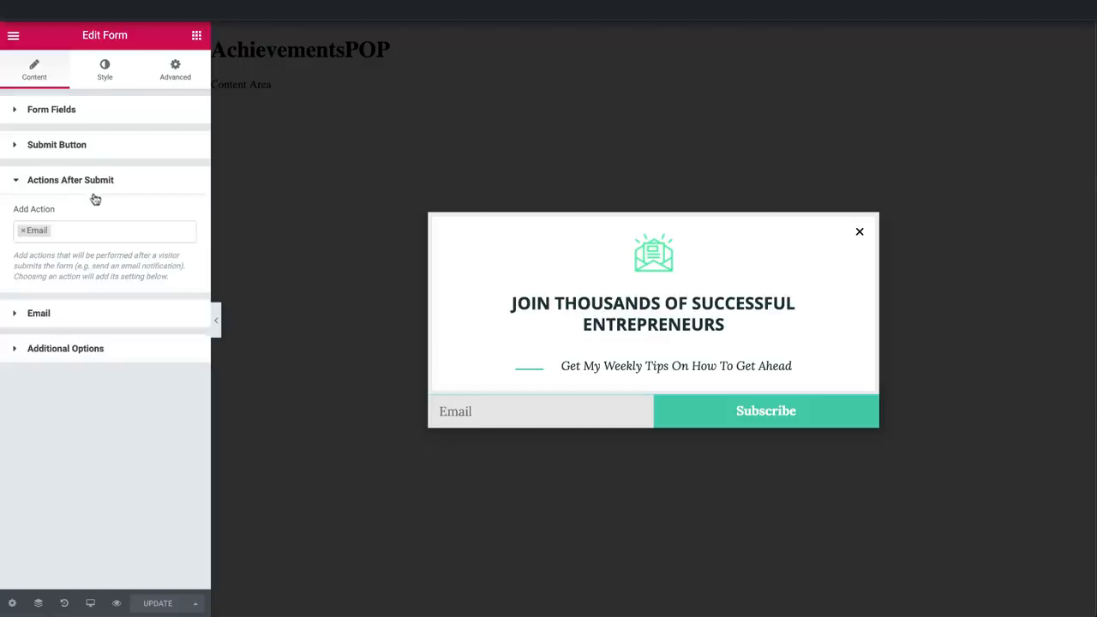
{"action": "left_click", "coordinate": [103, 230]}
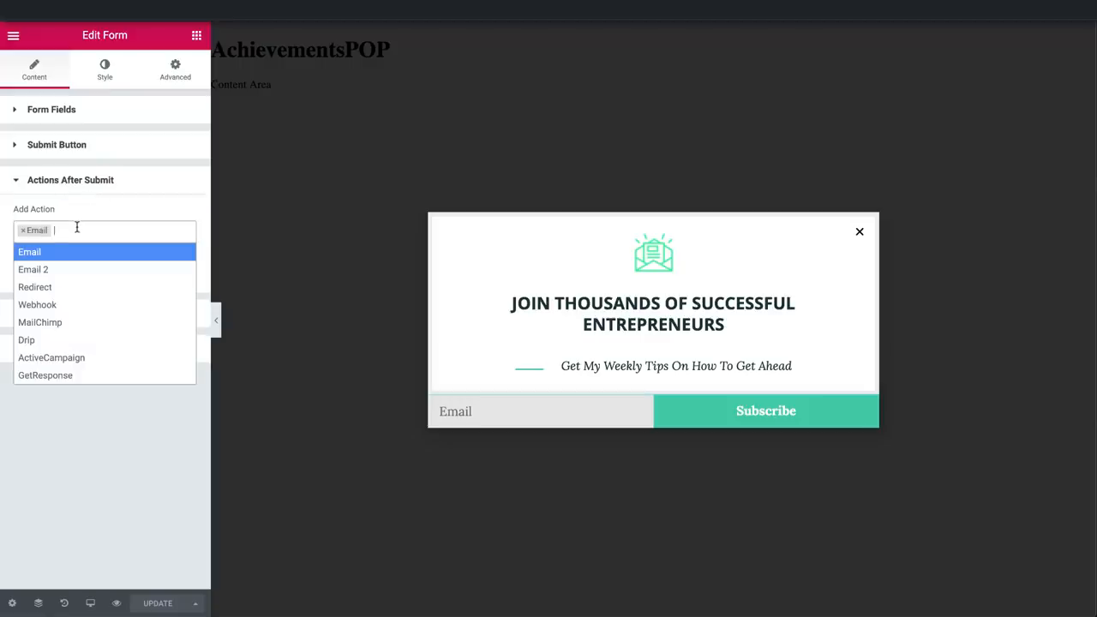
{"action": "type", "text": "ac"}
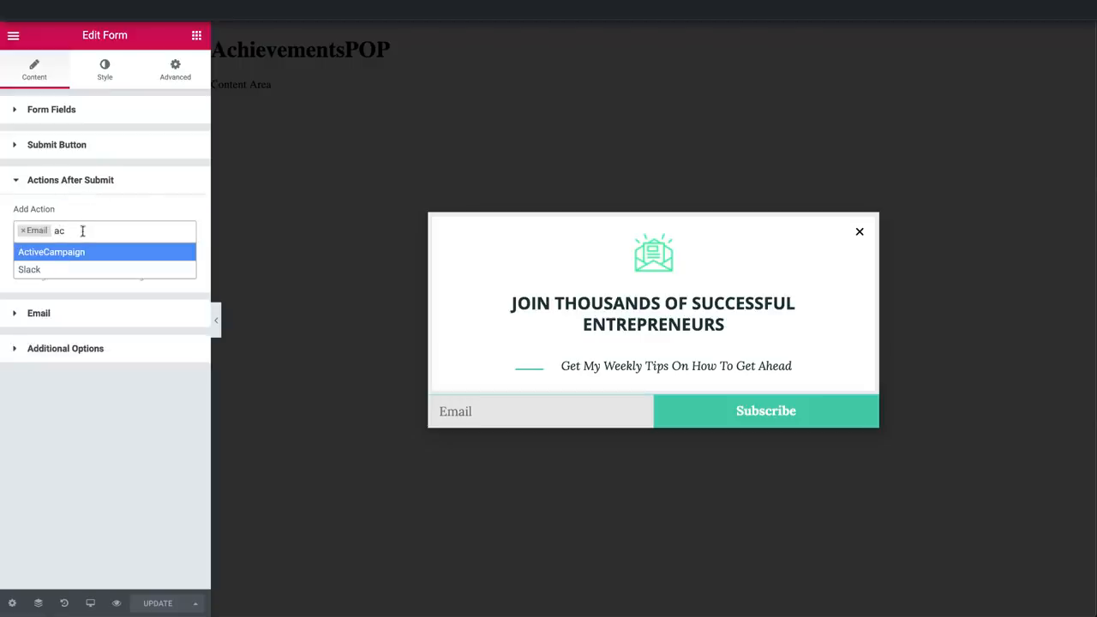
{"action": "left_click", "coordinate": [52, 251]}
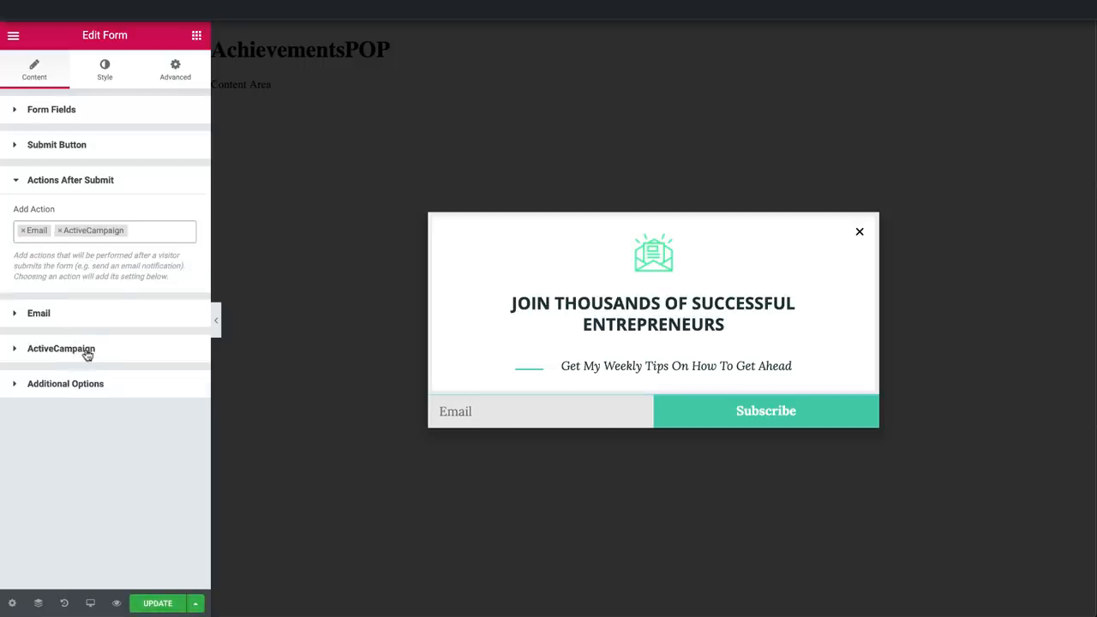
- Target the Subscribers list with Default credentials and map the Email field to Email
{"action": "left_click", "coordinate": [62, 348]}
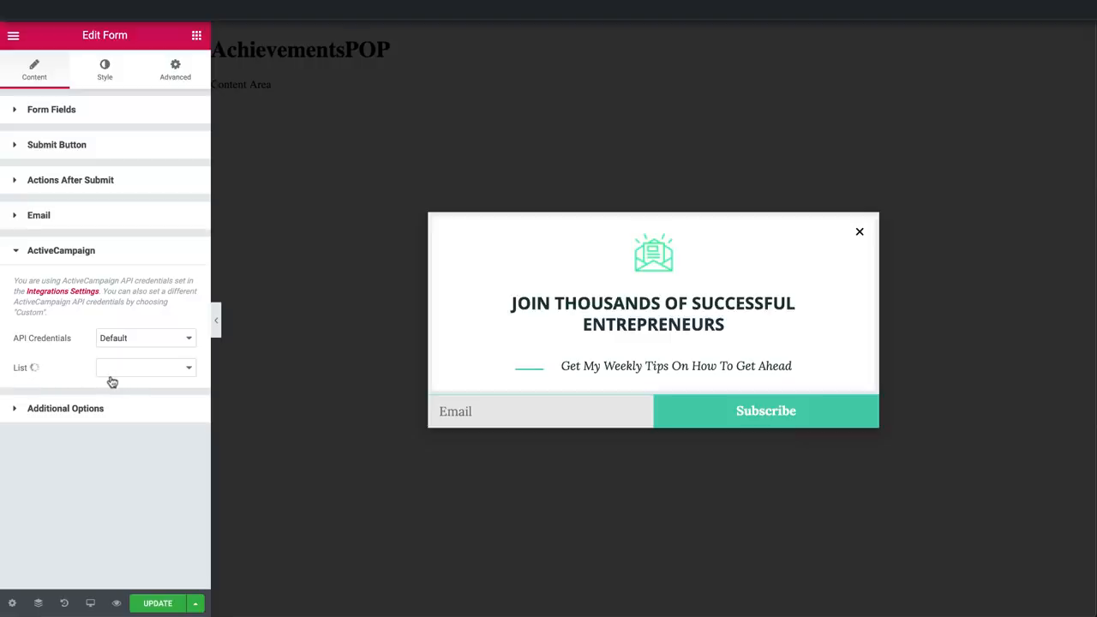
{"action": "left_click", "coordinate": [146, 367]}
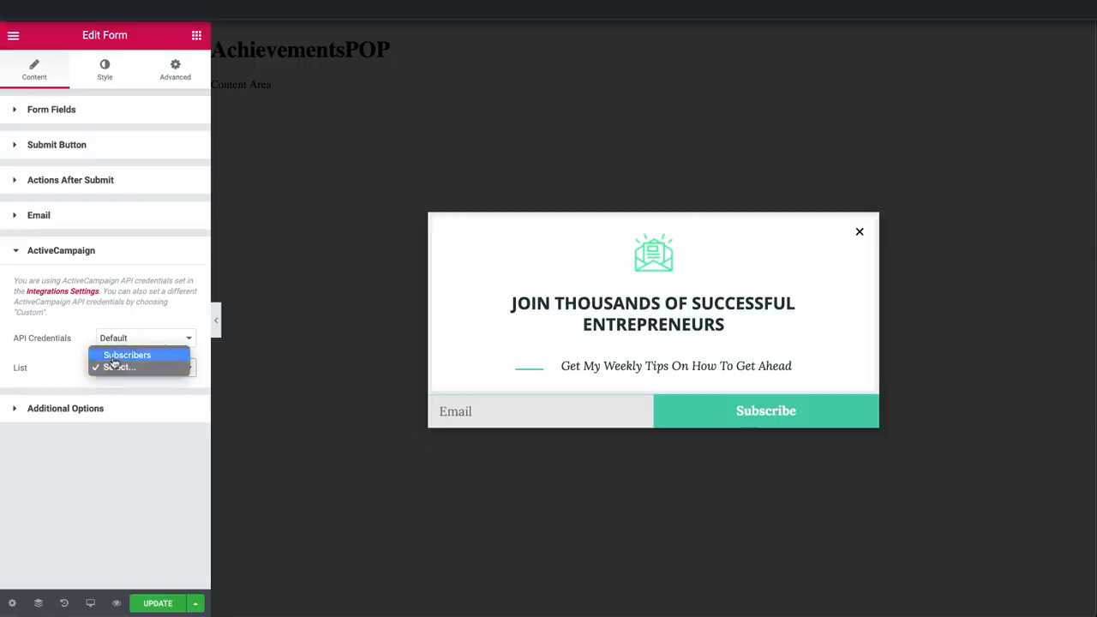
{"action": "left_click", "coordinate": [127, 355]}
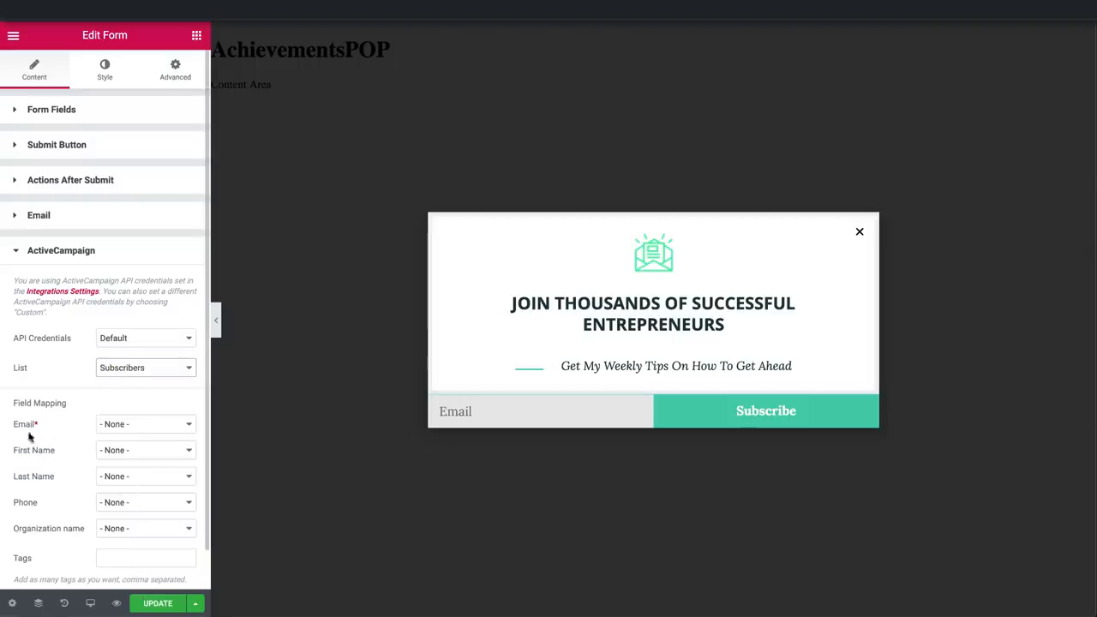
{"action": "left_click", "coordinate": [145, 424]}
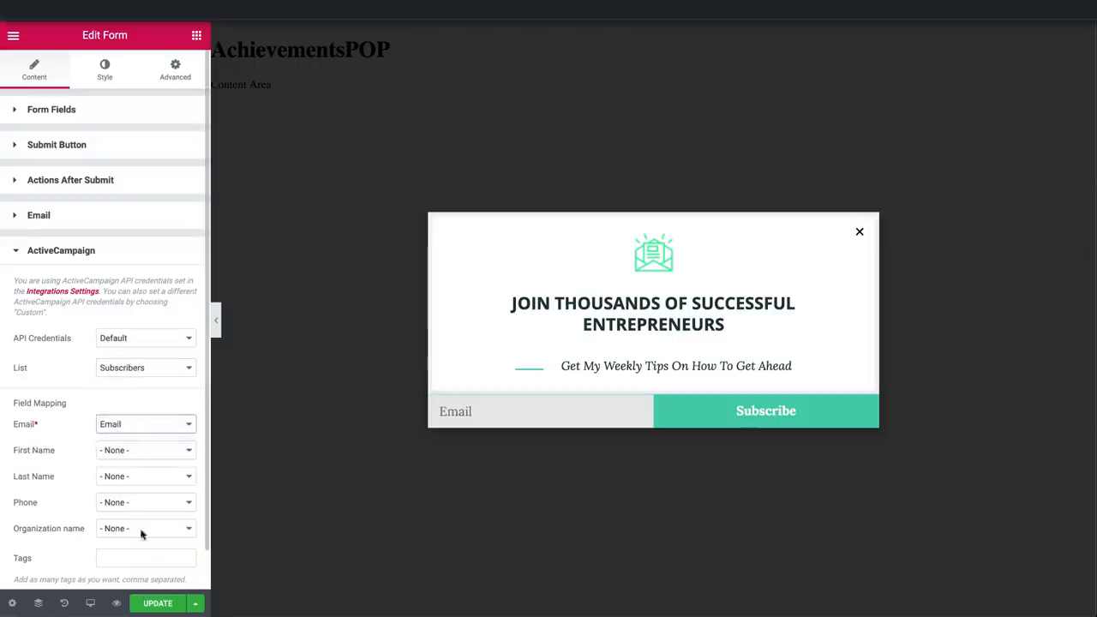
{"action": "left_click", "coordinate": [158, 603]}
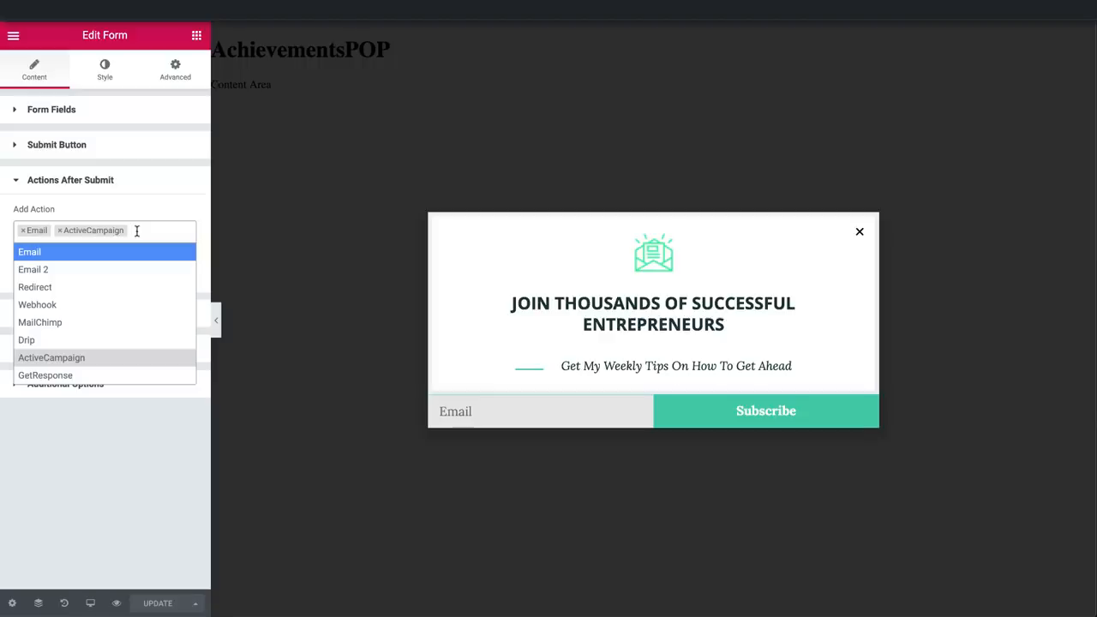
- Add a Redirect action after submit and enter its redirect URL
{"action": "type", "text": "red"}
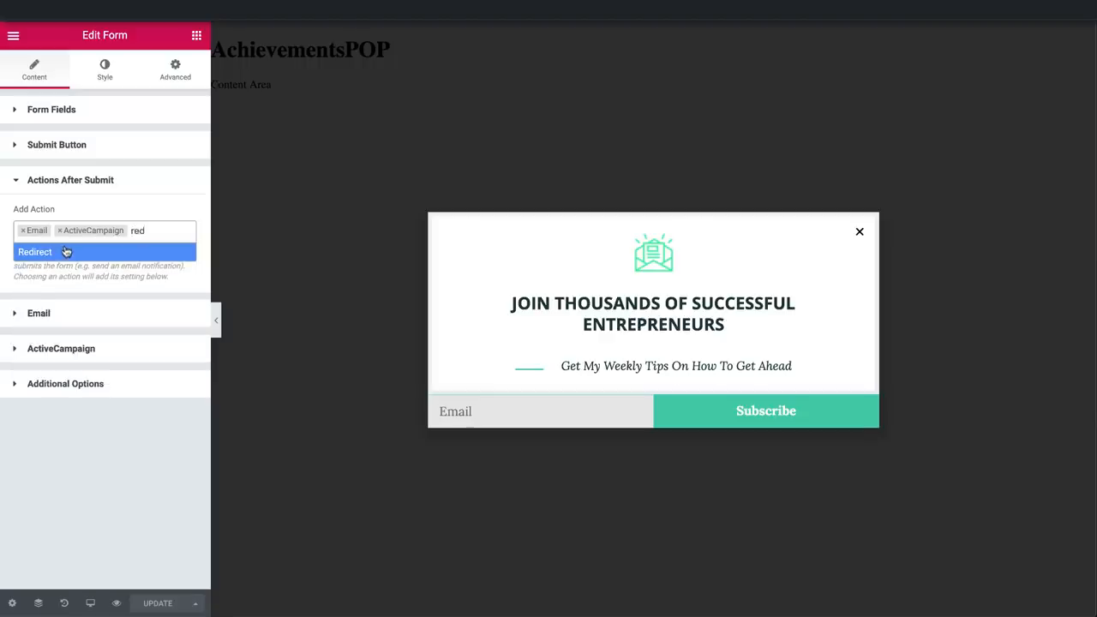
{"action": "left_click", "coordinate": [35, 251]}
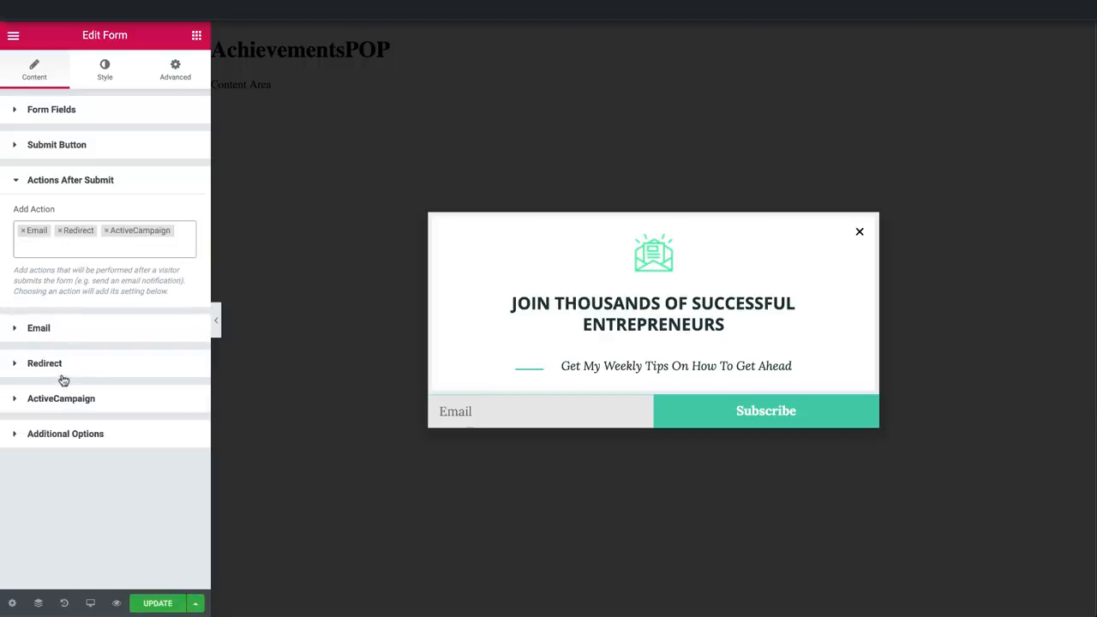
{"action": "left_click", "coordinate": [45, 363]}
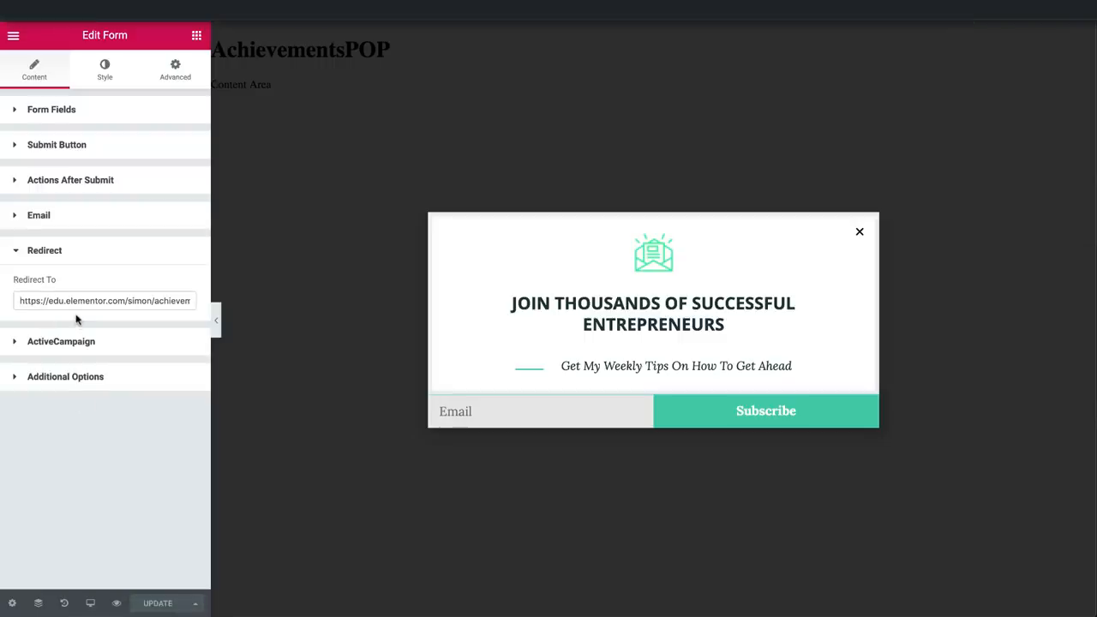
{"action": "left_click", "coordinate": [70, 180]}
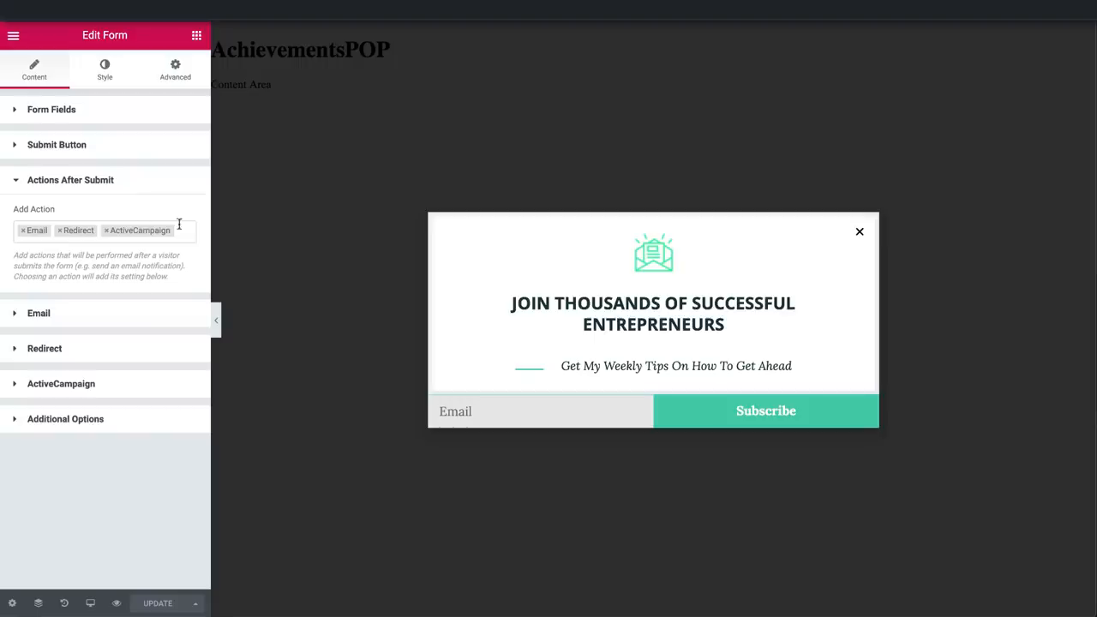
- Add a Popup action set to Close Popup after submission and update the form
{"action": "type", "text": "pop"}
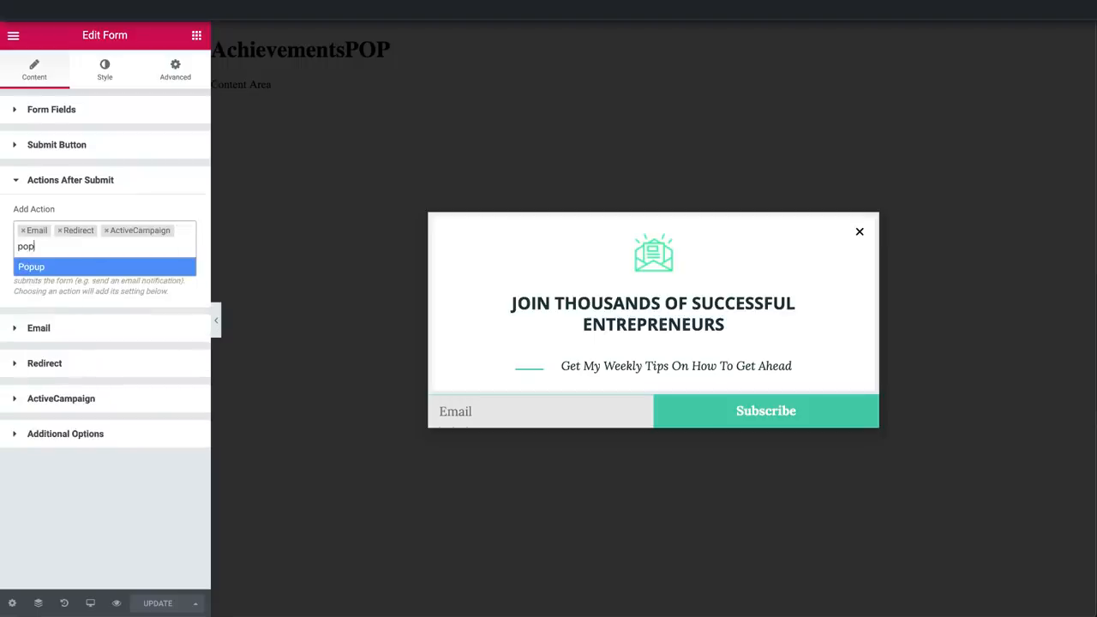
{"action": "left_click", "coordinate": [31, 267]}
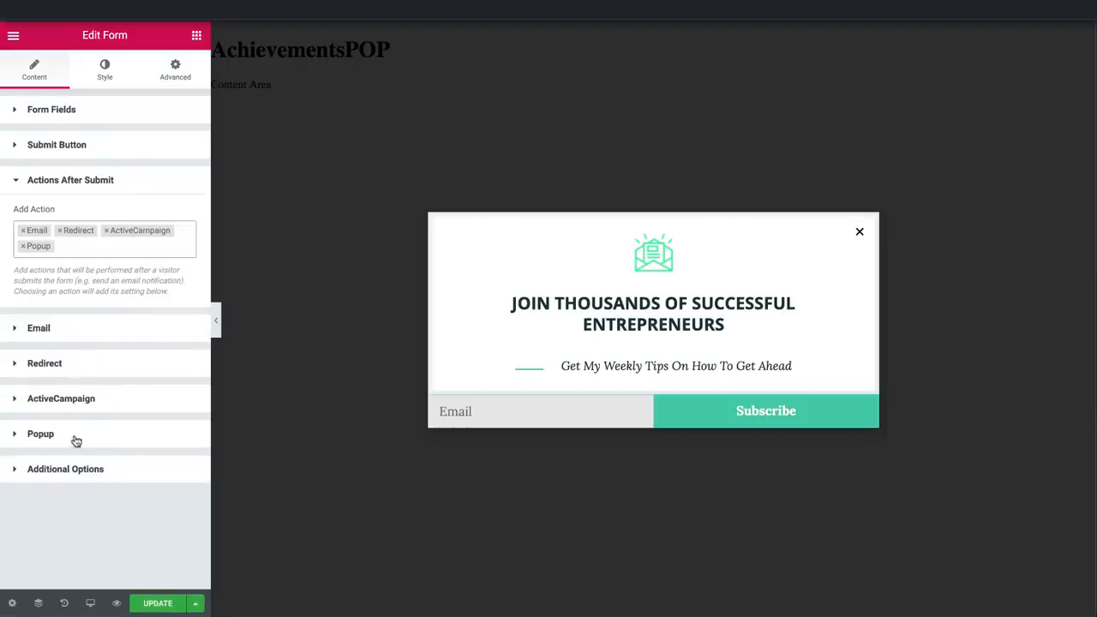
{"action": "left_click", "coordinate": [41, 433]}
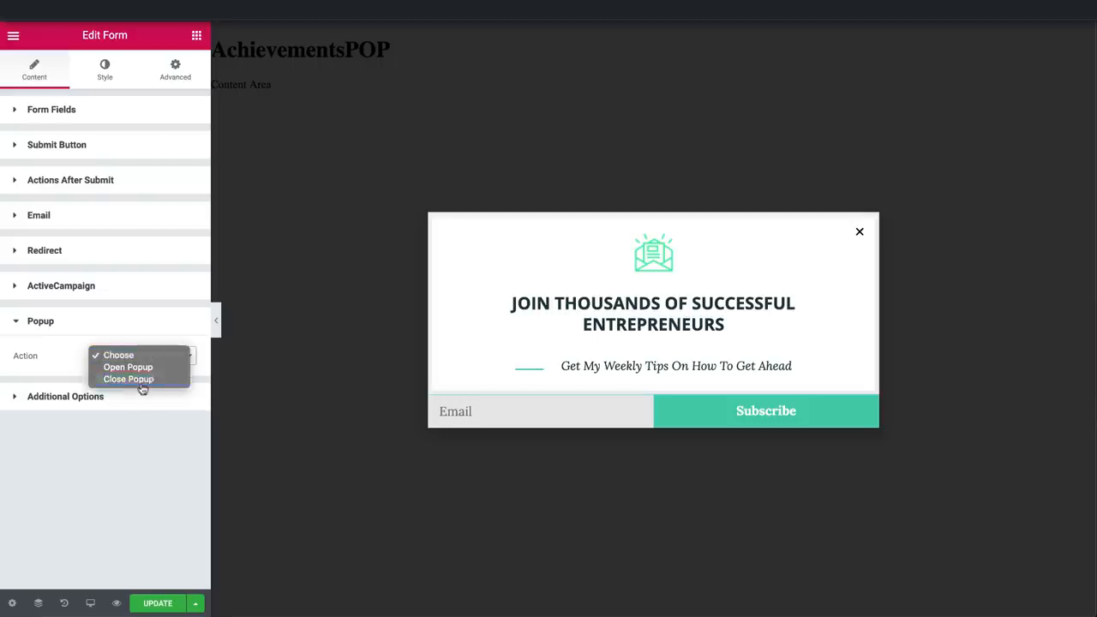
{"action": "left_click", "coordinate": [127, 379]}
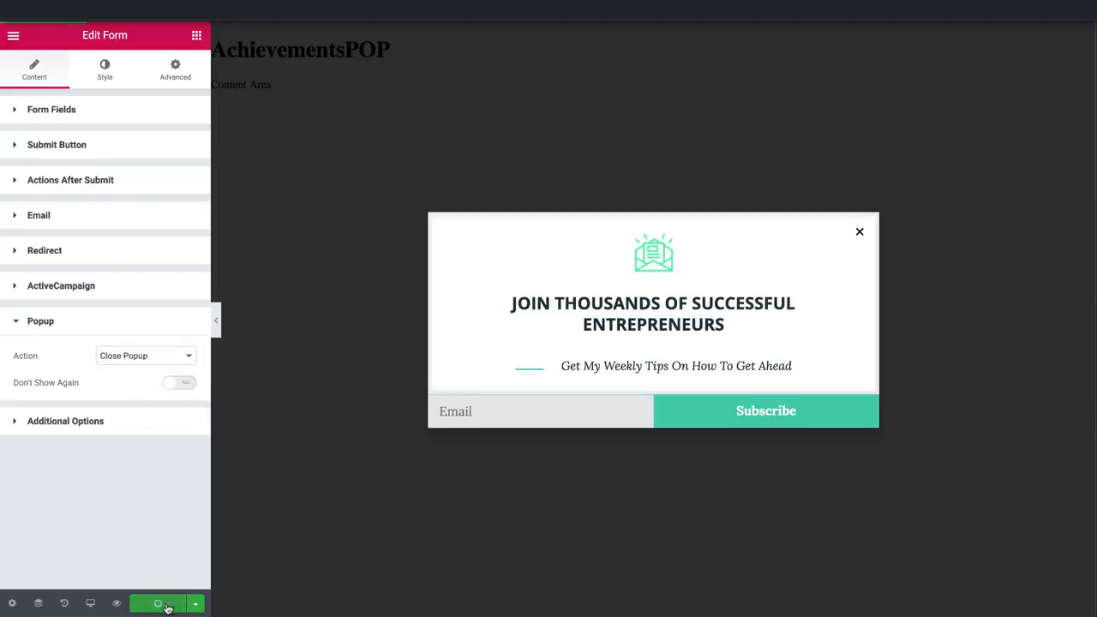
{"action": "left_click", "coordinate": [157, 604]}
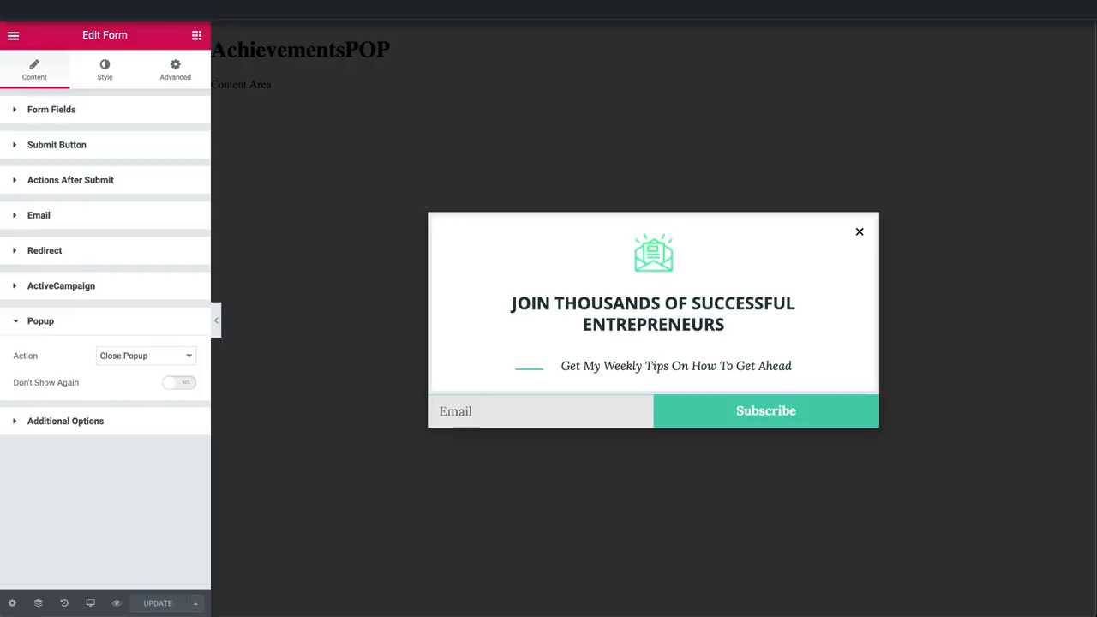
{"action": "mouse_move", "coordinate": [739, 280]}
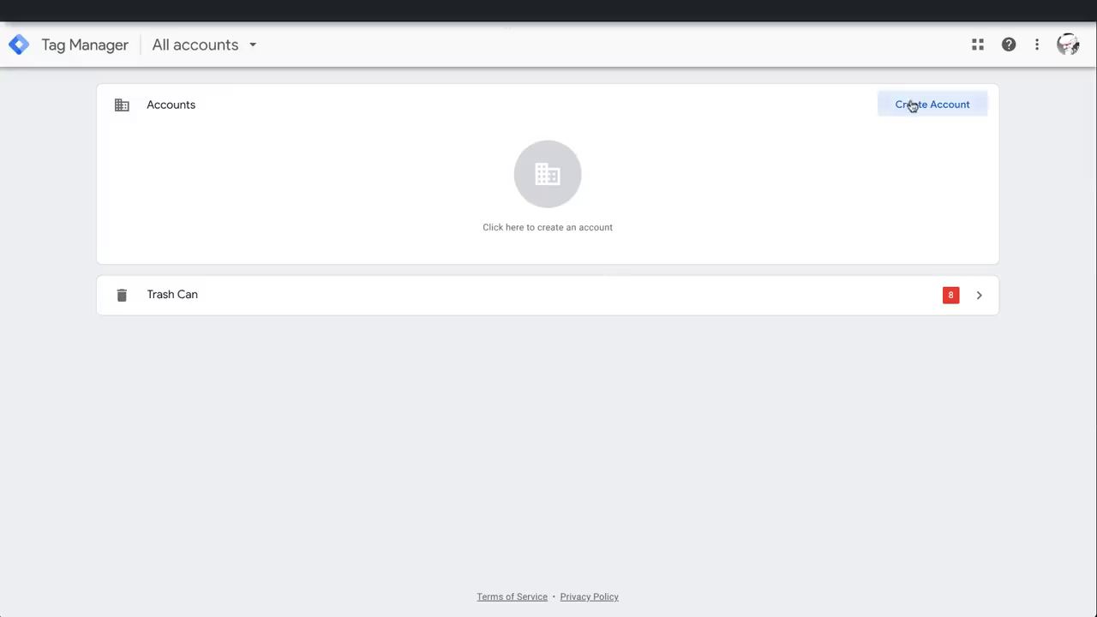
- Start a new Tag Manager account named A.Chievementz
{"action": "left_click", "coordinate": [932, 105]}
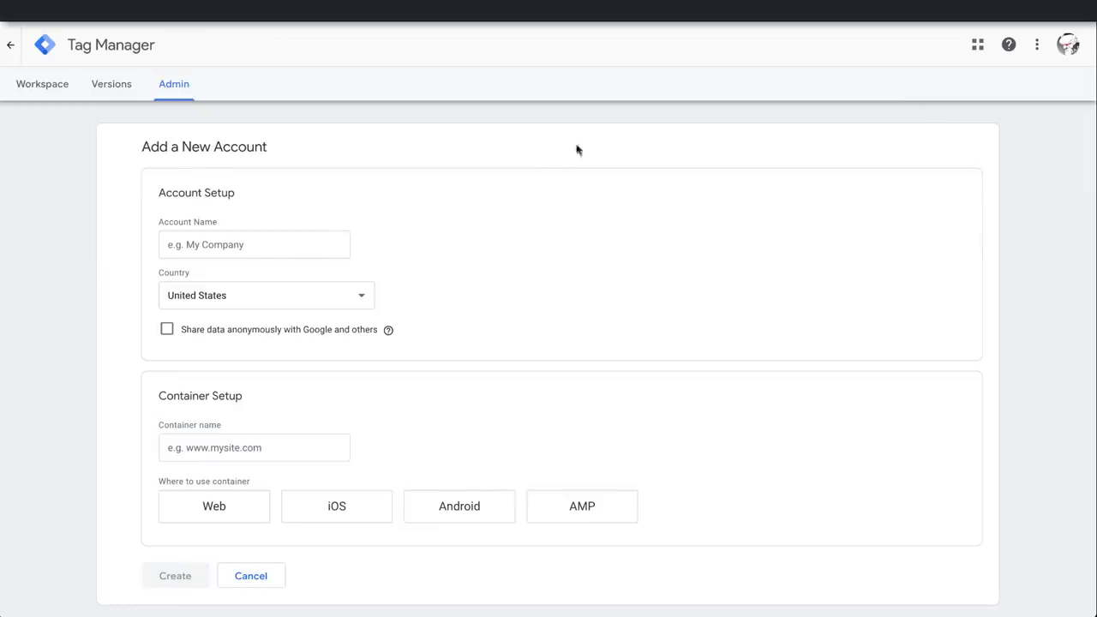
{"action": "left_click", "coordinate": [254, 244]}
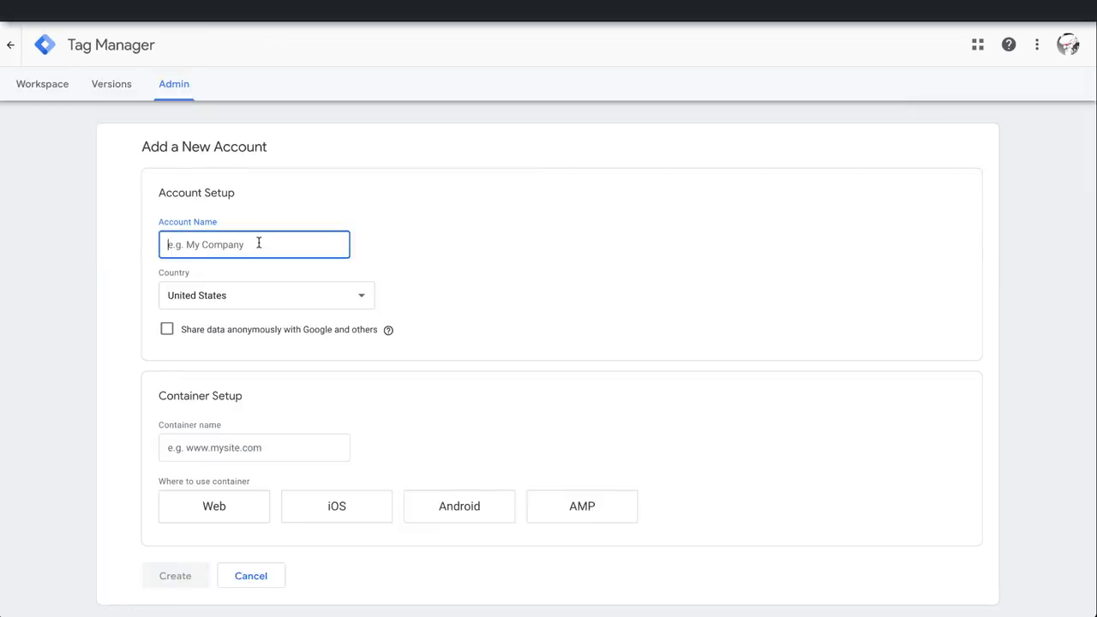
{"action": "type", "text": "A.Chieve"}
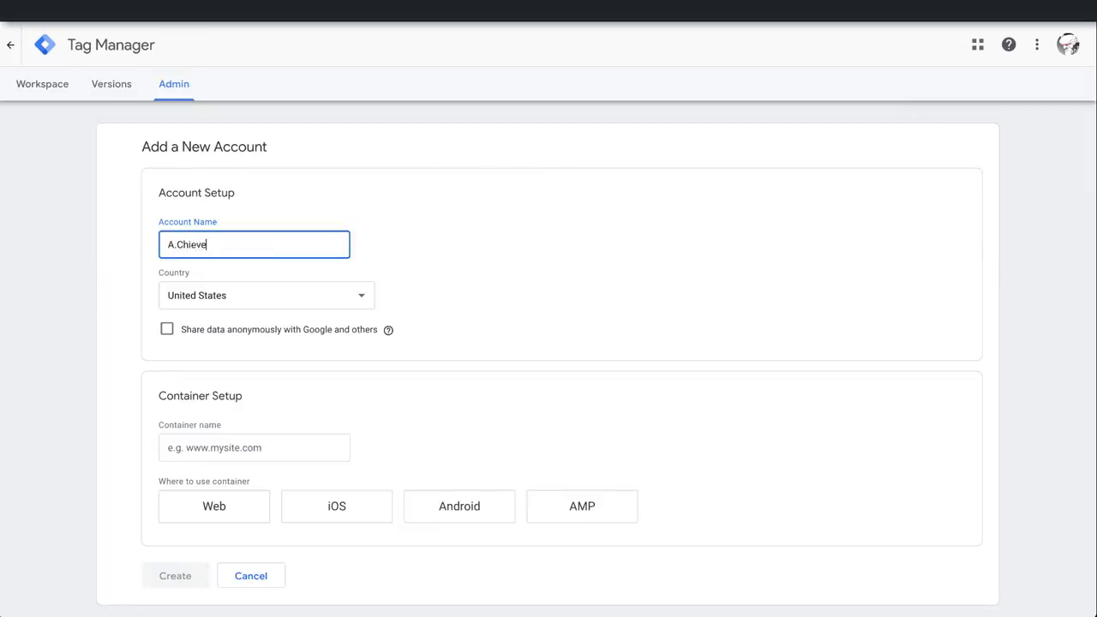
{"action": "type", "text": "mentz"}
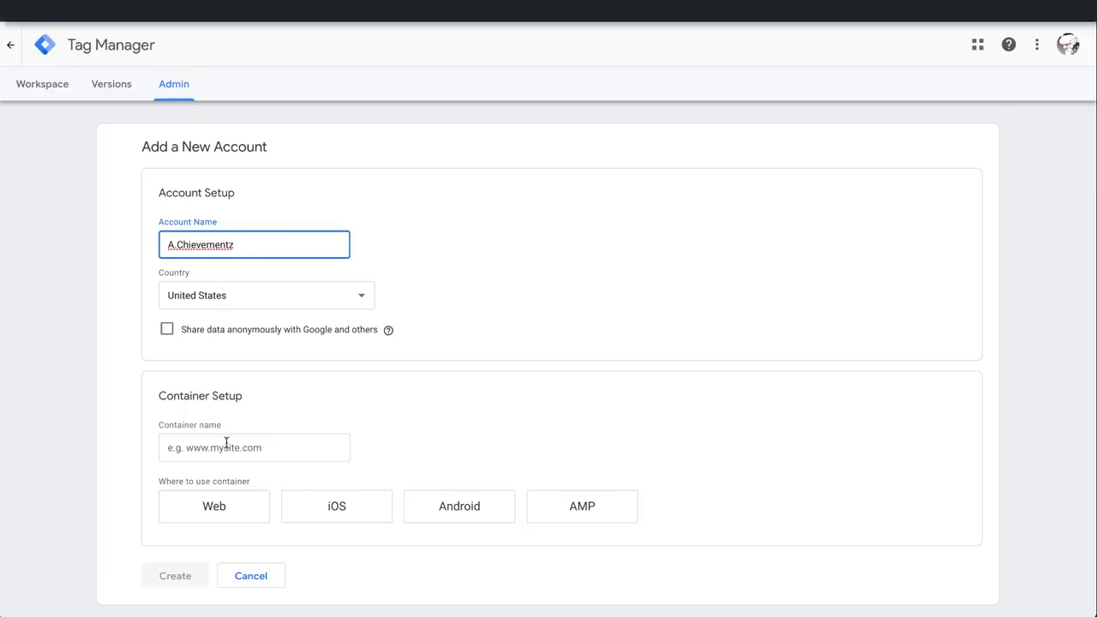
- Name the container Achievements, target Web and create it
{"action": "left_click", "coordinate": [253, 448]}
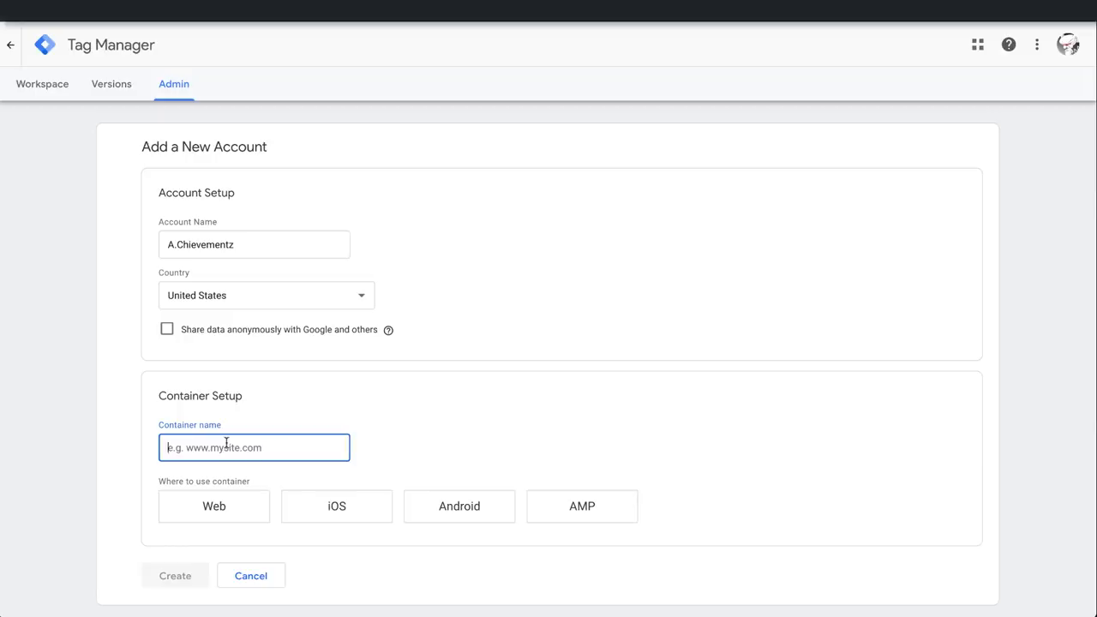
{"action": "type", "text": "Achiev"}
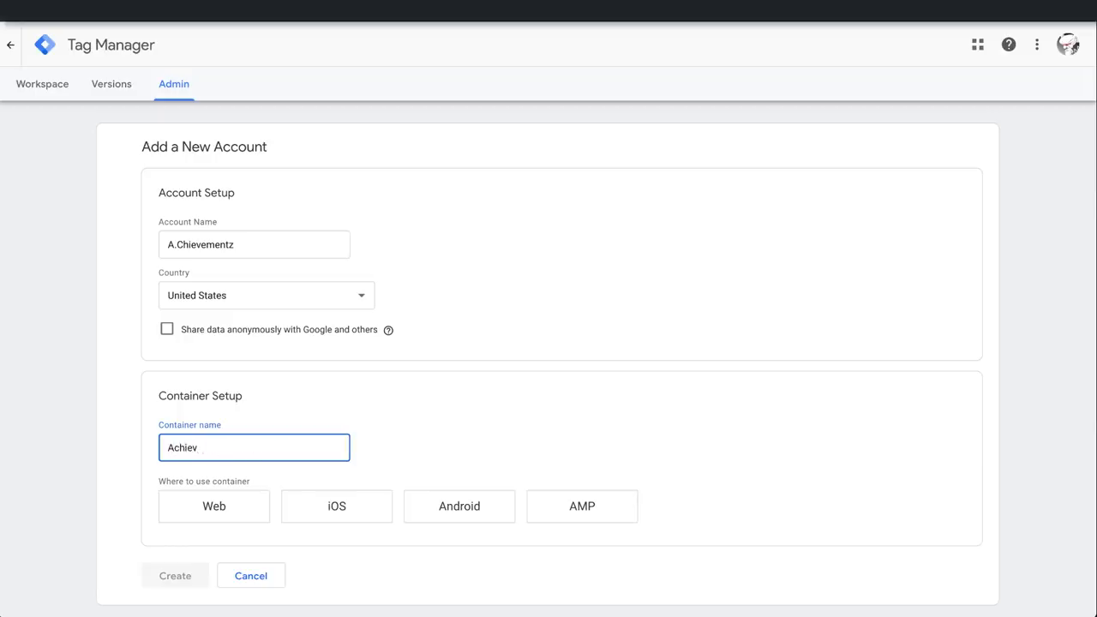
{"action": "left_click", "coordinate": [213, 506]}
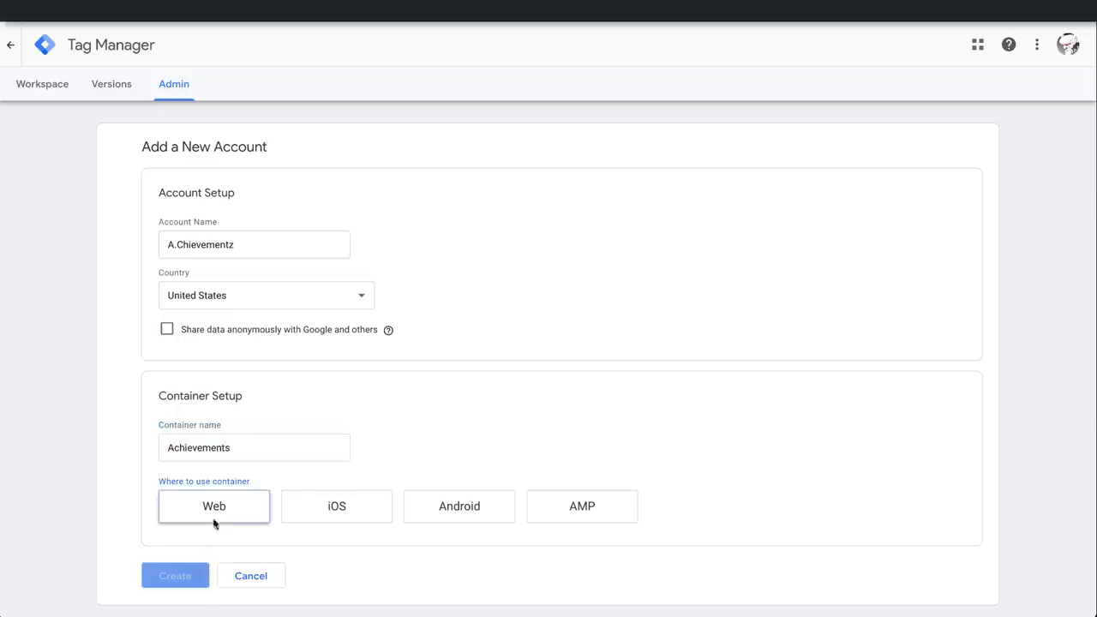
{"action": "left_click", "coordinate": [175, 576]}
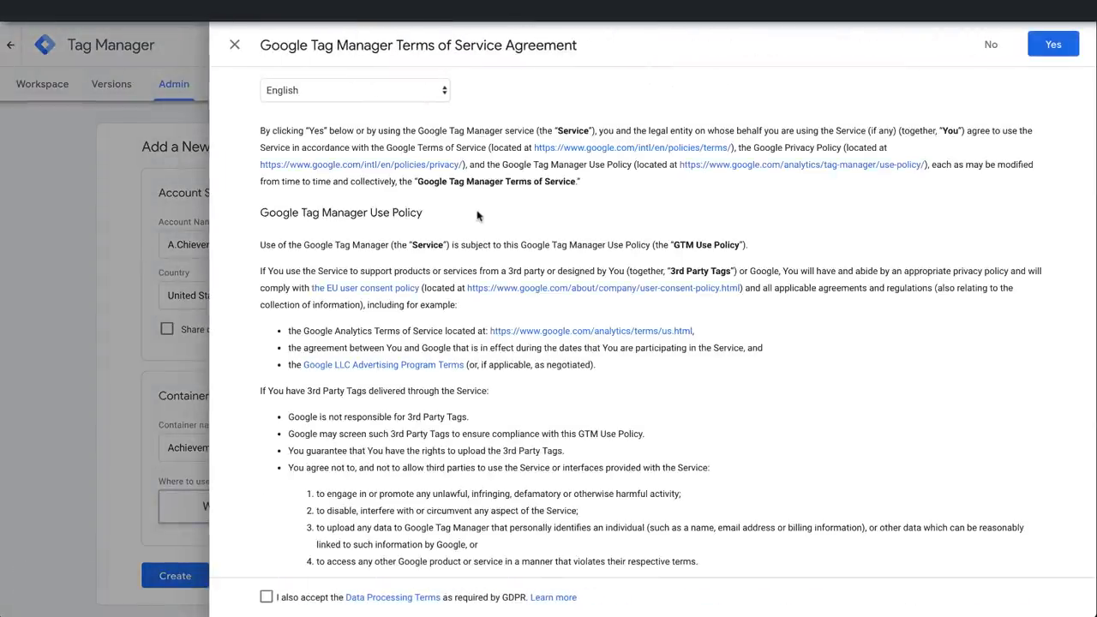
- Accept the Data Processing and Terms of Service and view the container's install code snippet
{"action": "scroll", "scroll_direction": "down", "scroll_amount": 3}
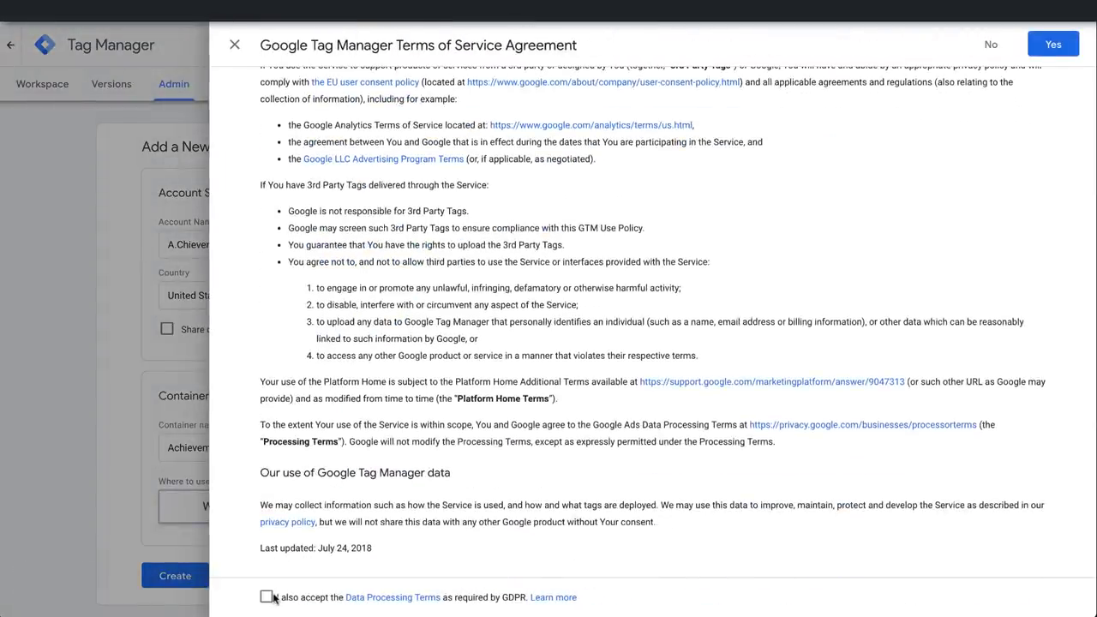
{"action": "left_click", "coordinate": [268, 597]}
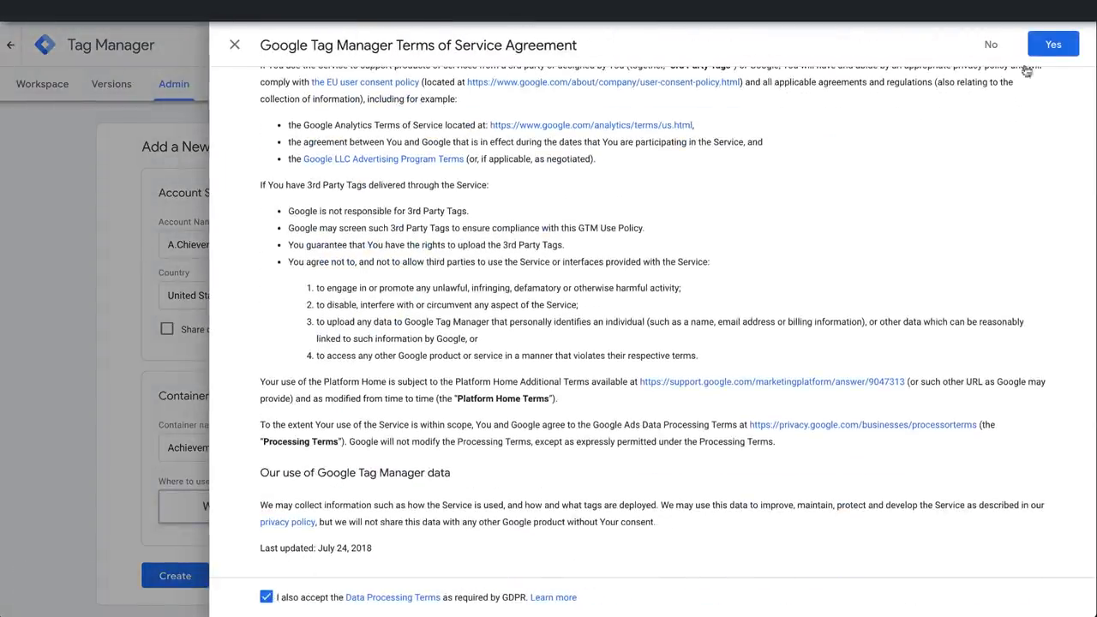
{"action": "left_click", "coordinate": [1053, 44]}
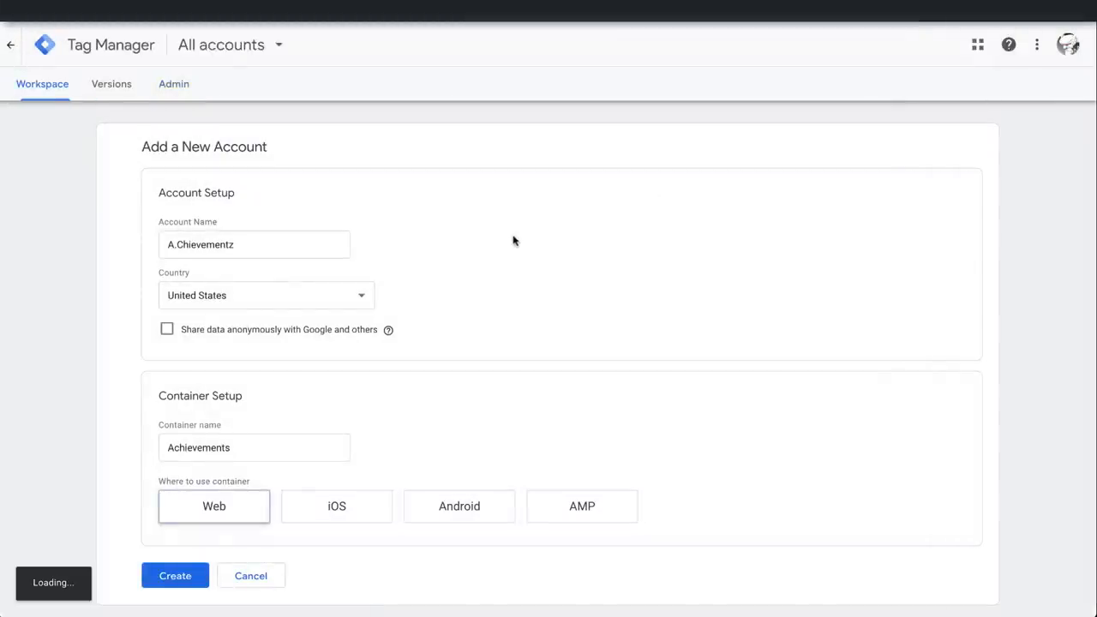
{"action": "left_click", "coordinate": [175, 576]}
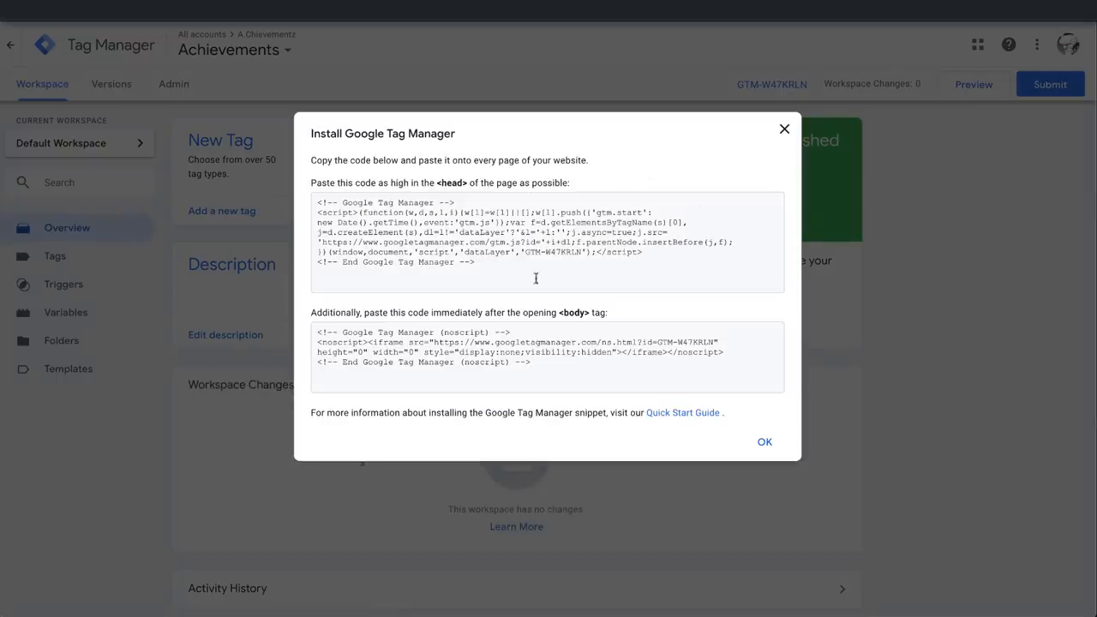
{"action": "double_click", "coordinate": [552, 252]}
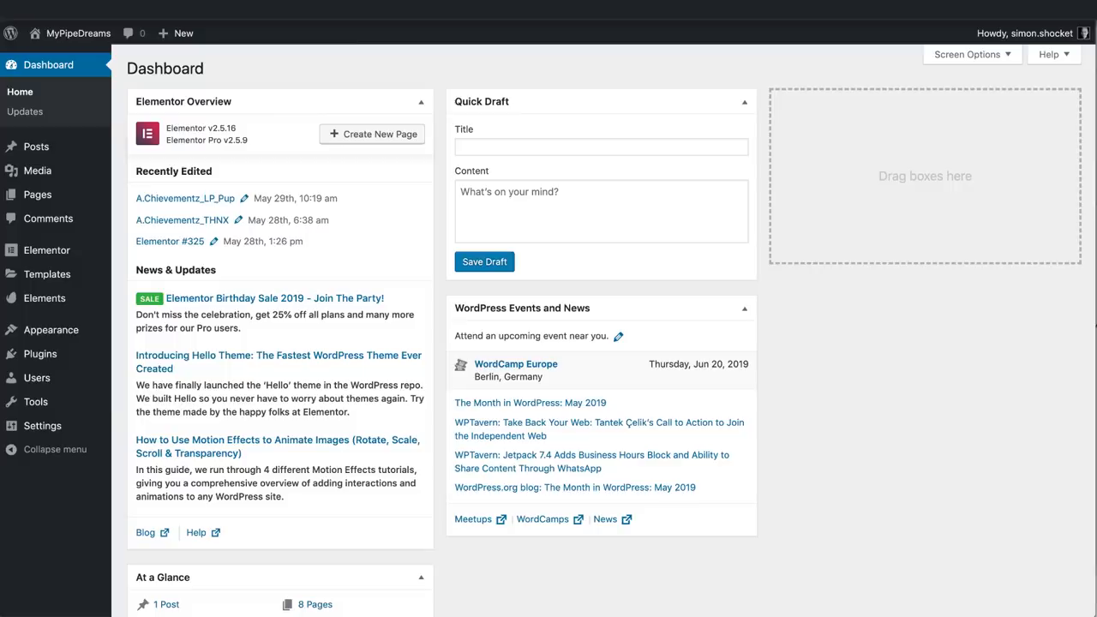
{"action": "mouse_move", "coordinate": [39, 353]}
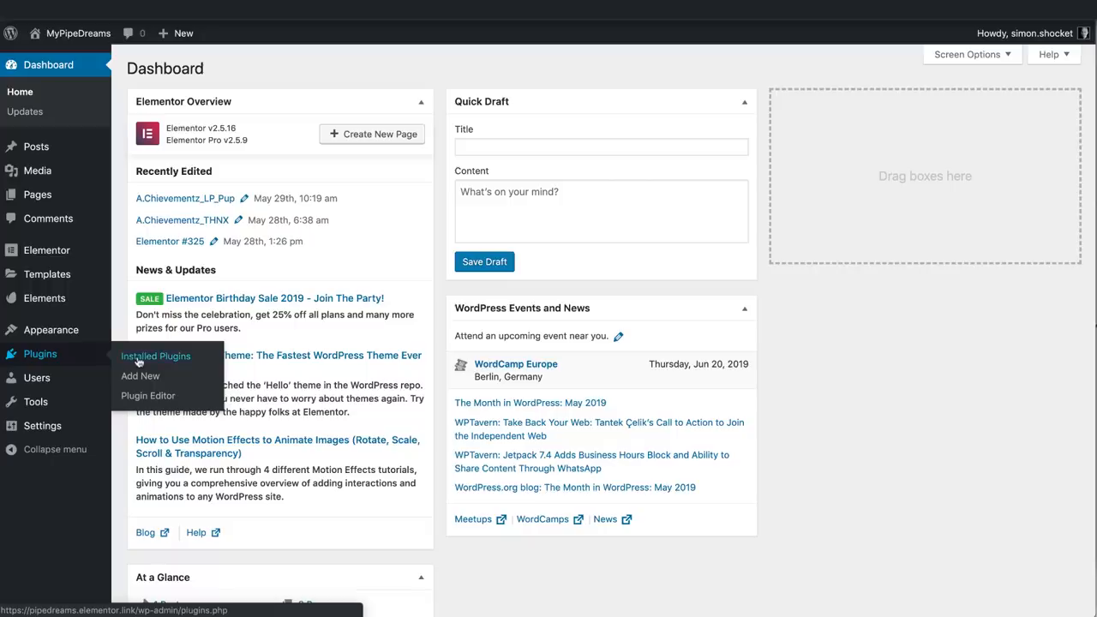
- Set the WordPress Google Tag Manager plugin's container ID to GTM-W47KRLN and save
{"action": "left_click", "coordinate": [154, 355]}
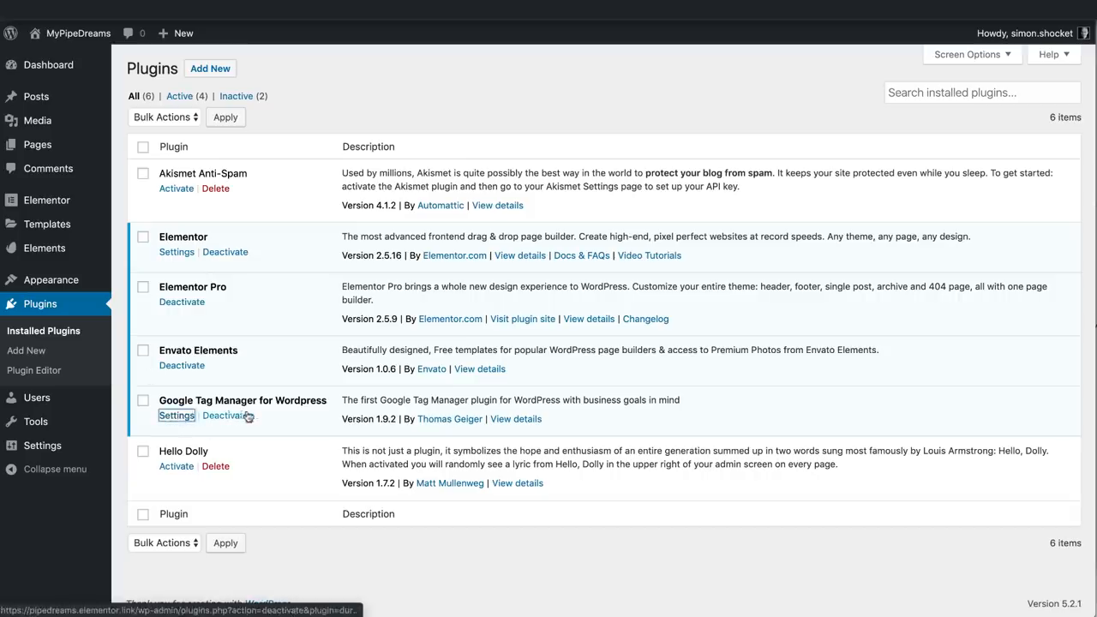
{"action": "left_click", "coordinate": [177, 417]}
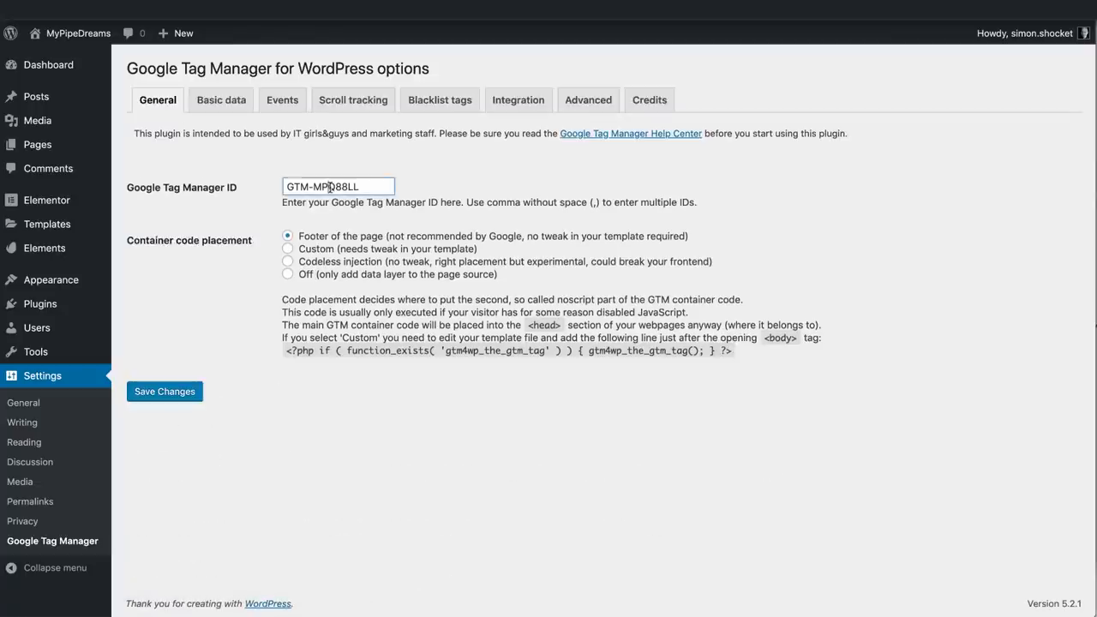
{"action": "triple_click", "coordinate": [337, 185]}
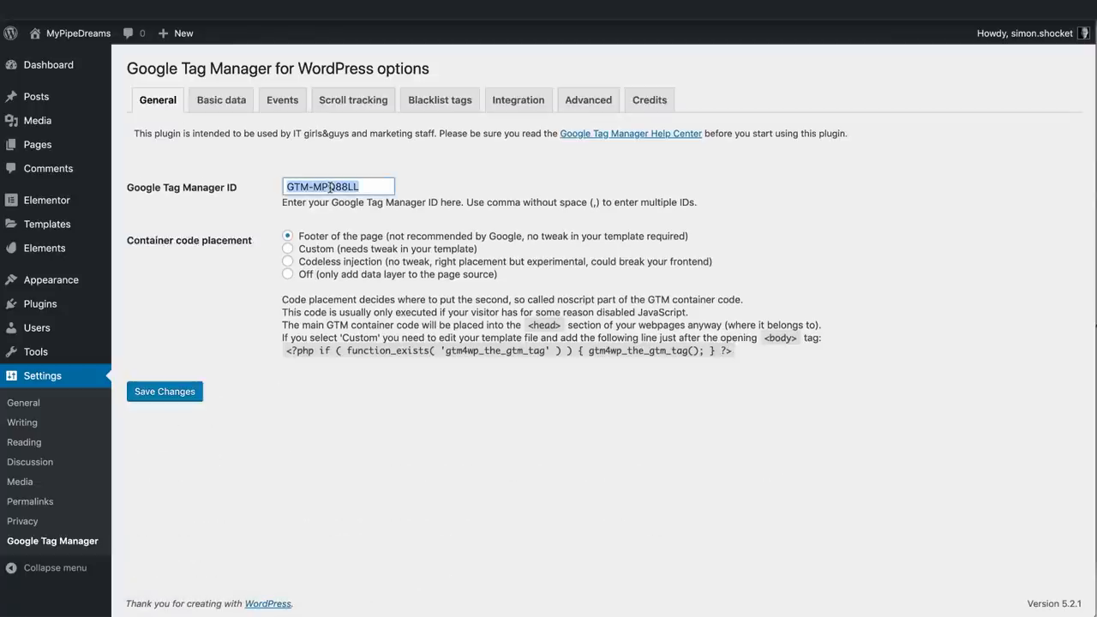
{"action": "type", "text": "GTM-W47KRLN"}
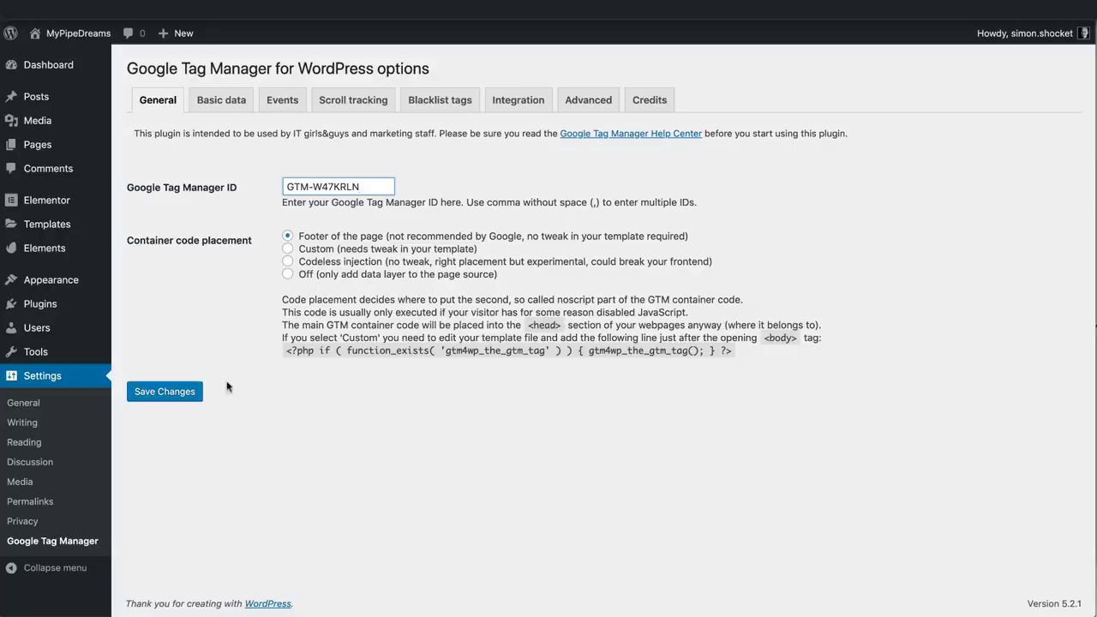
{"action": "left_click", "coordinate": [164, 391]}
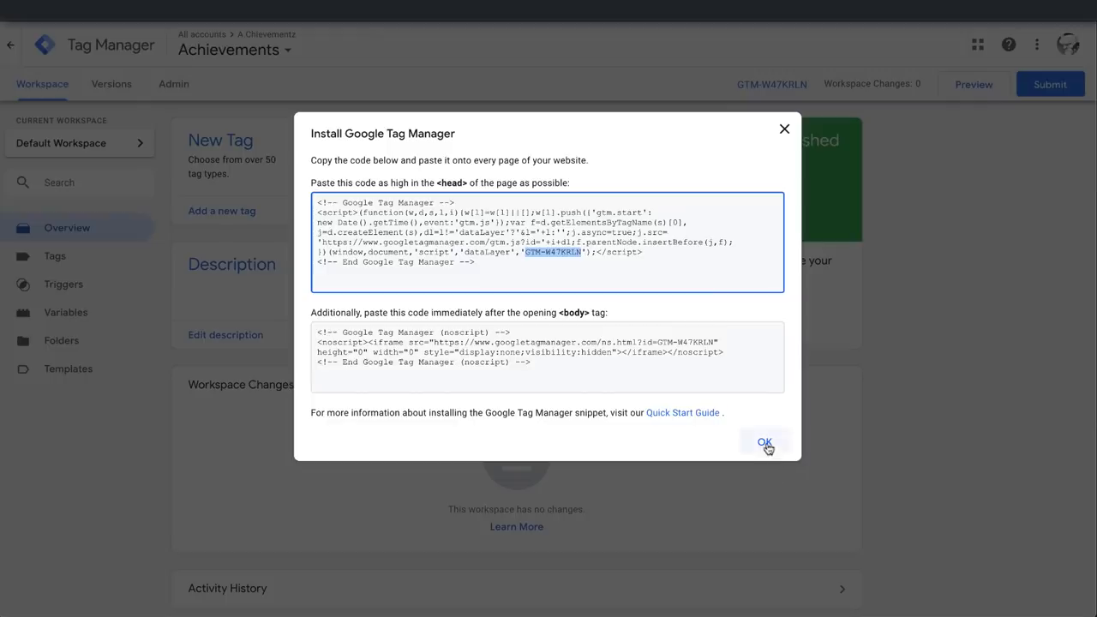
- Draft a Google Analytics - Universal Analytics tag and start a new Analytics settings variable
{"action": "left_click", "coordinate": [765, 443]}
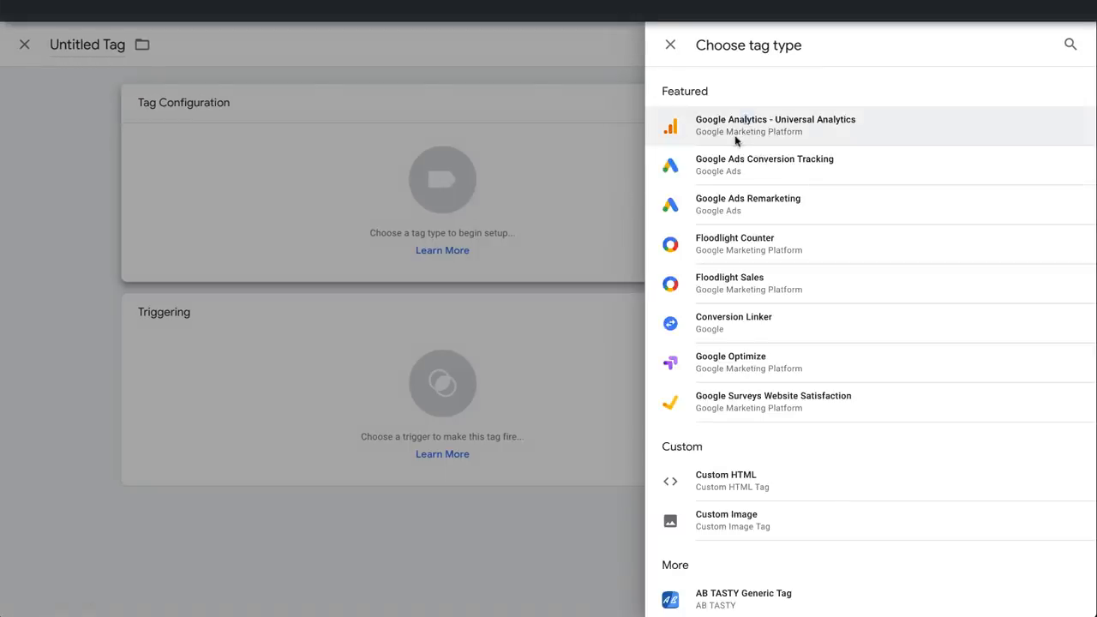
{"action": "left_click", "coordinate": [775, 125]}
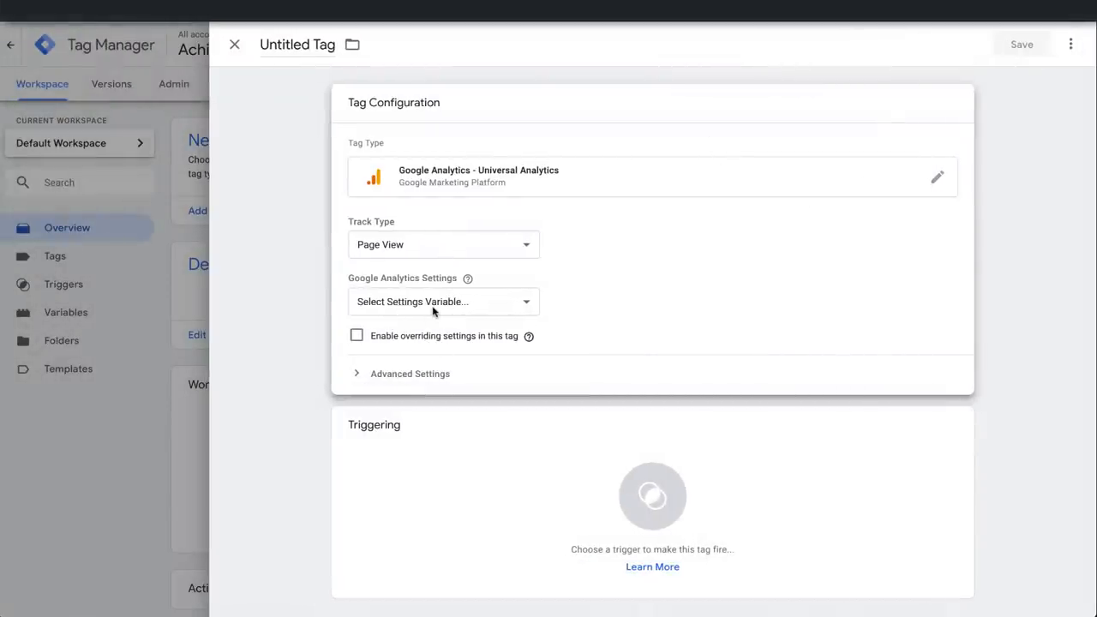
{"action": "left_click", "coordinate": [442, 302]}
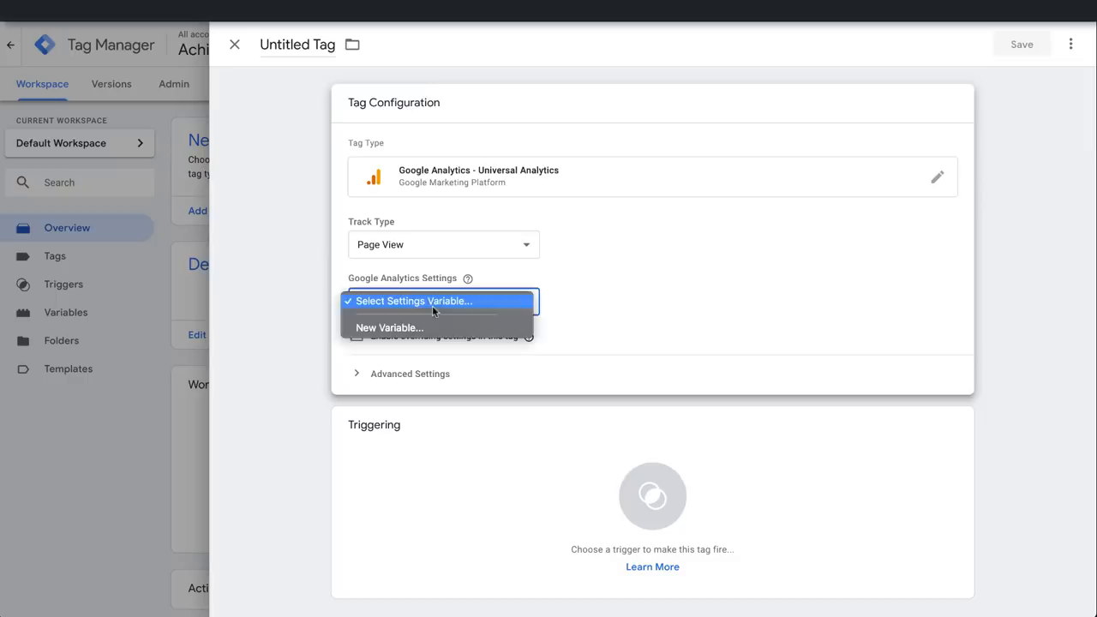
{"action": "left_click", "coordinate": [389, 327]}
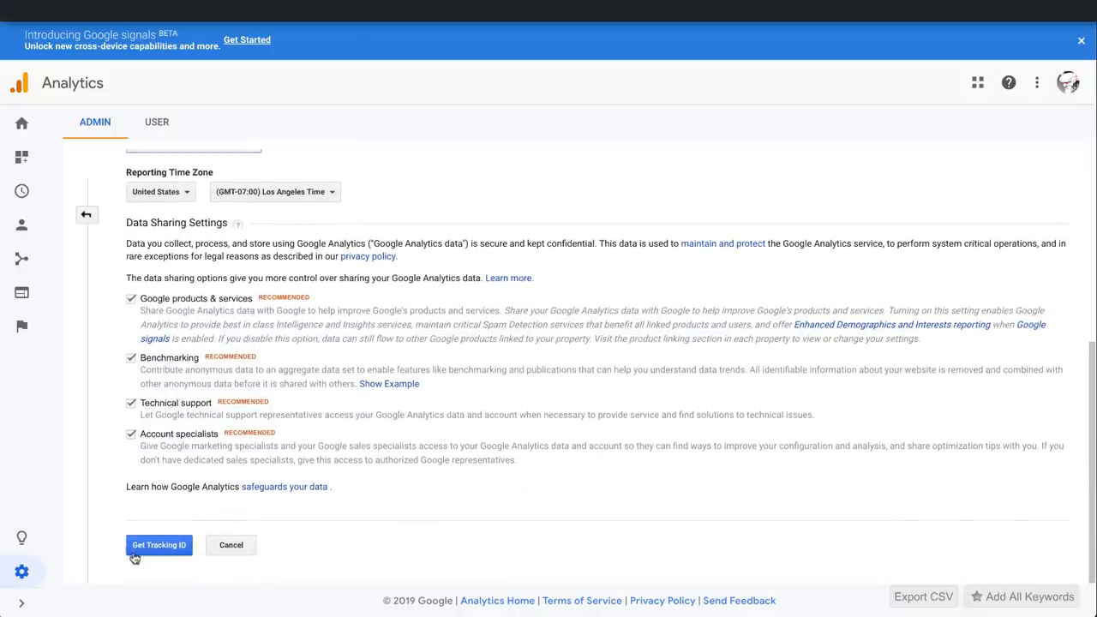
- Accept both GDPR data processing terms and obtain the new property's tracking ID
{"action": "left_click", "coordinate": [158, 545]}
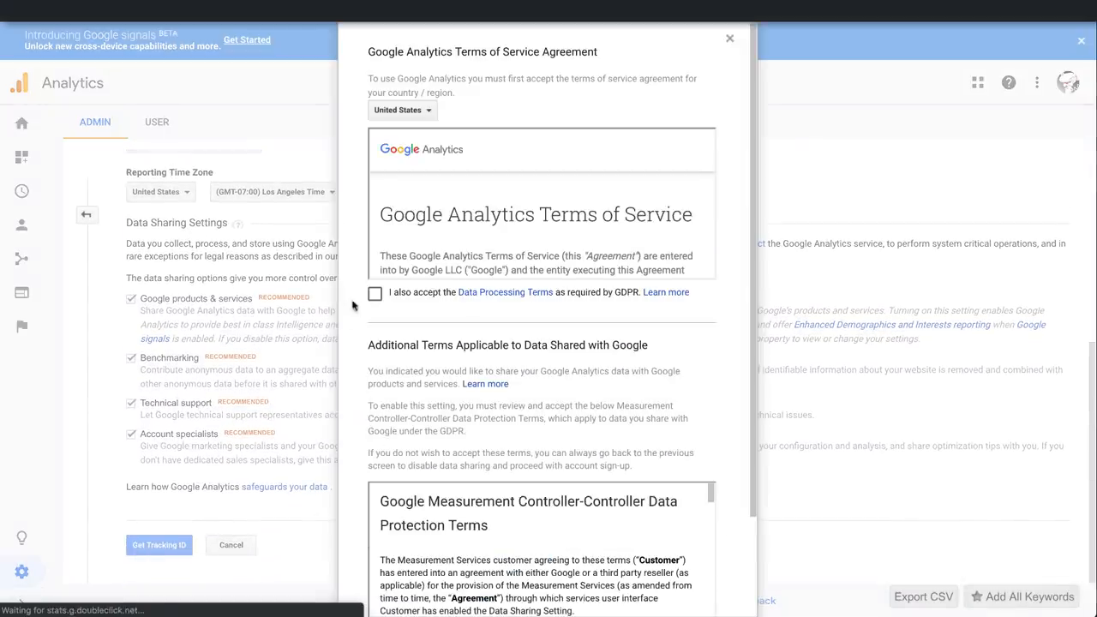
{"action": "left_click", "coordinate": [374, 293]}
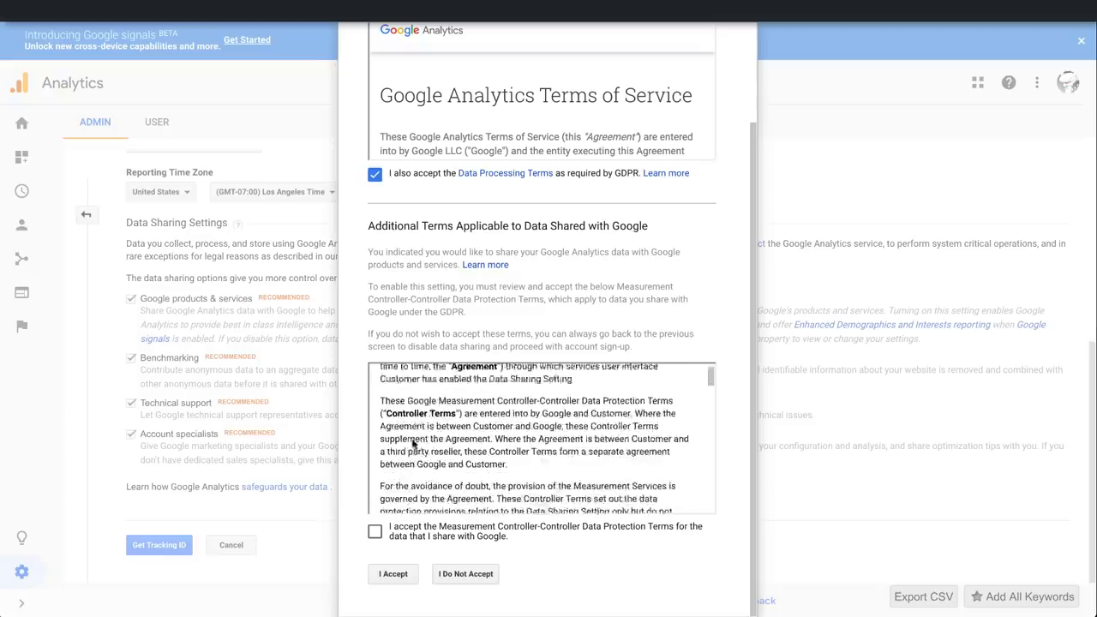
{"action": "left_click", "coordinate": [374, 531]}
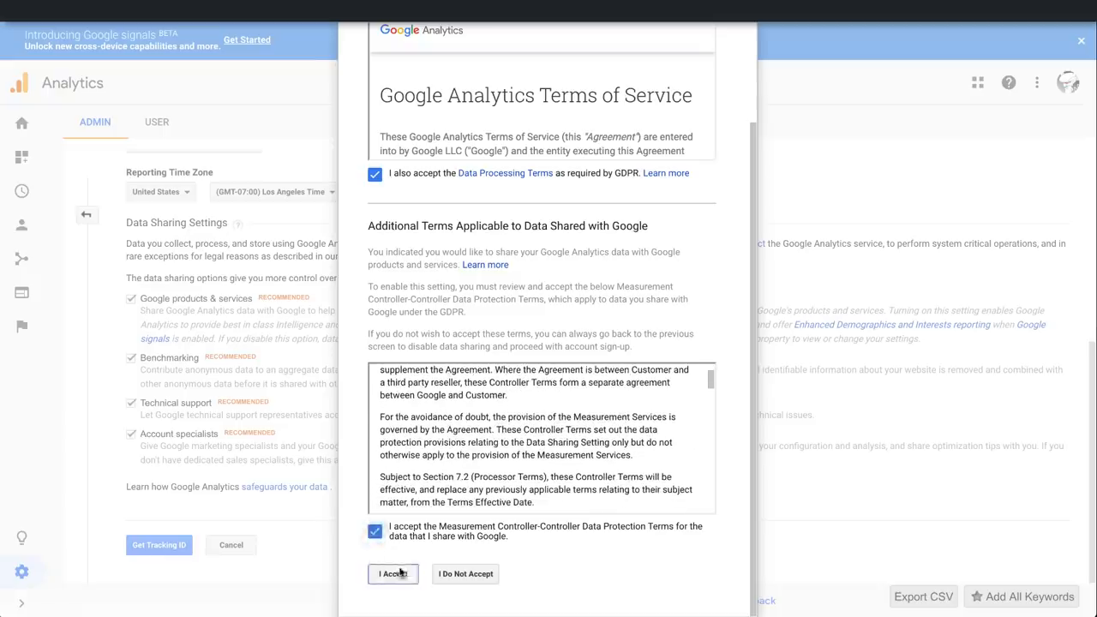
{"action": "left_click", "coordinate": [391, 572]}
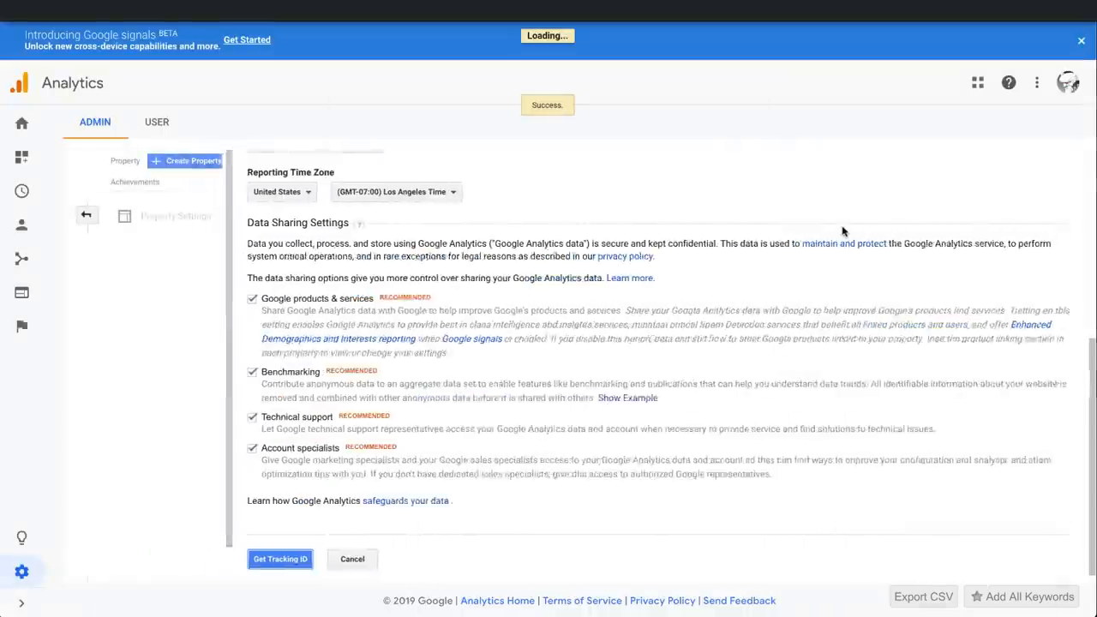
{"action": "left_click", "coordinate": [280, 559]}
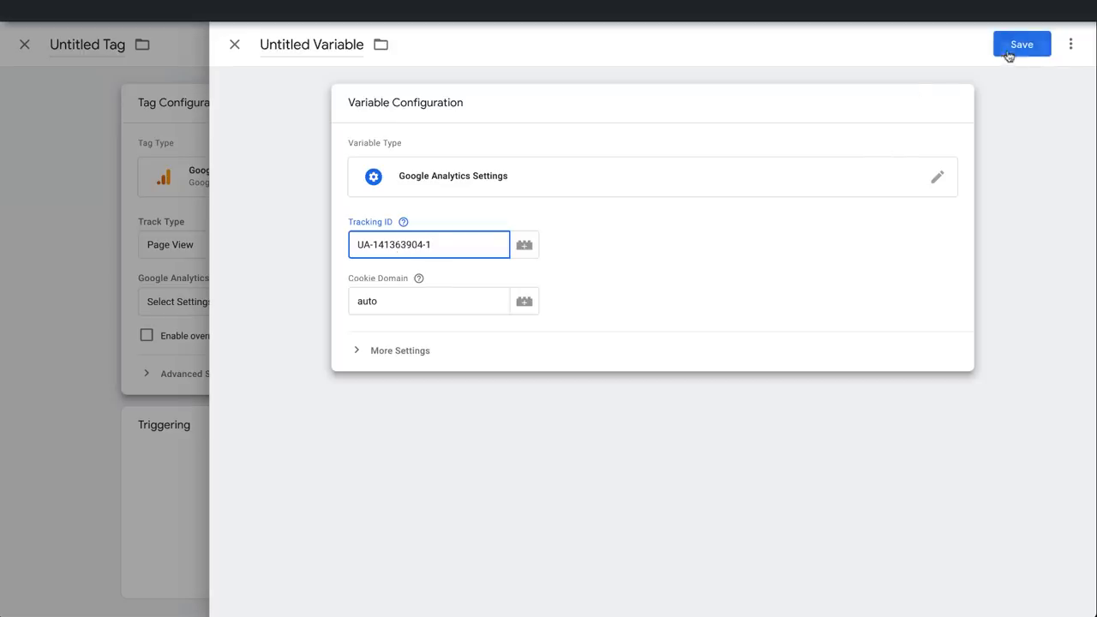
- Save the variable as Achievements Analytics Settings and the tag firing on All Pages
{"action": "left_click", "coordinate": [1022, 44]}
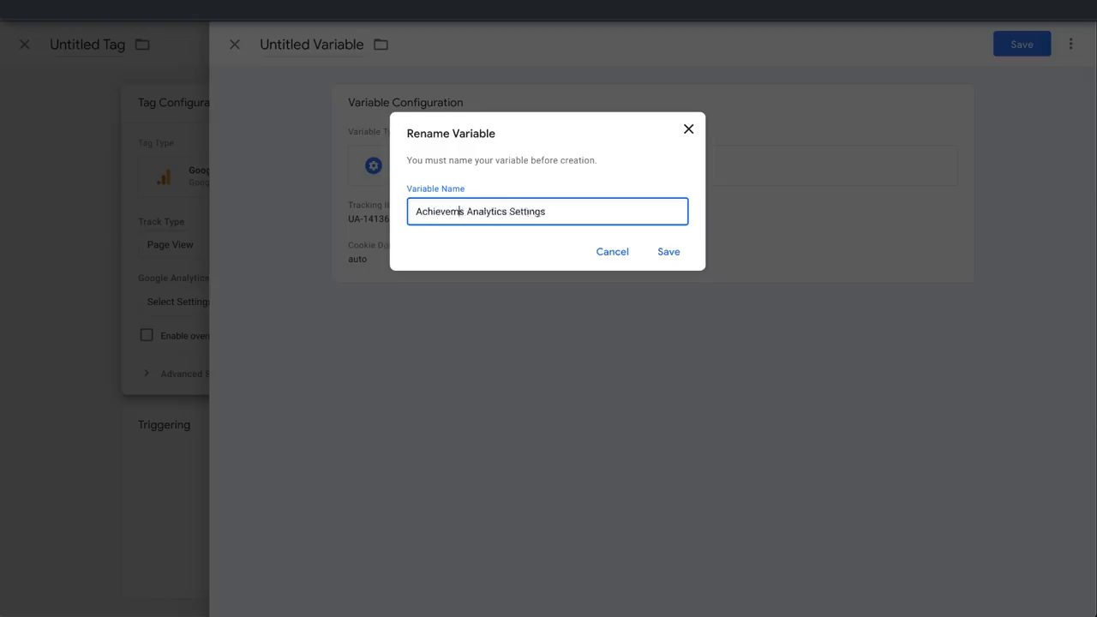
{"action": "left_click", "coordinate": [669, 250]}
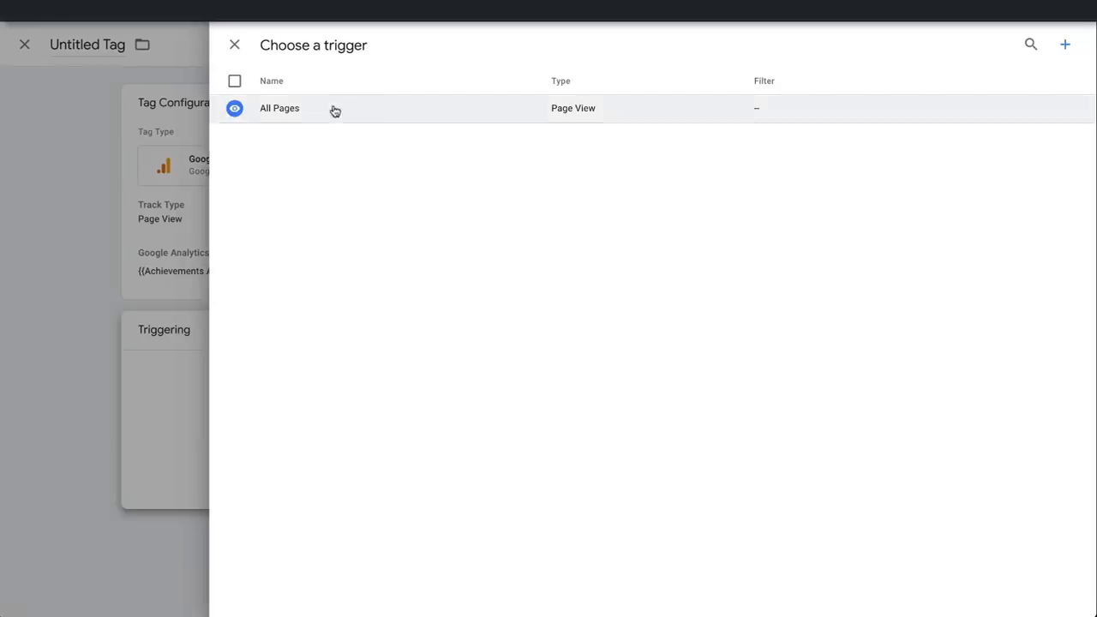
{"action": "left_click", "coordinate": [279, 108]}
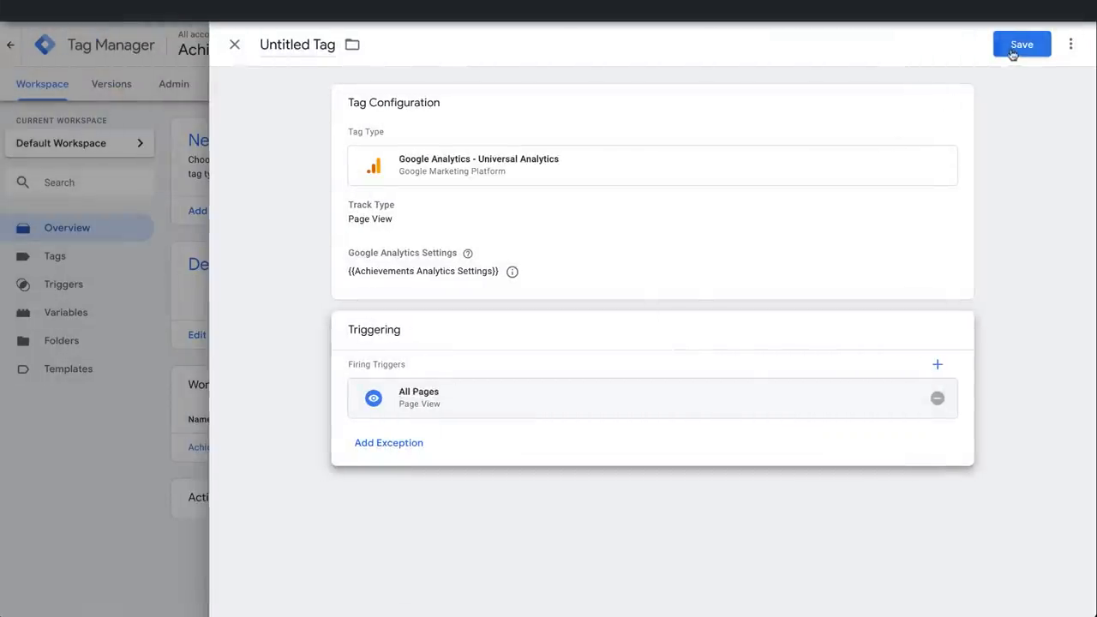
{"action": "left_click", "coordinate": [1021, 45]}
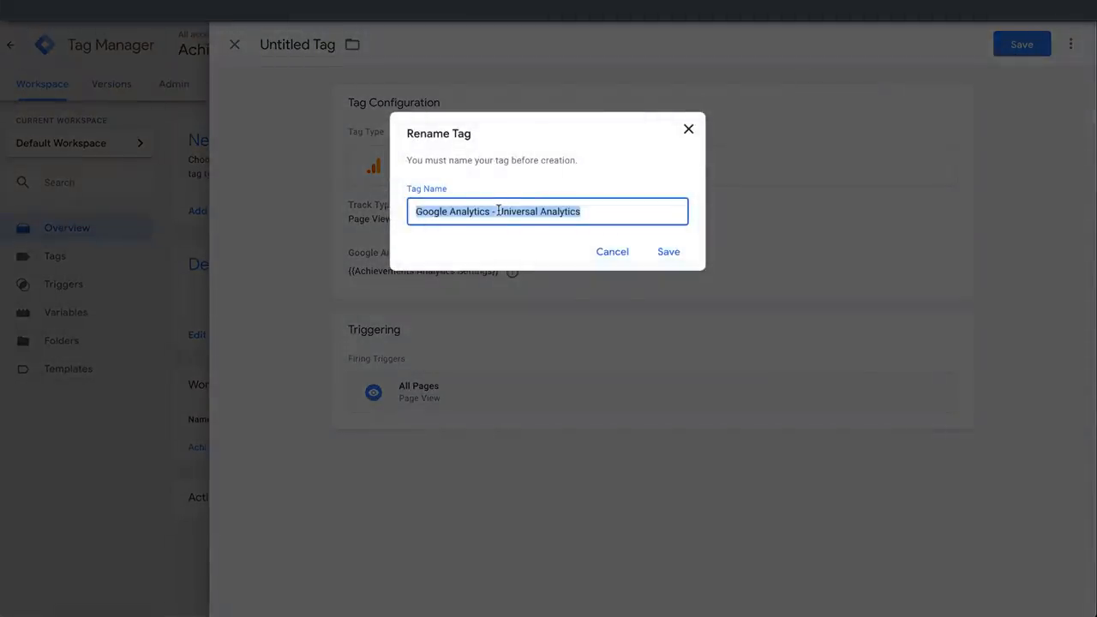
- Rename the tag to 'Google Analytics - Achievements' and return to the workspace
{"action": "double_click", "coordinate": [539, 211]}
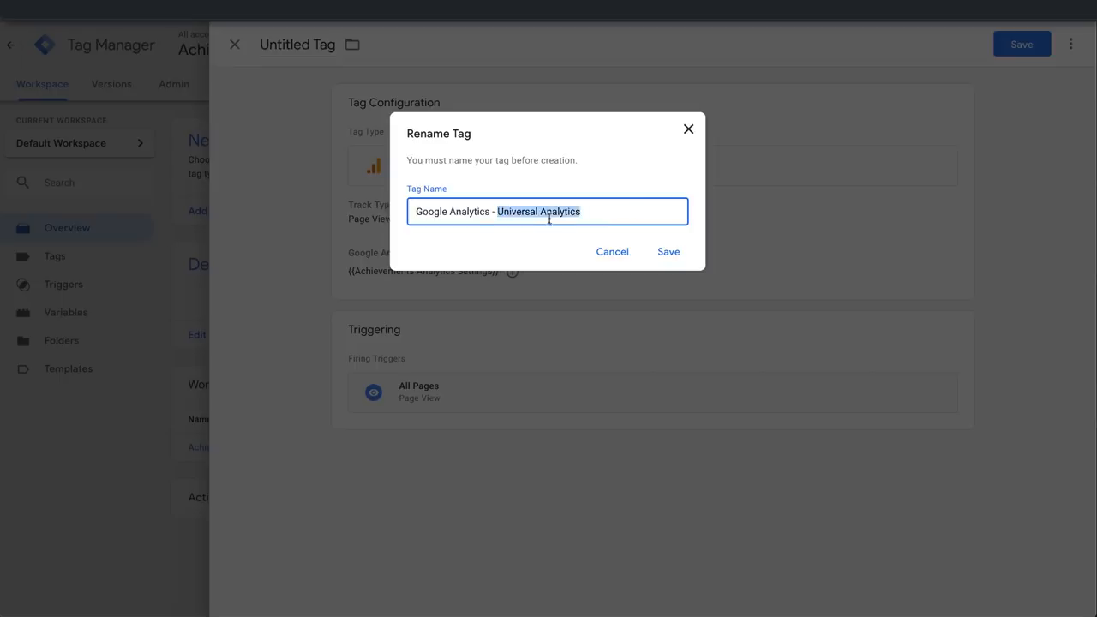
{"action": "type", "text": "Achievemen"}
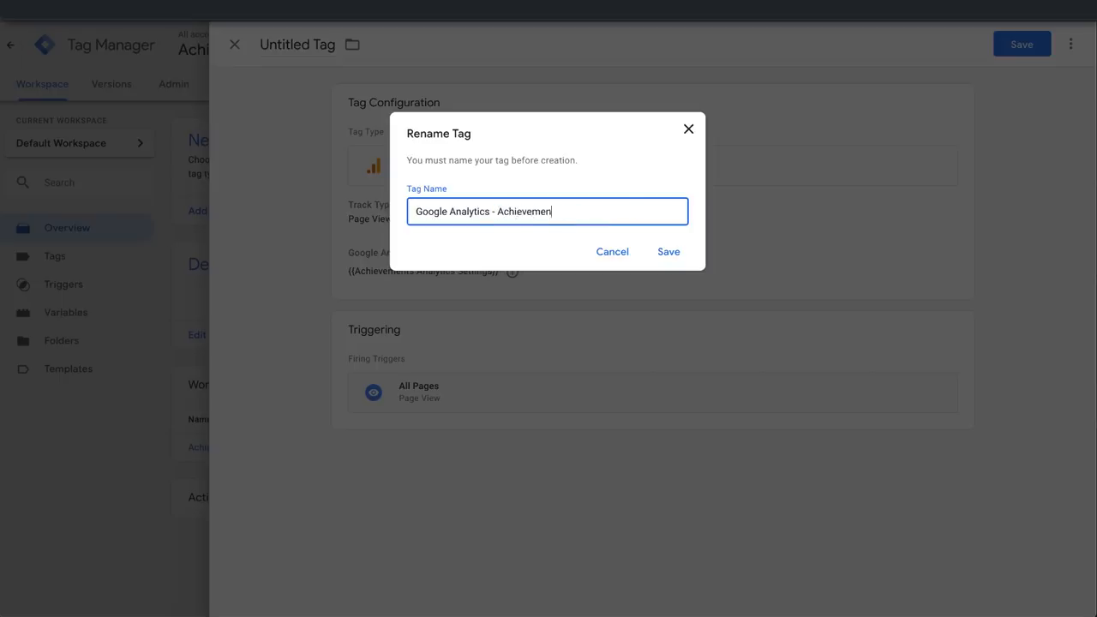
{"action": "left_click", "coordinate": [668, 251]}
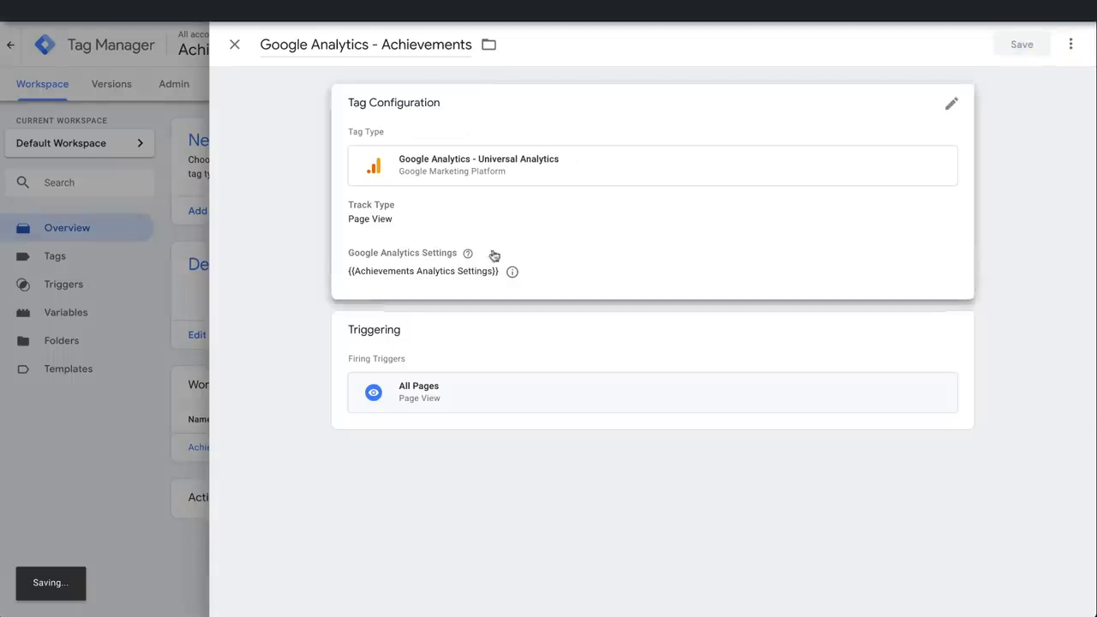
{"action": "left_click", "coordinate": [233, 44]}
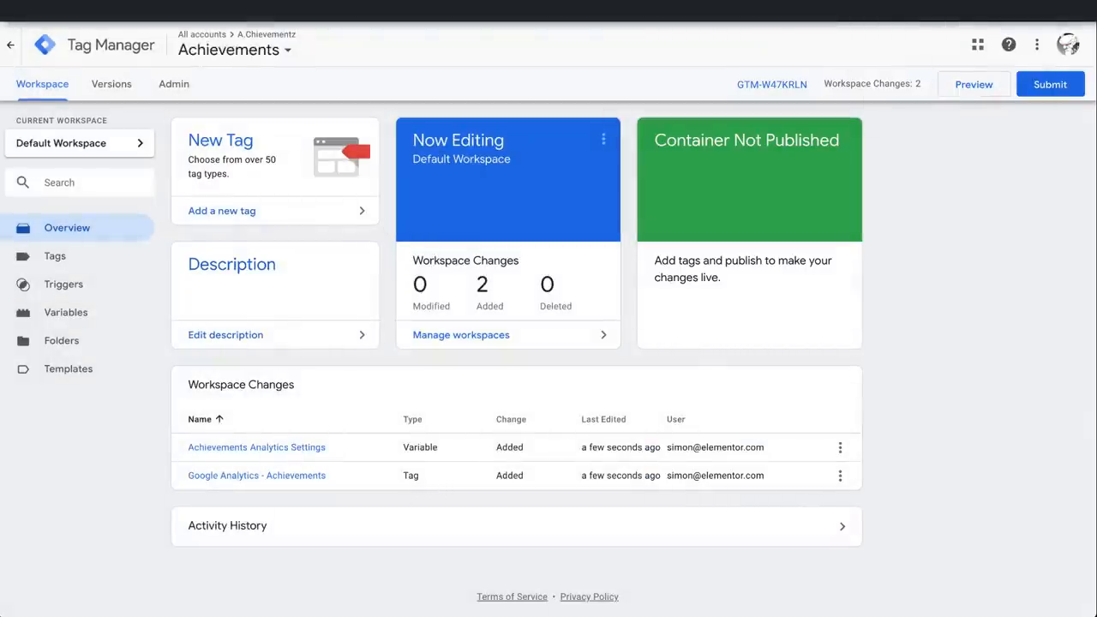
- Start a second new tag with Google Optimize as its tag type
{"action": "left_click", "coordinate": [221, 210]}
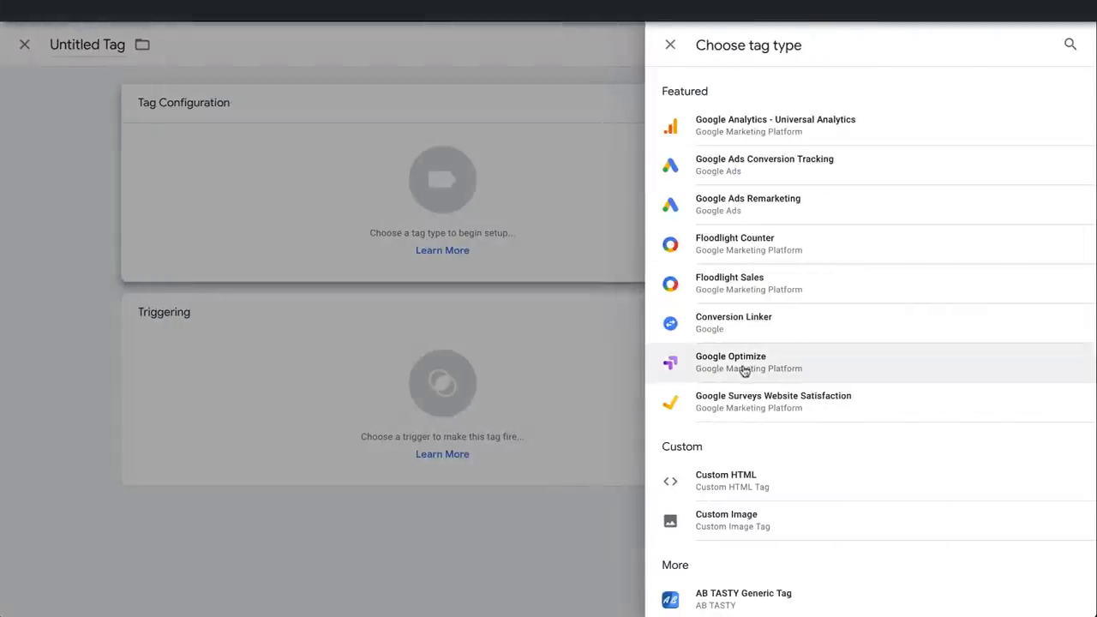
{"action": "left_click", "coordinate": [730, 362]}
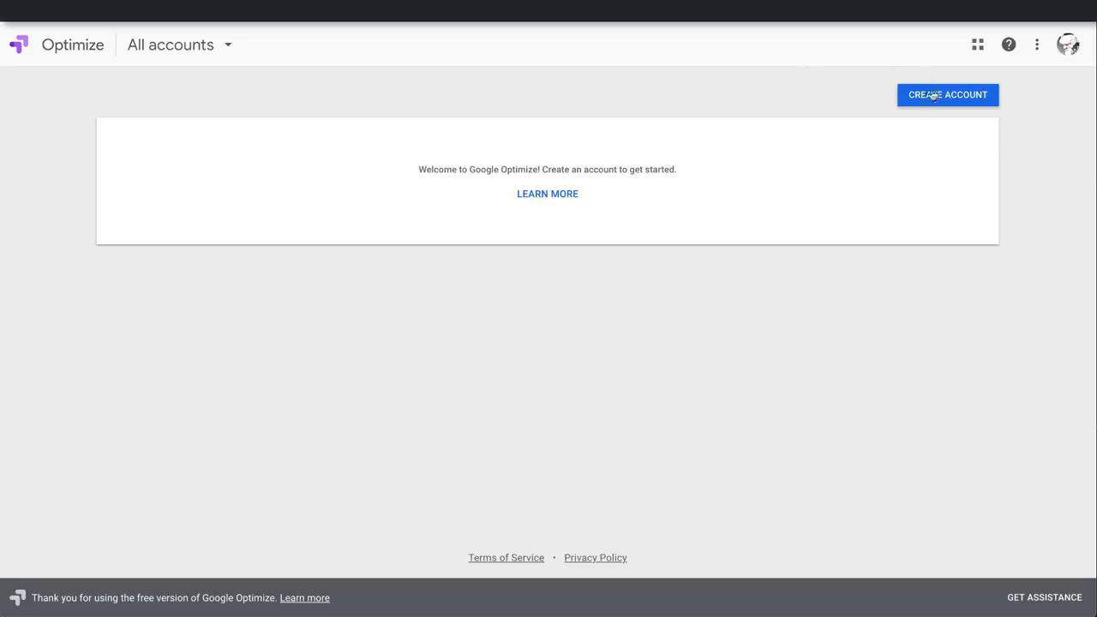
- Create the Optimize account A.Chievementz, accepting its terms agreements
{"action": "left_click", "coordinate": [946, 94]}
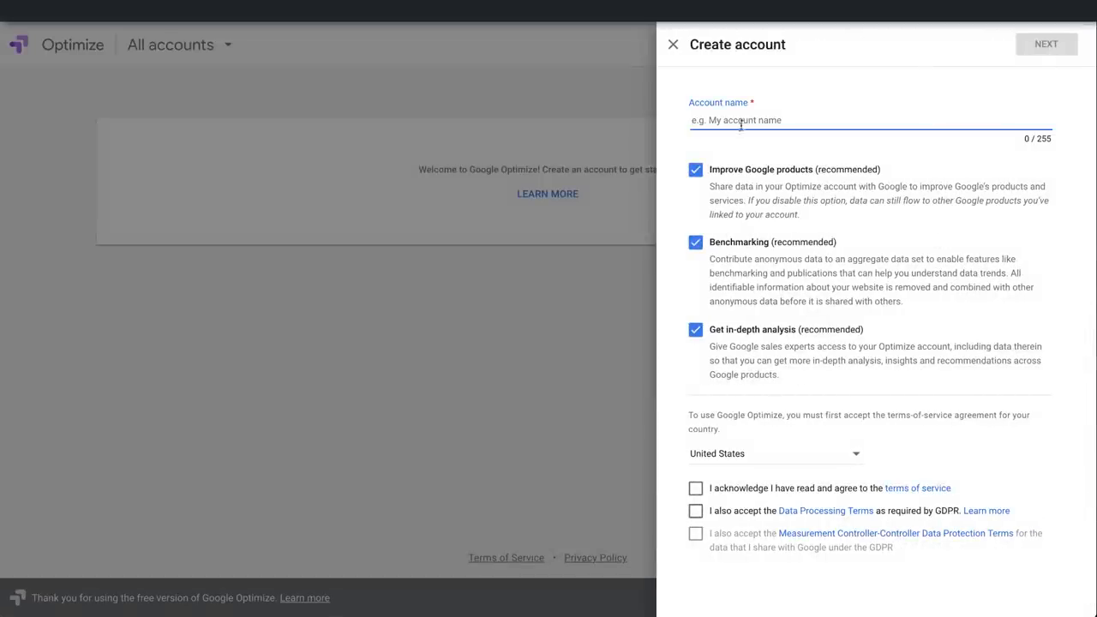
{"action": "type", "text": "A.Chievement"}
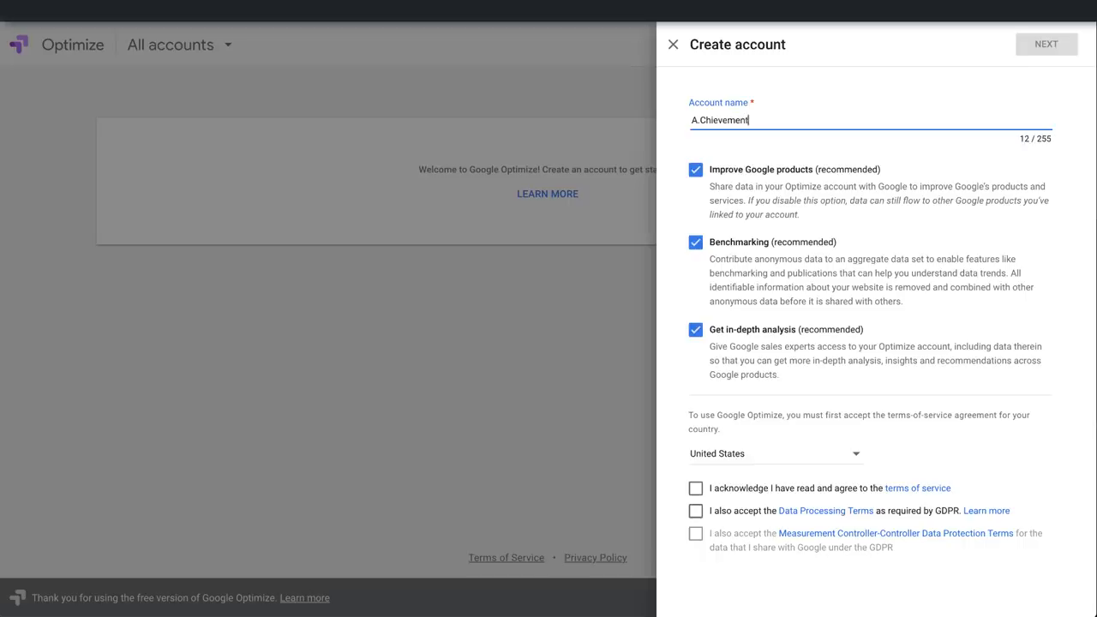
{"action": "type", "text": "z"}
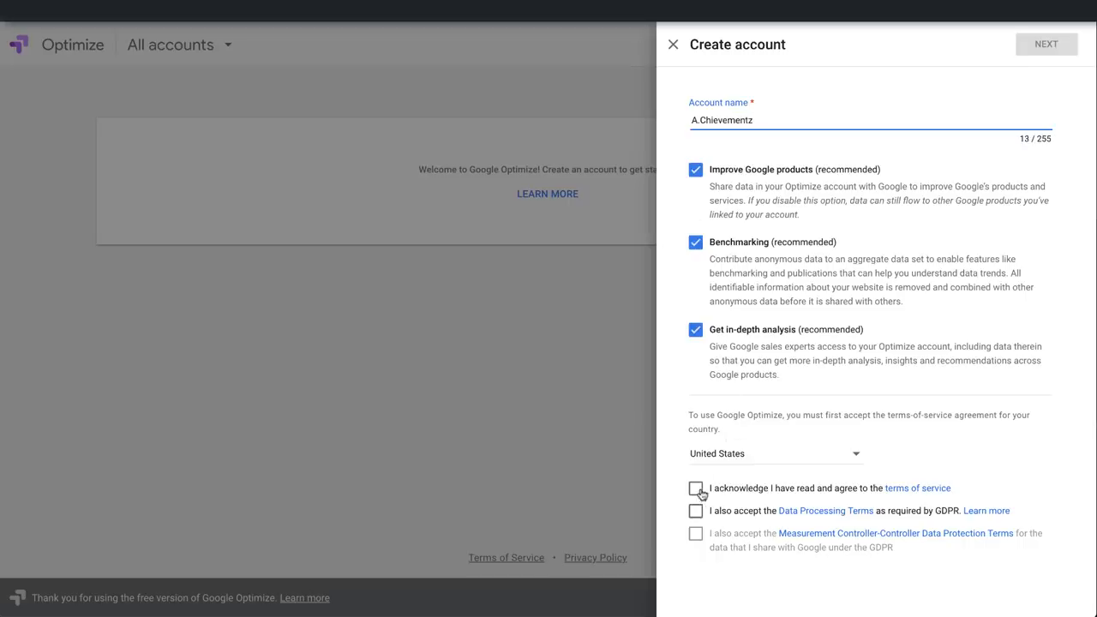
{"action": "left_click", "coordinate": [696, 486]}
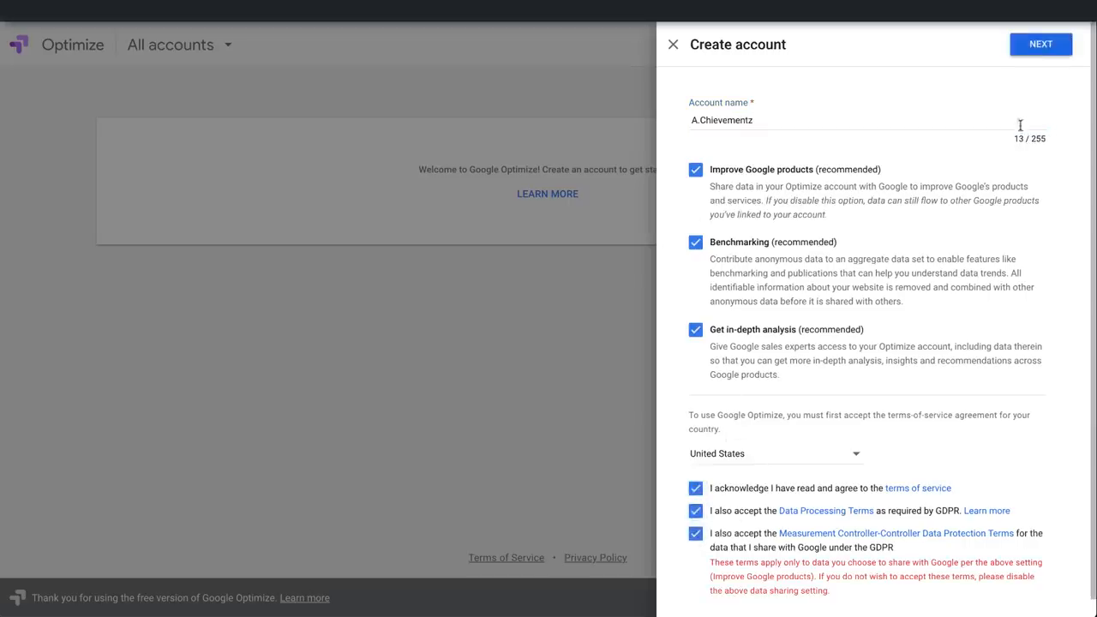
{"action": "left_click", "coordinate": [1041, 45]}
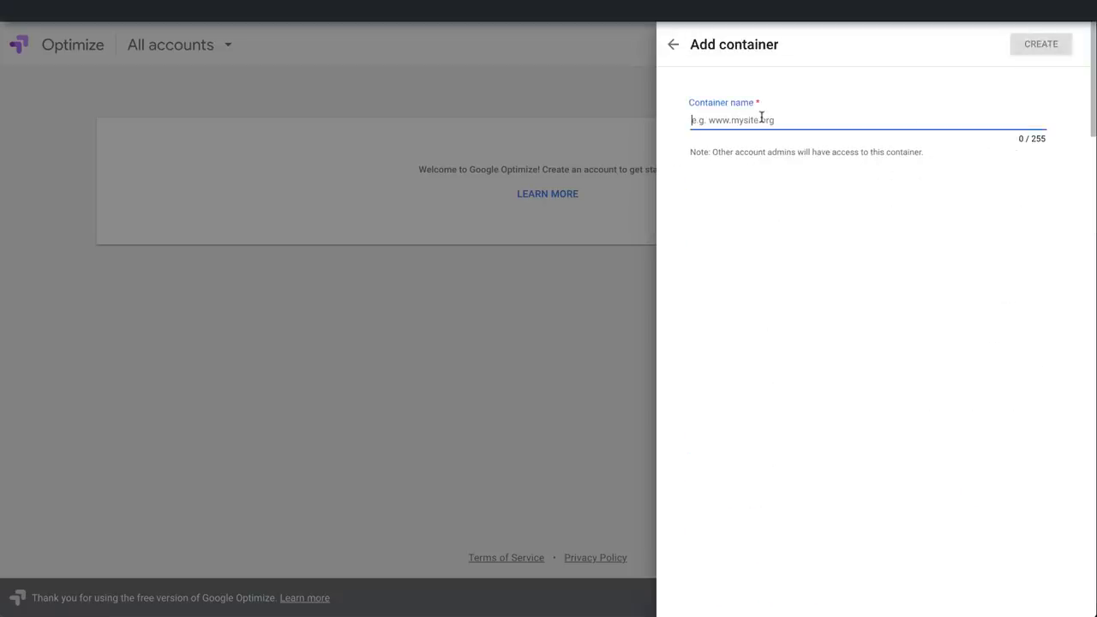
- Create the Achievements container under the new account
{"action": "type", "text": "Achieveme"}
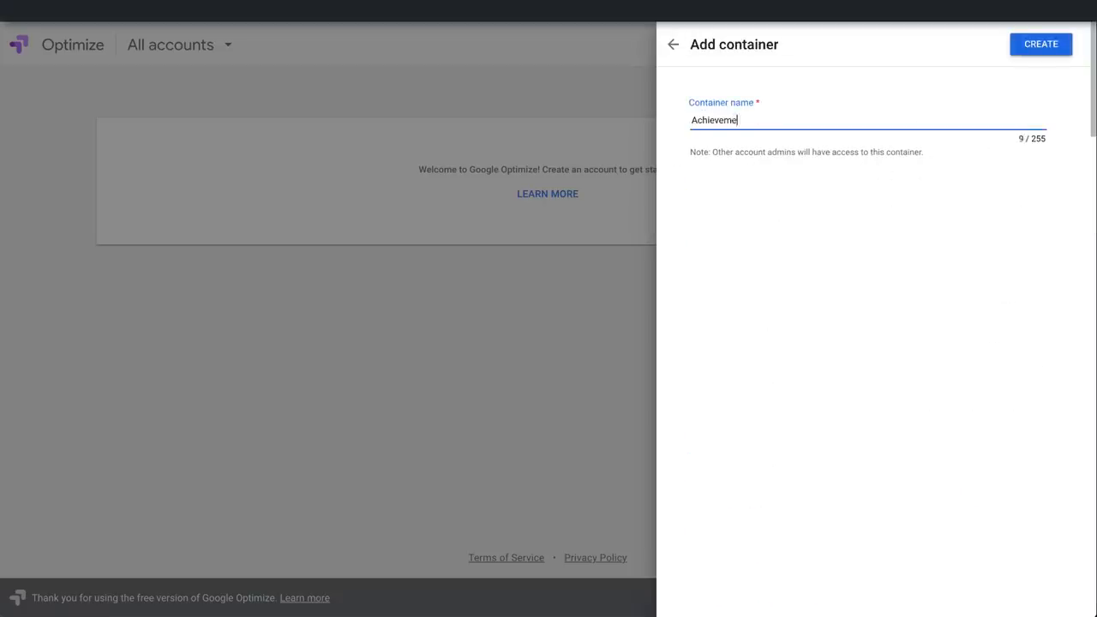
{"action": "type", "text": "nts"}
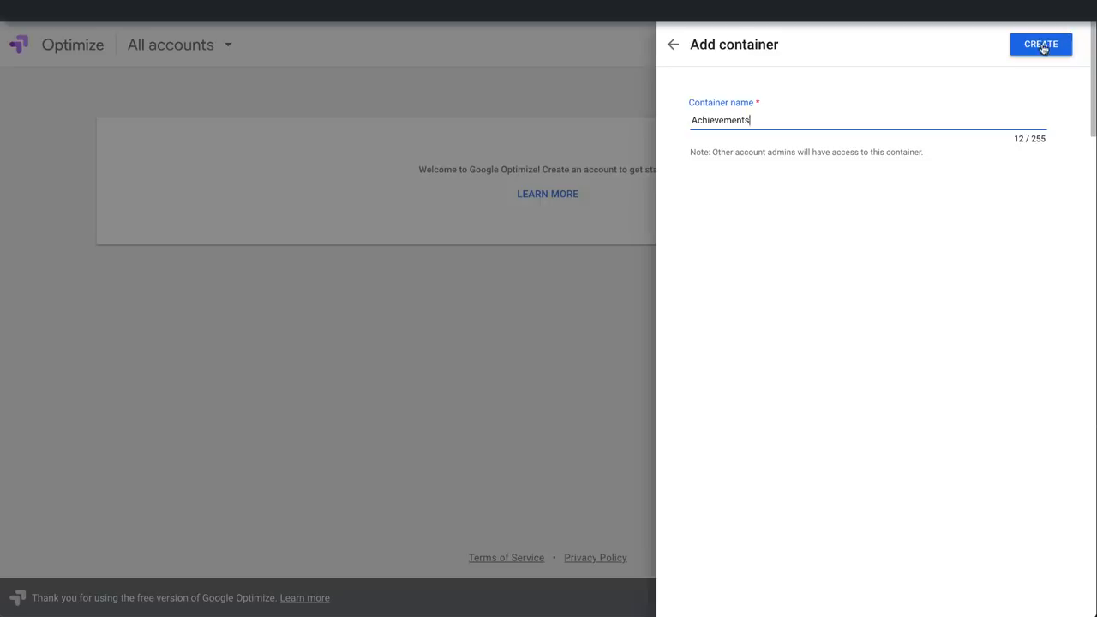
{"action": "left_click", "coordinate": [1040, 44]}
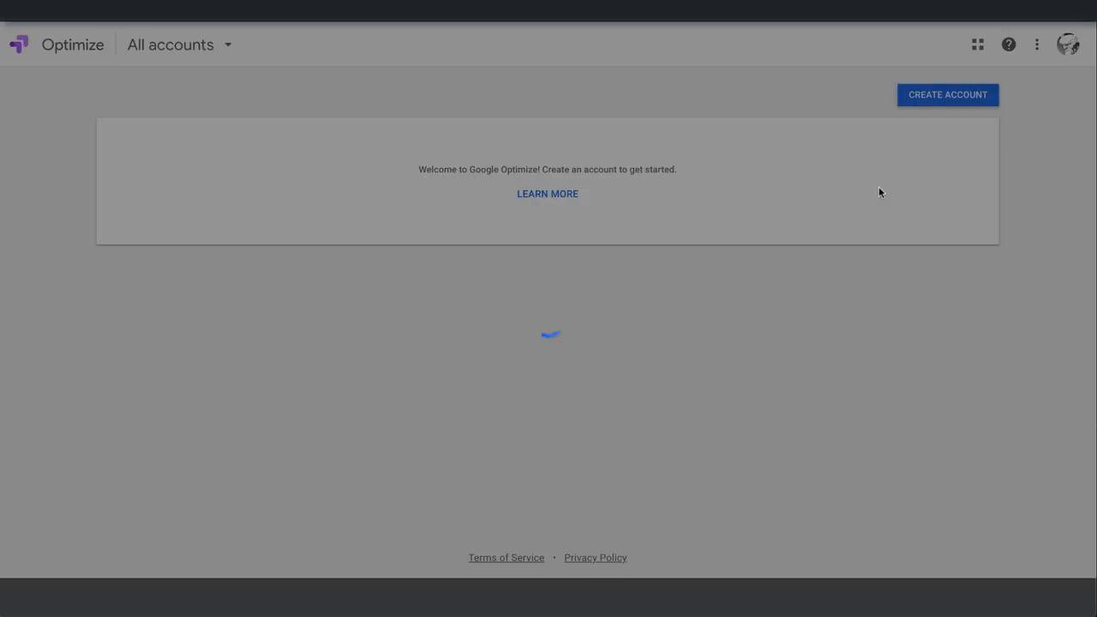
{"action": "left_click", "coordinate": [946, 95]}
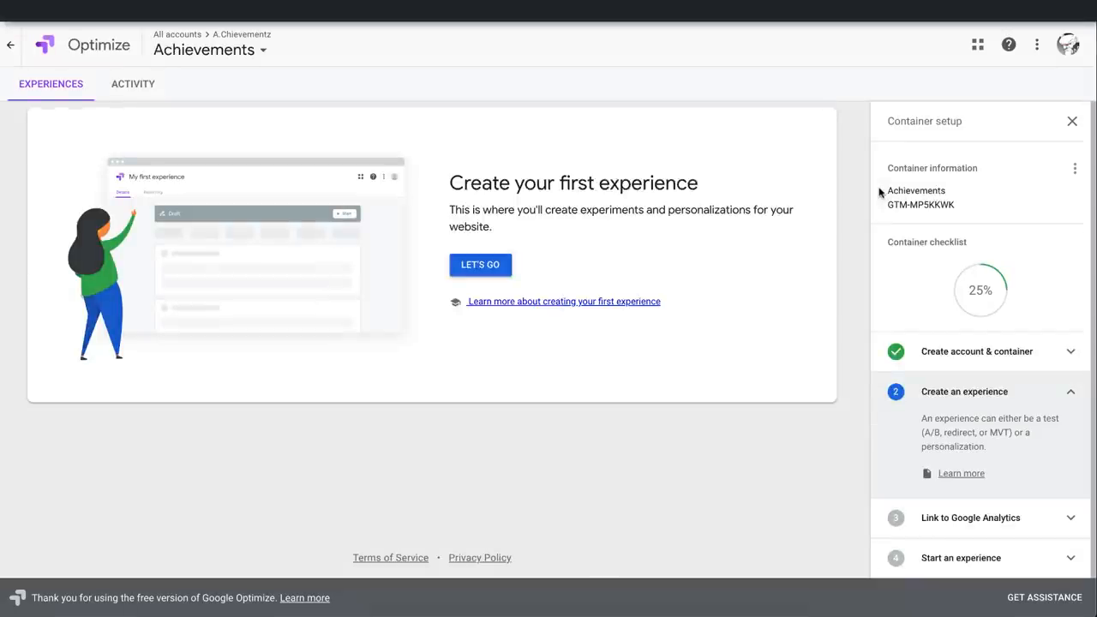
{"action": "mouse_move", "coordinate": [935, 216]}
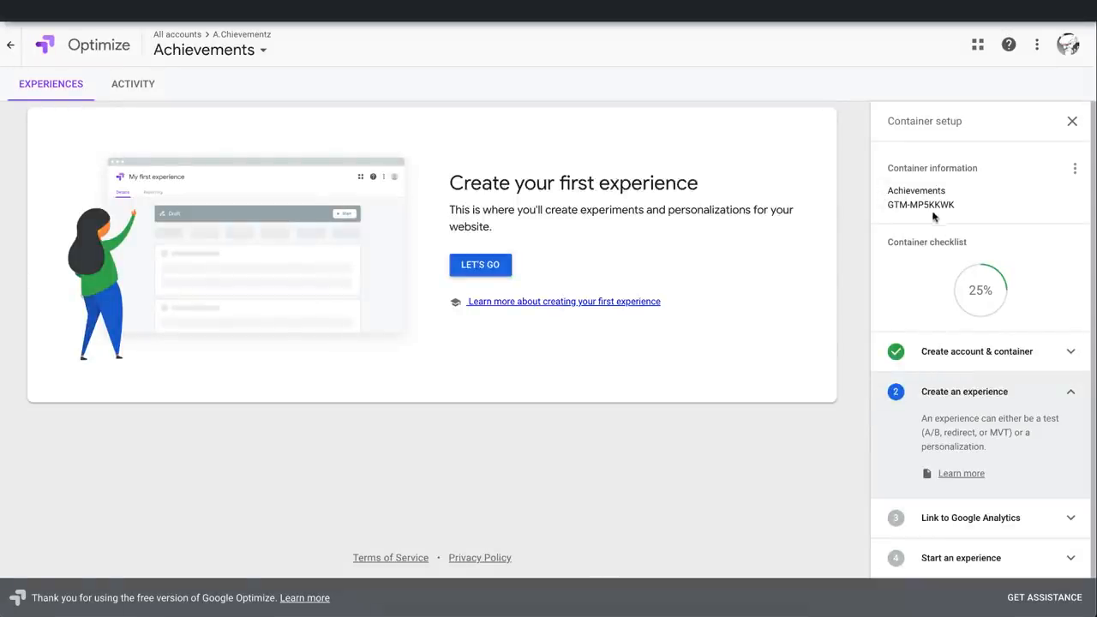
- Select the container ID GTM-MP5KKWK and start creating the first experience
{"action": "double_click", "coordinate": [921, 206]}
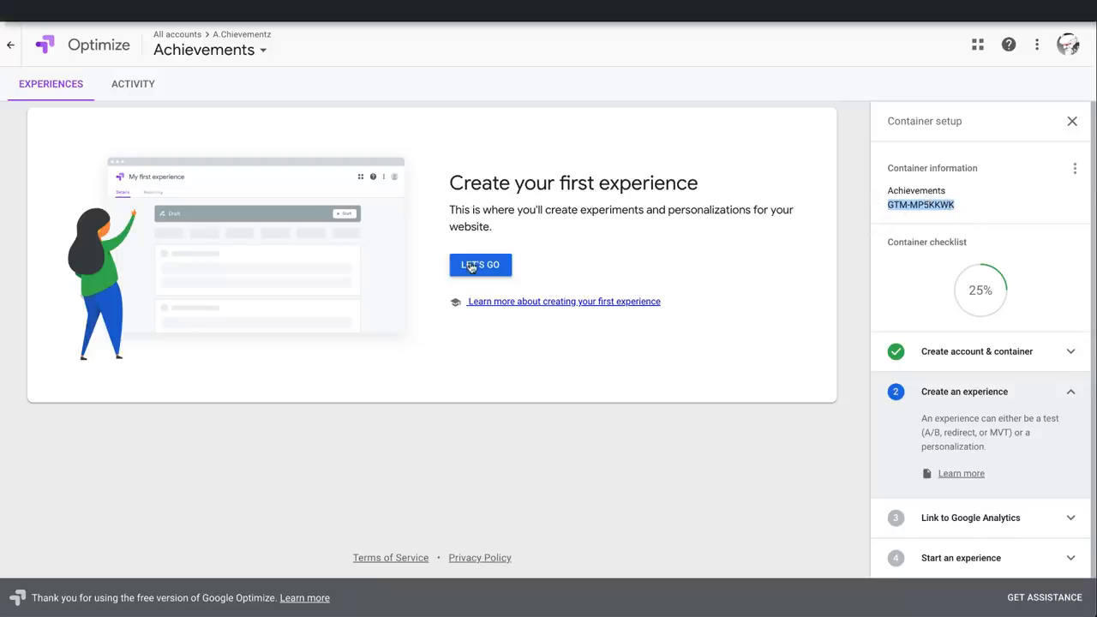
{"action": "left_click", "coordinate": [480, 264]}
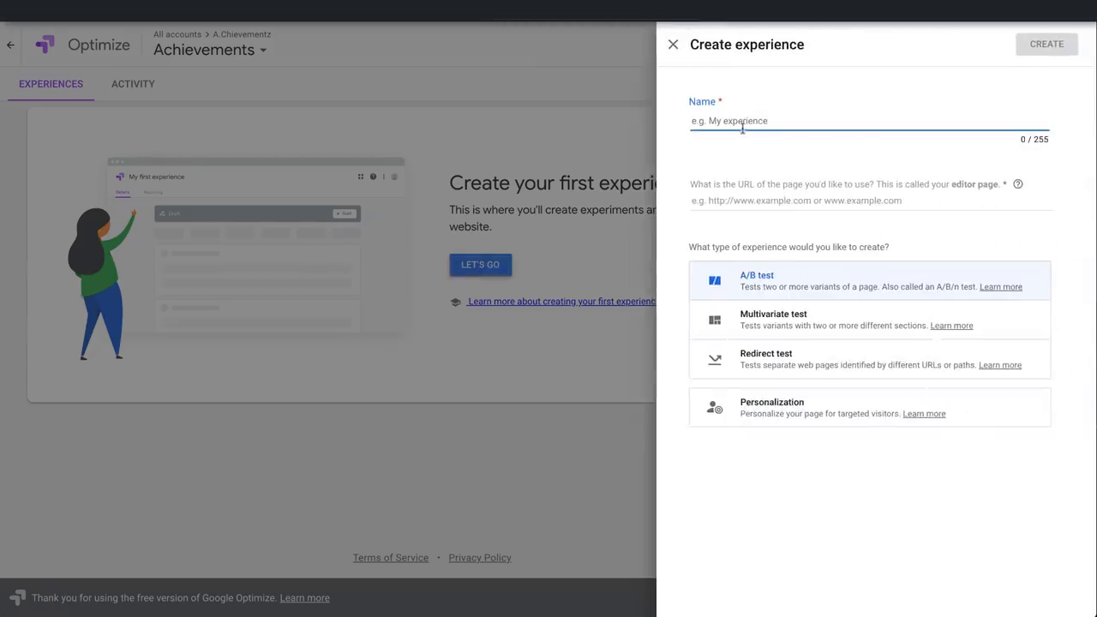
{"action": "type", "text": "Subscribe-M"}
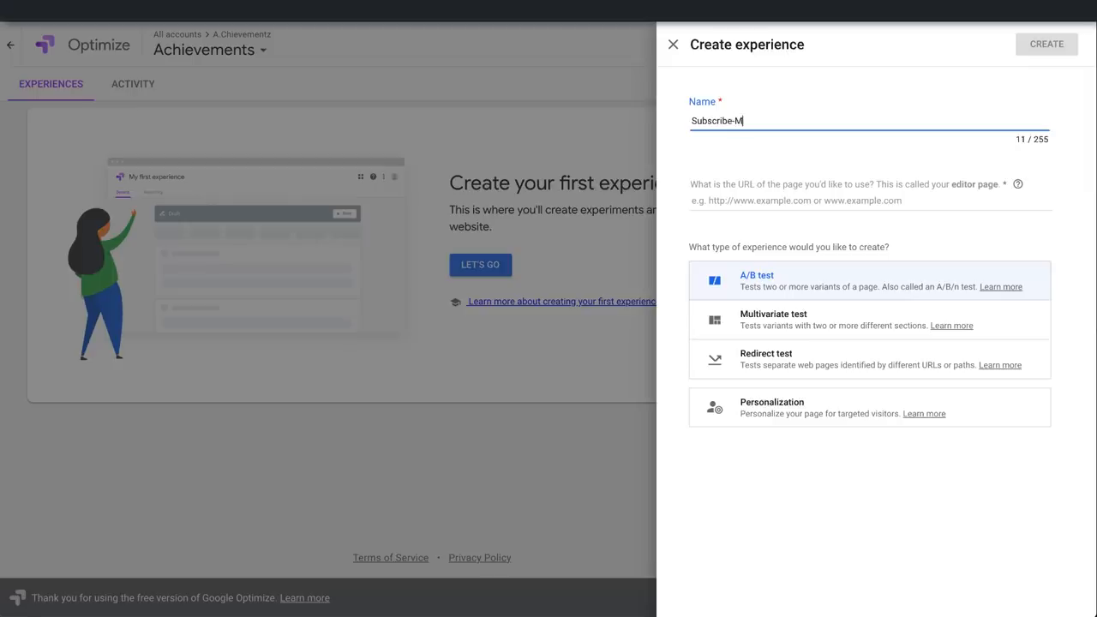
{"action": "type", "text": "ay-2019"}
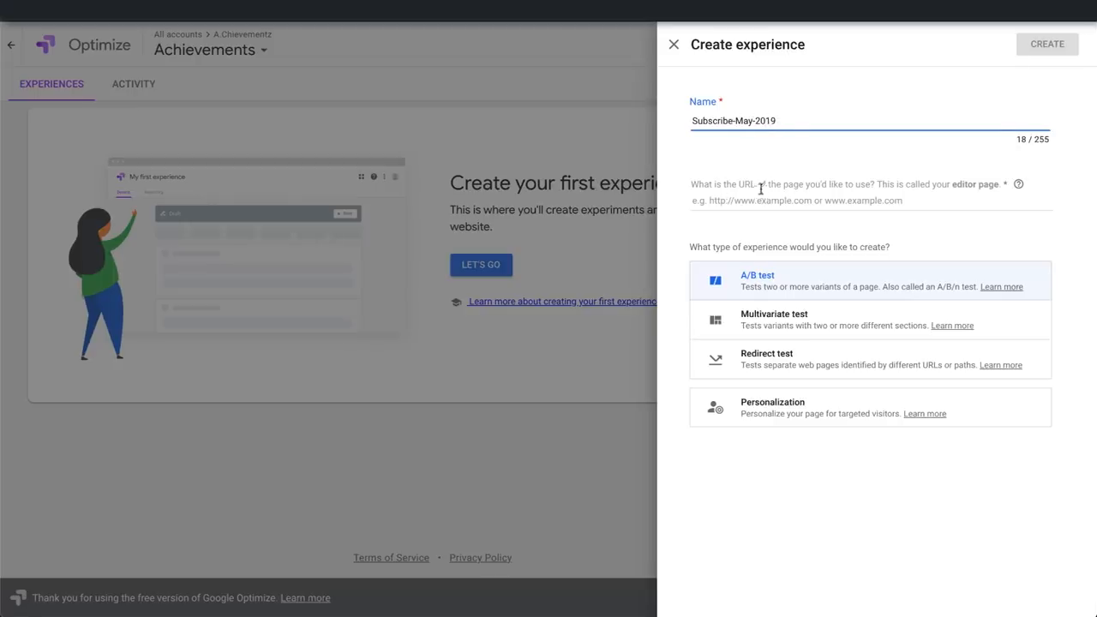
{"action": "left_click", "coordinate": [797, 200]}
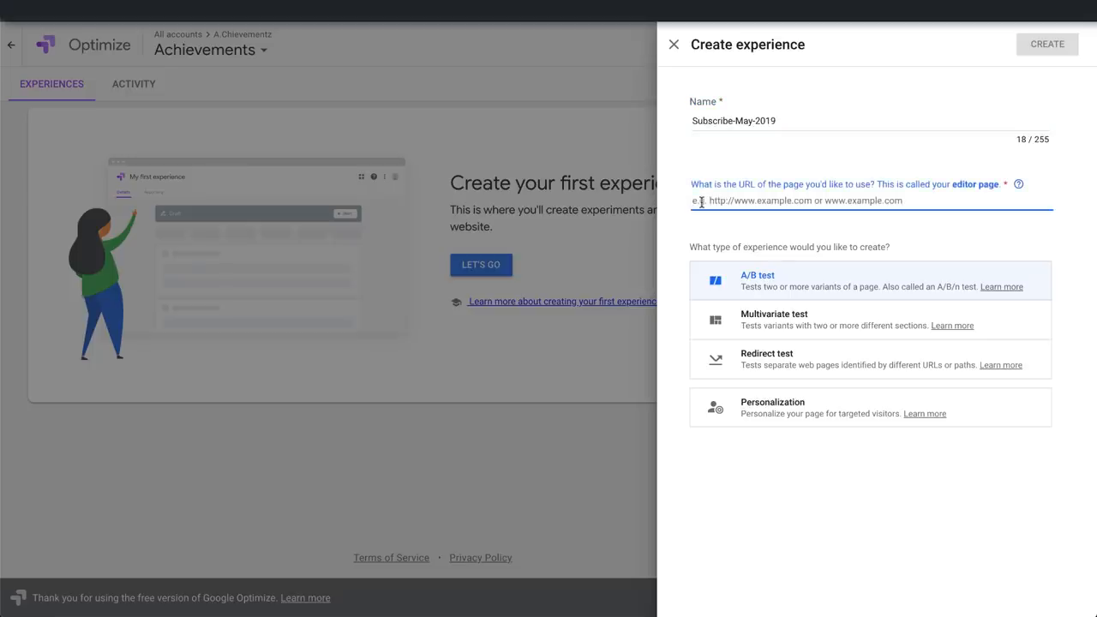
{"action": "type", "text": "https://edu.elementor.com/simon/achievementslp1"}
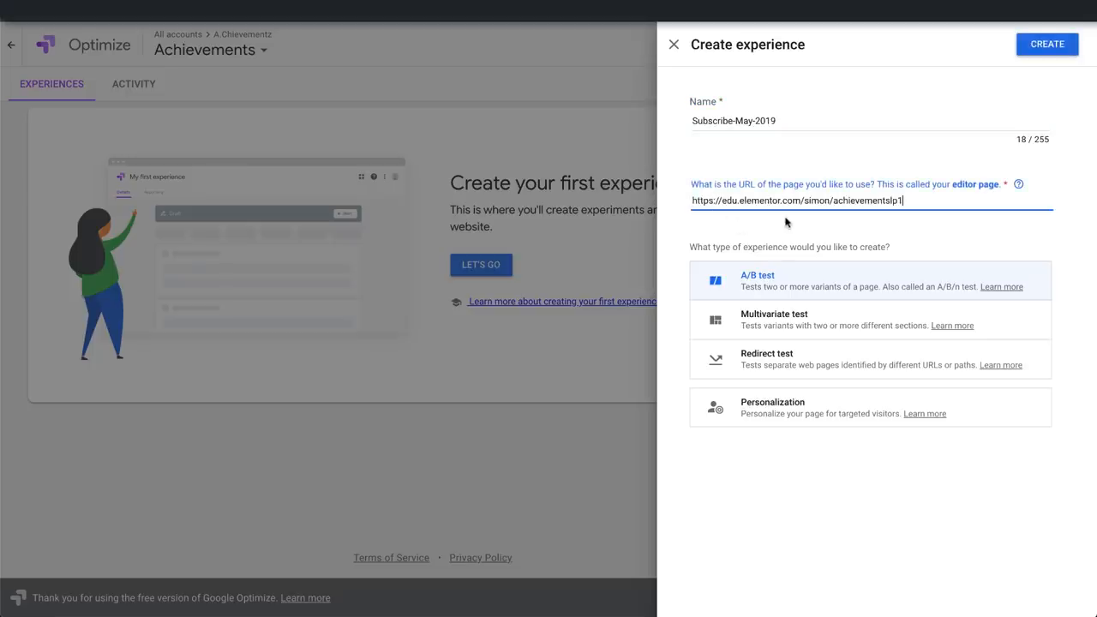
{"action": "mouse_move", "coordinate": [806, 278]}
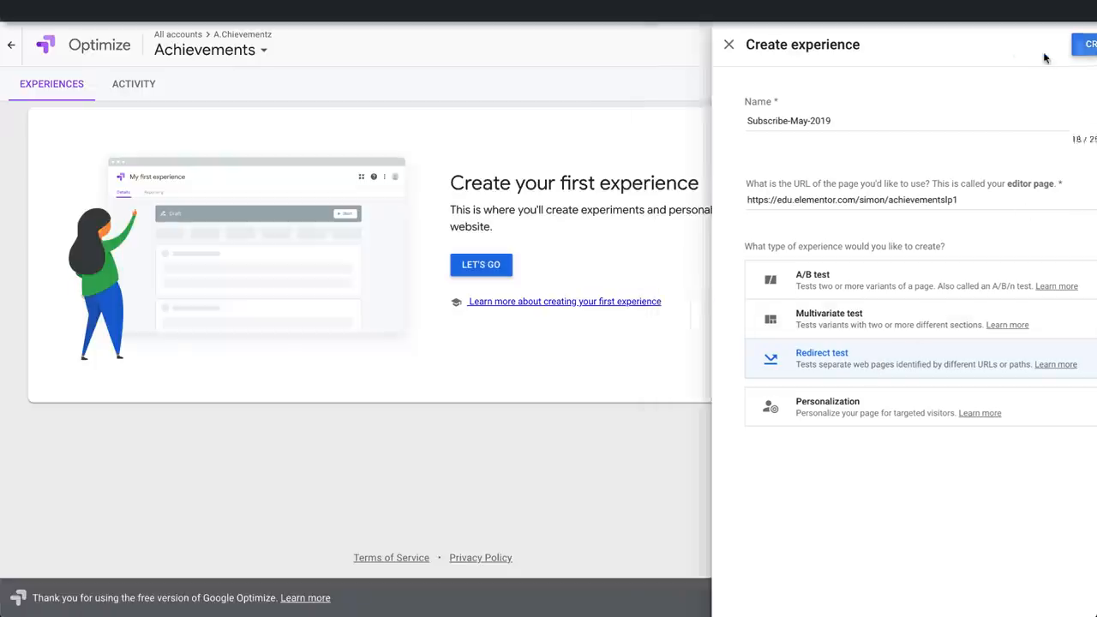
{"action": "left_click", "coordinate": [1090, 45]}
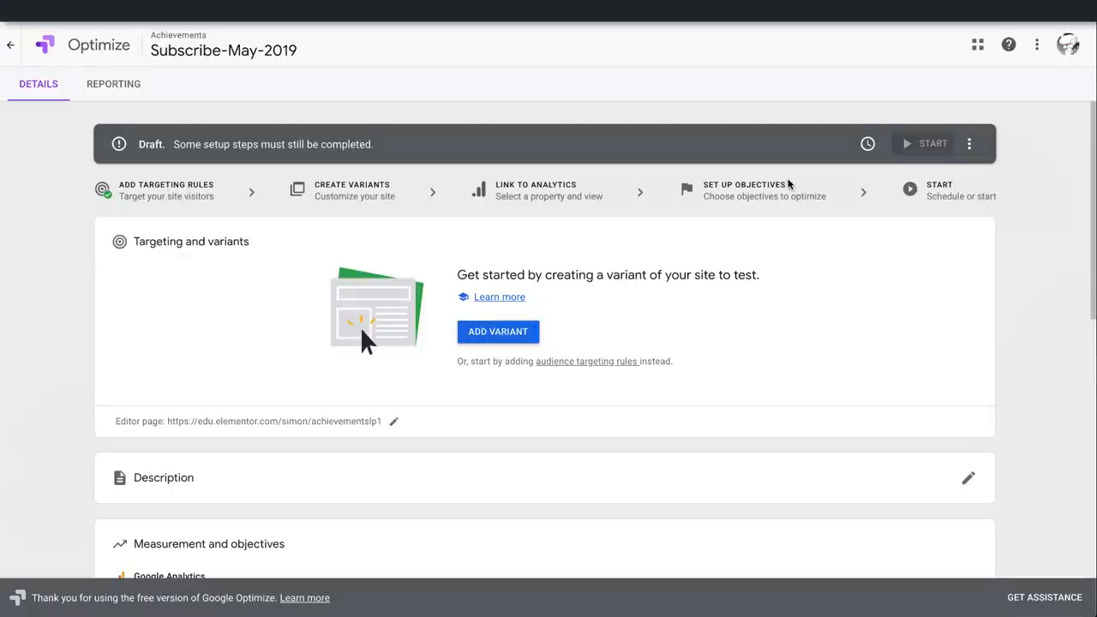
{"action": "mouse_move", "coordinate": [701, 253]}
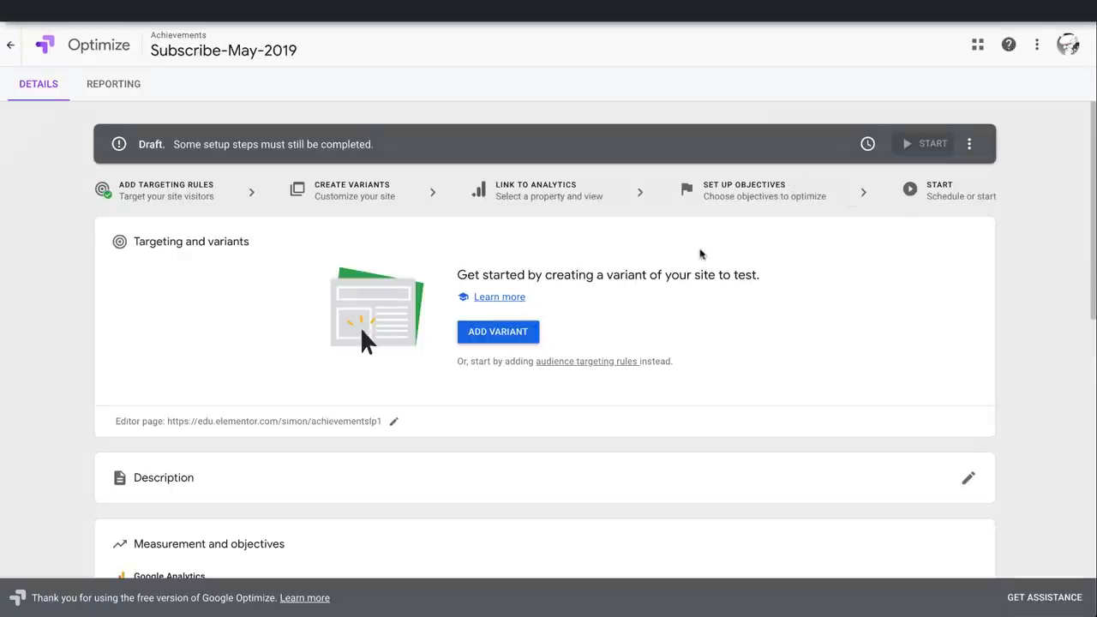
{"action": "mouse_move", "coordinate": [540, 312]}
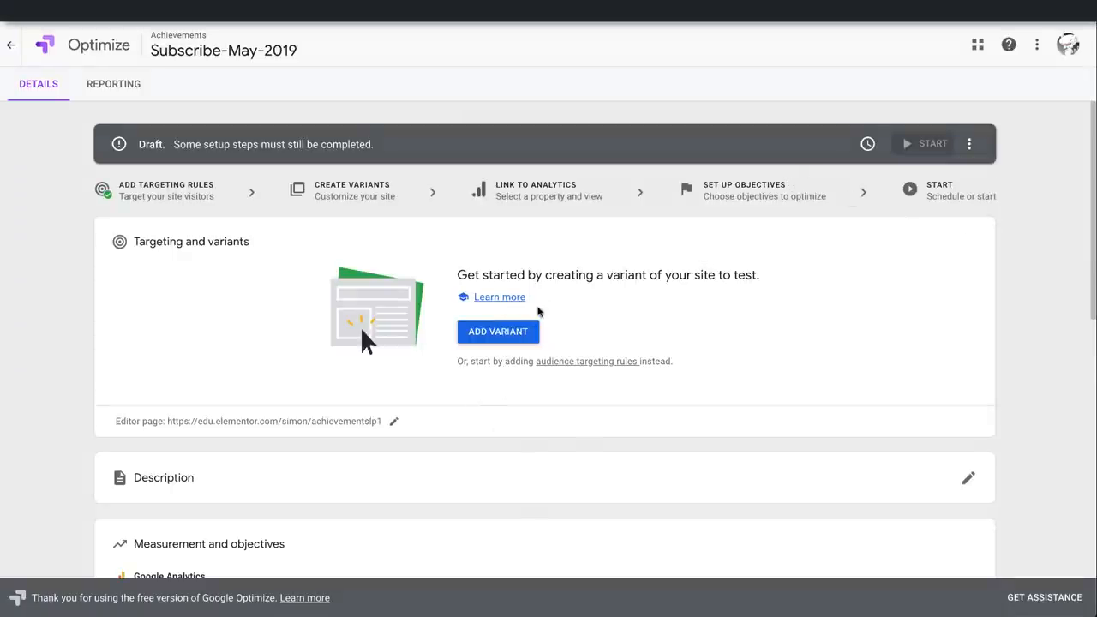
- Add Variant 1 at 50% weight and change the editor page URL to achievementslp2
{"action": "left_click", "coordinate": [498, 333]}
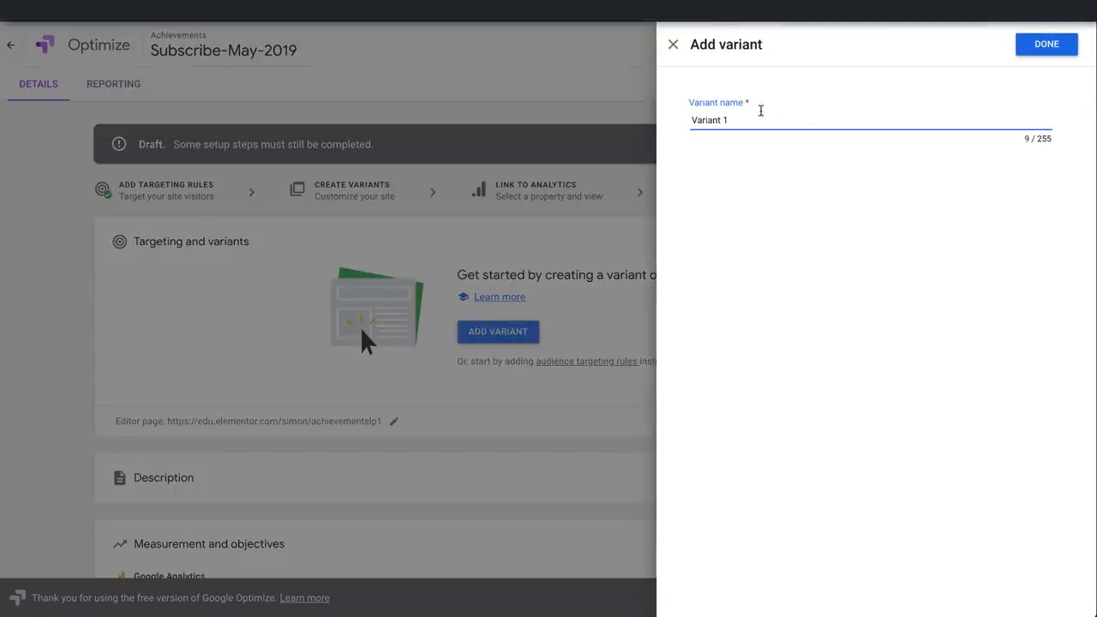
{"action": "left_click", "coordinate": [1046, 45]}
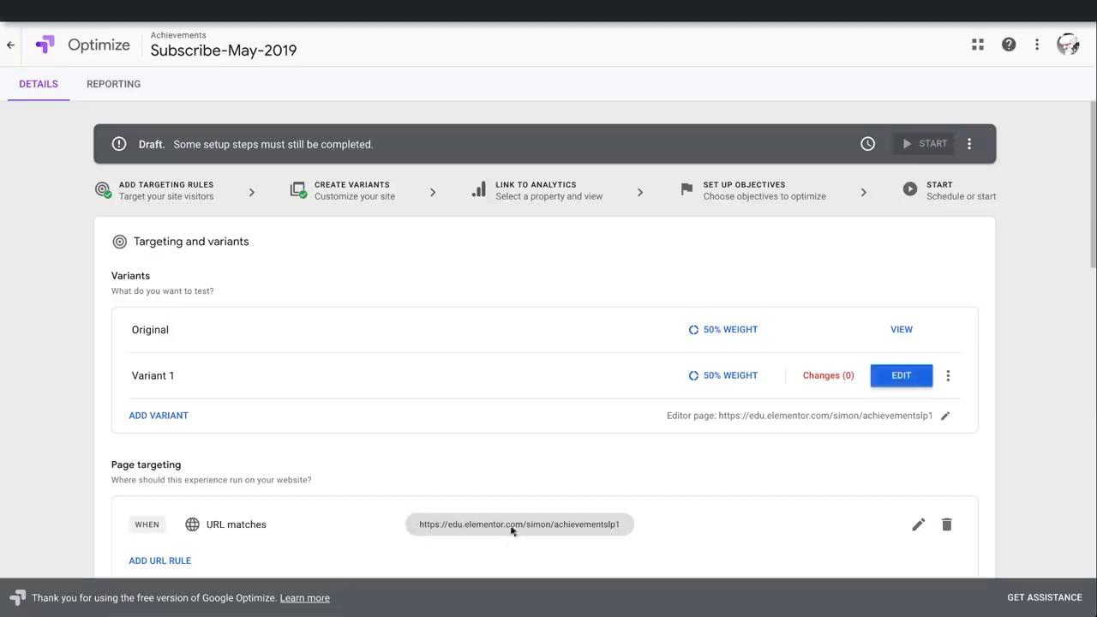
{"action": "mouse_move", "coordinate": [755, 434]}
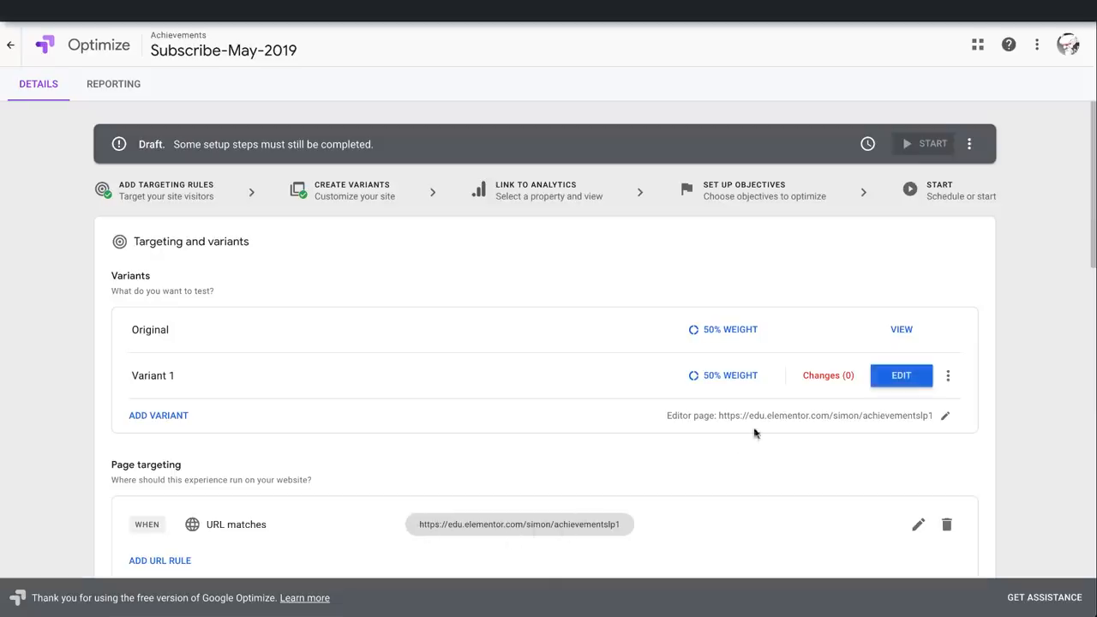
{"action": "left_click", "coordinate": [946, 417]}
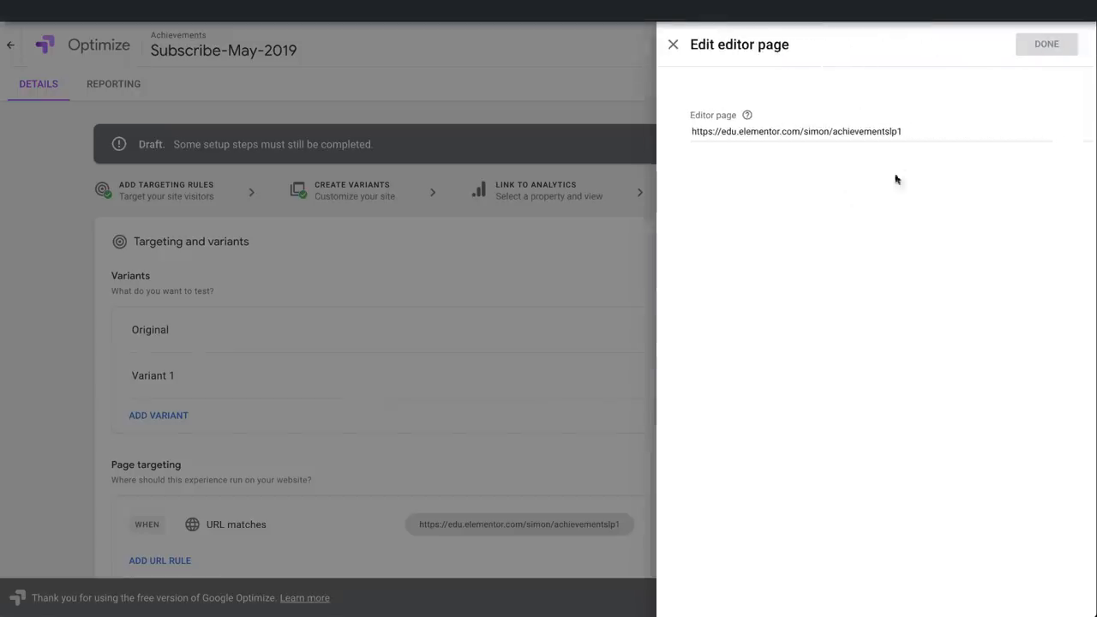
{"action": "left_click", "coordinate": [871, 130]}
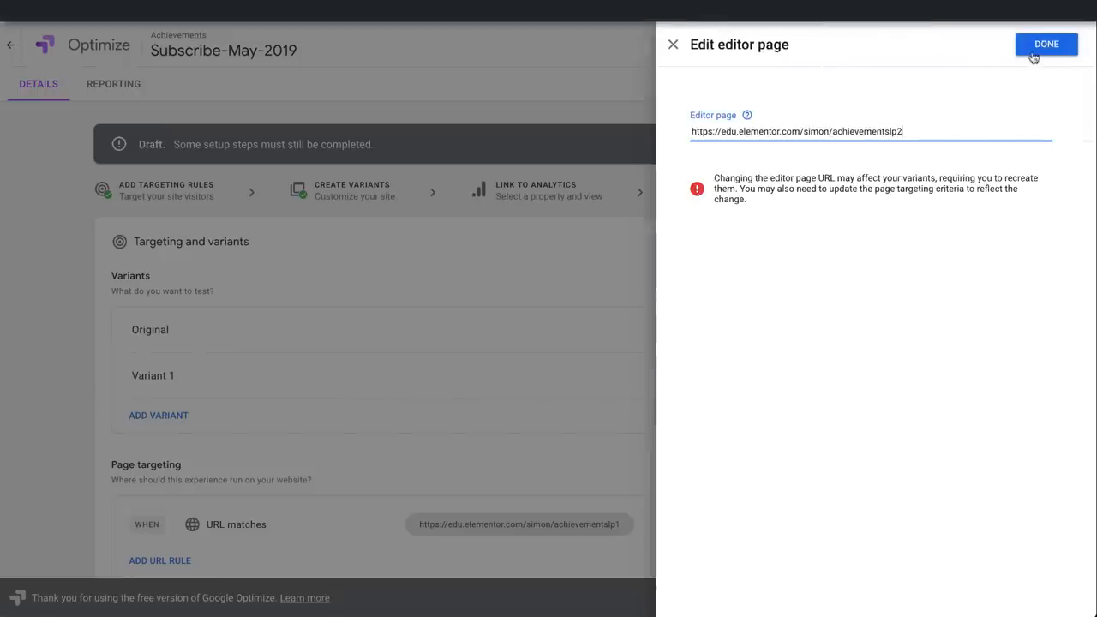
{"action": "left_click", "coordinate": [1046, 45]}
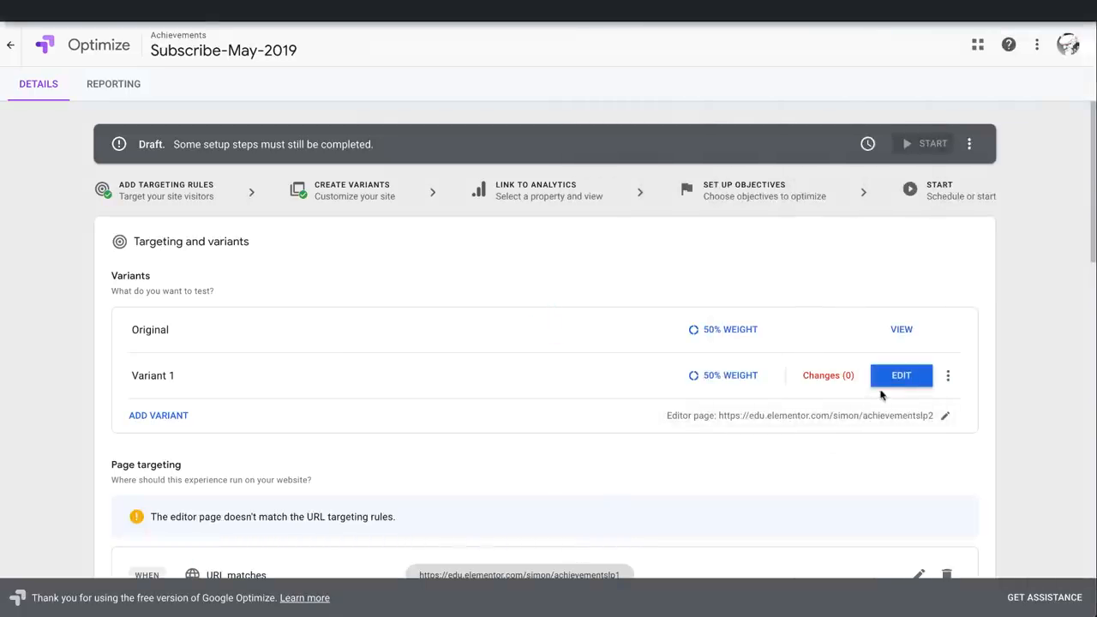
{"action": "mouse_move", "coordinate": [629, 454]}
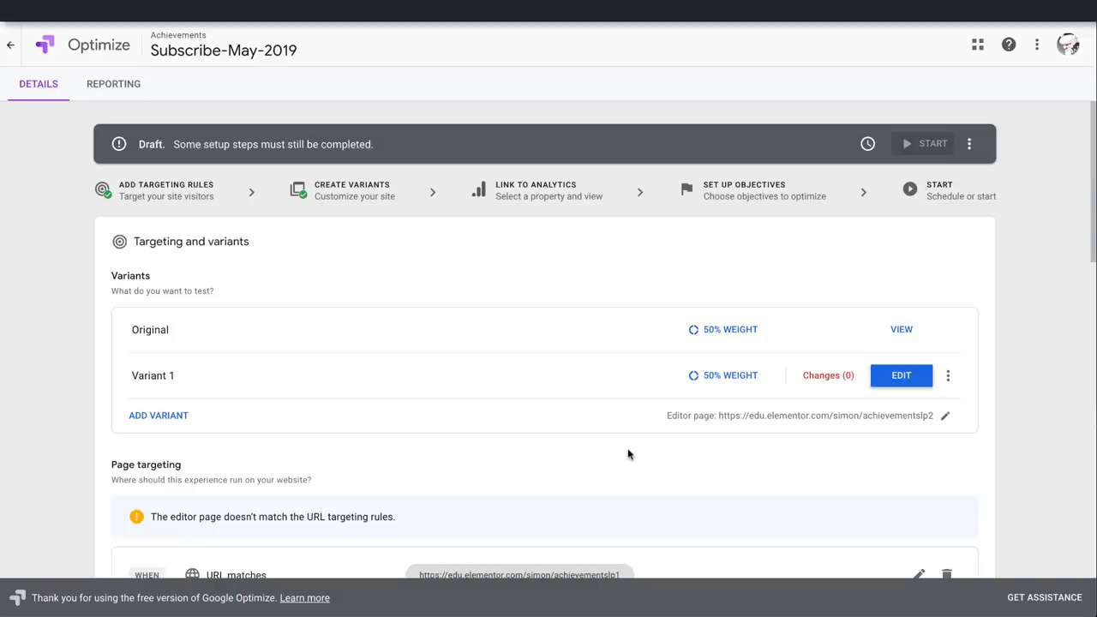
- Scroll to Measurement and objectives, then switch to the Analytics tracking code page
{"action": "scroll", "scroll_direction": "down", "scroll_amount": 3}
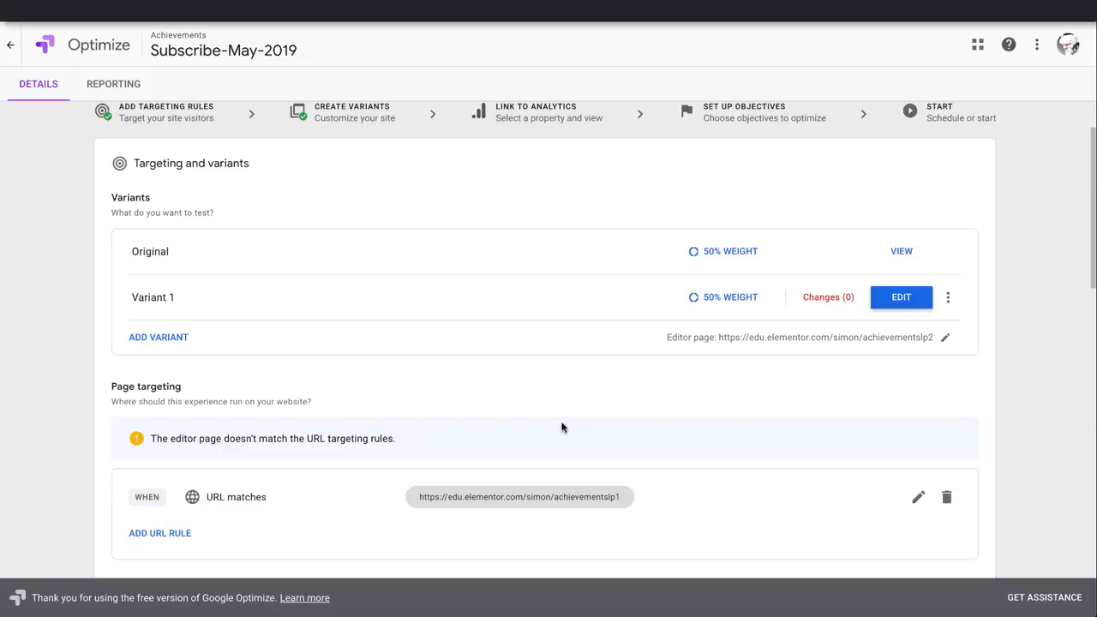
{"action": "scroll", "scroll_direction": "down", "scroll_amount": 3}
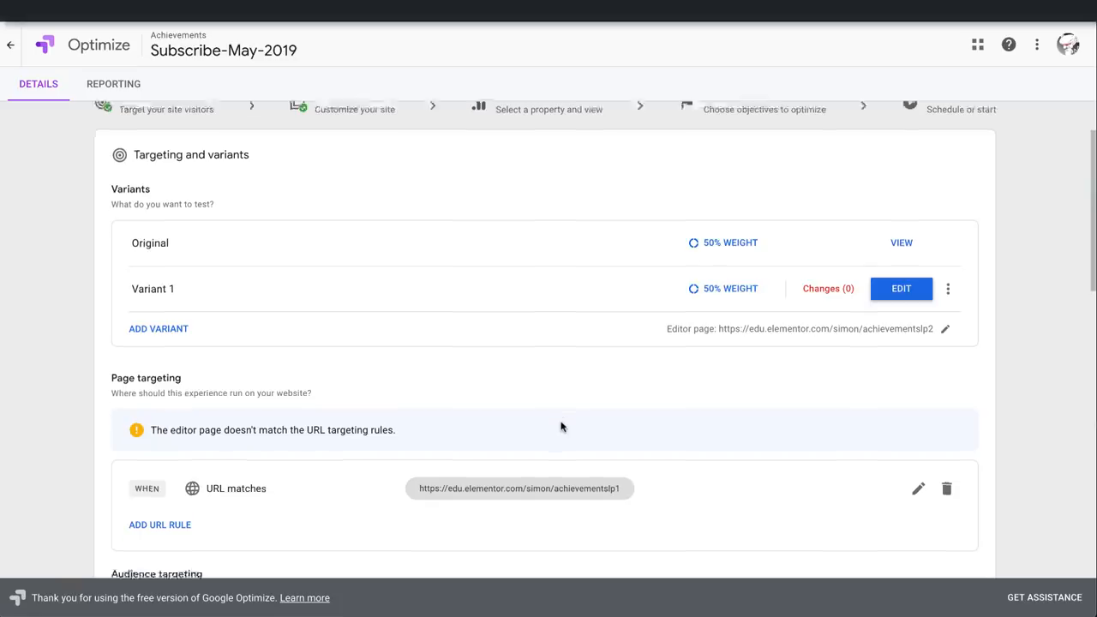
{"action": "scroll", "scroll_direction": "down", "scroll_amount": 3}
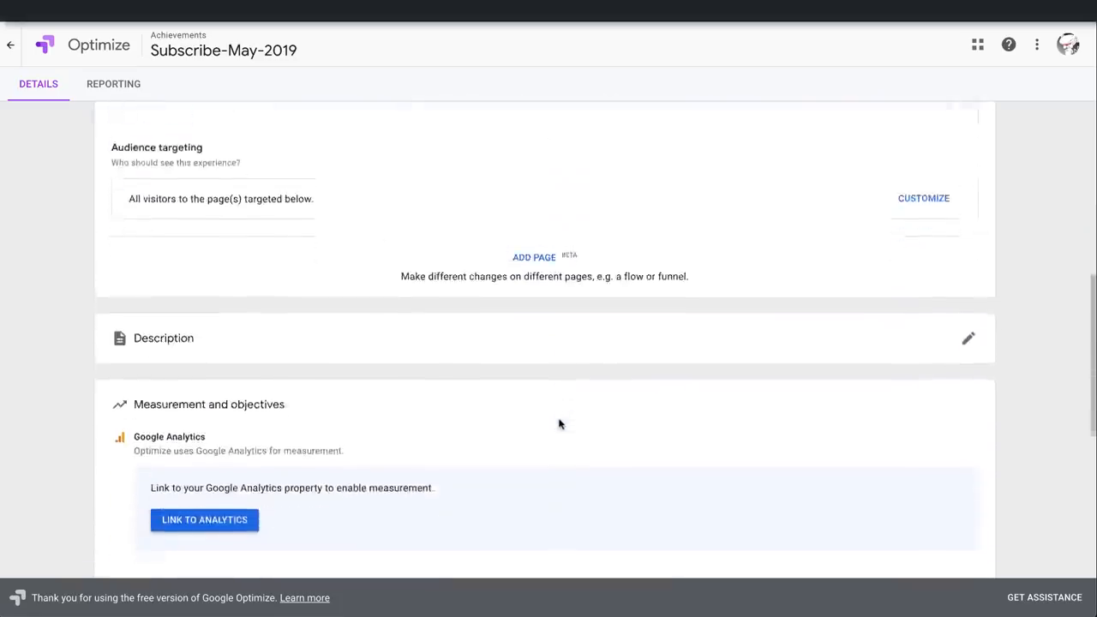
{"action": "scroll", "scroll_direction": "down", "scroll_amount": 3}
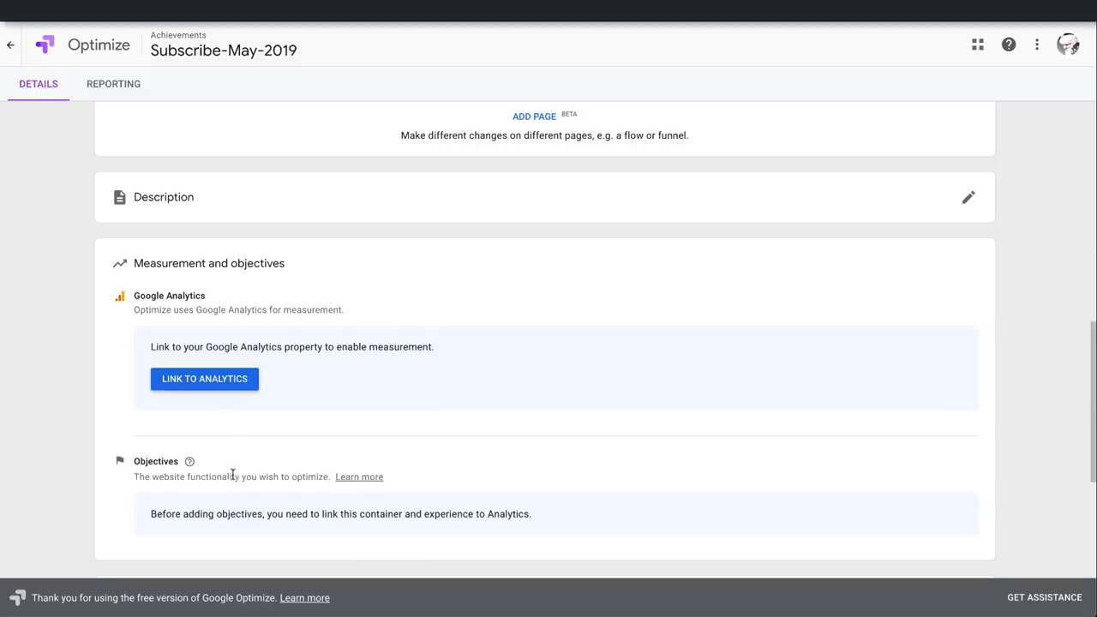
{"action": "scroll", "scroll_direction": "down", "scroll_amount": 3}
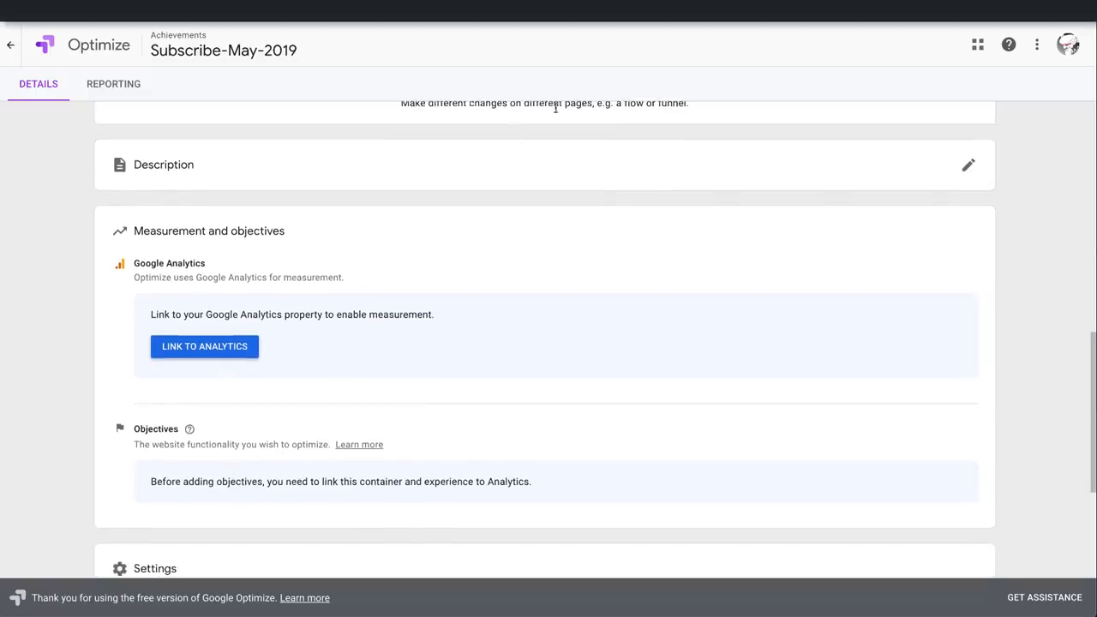
{"action": "left_click", "coordinate": [204, 346]}
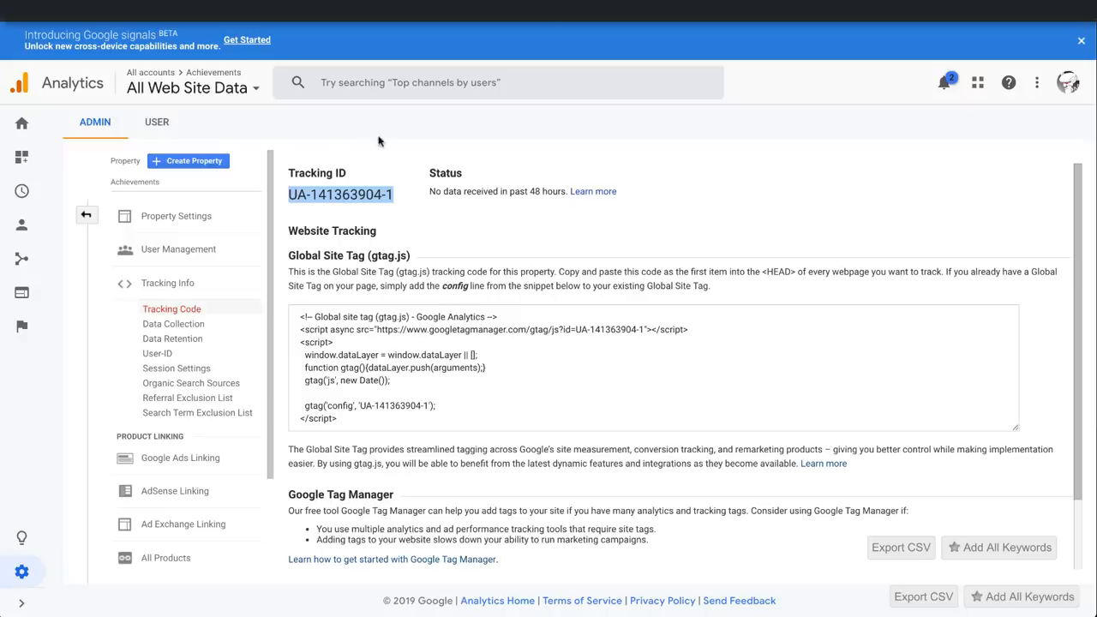
{"action": "mouse_move", "coordinate": [62, 499]}
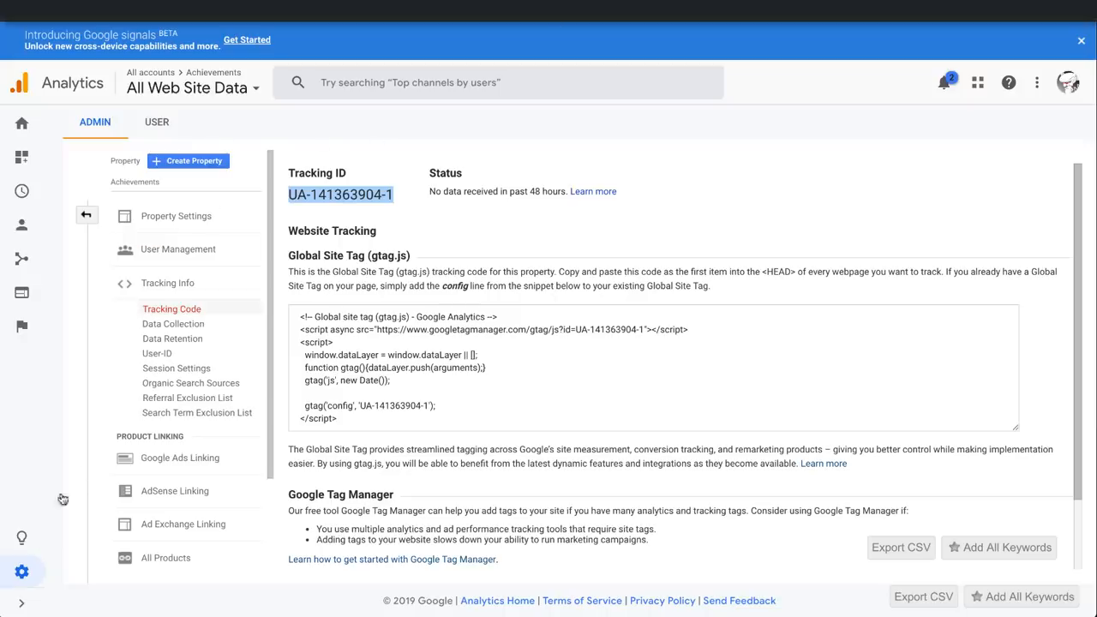
{"action": "mouse_move", "coordinate": [209, 131]}
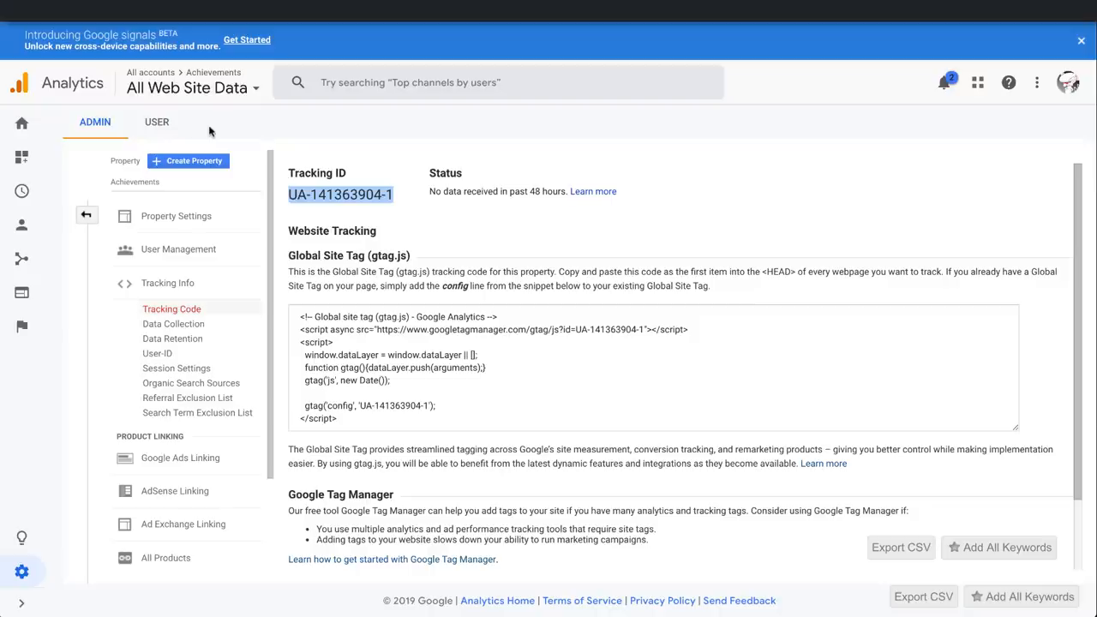
{"action": "mouse_move", "coordinate": [216, 137]}
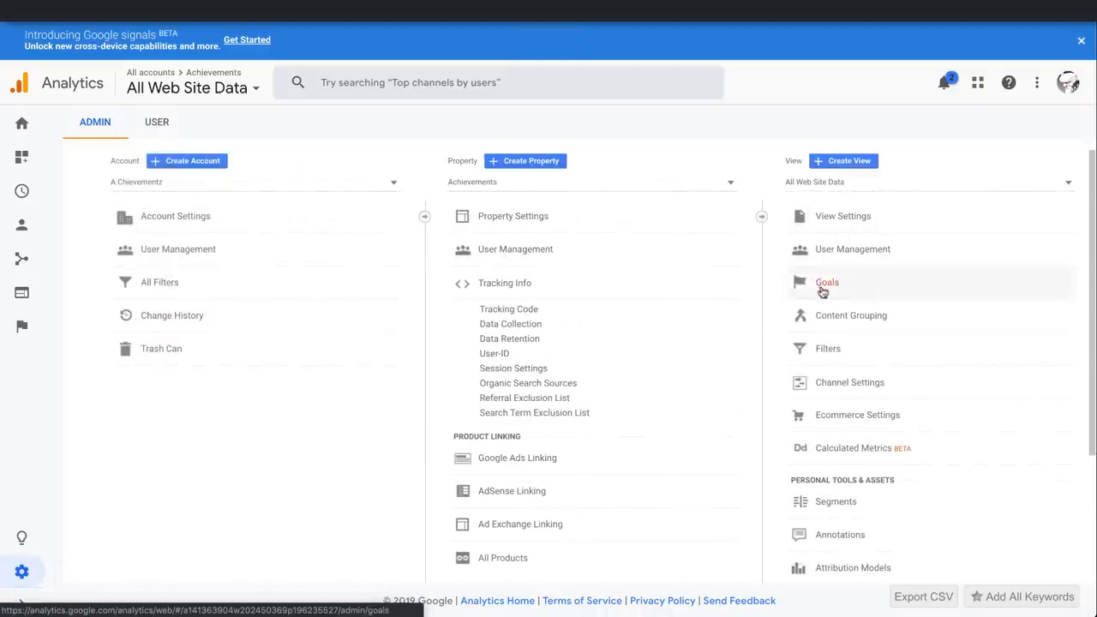
- Show the Goals list for the All Web Site Data view
{"action": "left_click", "coordinate": [827, 281]}
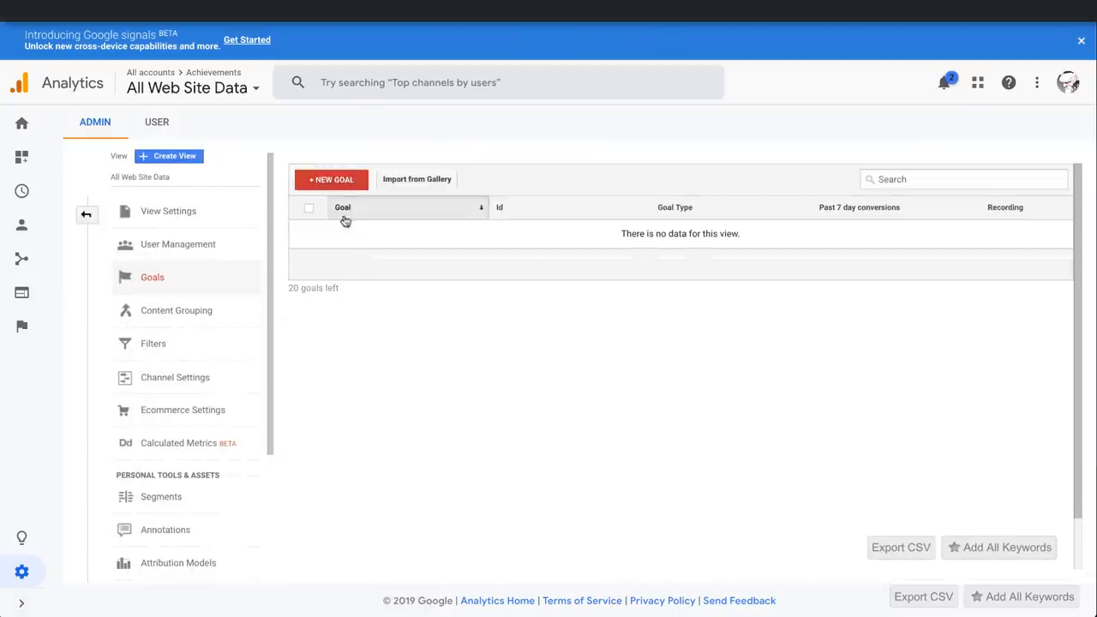
- Start a new custom goal and continue to its description
{"action": "left_click", "coordinate": [331, 180]}
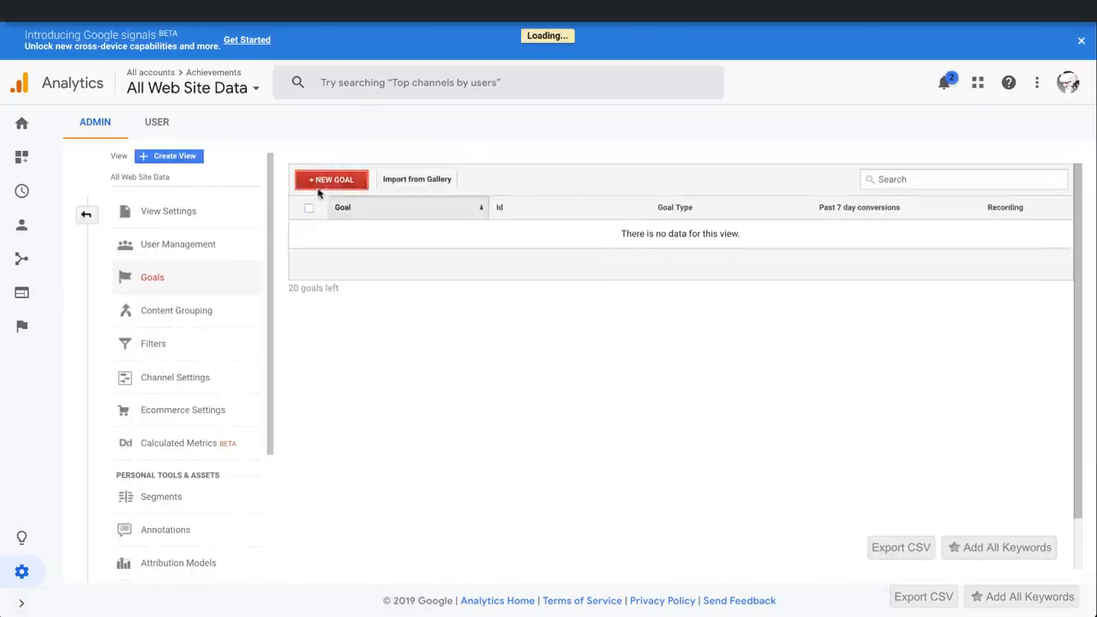
{"action": "left_click", "coordinate": [331, 180]}
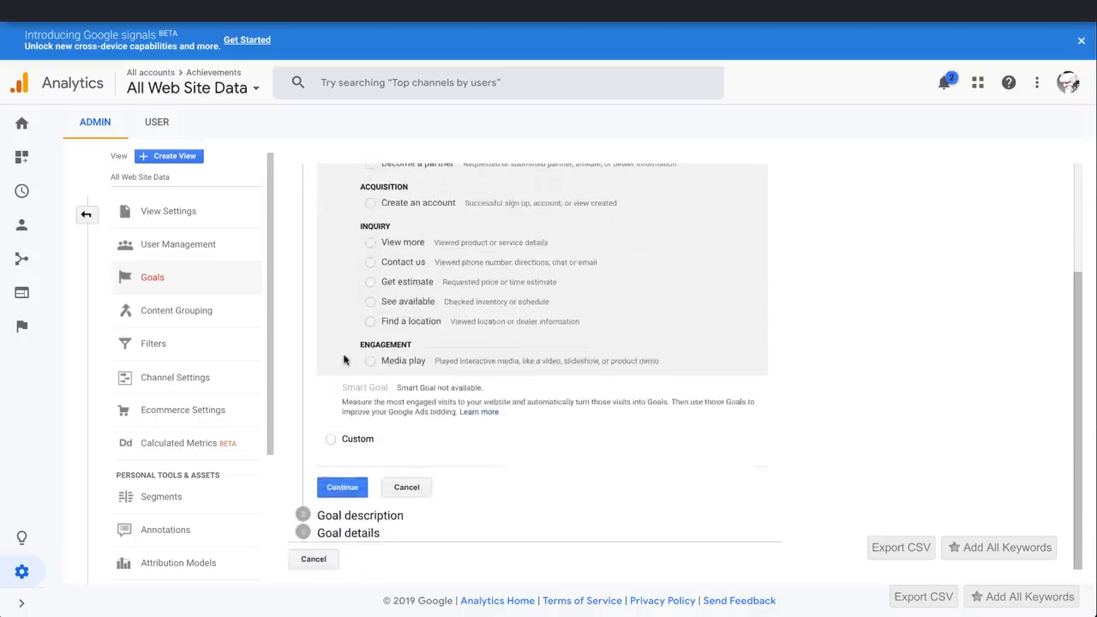
{"action": "left_click", "coordinate": [331, 439]}
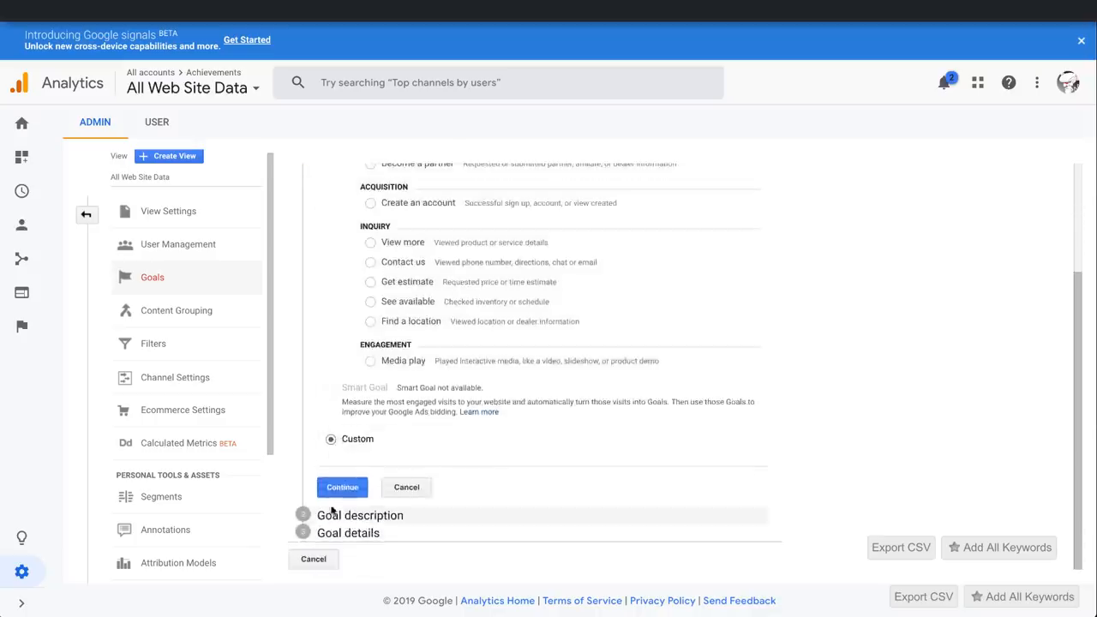
{"action": "left_click", "coordinate": [343, 487]}
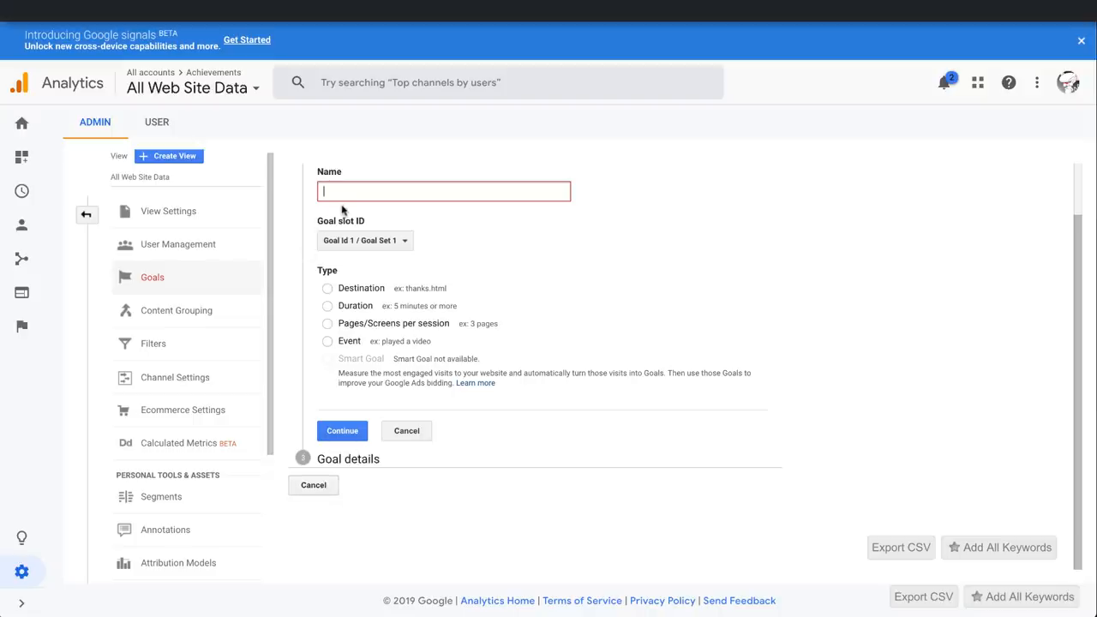
- Name the goal 'ThankYou - goal' and make it a Destination type
{"action": "type", "text": "Thank"}
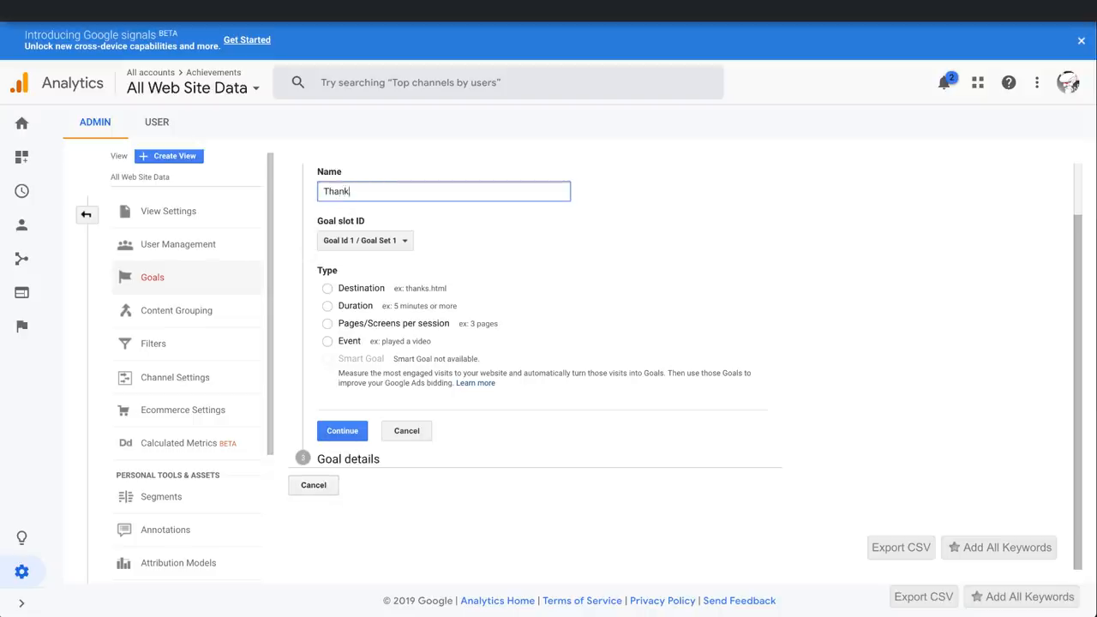
{"action": "type", "text": "You -"}
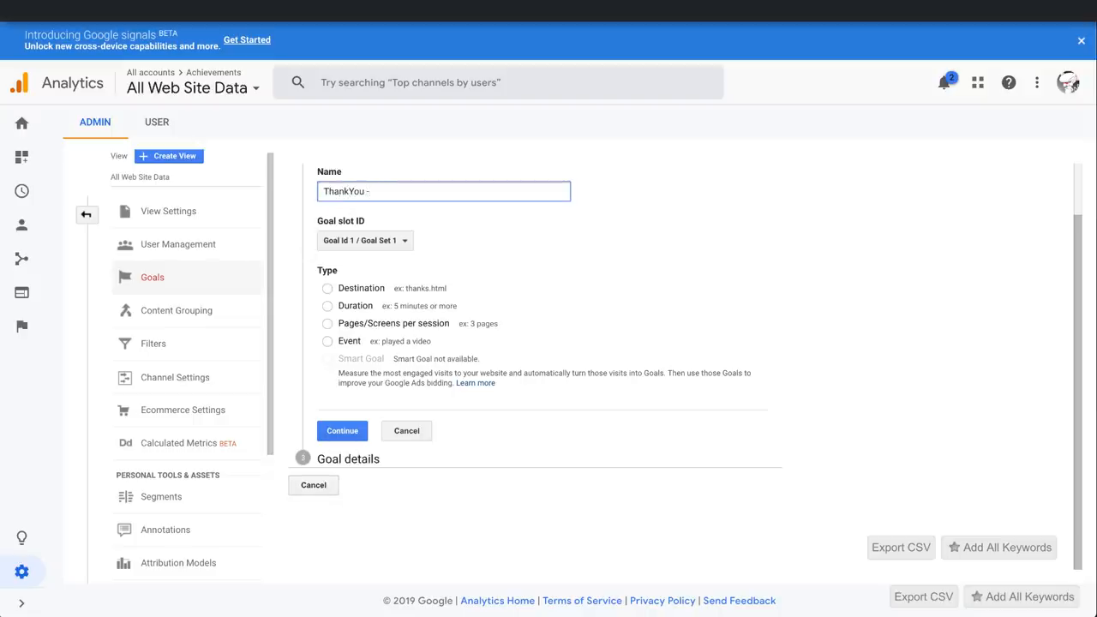
{"action": "type", "text": "goal"}
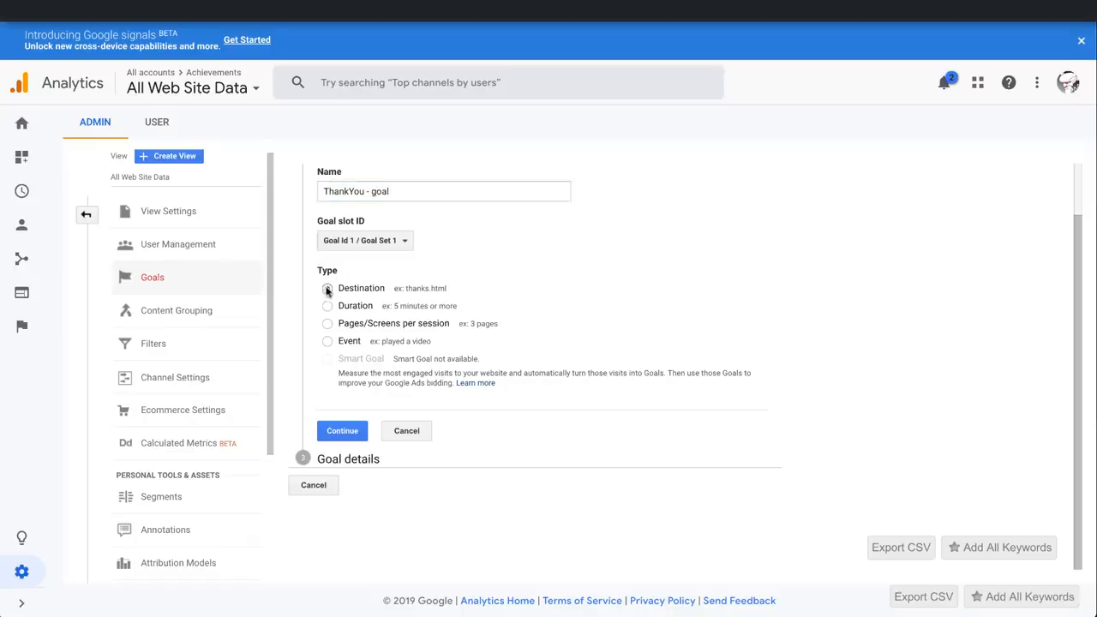
{"action": "left_click", "coordinate": [343, 430]}
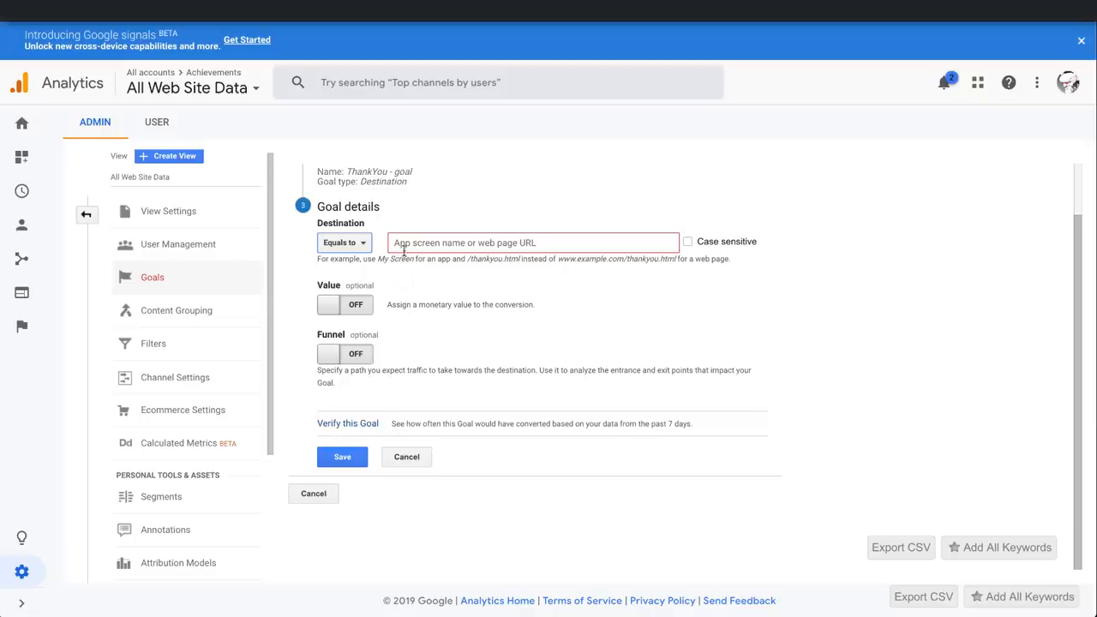
{"action": "left_click", "coordinate": [532, 241]}
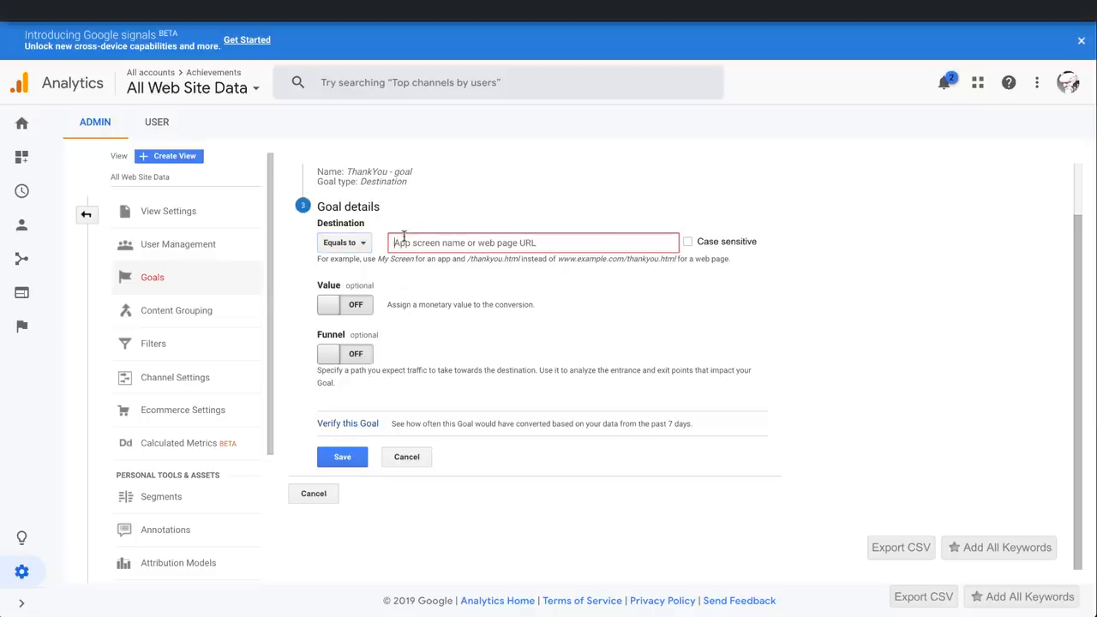
{"action": "type", "text": "https://edu.elementor.com/simon/achievementslp1"}
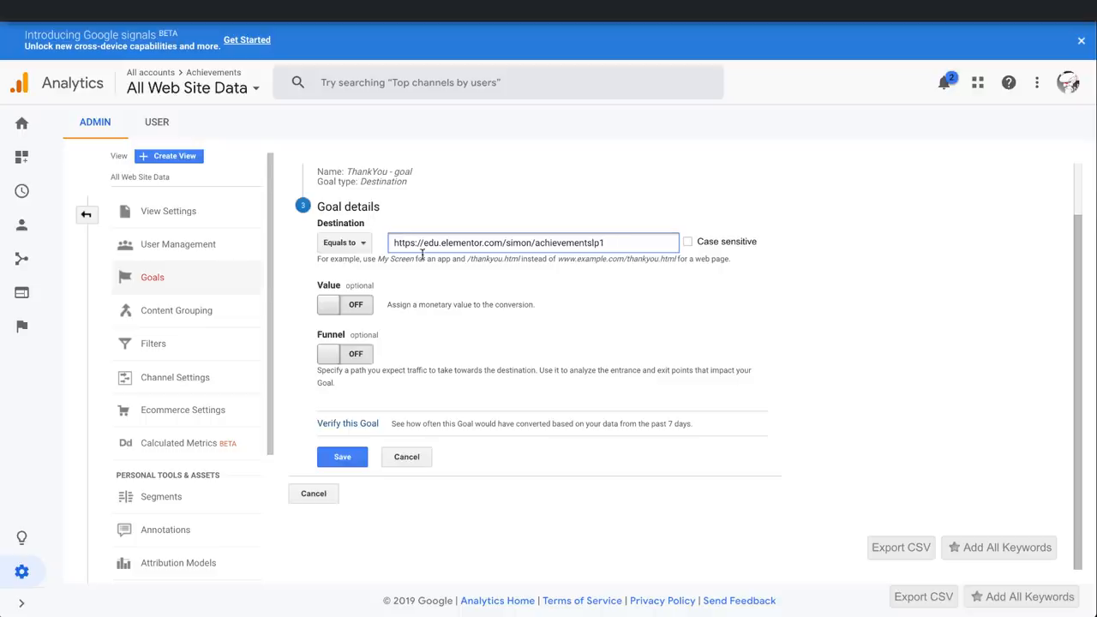
{"action": "key", "text": "Backspace"}
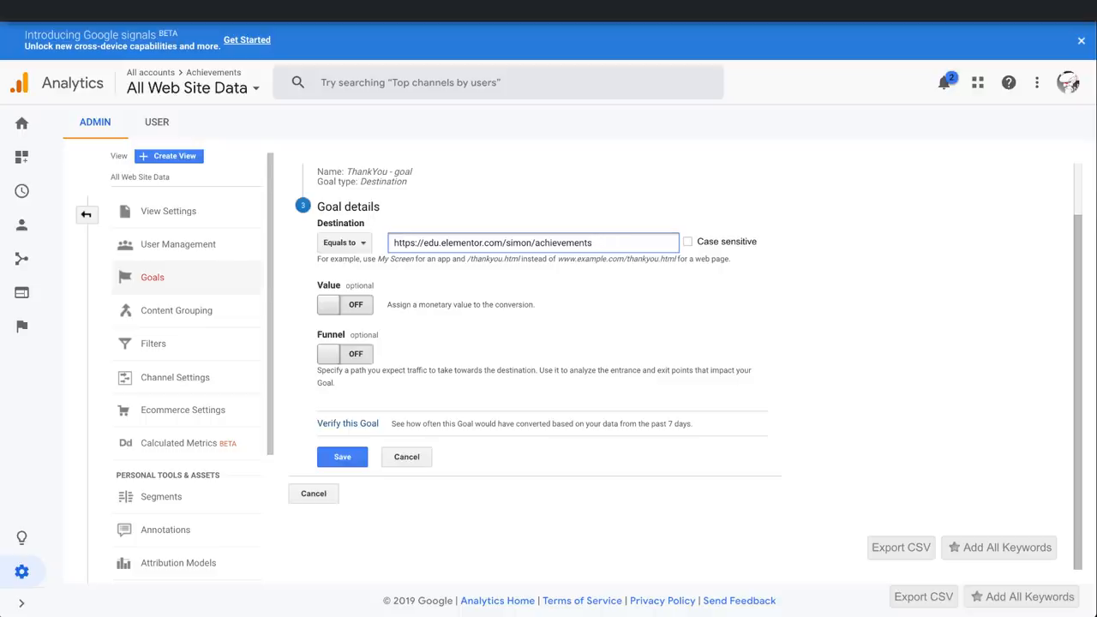
{"action": "type", "text": "THN"}
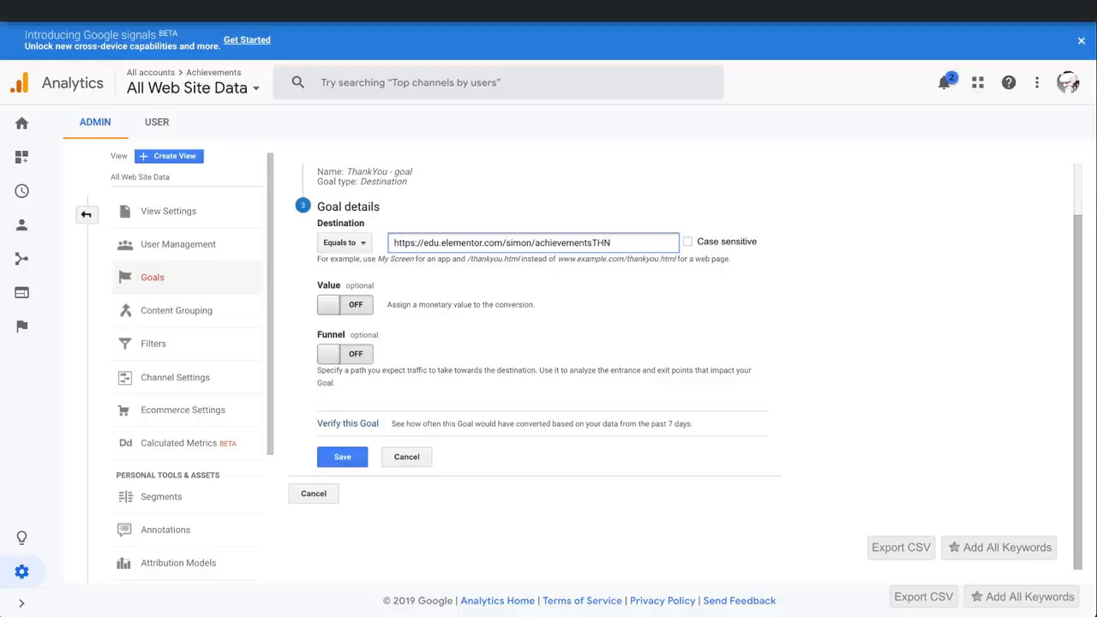
{"action": "type", "text": "X"}
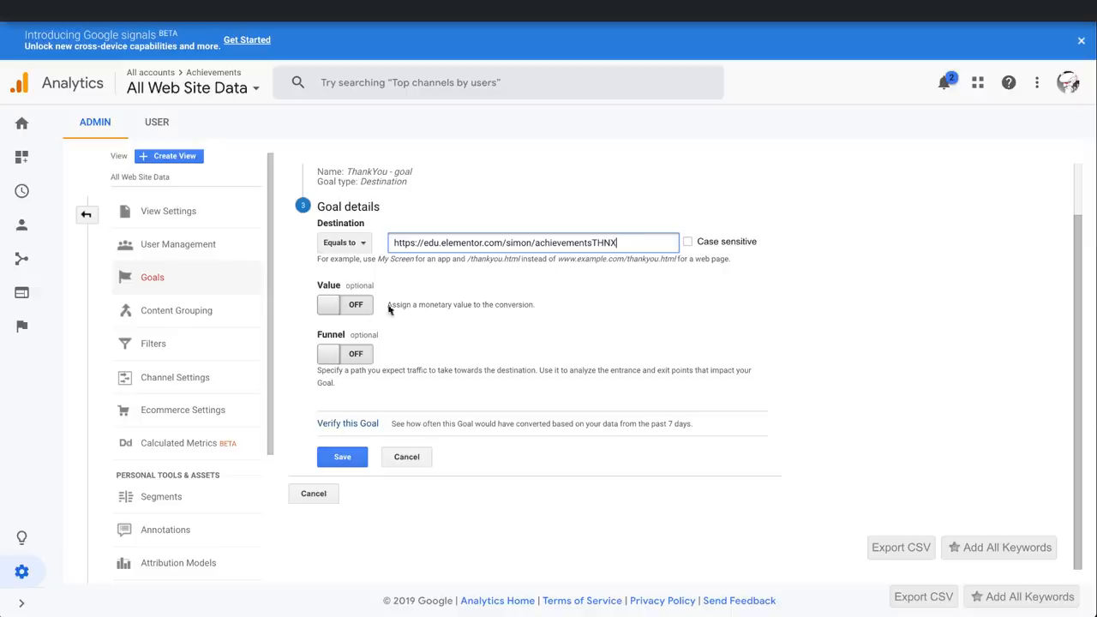
{"action": "left_click", "coordinate": [342, 456]}
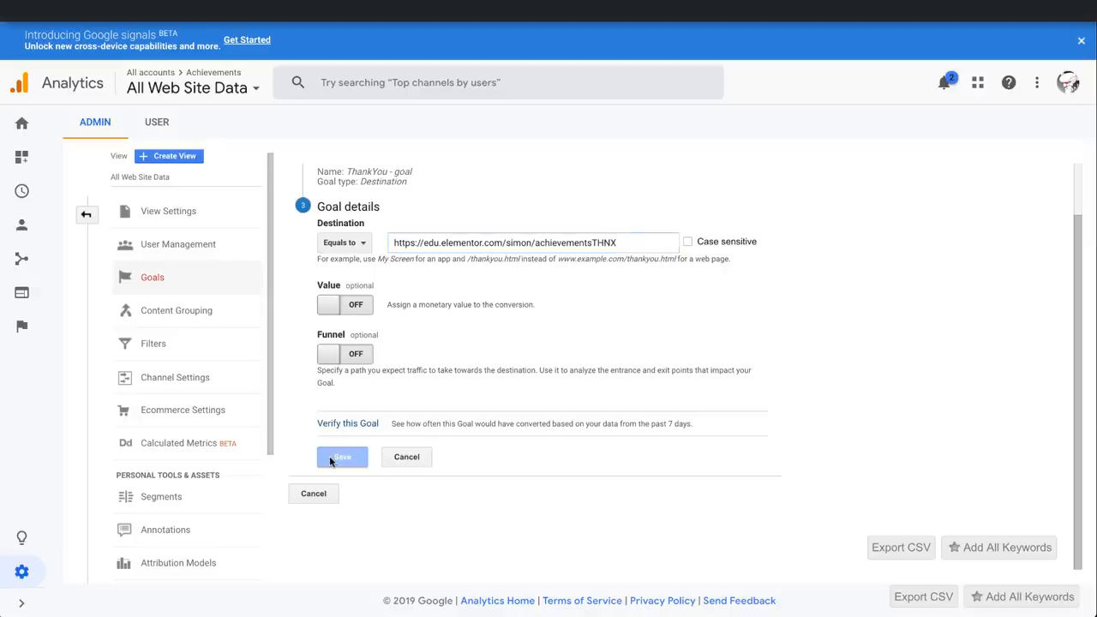
{"action": "left_click", "coordinate": [341, 456]}
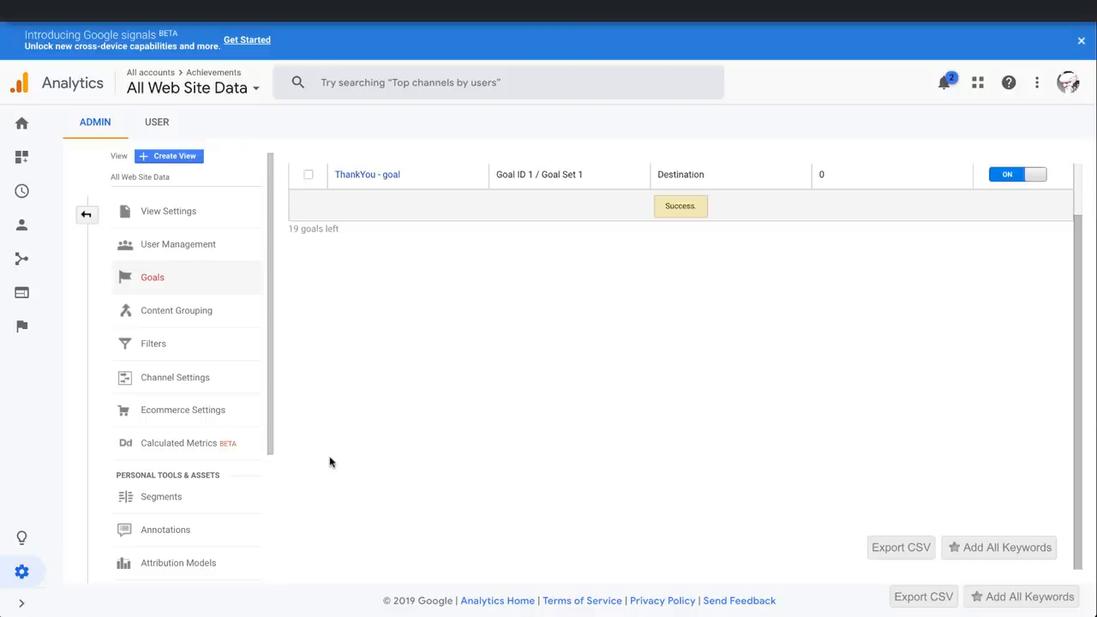
{"action": "mouse_move", "coordinate": [367, 174]}
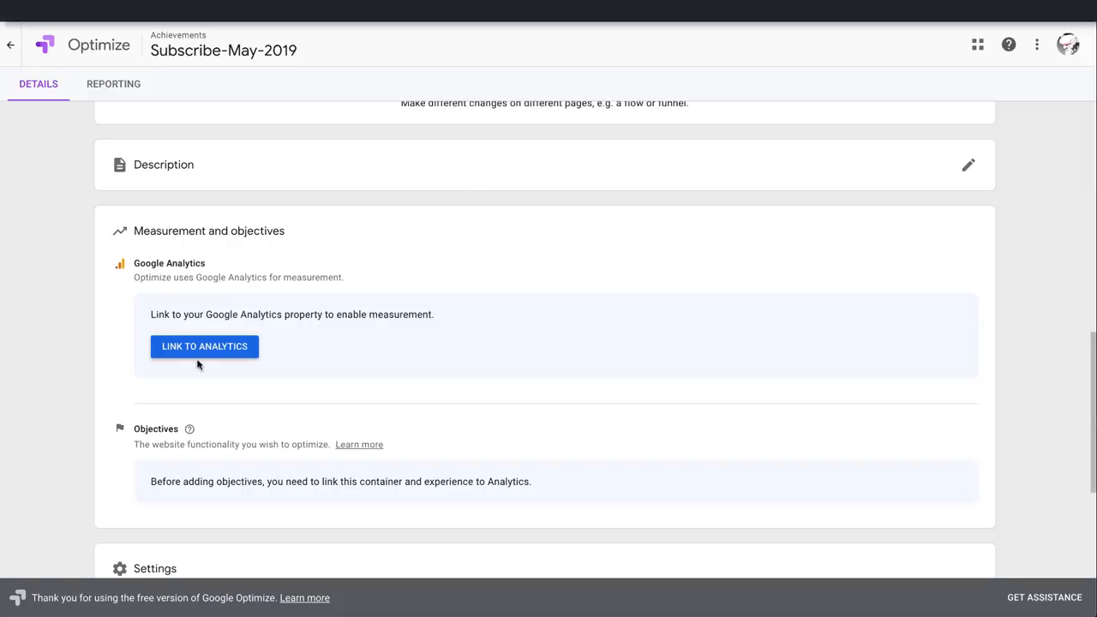
- Link the experiment to the Achievements Analytics property and view, selecting the snippet's container ID
{"action": "left_click", "coordinate": [204, 347]}
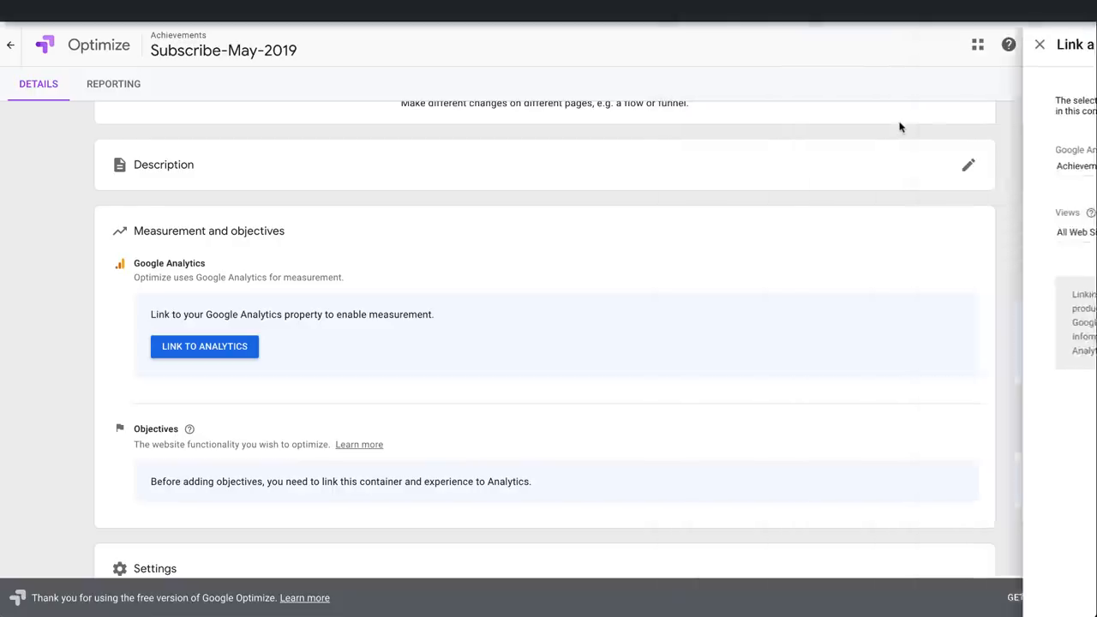
{"action": "left_click", "coordinate": [205, 347]}
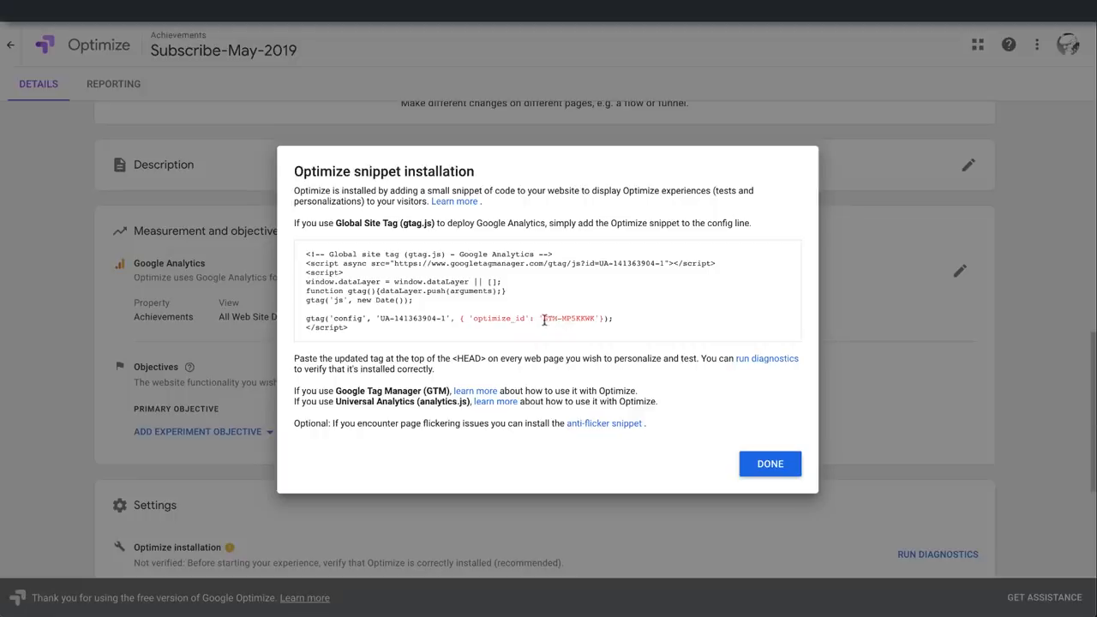
{"action": "double_click", "coordinate": [568, 317]}
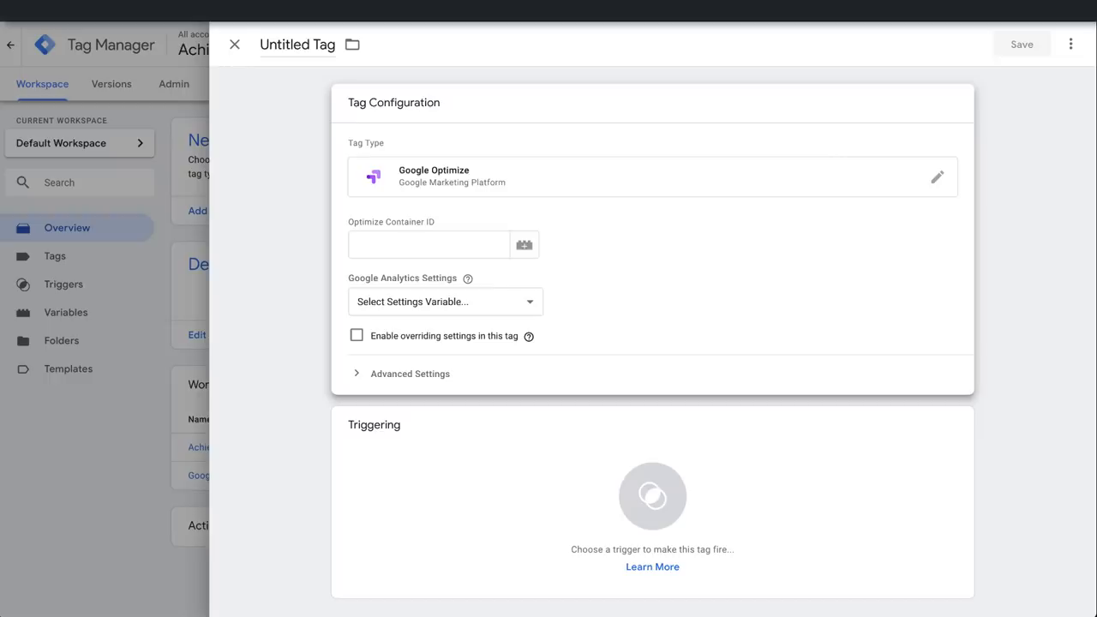
- Enter container ID GTM-MP5KKWK in the Tag Manager Optimize tag and list the Analytics settings variables
{"action": "left_click", "coordinate": [428, 243]}
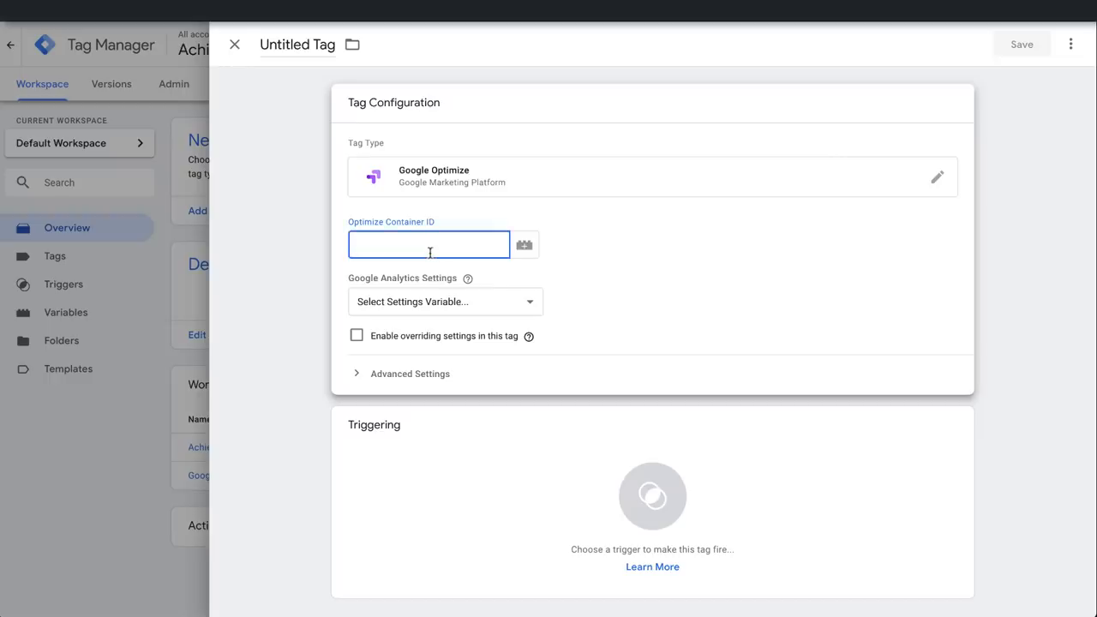
{"action": "type", "text": "GTM-MP5KKWK"}
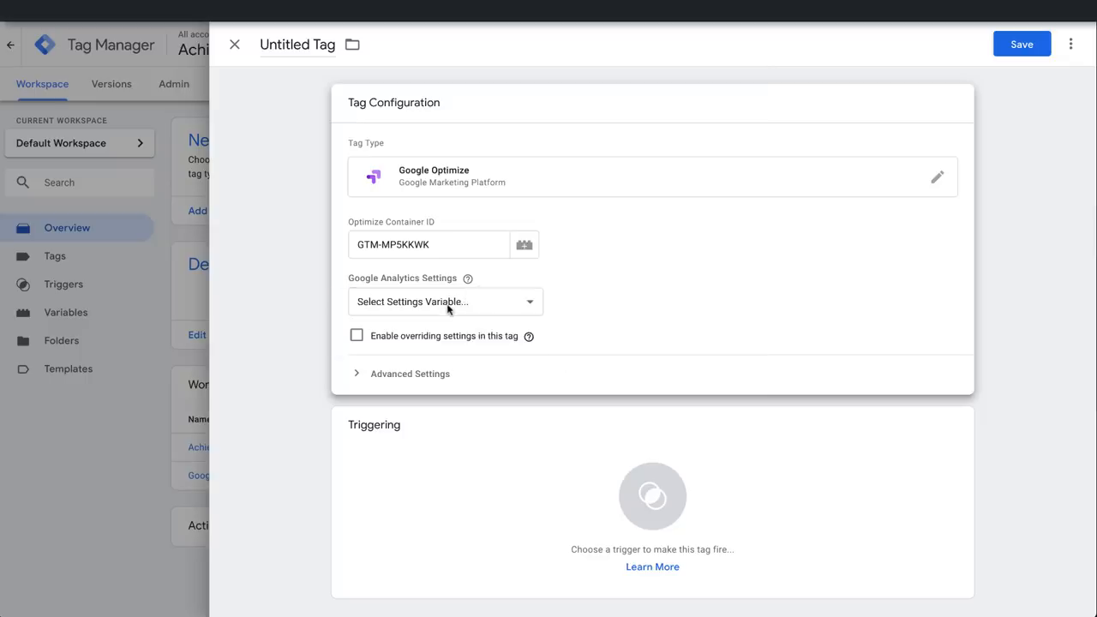
{"action": "left_click", "coordinate": [446, 302]}
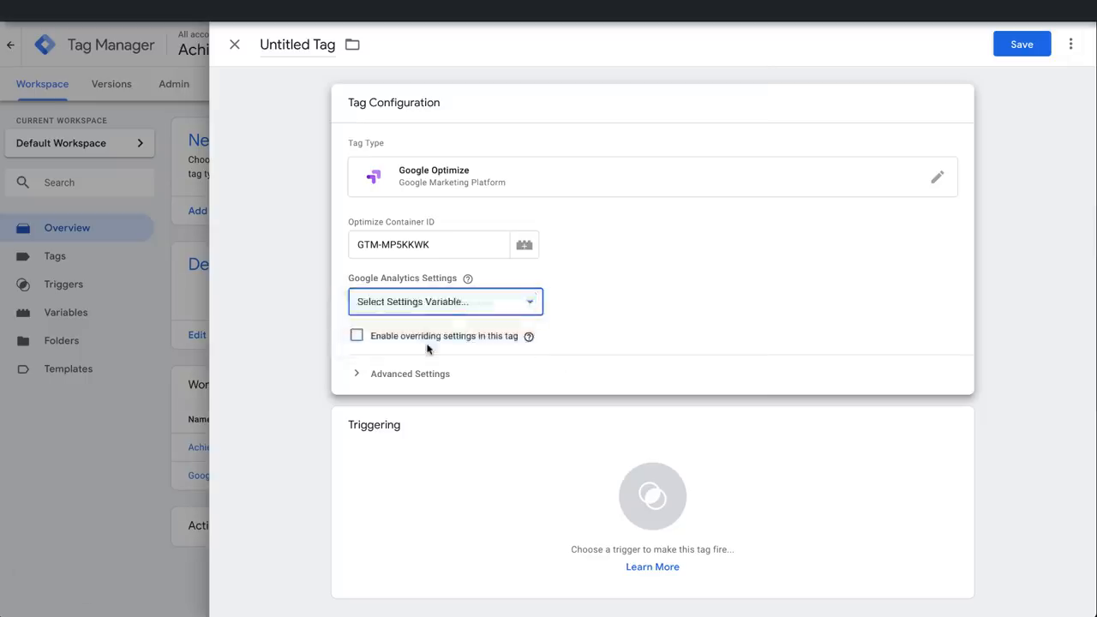
{"action": "left_click", "coordinate": [444, 302]}
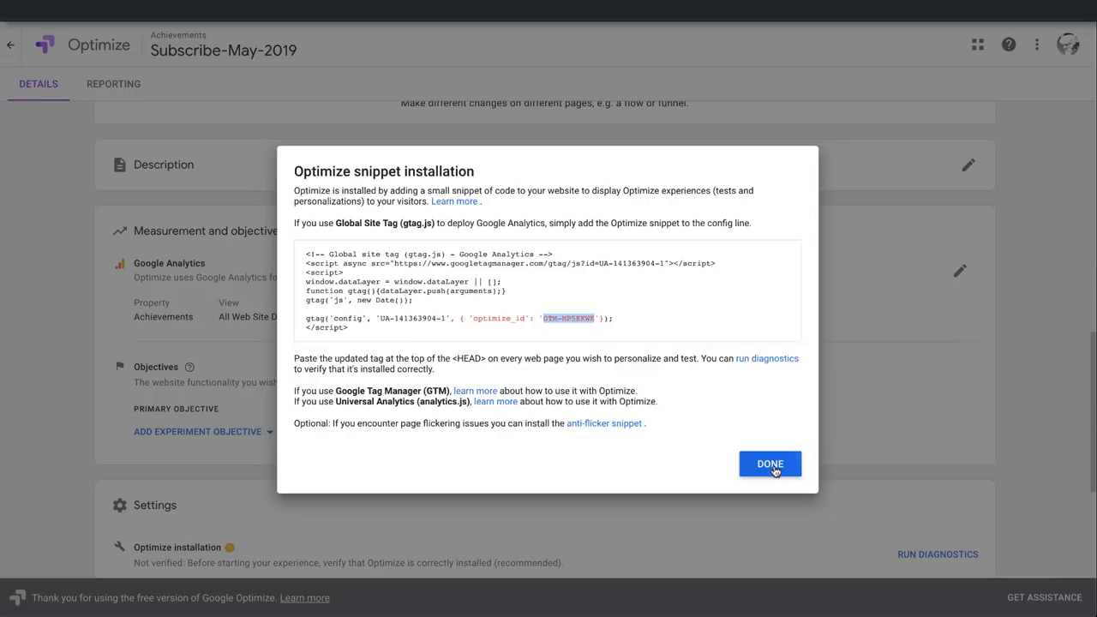
- Choose ThankYou - goal from the existing goals as the experiment's primary objective
{"action": "left_click", "coordinate": [770, 463]}
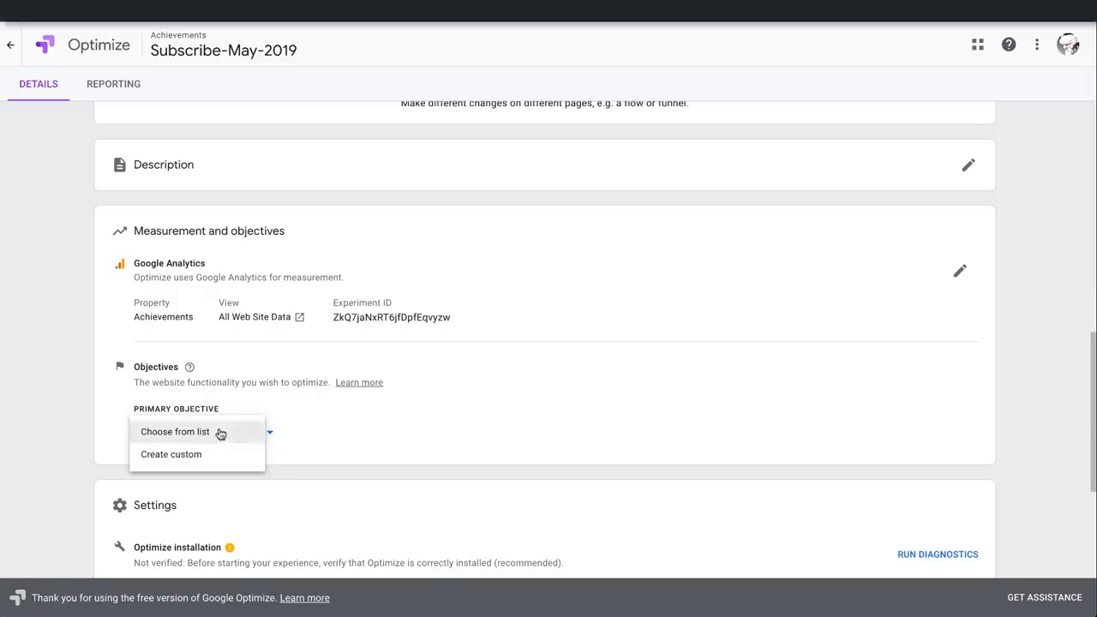
{"action": "left_click", "coordinate": [175, 432]}
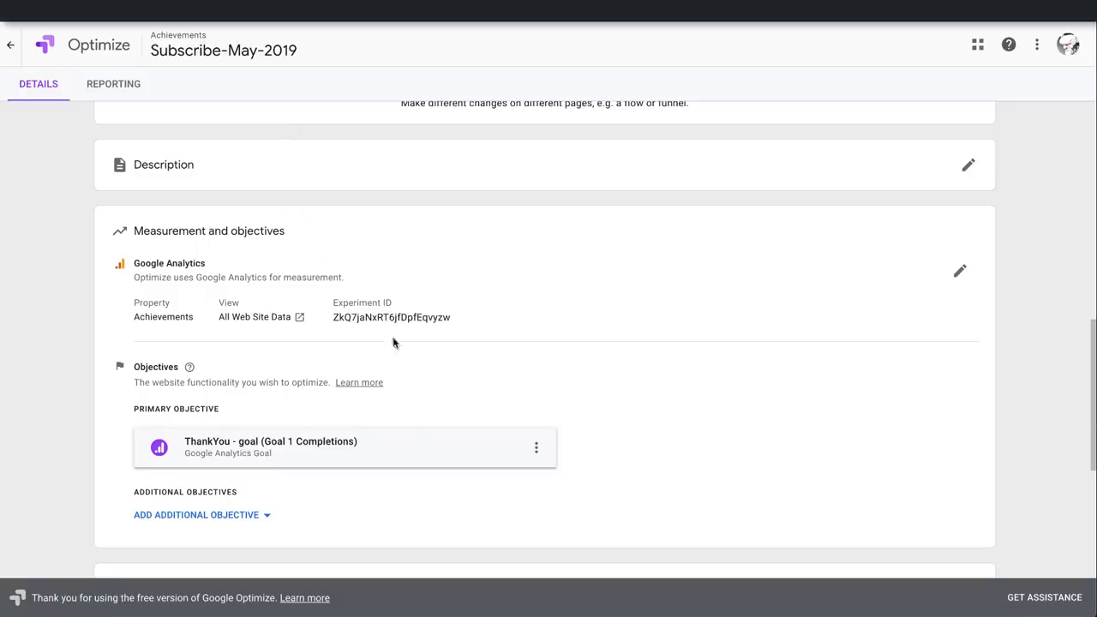
{"action": "mouse_move", "coordinate": [430, 401]}
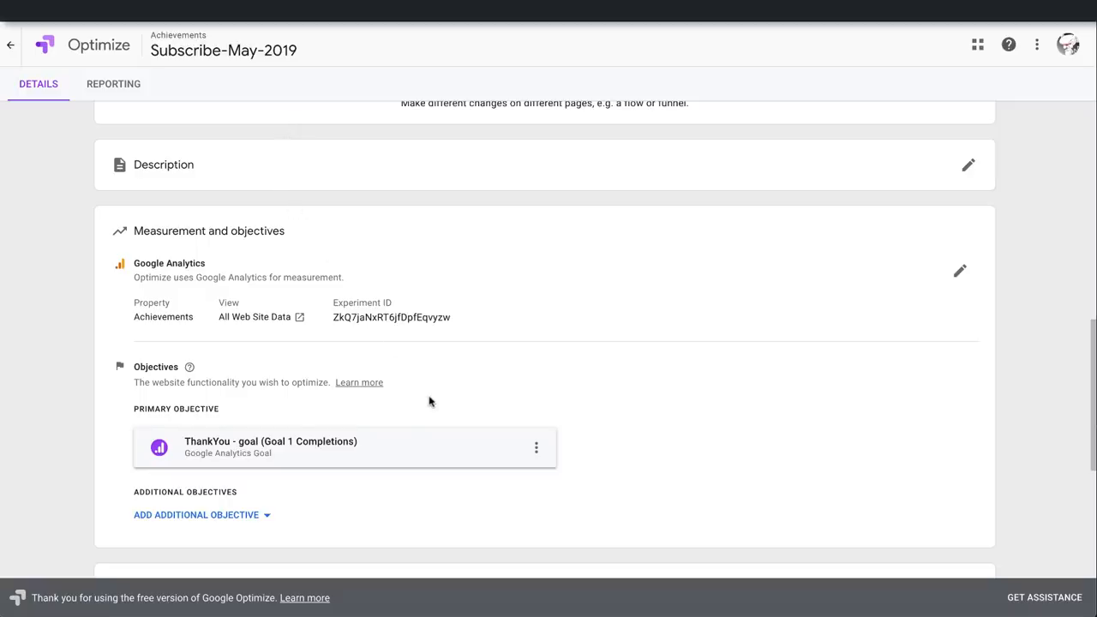
{"action": "scroll", "scroll_direction": "down", "scroll_amount": 3}
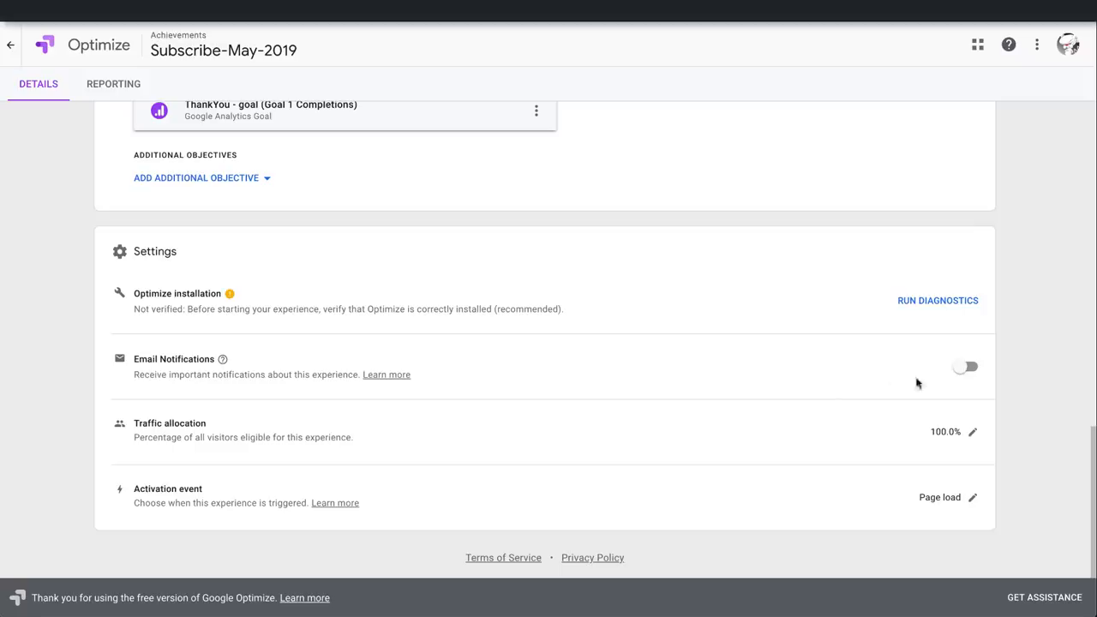
{"action": "left_click", "coordinate": [967, 367]}
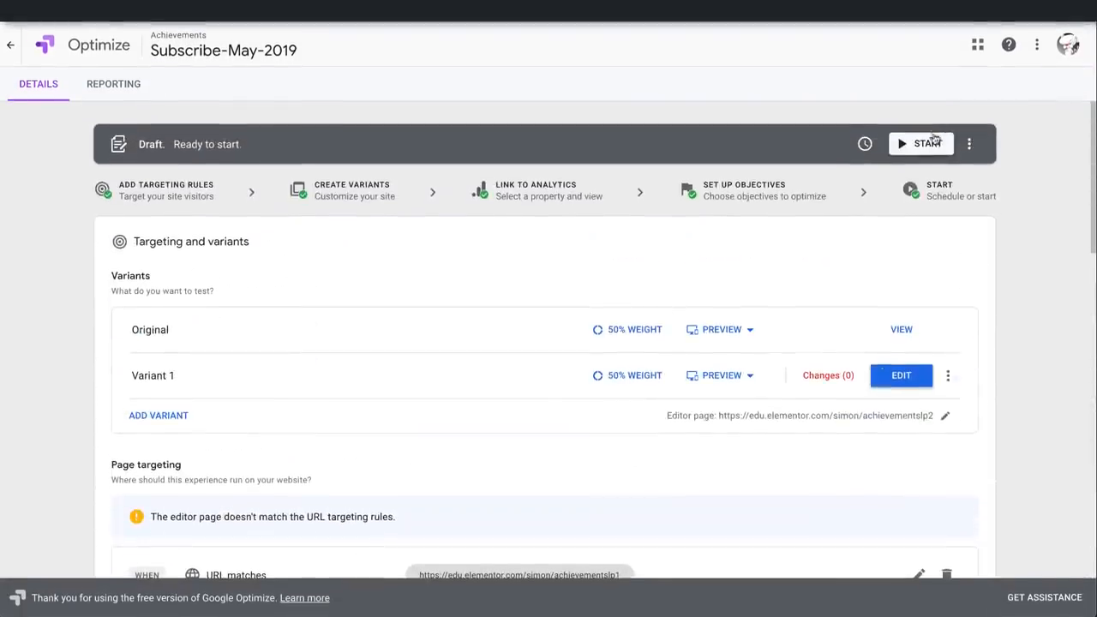
- Start the Subscribe-May-2019 experiment and confirm the start
{"action": "left_click", "coordinate": [927, 144]}
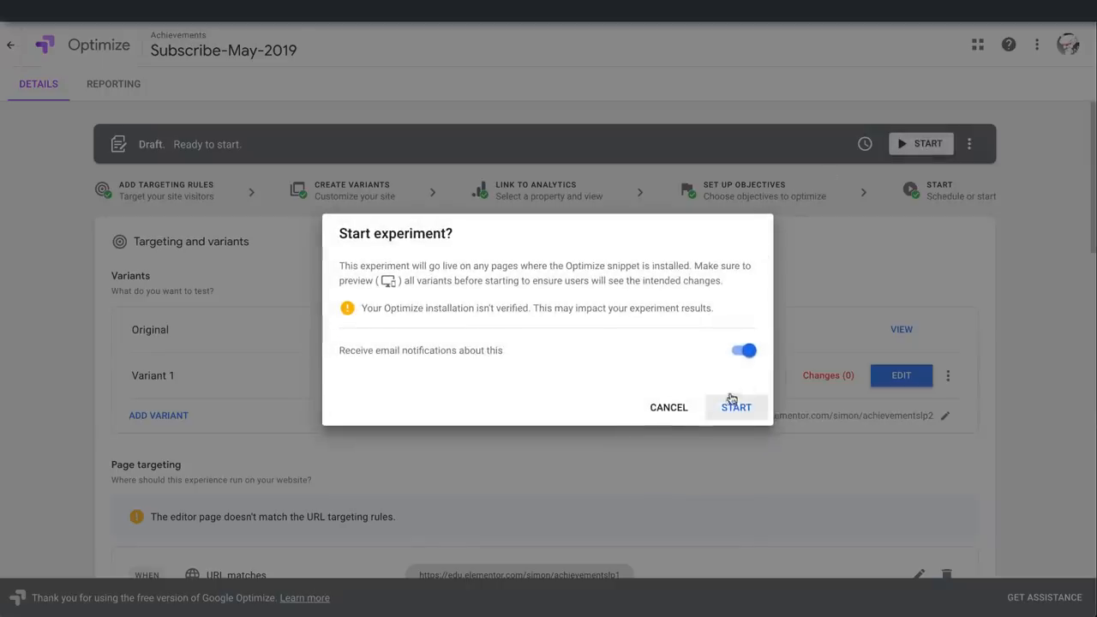
{"action": "left_click", "coordinate": [736, 408]}
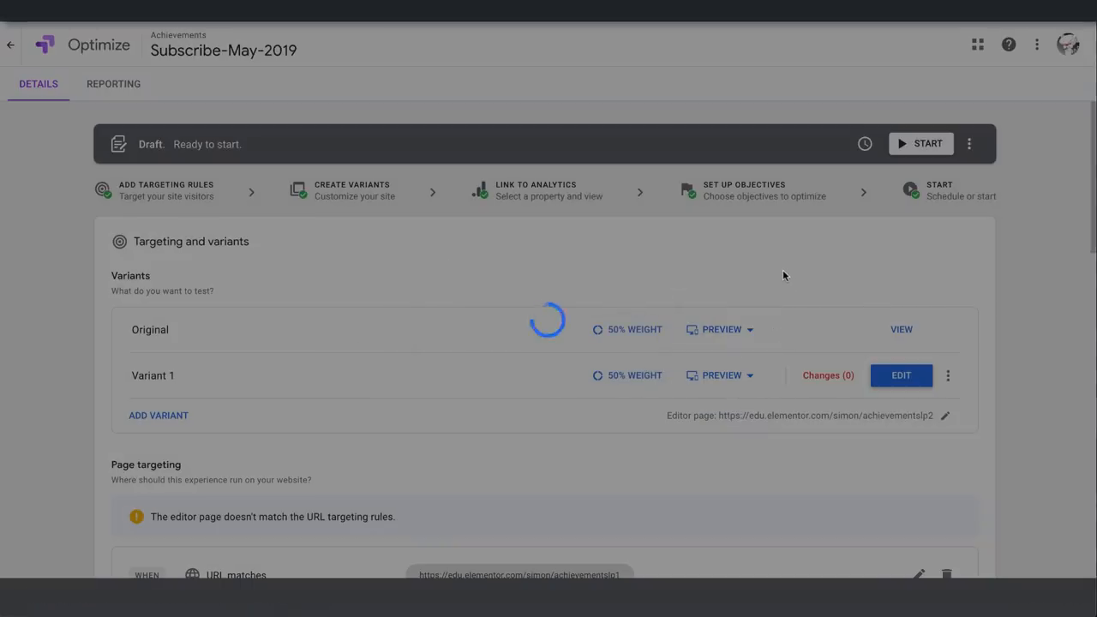
{"action": "left_click", "coordinate": [928, 144]}
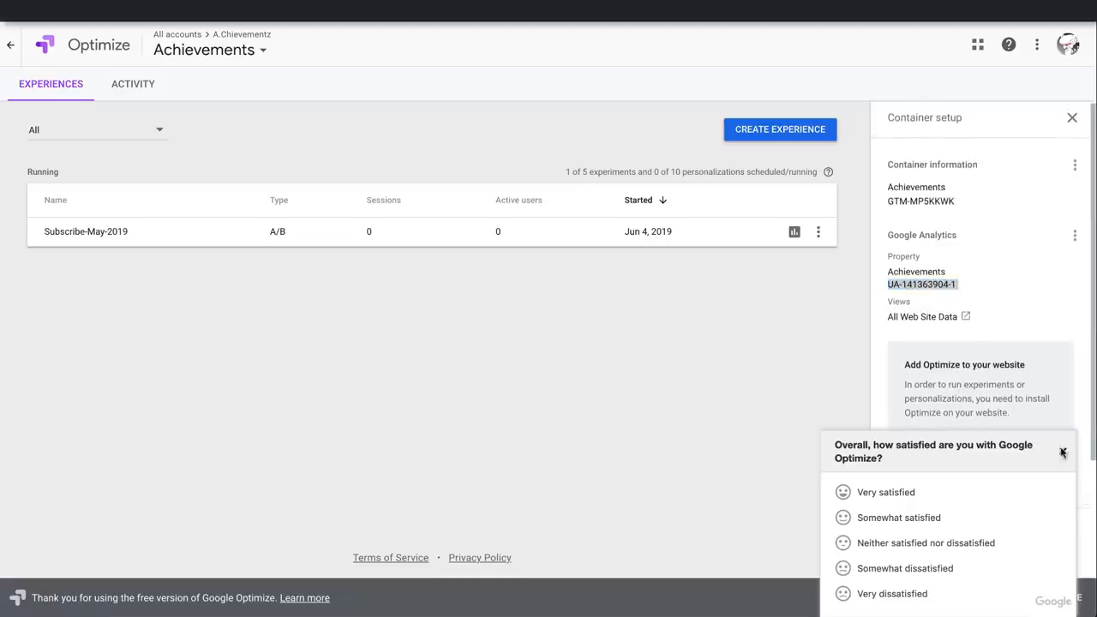
{"action": "left_click", "coordinate": [1063, 452]}
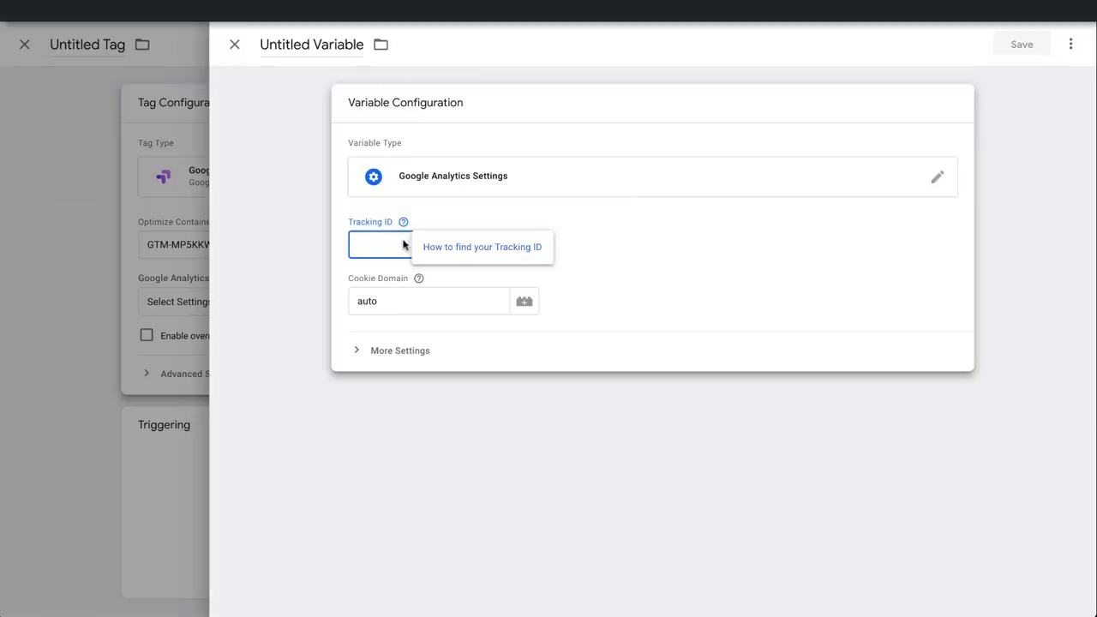
{"action": "type", "text": "UA-141363904-1"}
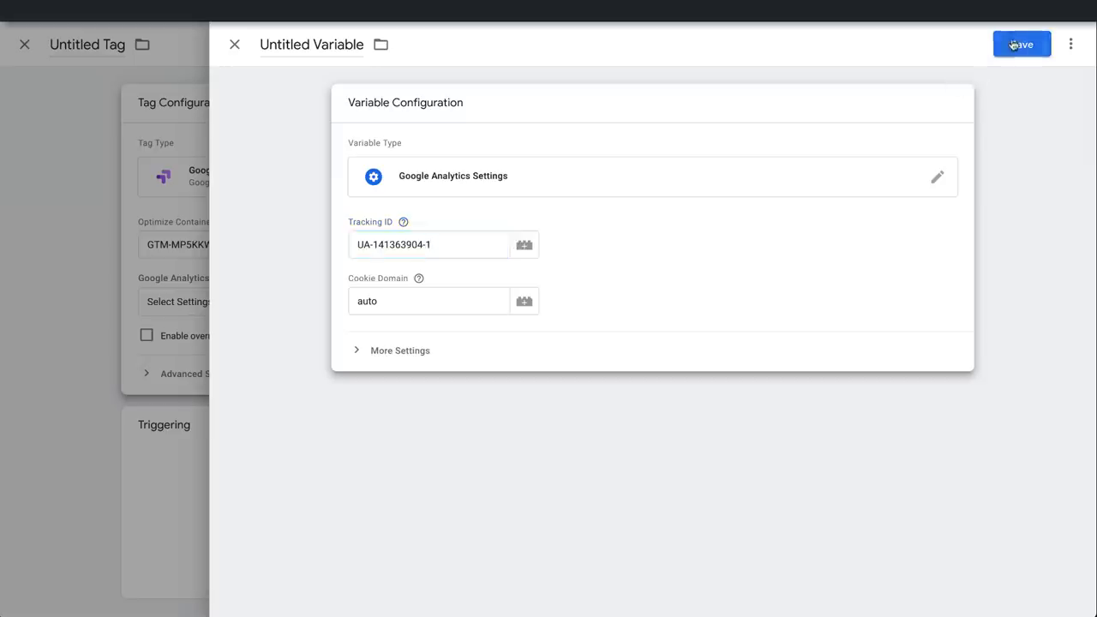
{"action": "left_click", "coordinate": [1022, 45]}
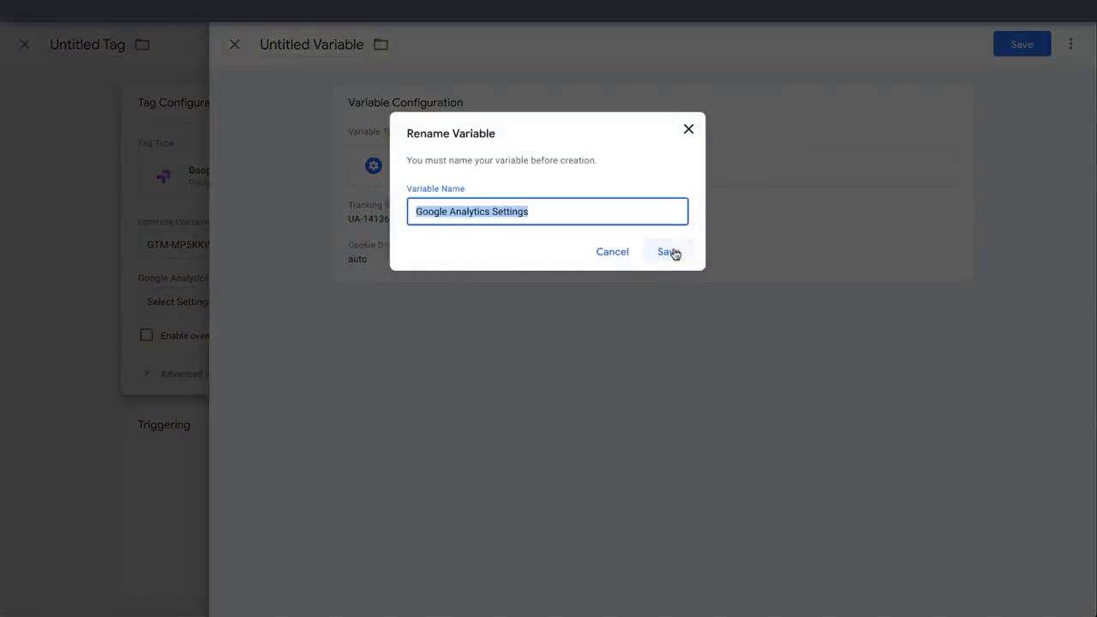
{"action": "left_click", "coordinate": [669, 251]}
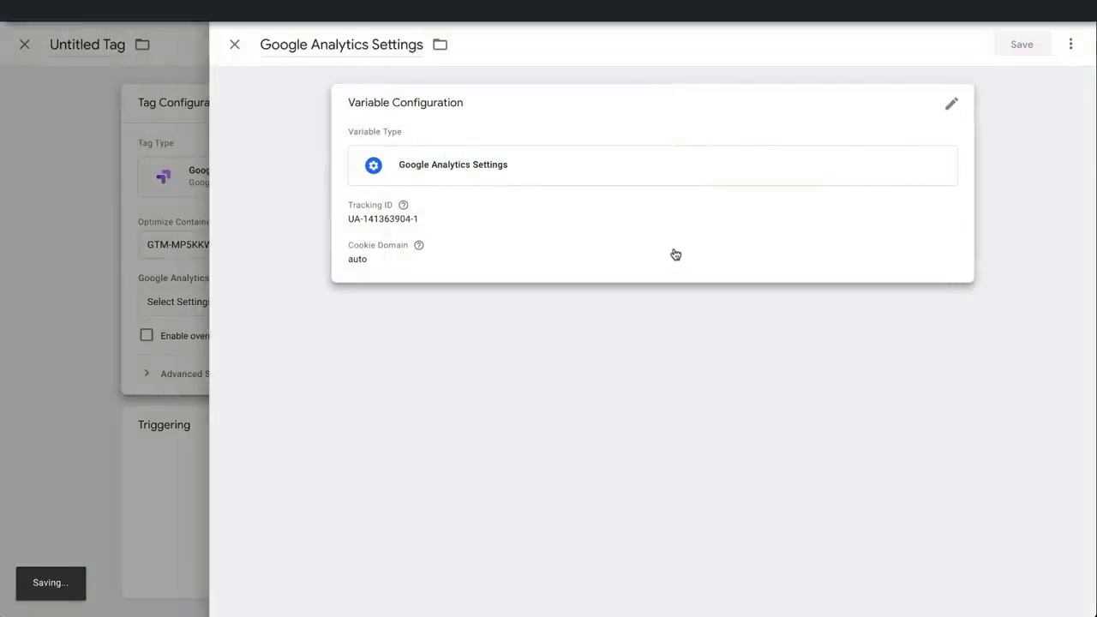
{"action": "left_click", "coordinate": [233, 45]}
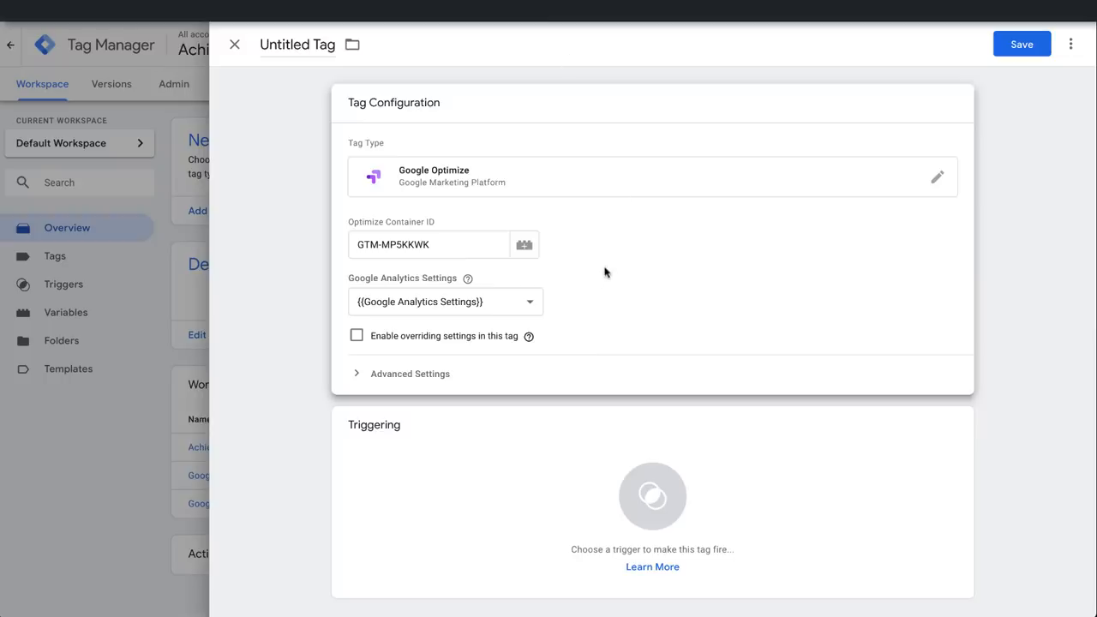
- Fire the tag on the All Pages trigger and save it as Google Optimize
{"action": "left_click", "coordinate": [651, 497]}
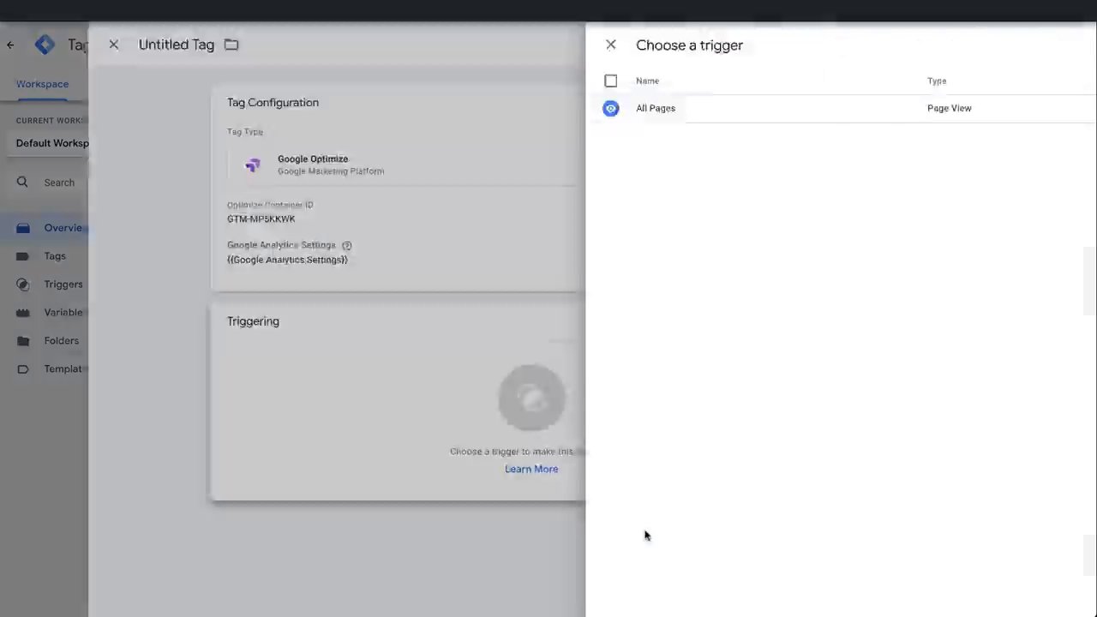
{"action": "left_click", "coordinate": [655, 108]}
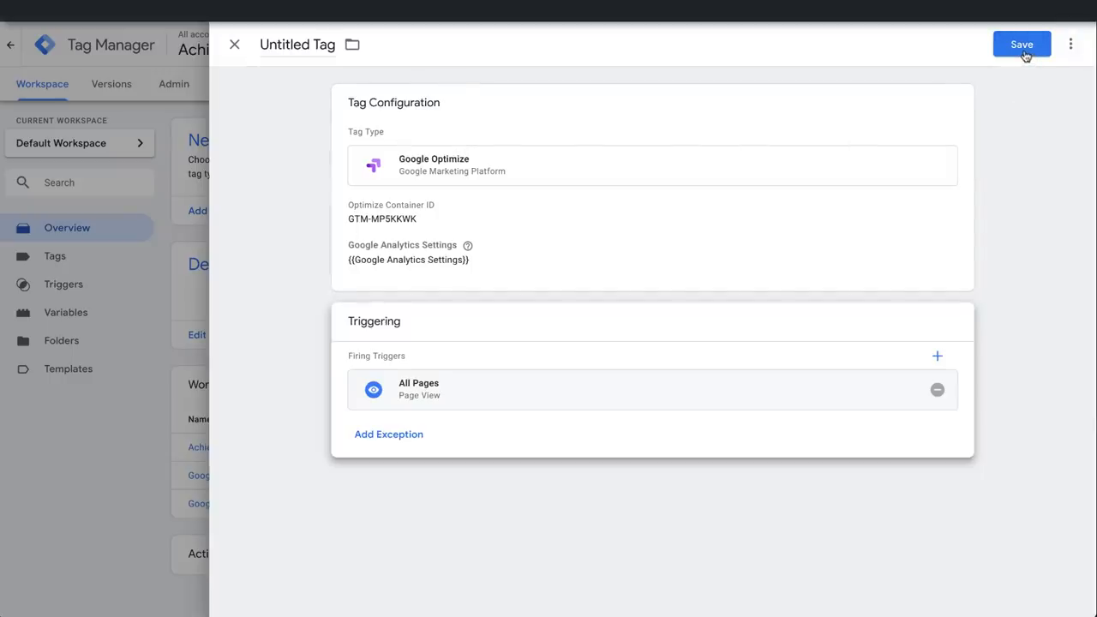
{"action": "left_click", "coordinate": [1021, 44]}
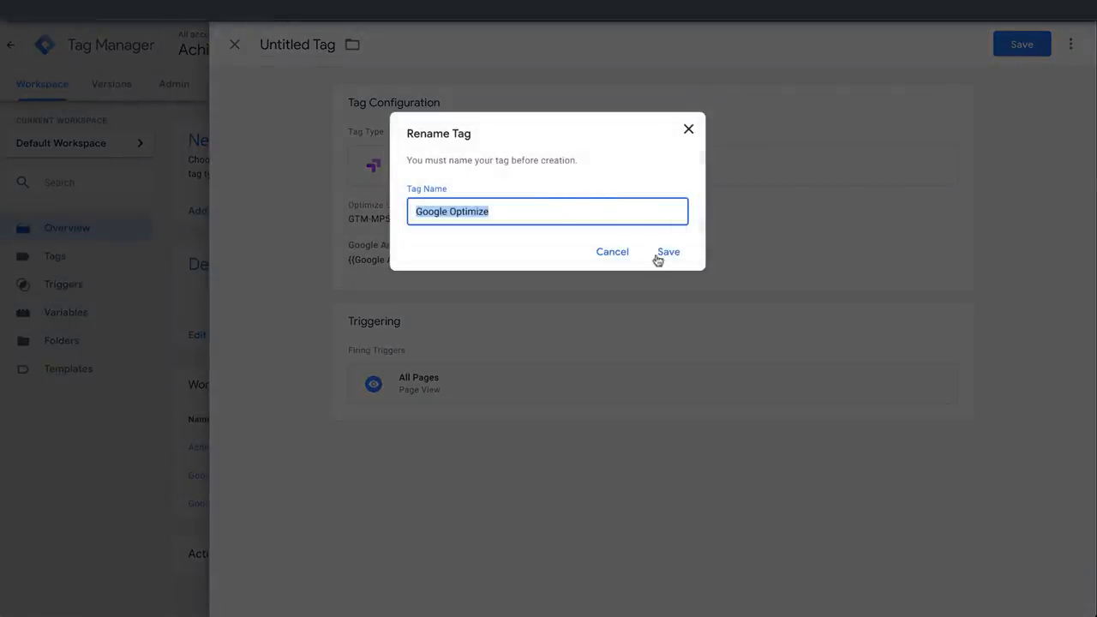
{"action": "left_click", "coordinate": [668, 251]}
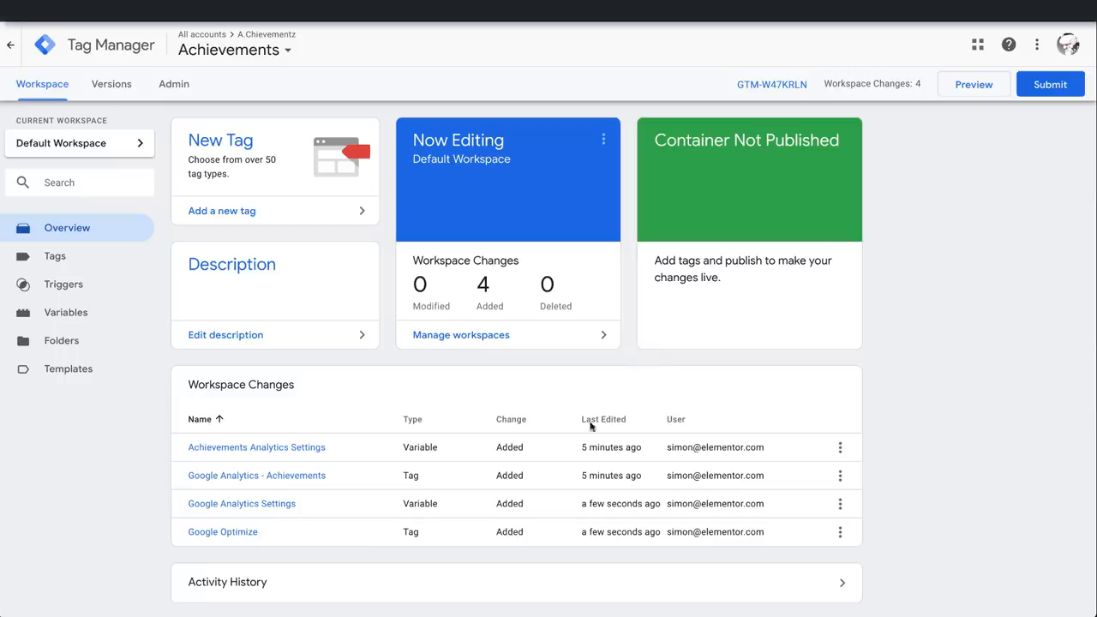
{"action": "mouse_move", "coordinate": [974, 84]}
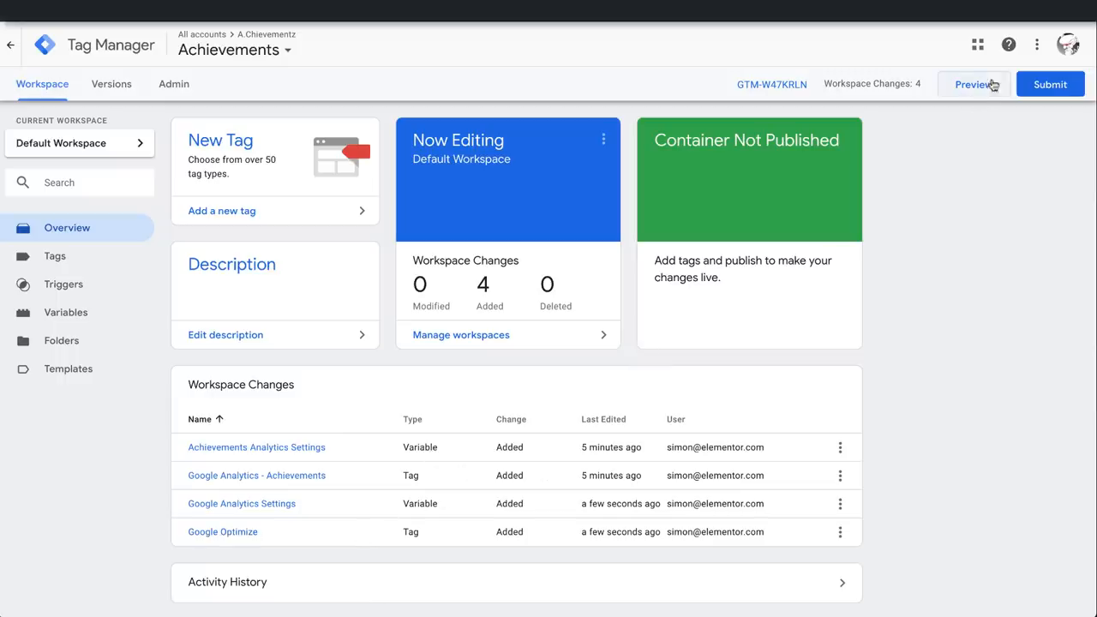
- Publish the workspace changes as a container version named Achievements and return to the landing page
{"action": "left_click", "coordinate": [1049, 83]}
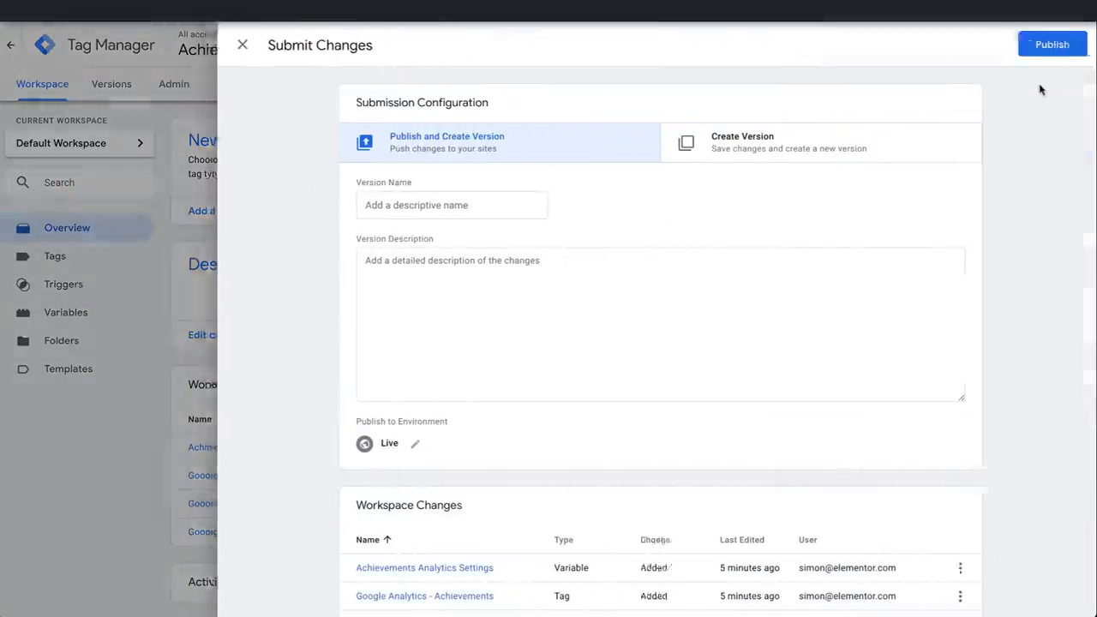
{"action": "left_click", "coordinate": [443, 206]}
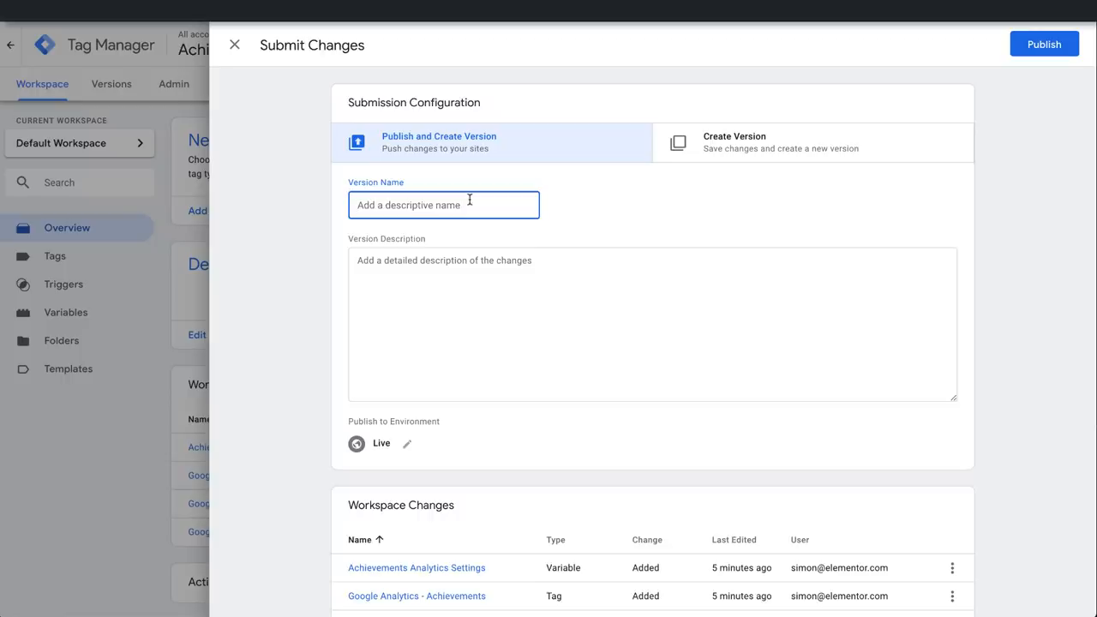
{"action": "type", "text": "Achievements"}
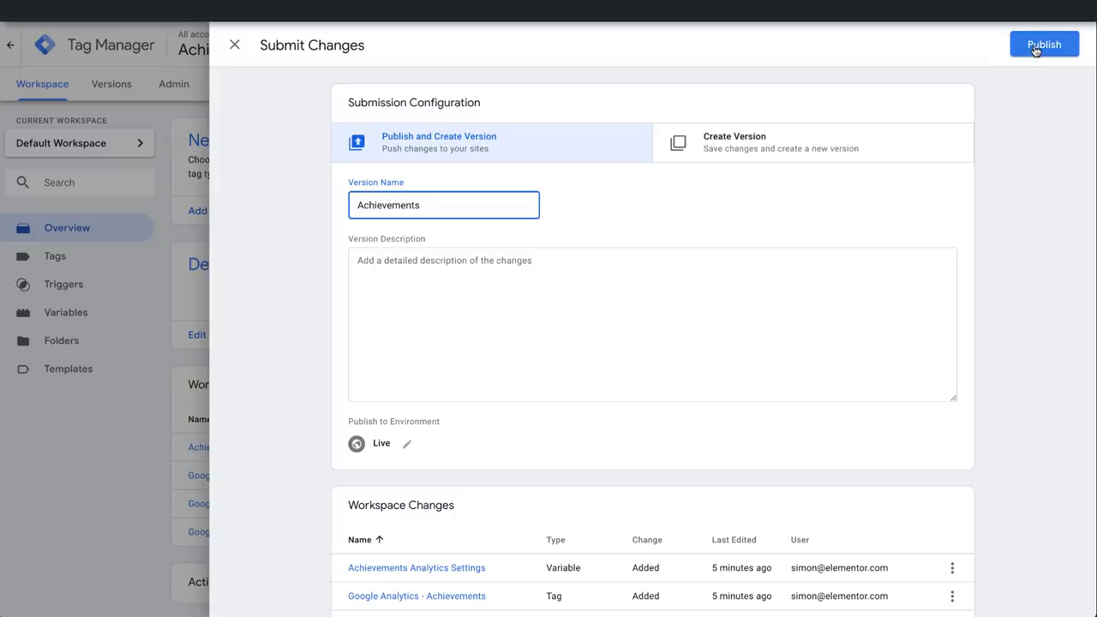
{"action": "left_click", "coordinate": [1044, 44]}
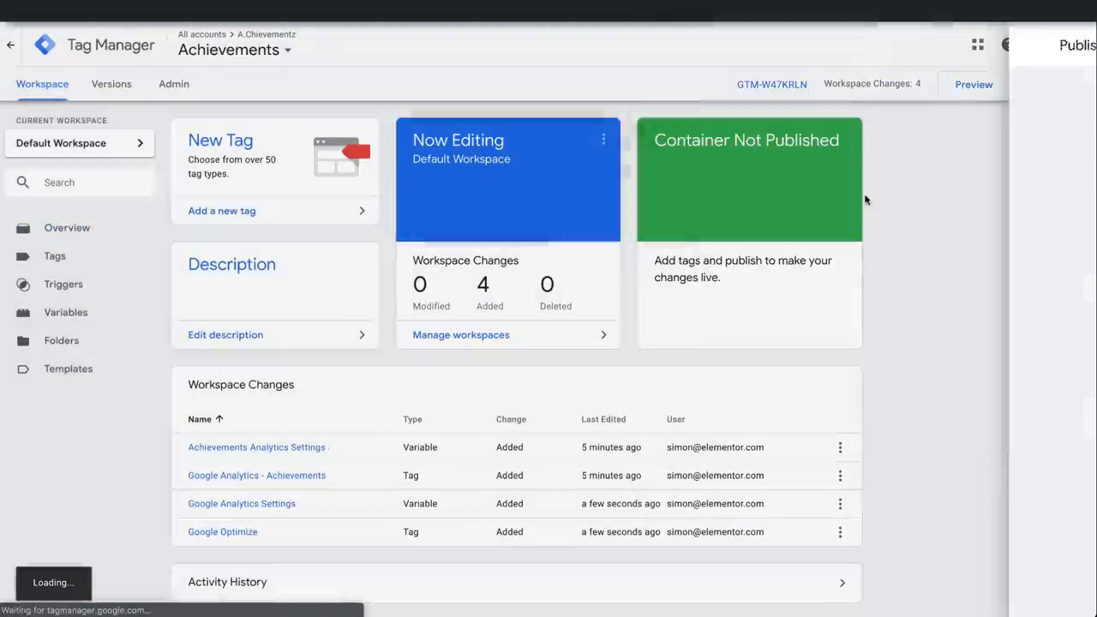
{"action": "left_click", "coordinate": [109, 82]}
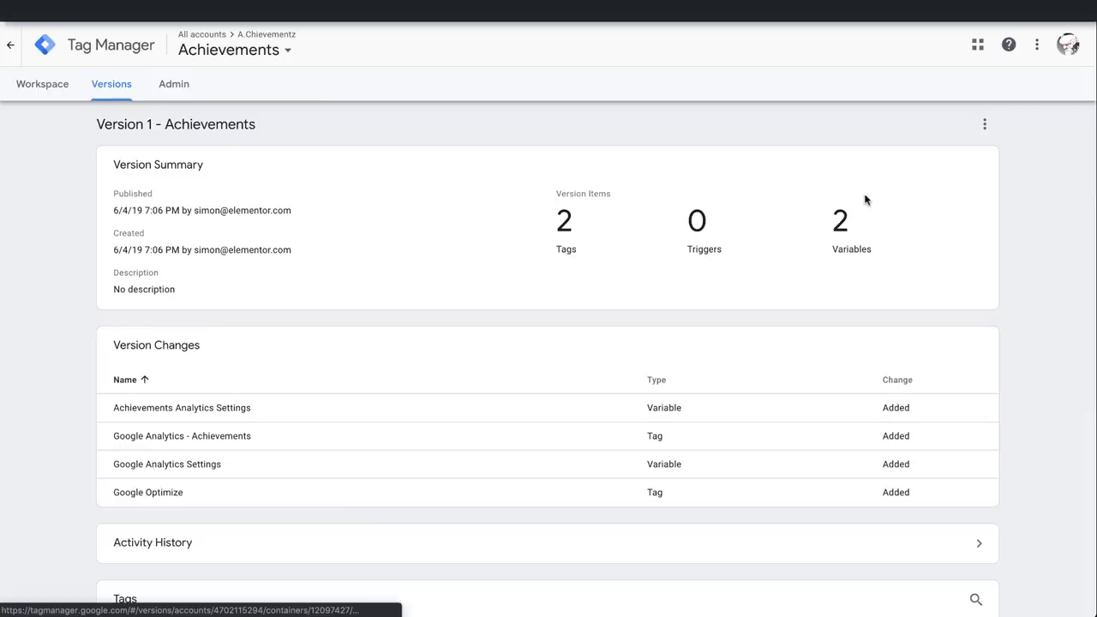
{"action": "mouse_move", "coordinate": [587, 276]}
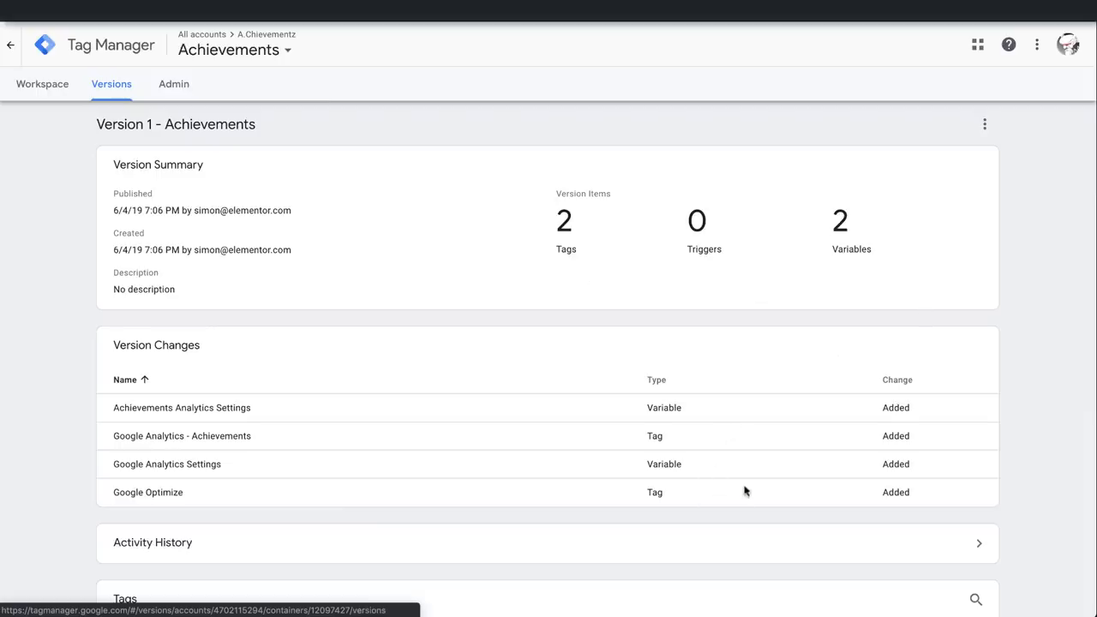
{"action": "scroll", "scroll_direction": "down", "scroll_amount": 3}
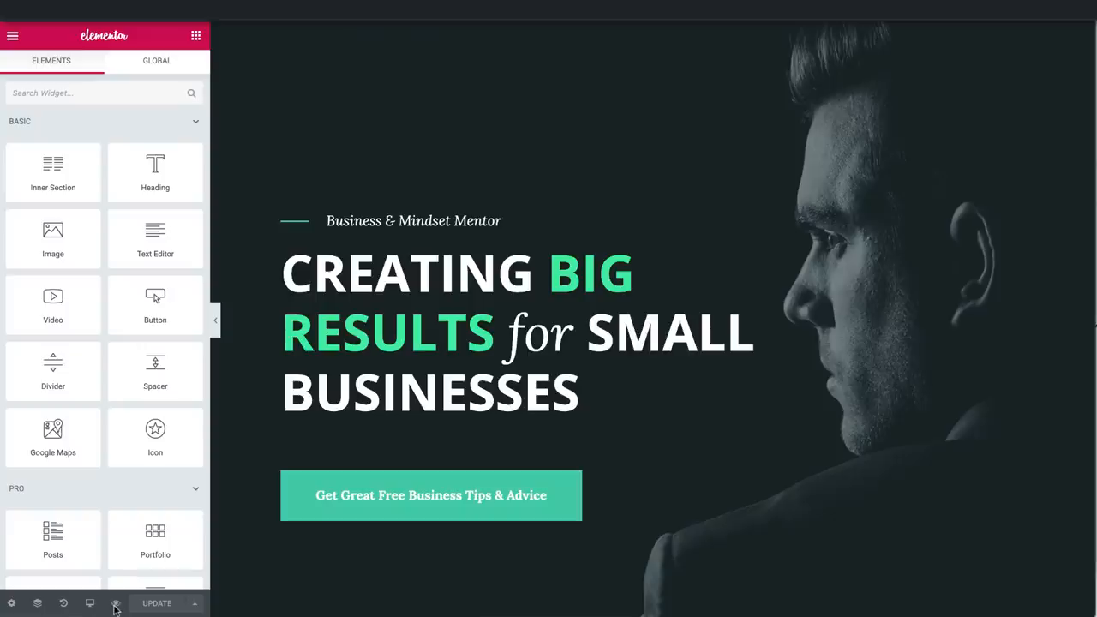
{"action": "mouse_move", "coordinate": [116, 603]}
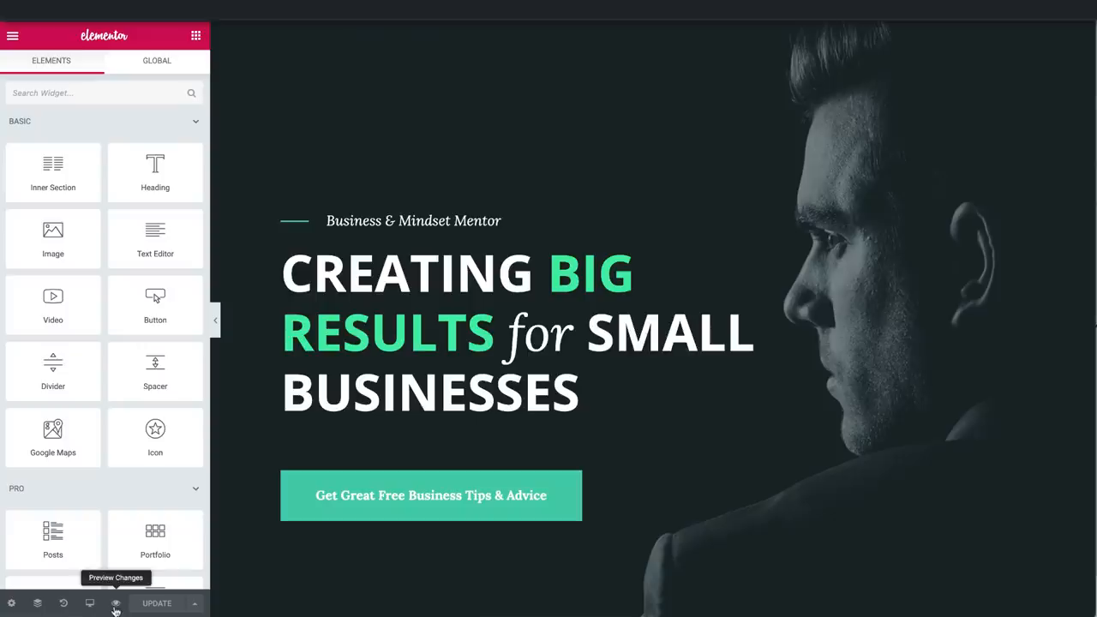
- Preview the edited page live with Tag Assistant recording tags
{"action": "left_click", "coordinate": [117, 604]}
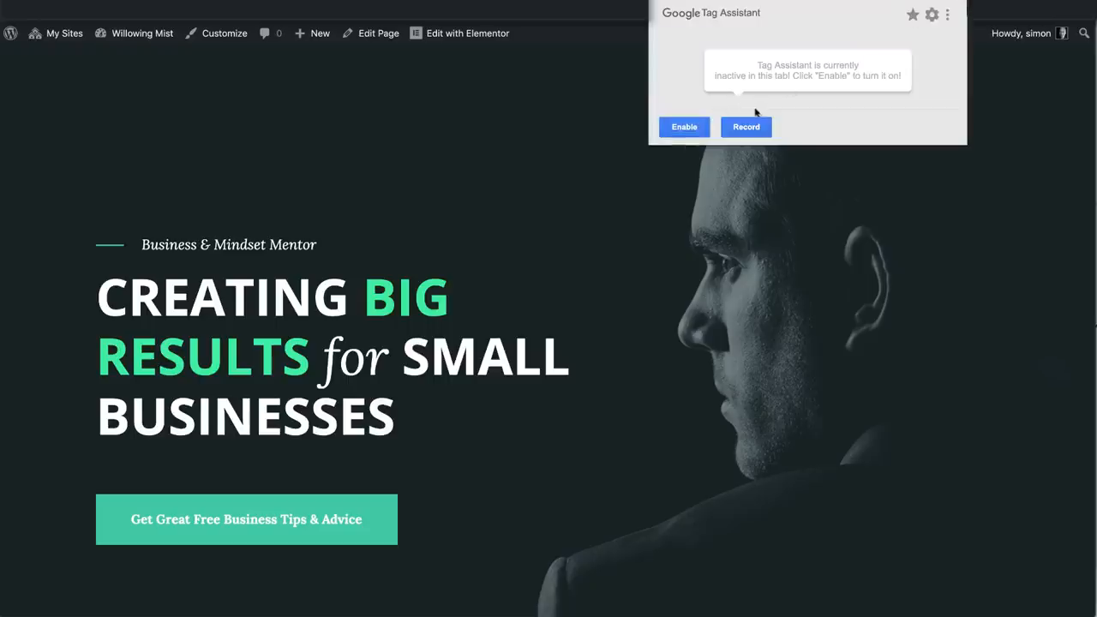
{"action": "mouse_move", "coordinate": [746, 127]}
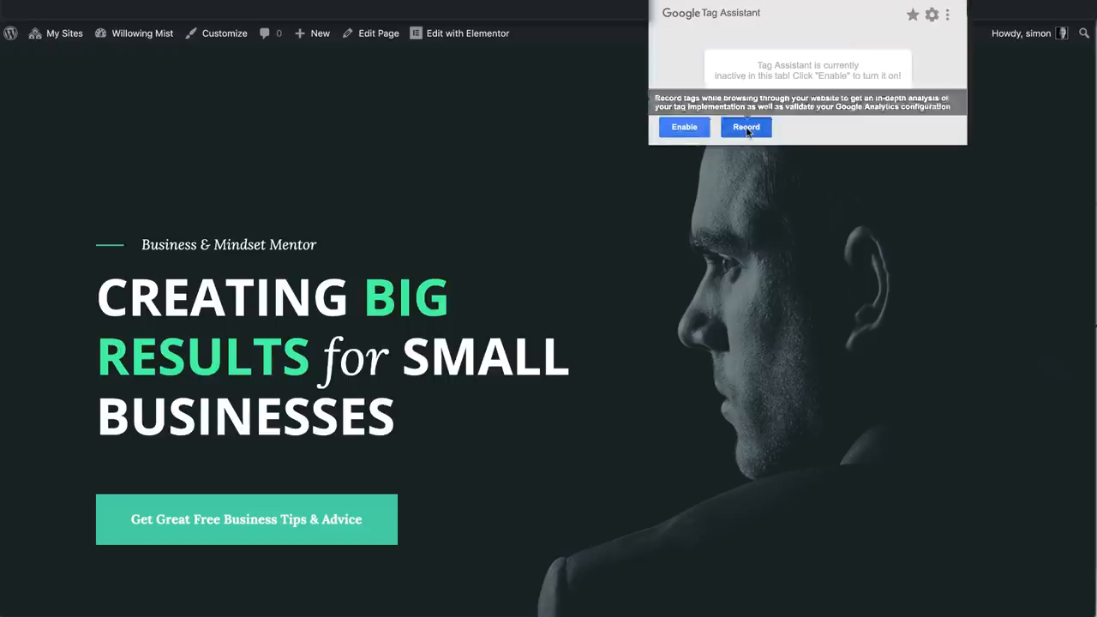
{"action": "left_click", "coordinate": [746, 126]}
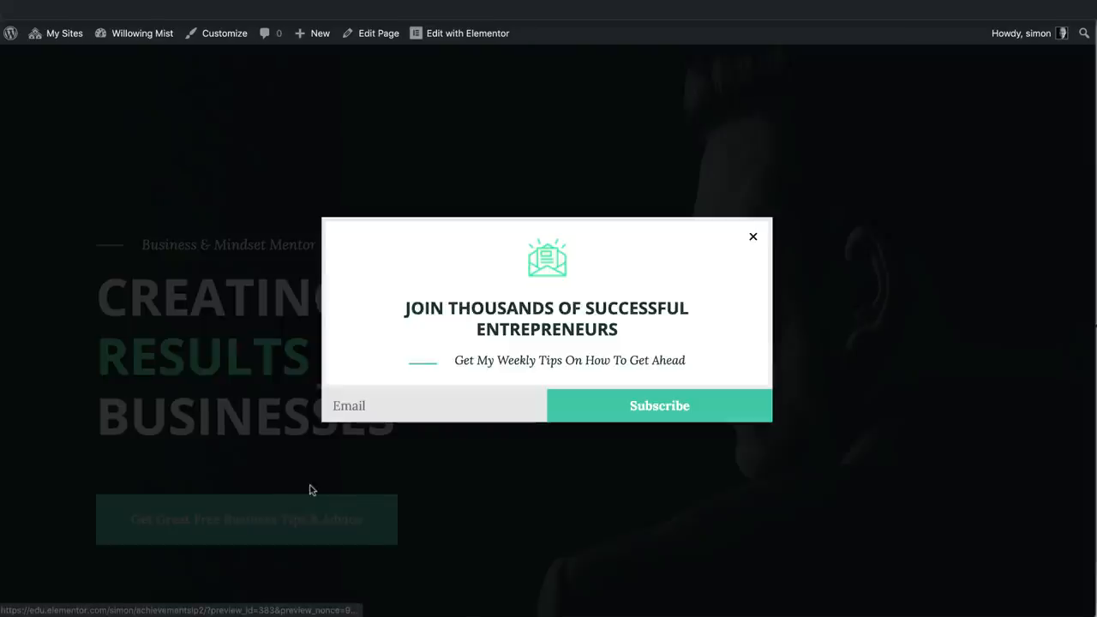
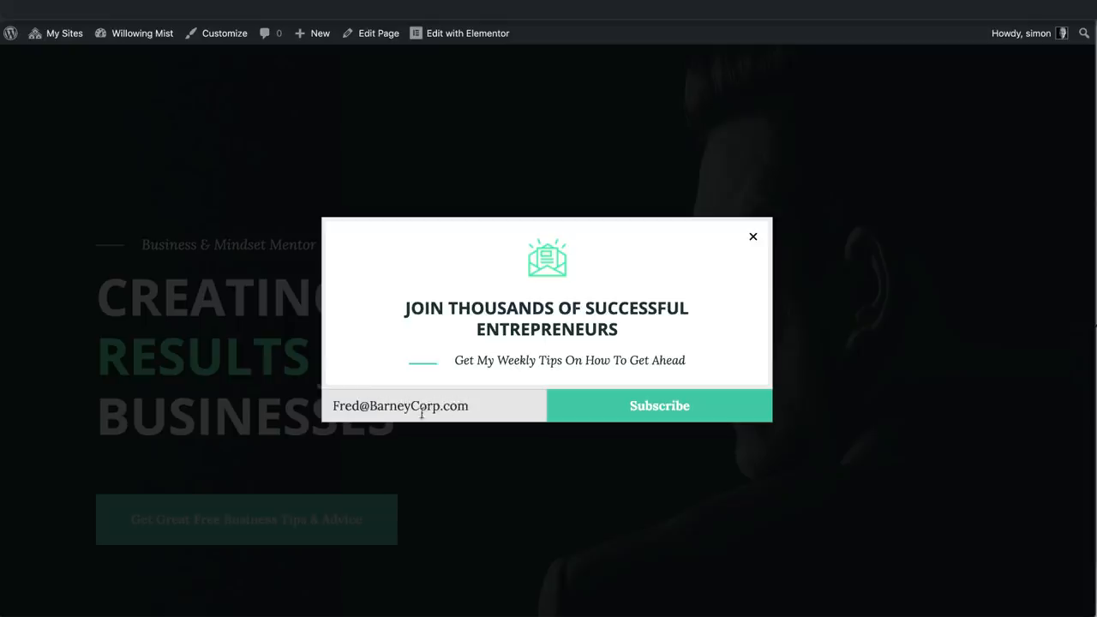
{"action": "left_click", "coordinate": [658, 404]}
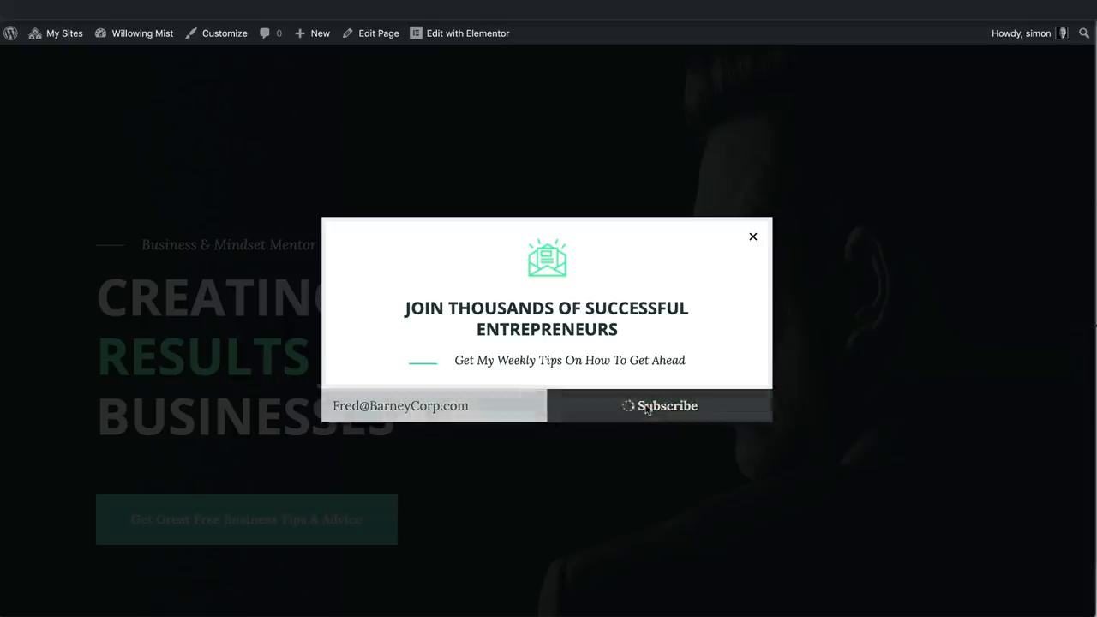
{"action": "left_click", "coordinate": [658, 404]}
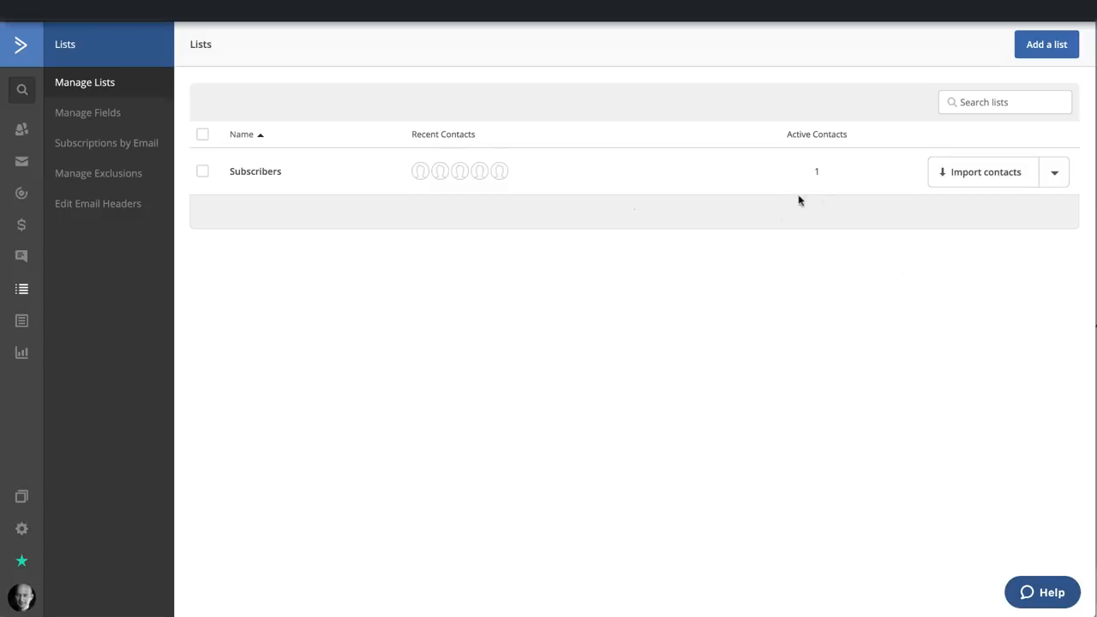
{"action": "mouse_move", "coordinate": [820, 189]}
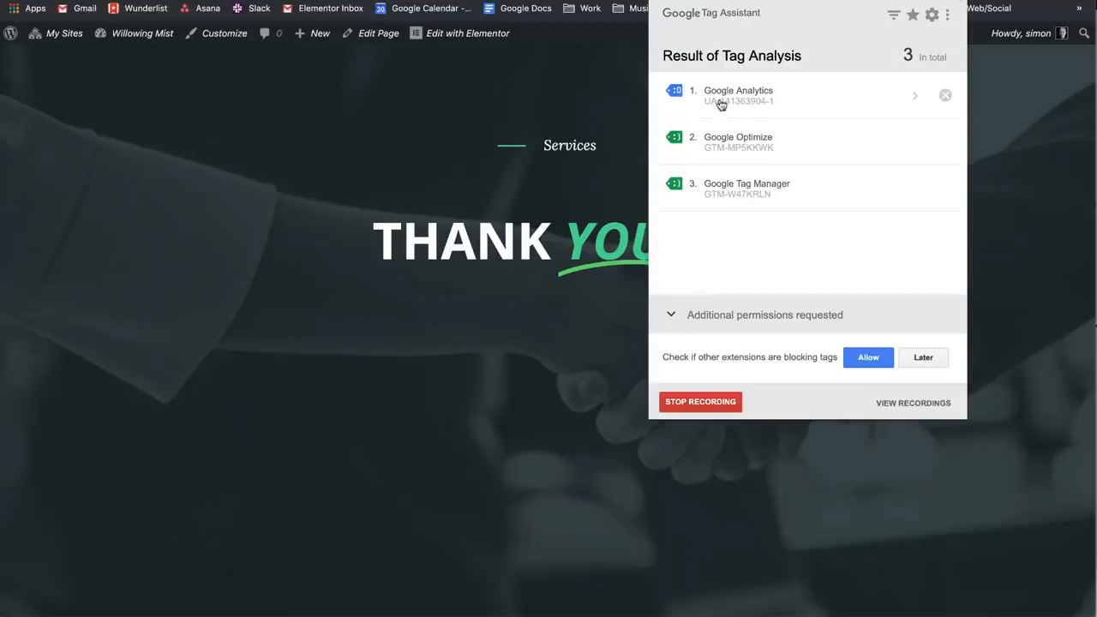
{"action": "mouse_move", "coordinate": [741, 202]}
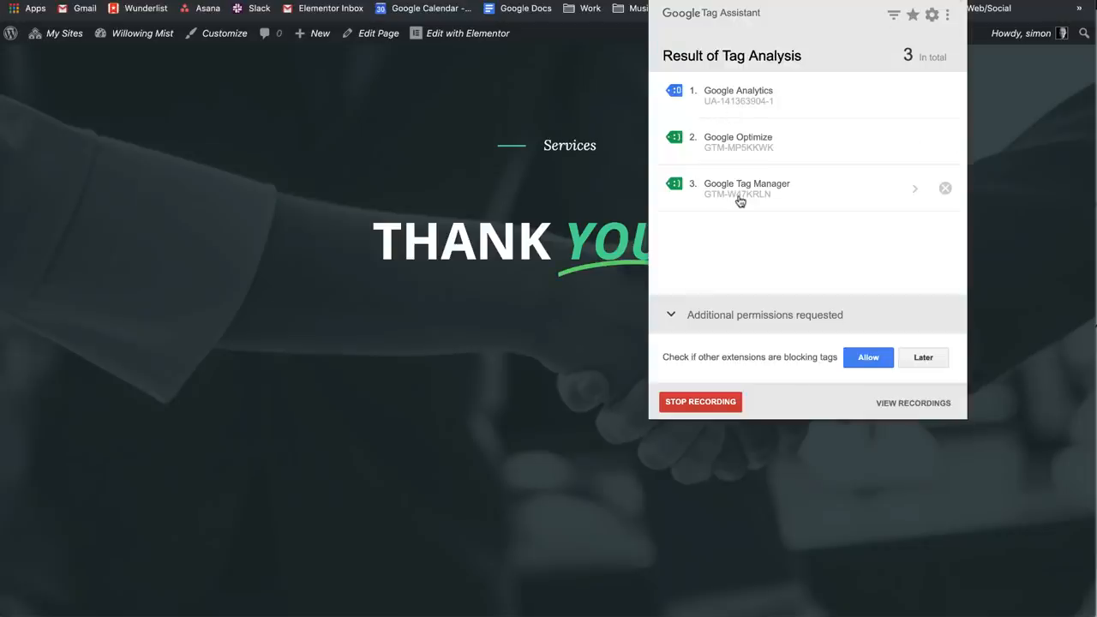
{"action": "mouse_move", "coordinate": [755, 226]}
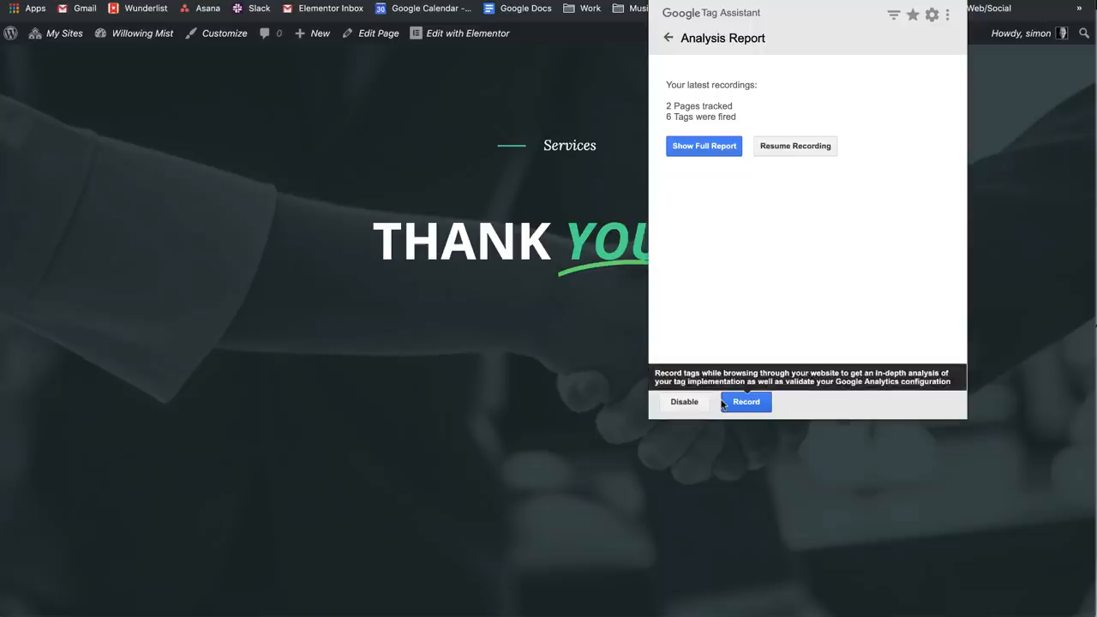
{"action": "mouse_move", "coordinate": [758, 343]}
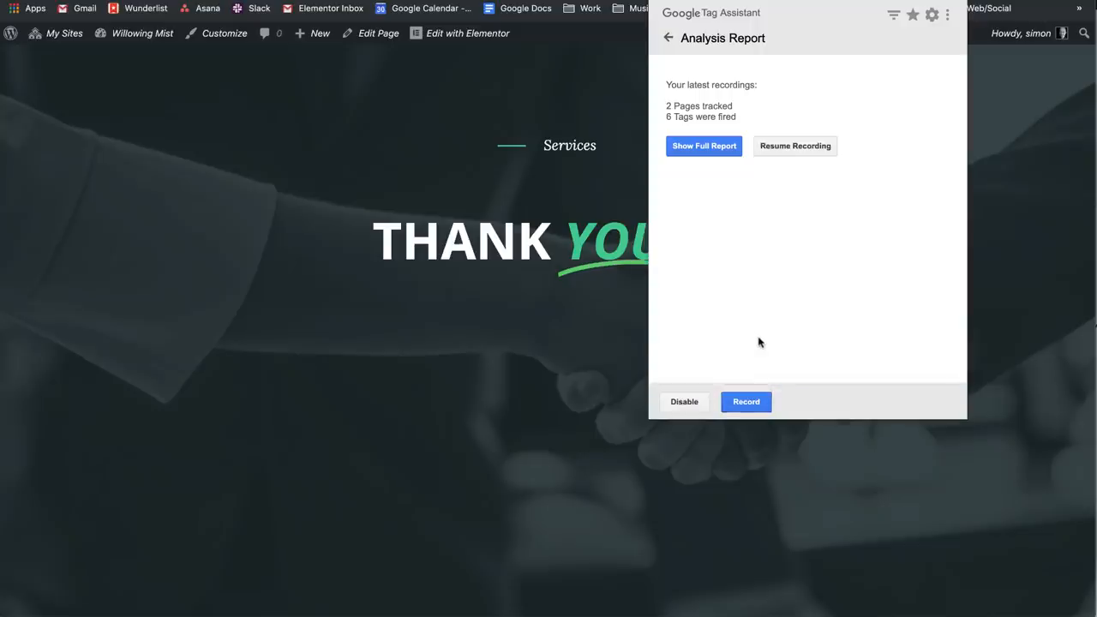